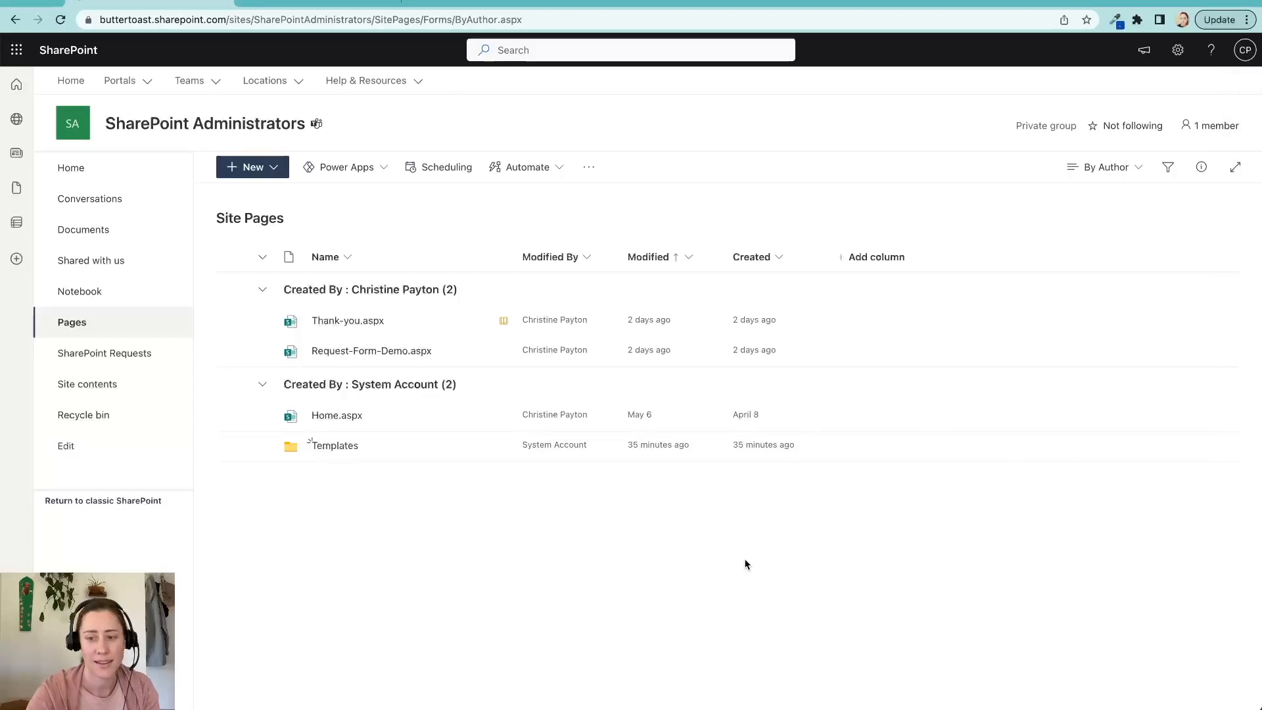
mouse_move(727, 533)
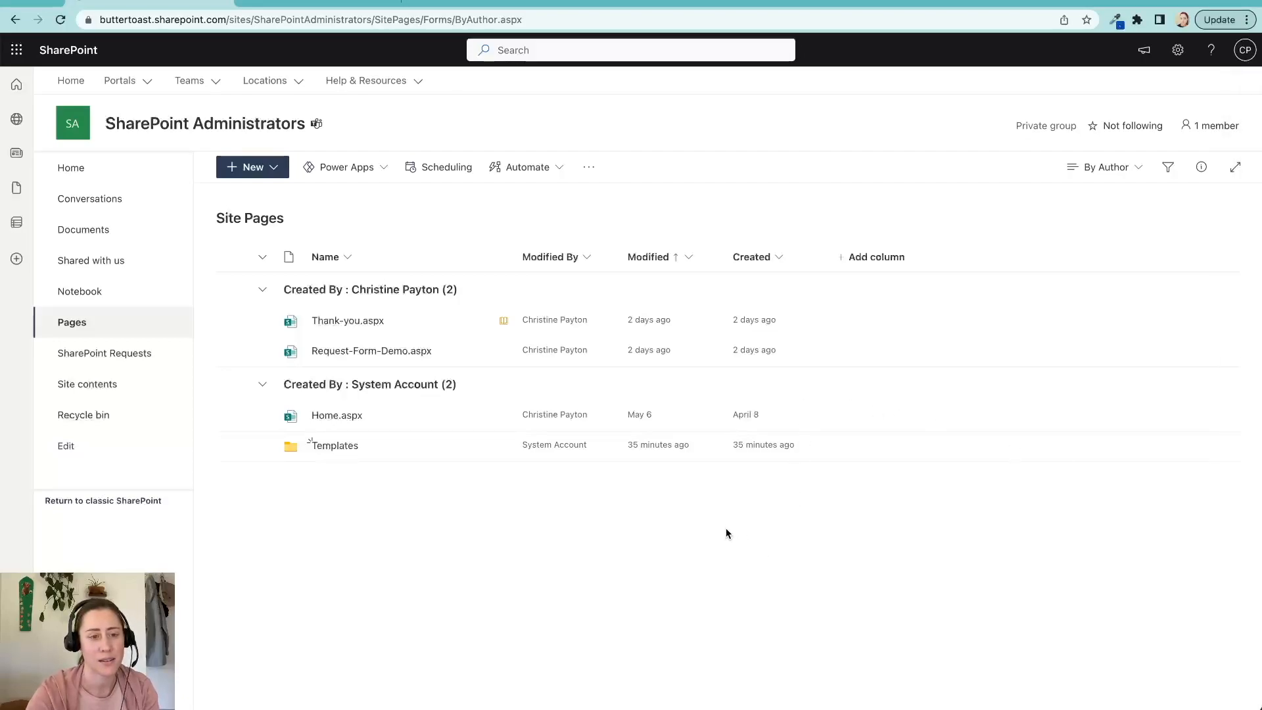
mouse_move(720, 532)
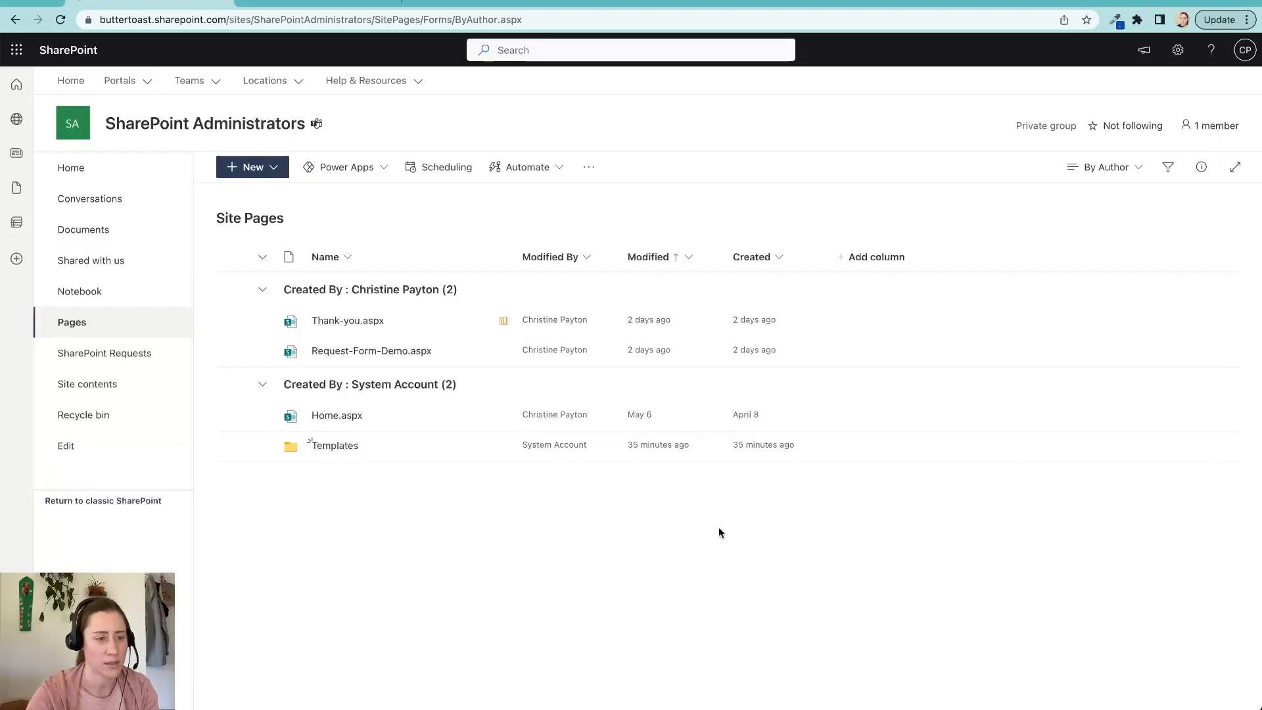
mouse_move(699, 527)
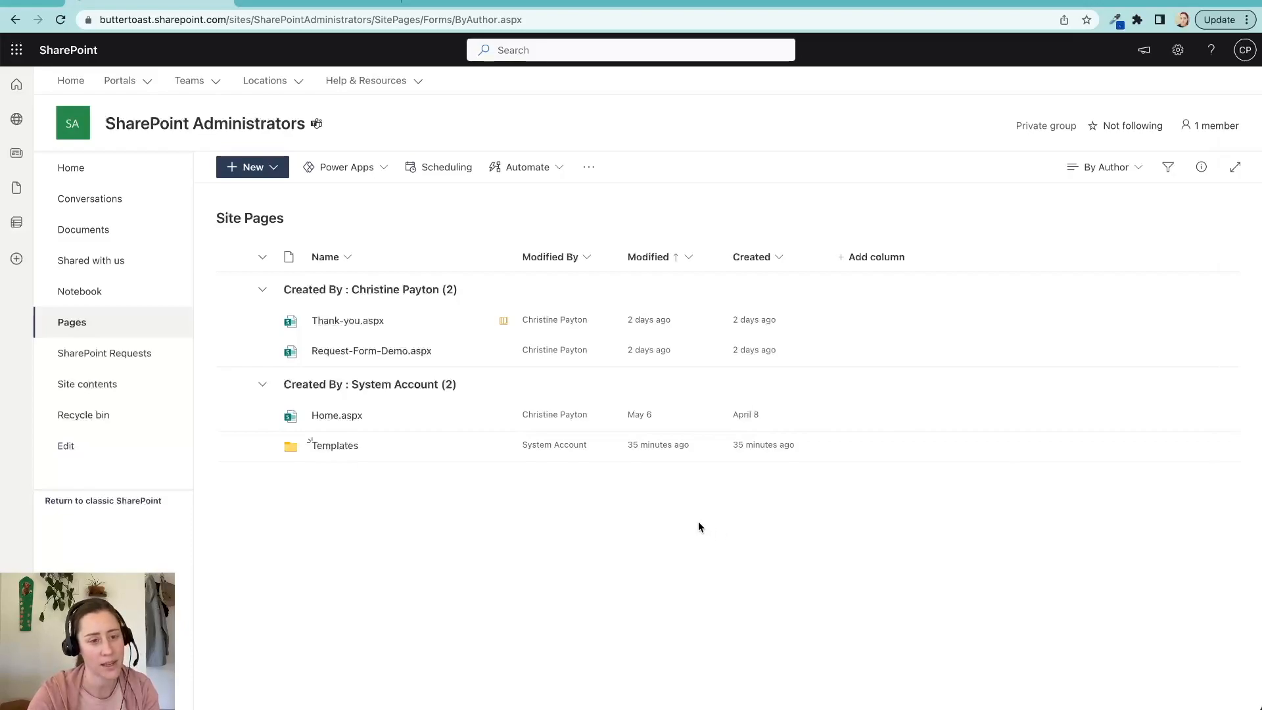
mouse_move(616, 507)
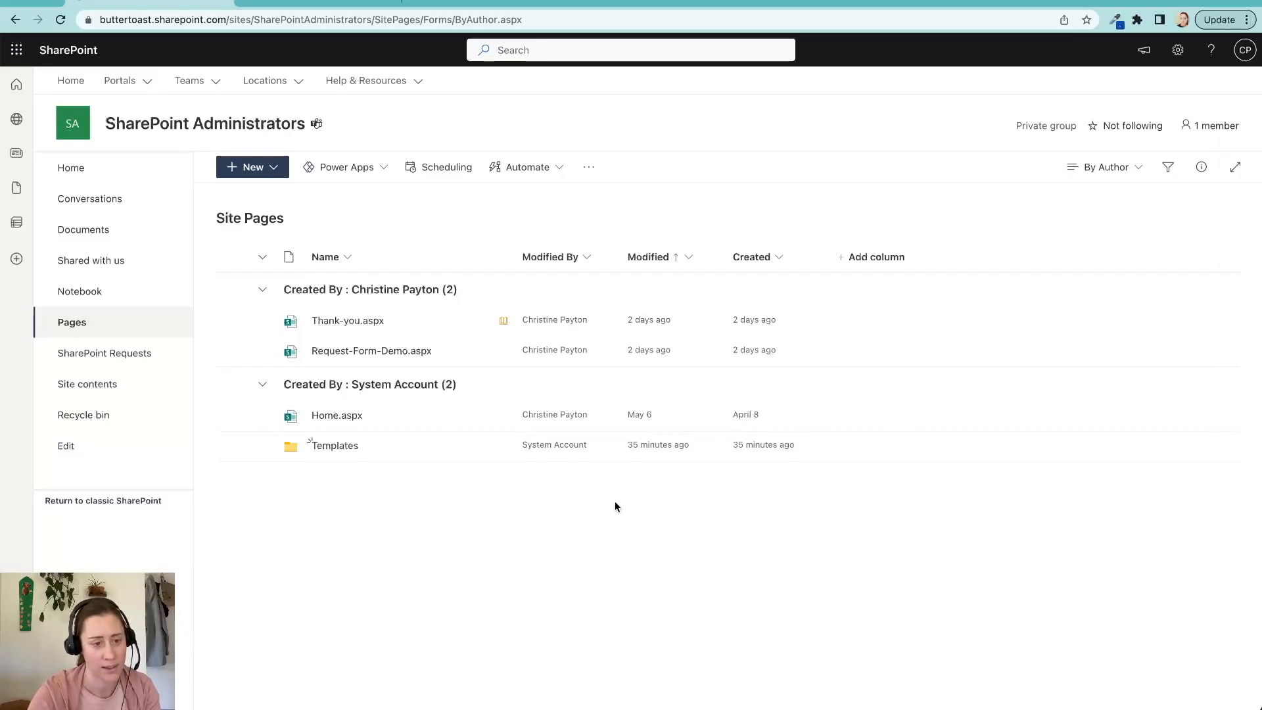
mouse_move(236, 458)
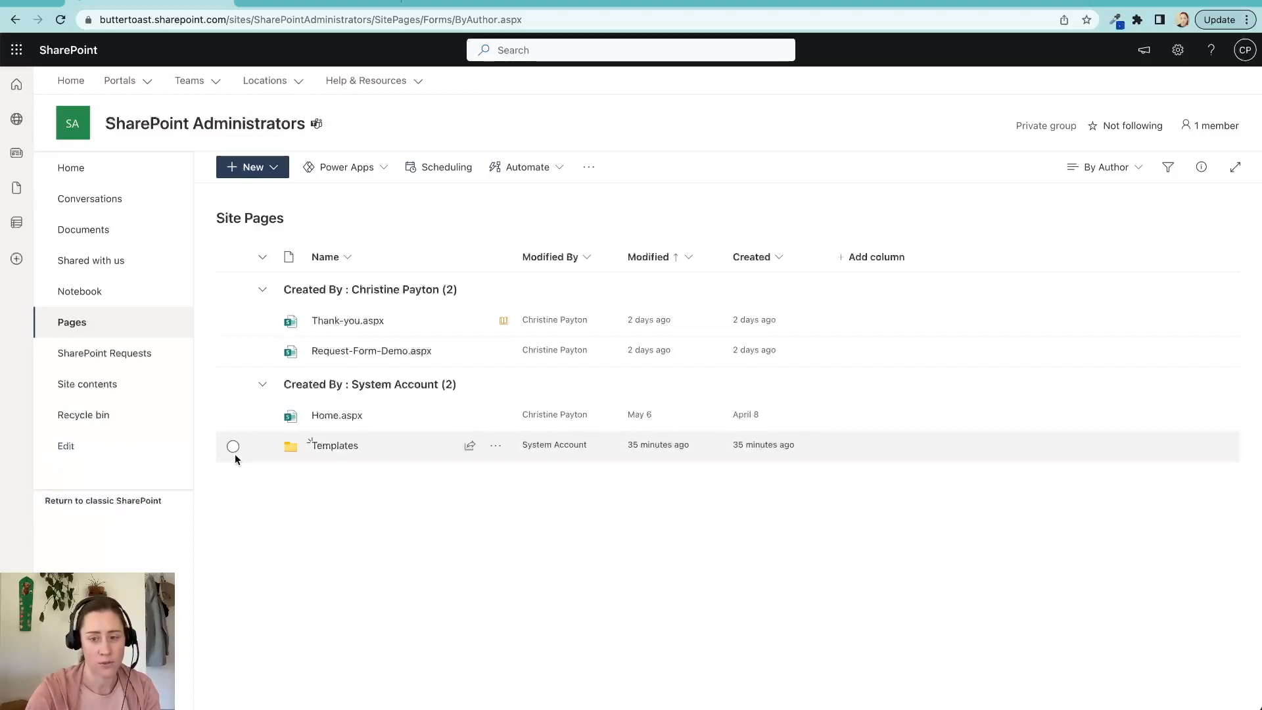
mouse_move(246, 529)
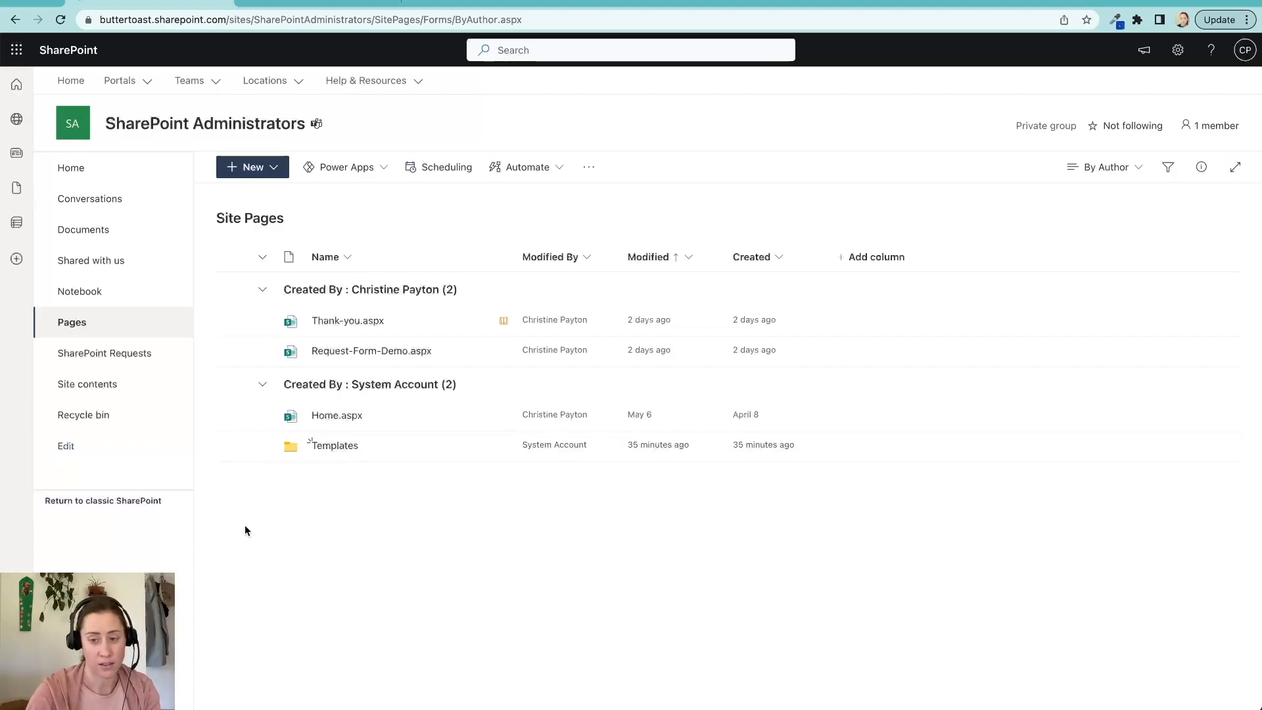
Step: Bring up the Home.aspx actions menu in the pages list, then dismiss it
left_click(234, 350)
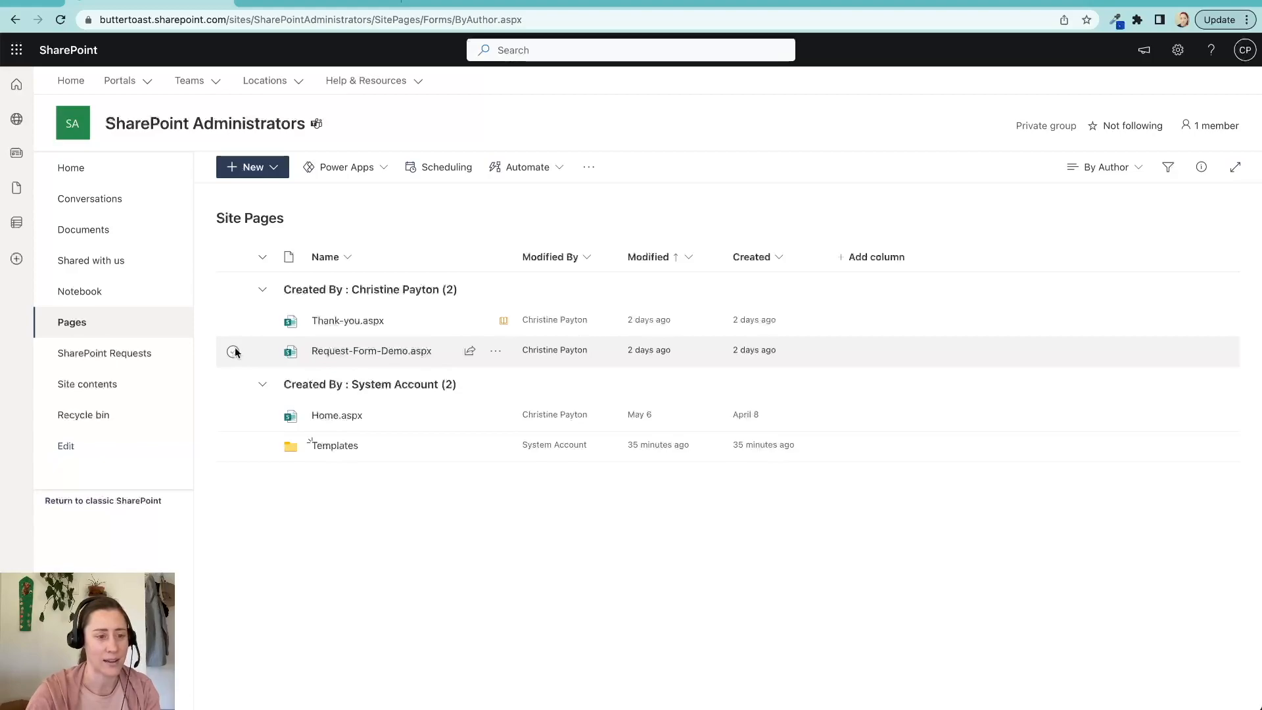
mouse_move(213, 355)
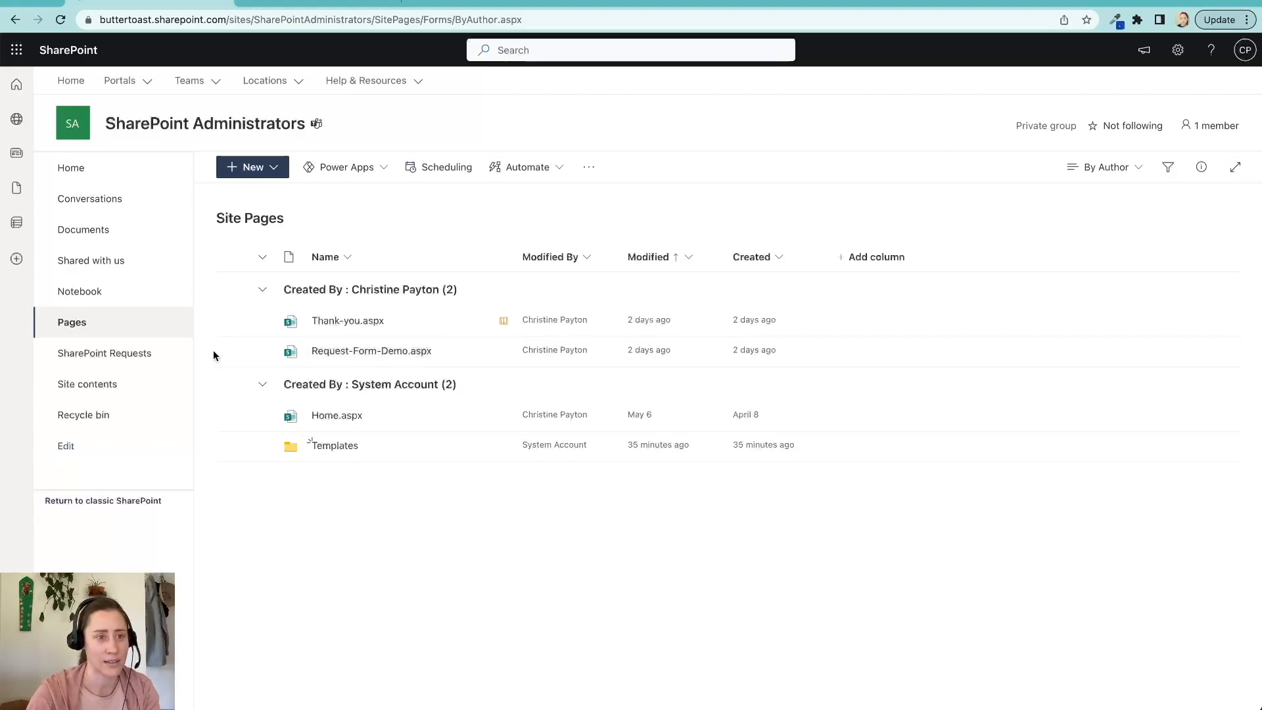
mouse_move(315, 135)
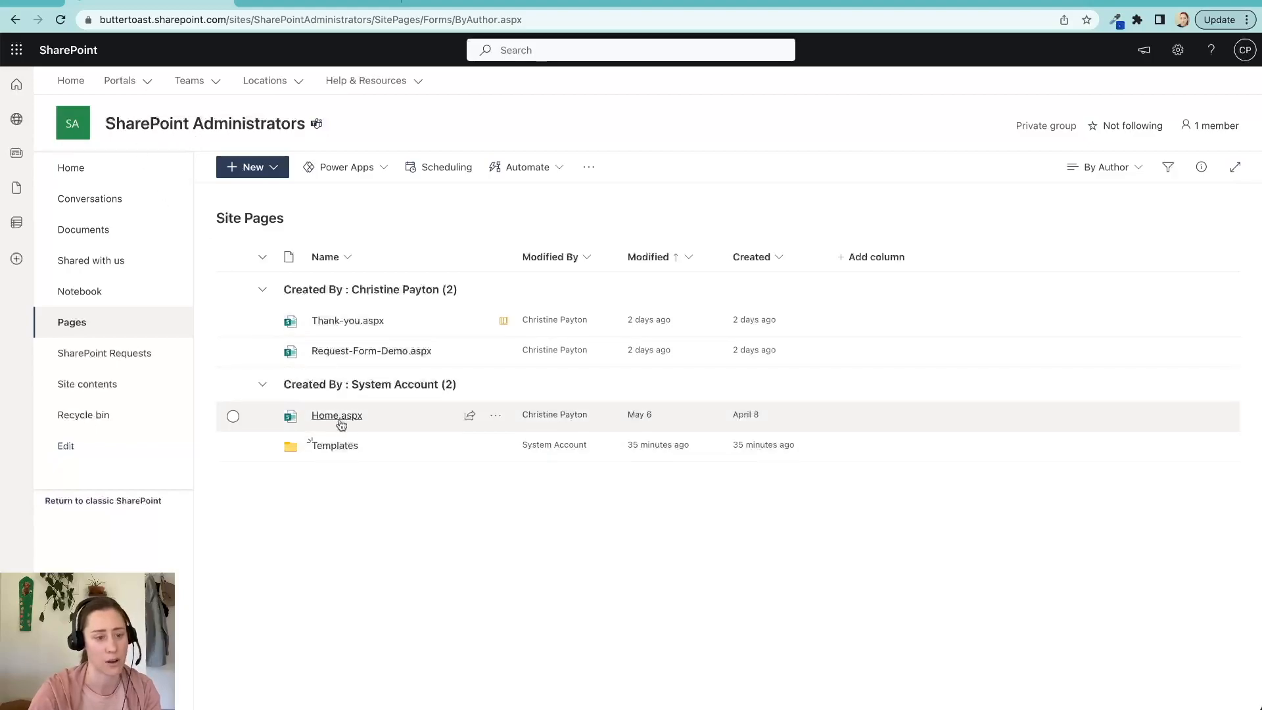
mouse_move(334, 449)
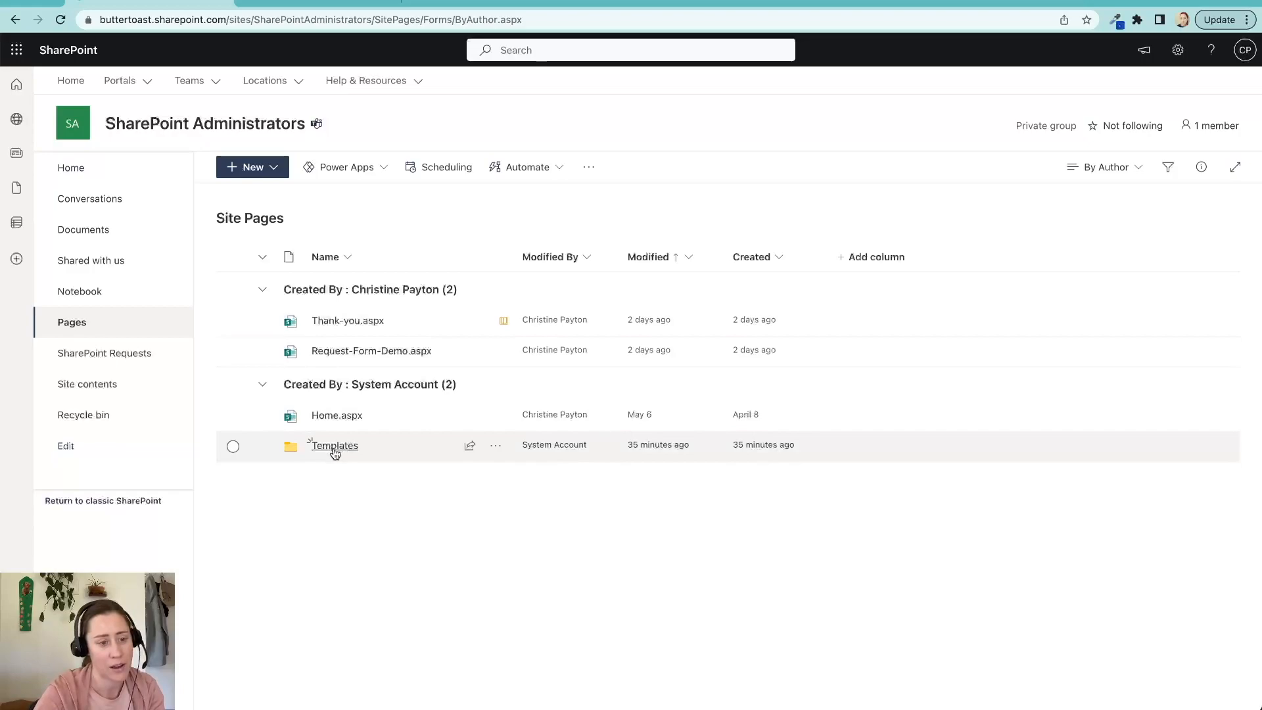
mouse_move(333, 445)
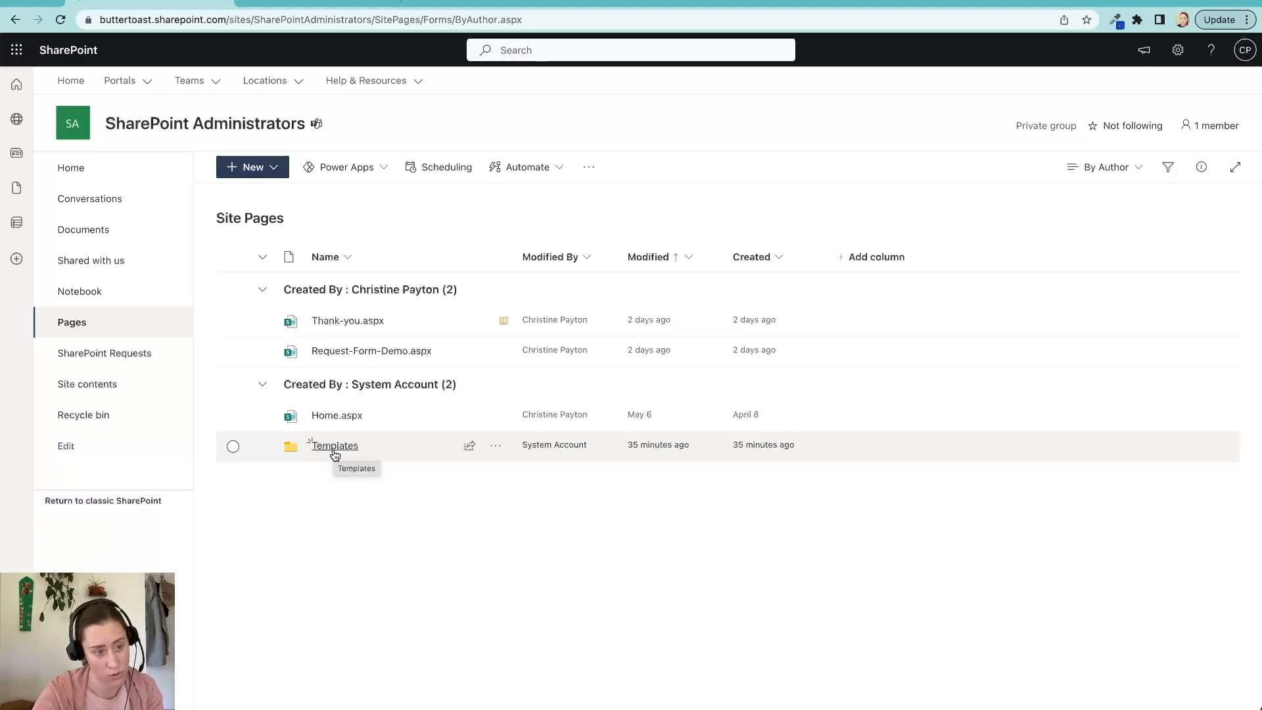
mouse_move(233, 446)
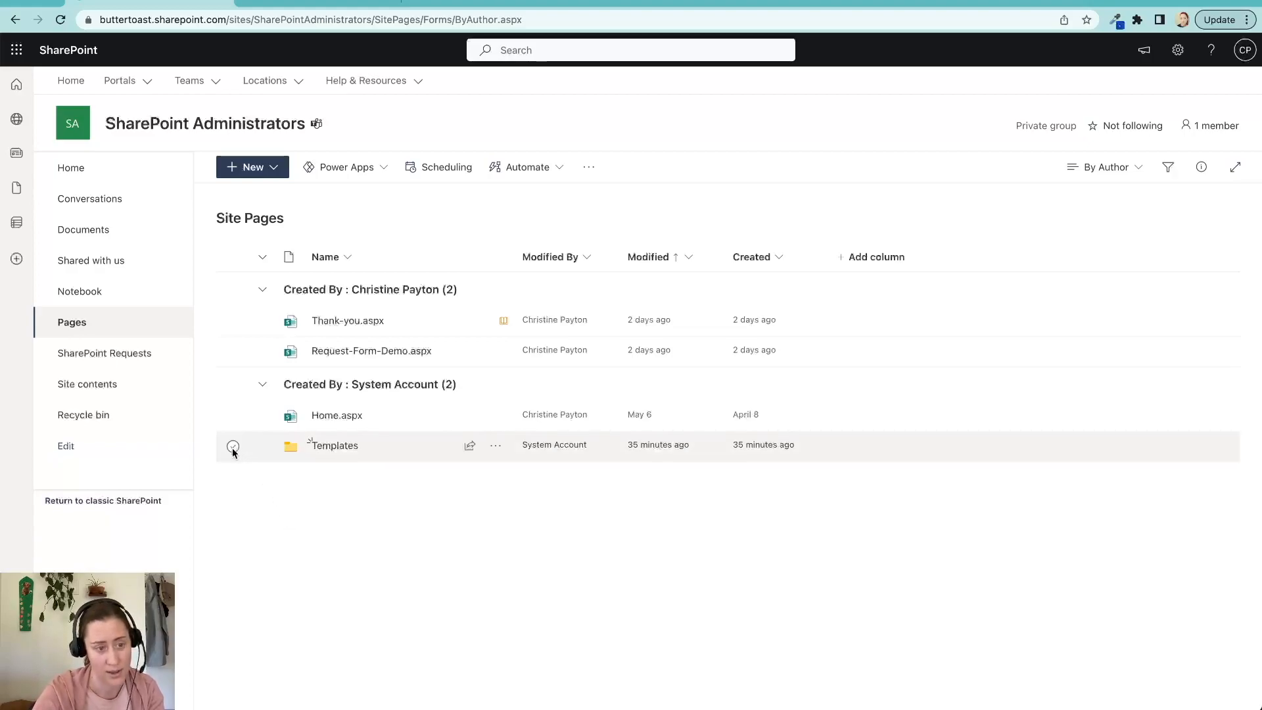
mouse_move(255, 489)
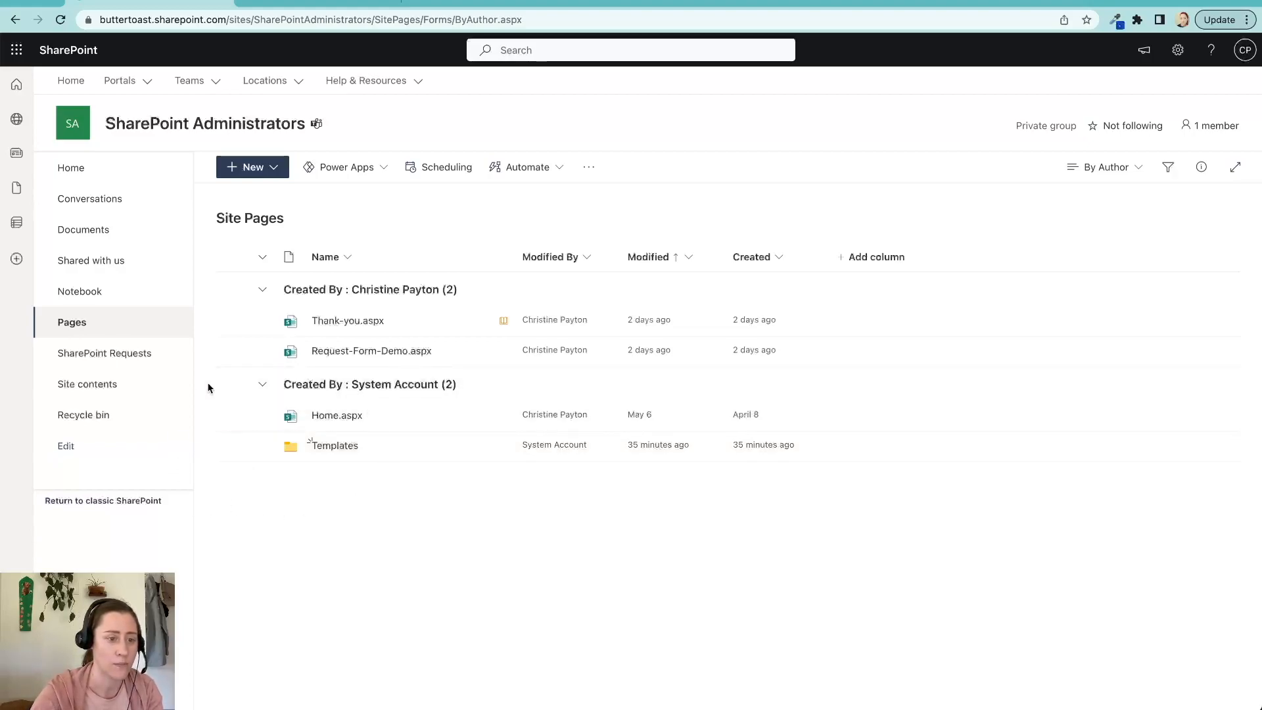
left_click(264, 80)
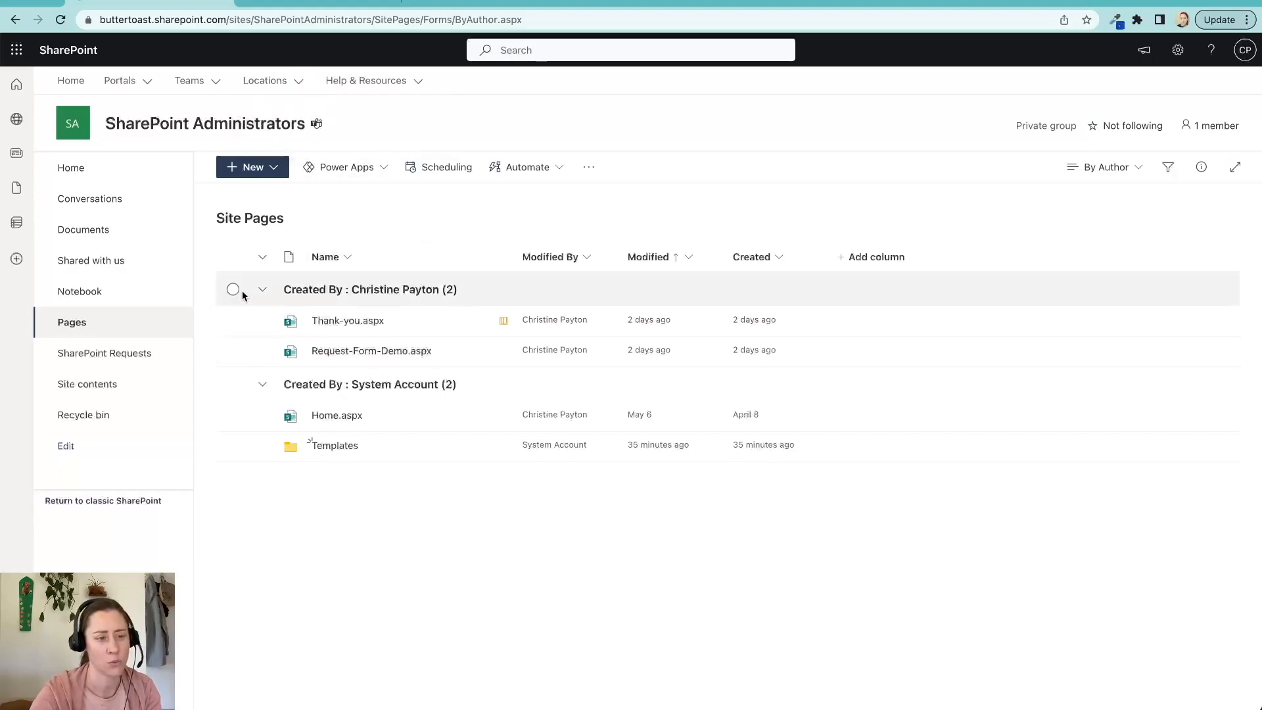
mouse_move(243, 238)
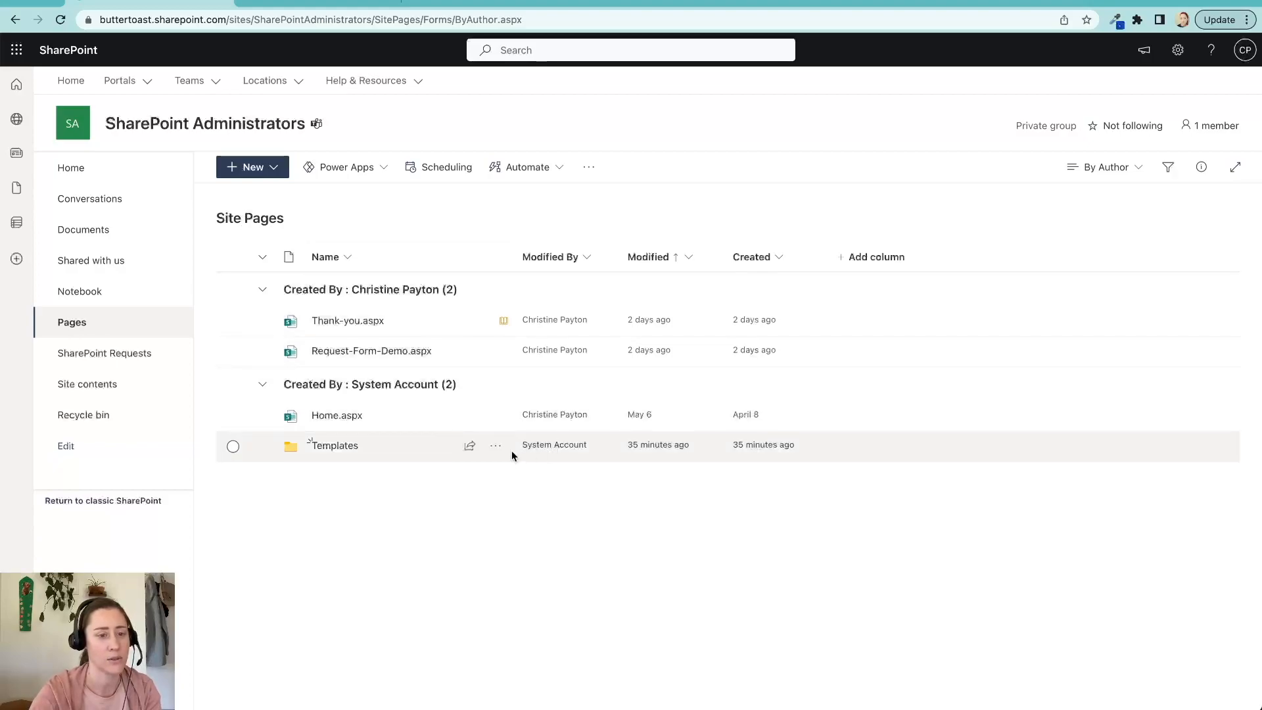
left_click(497, 421)
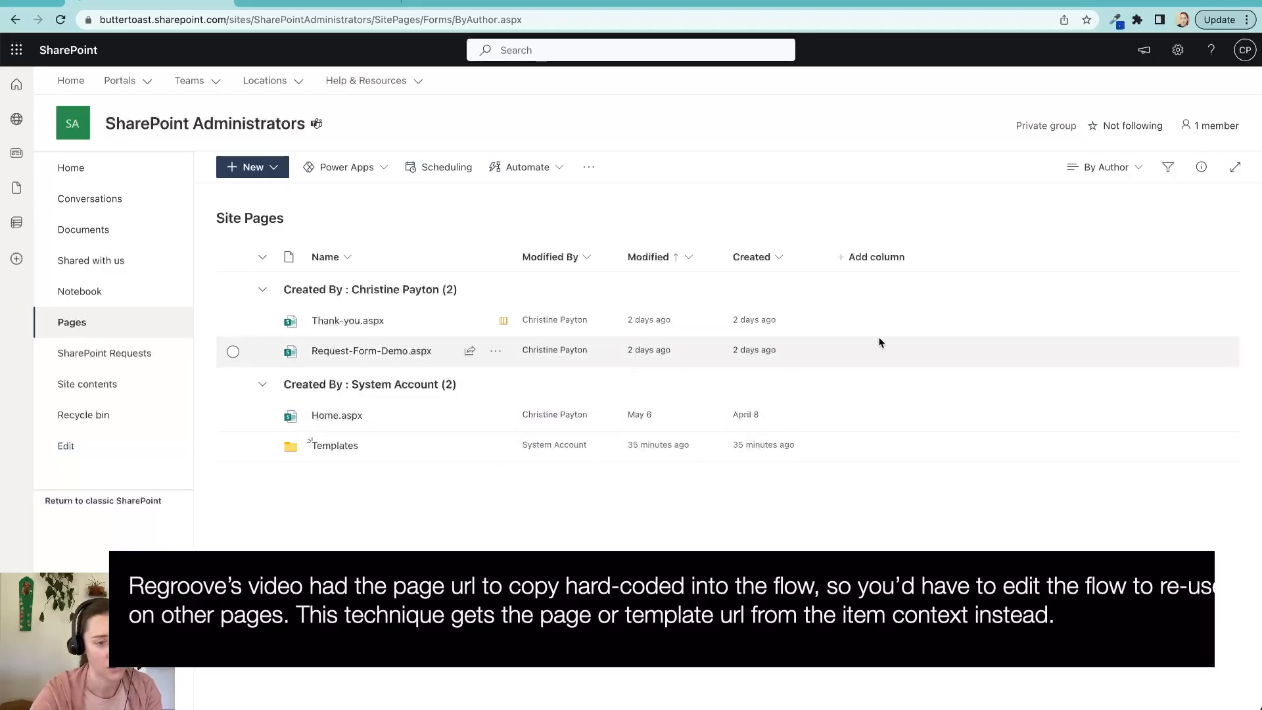
left_click(497, 415)
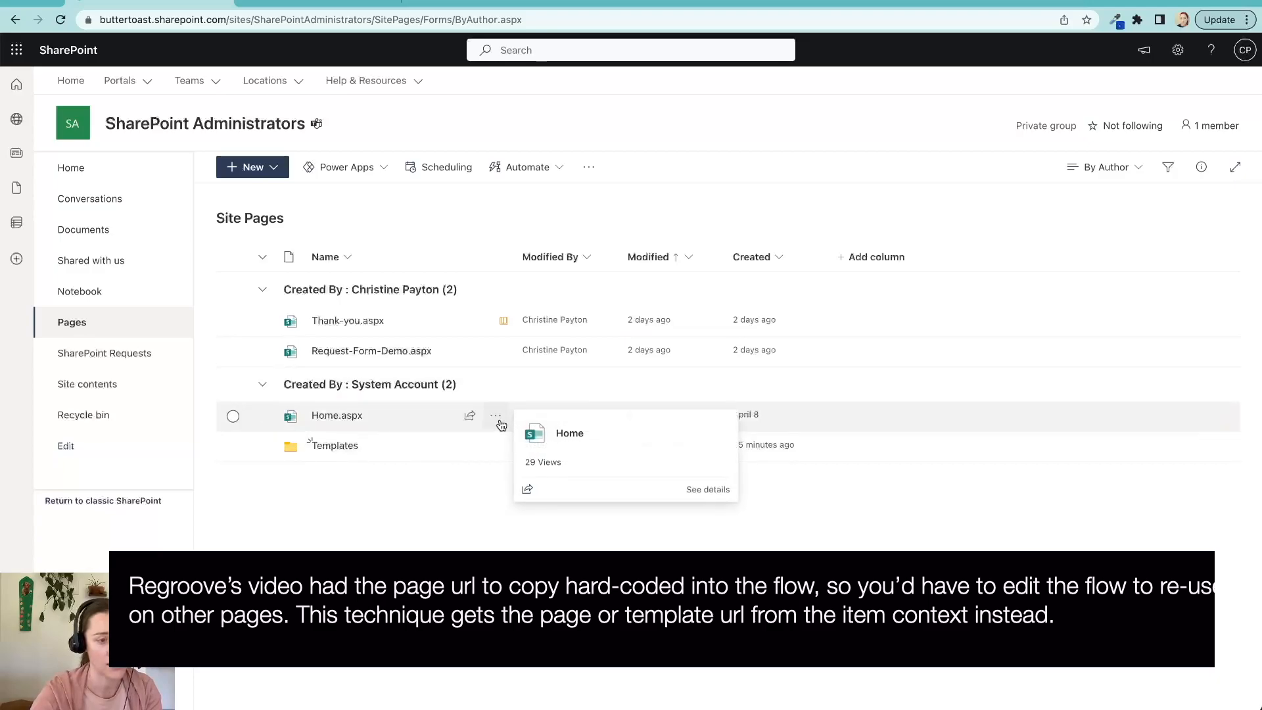
left_click(495, 416)
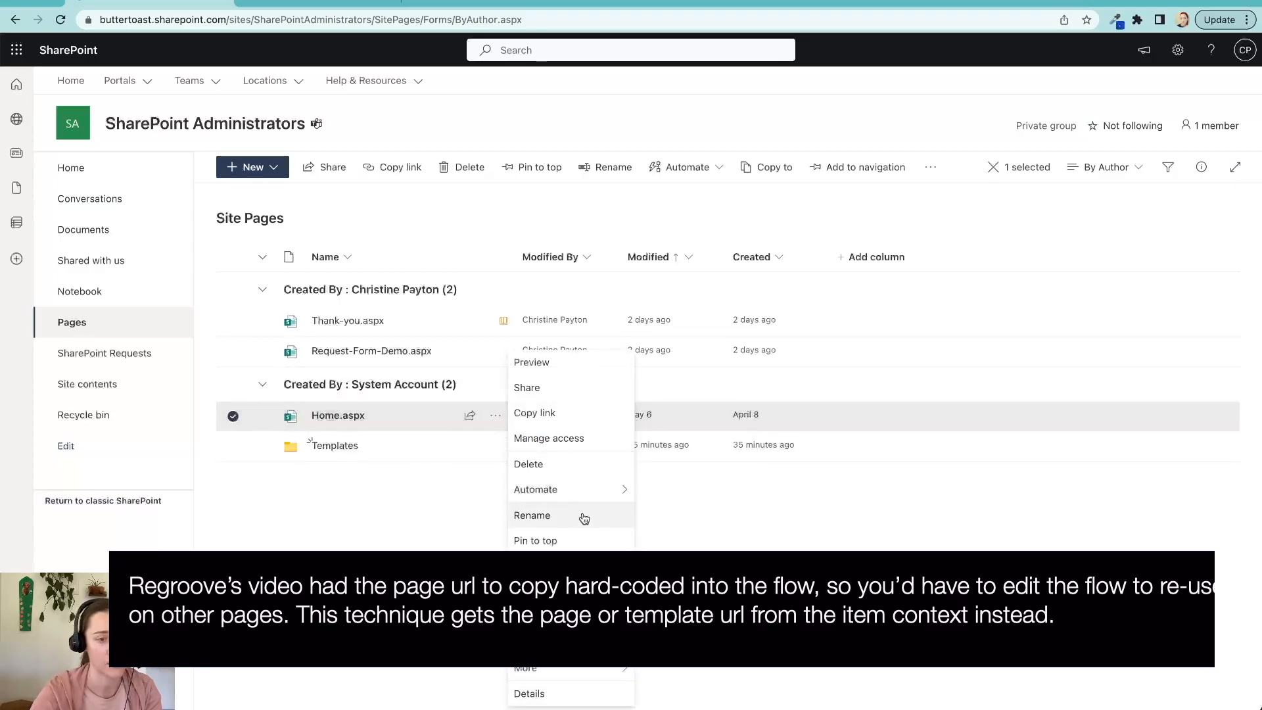
mouse_move(535, 489)
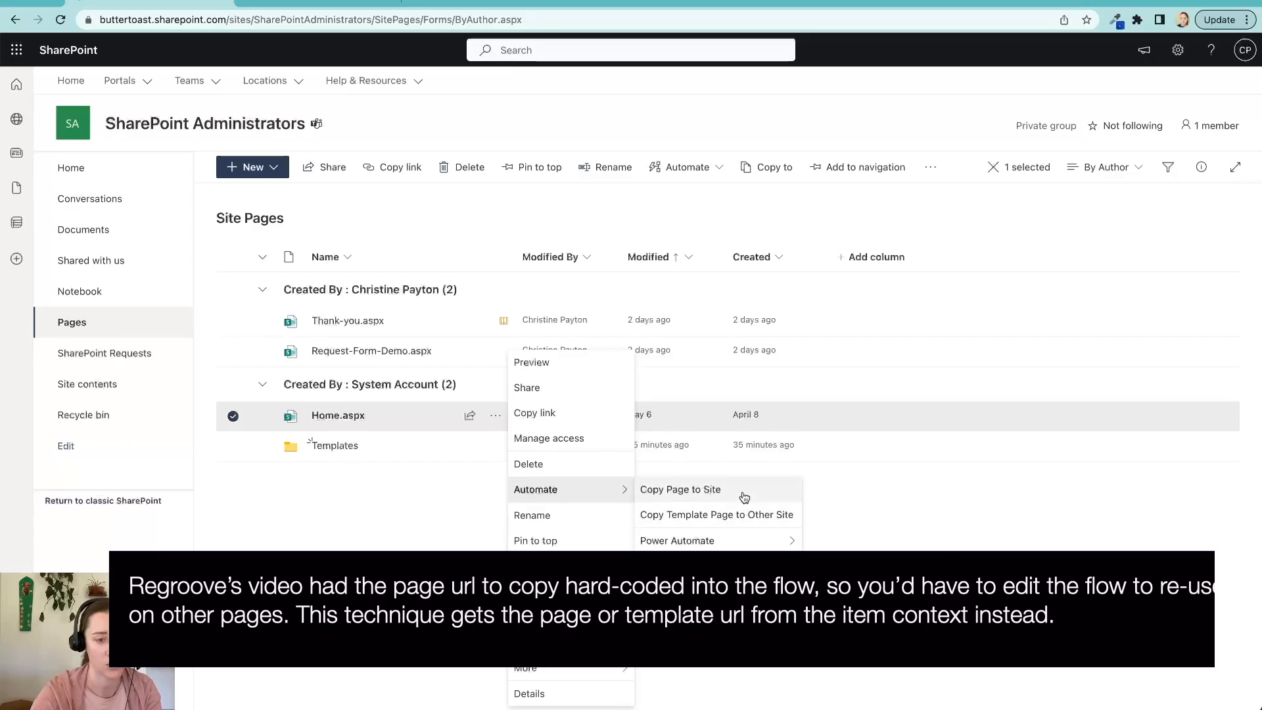
mouse_move(749, 498)
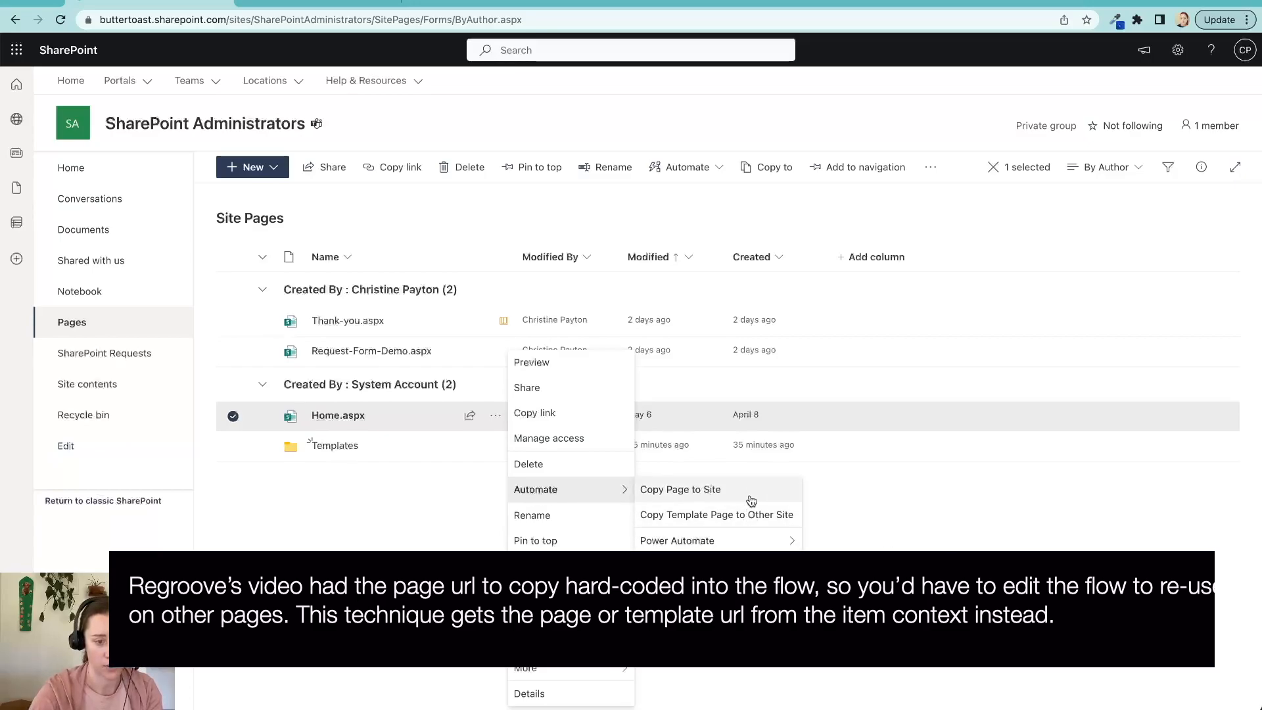
mouse_move(670, 499)
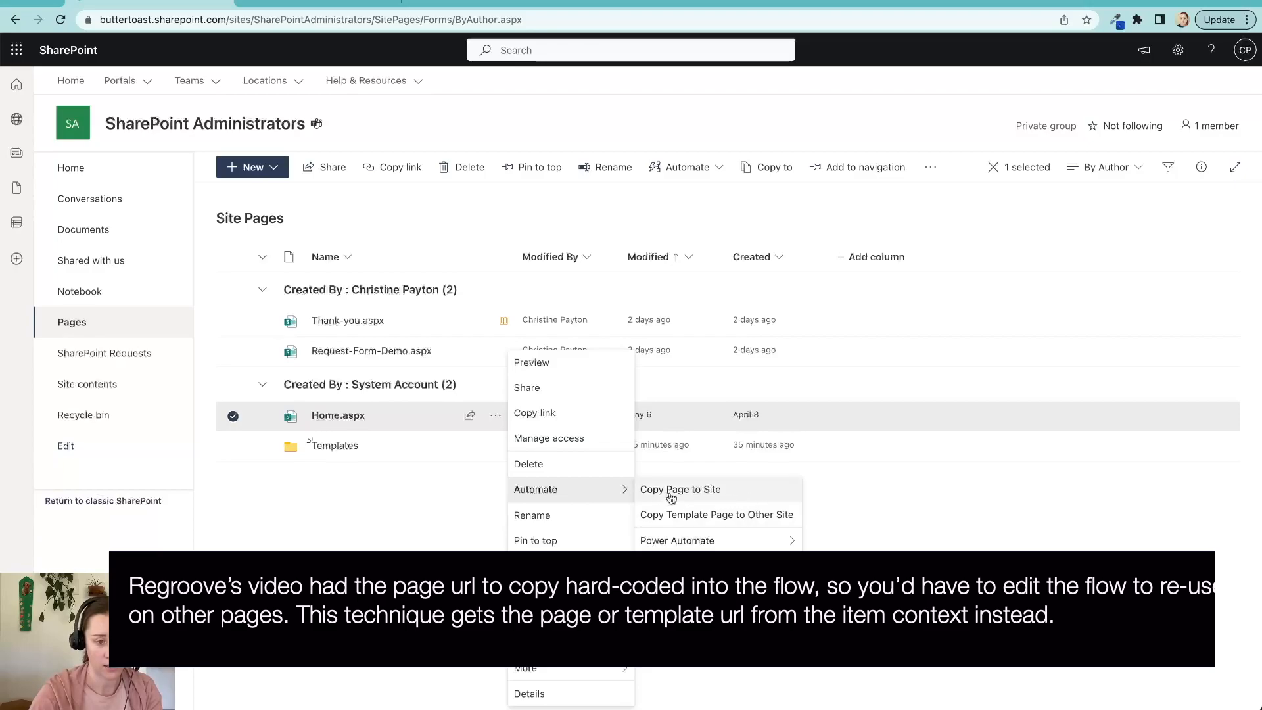
mouse_move(696, 498)
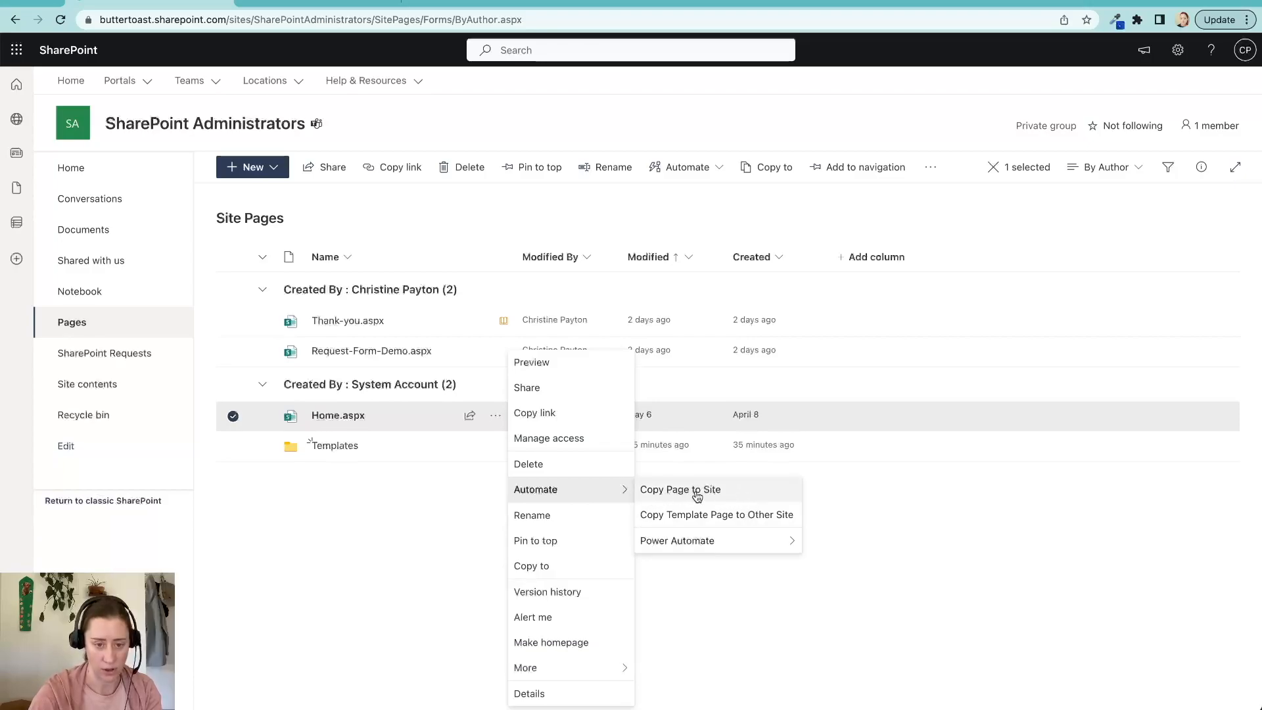
mouse_move(728, 498)
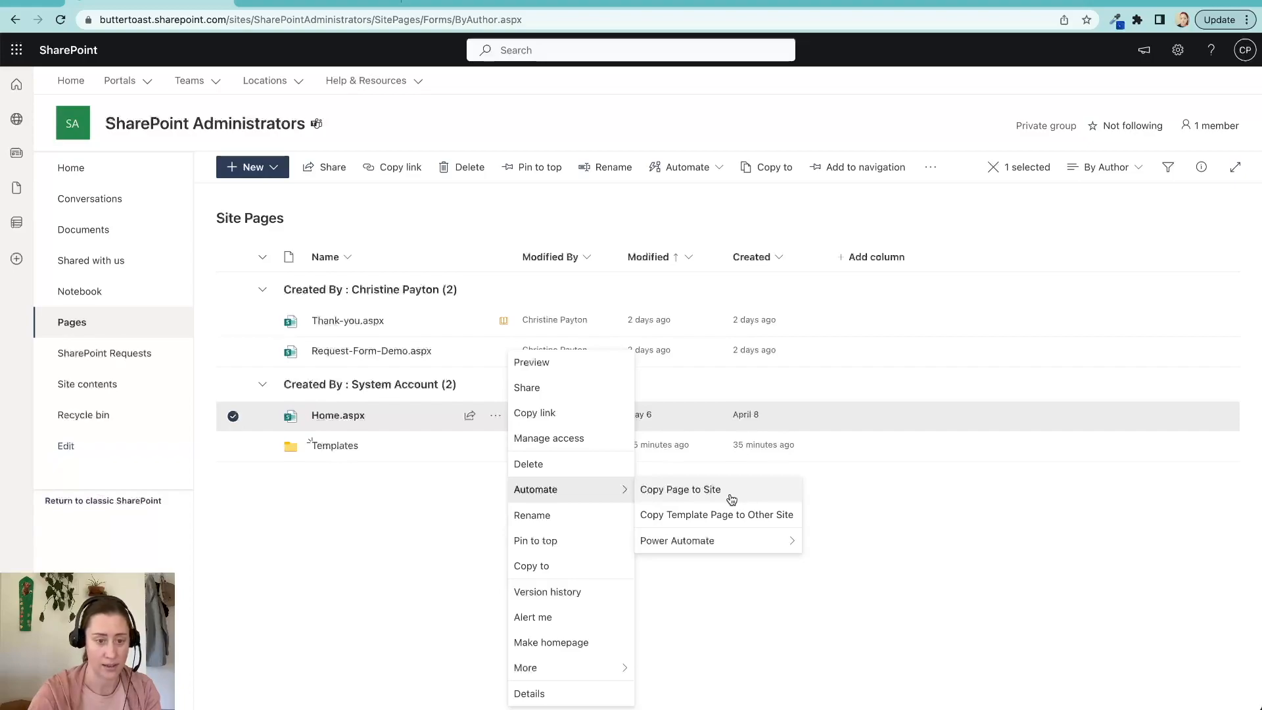
mouse_move(734, 492)
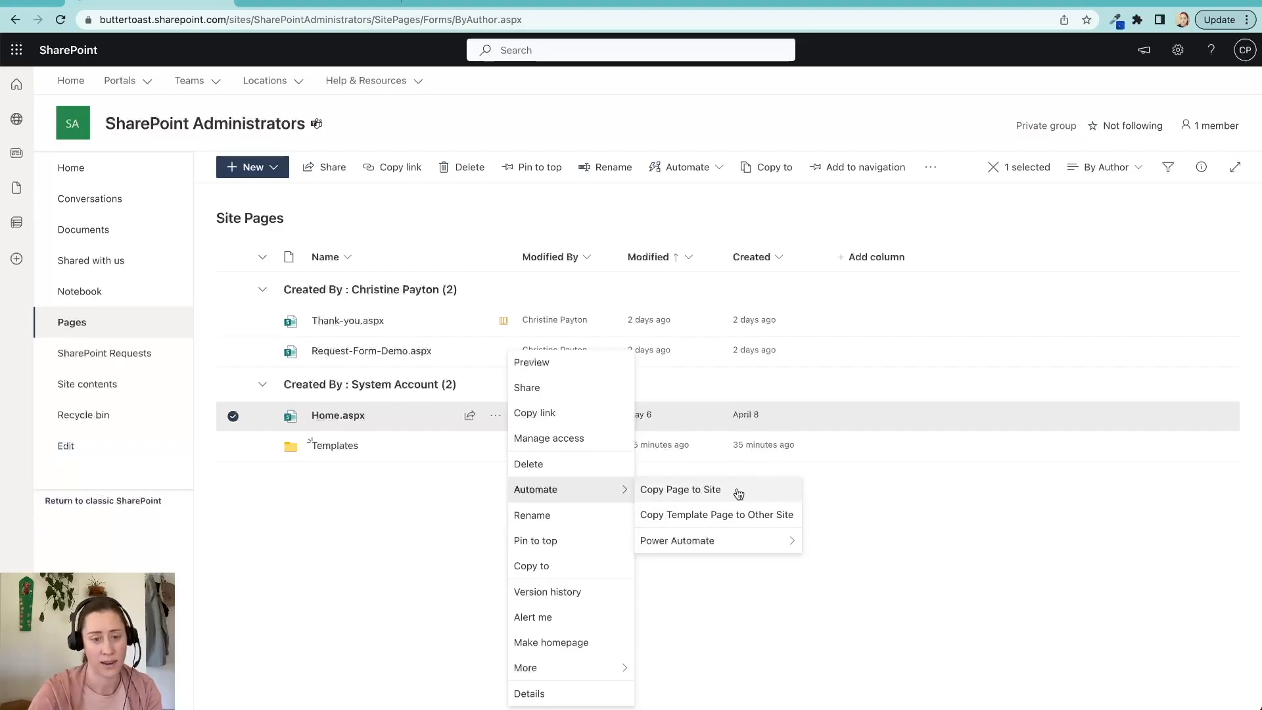
mouse_move(961, 575)
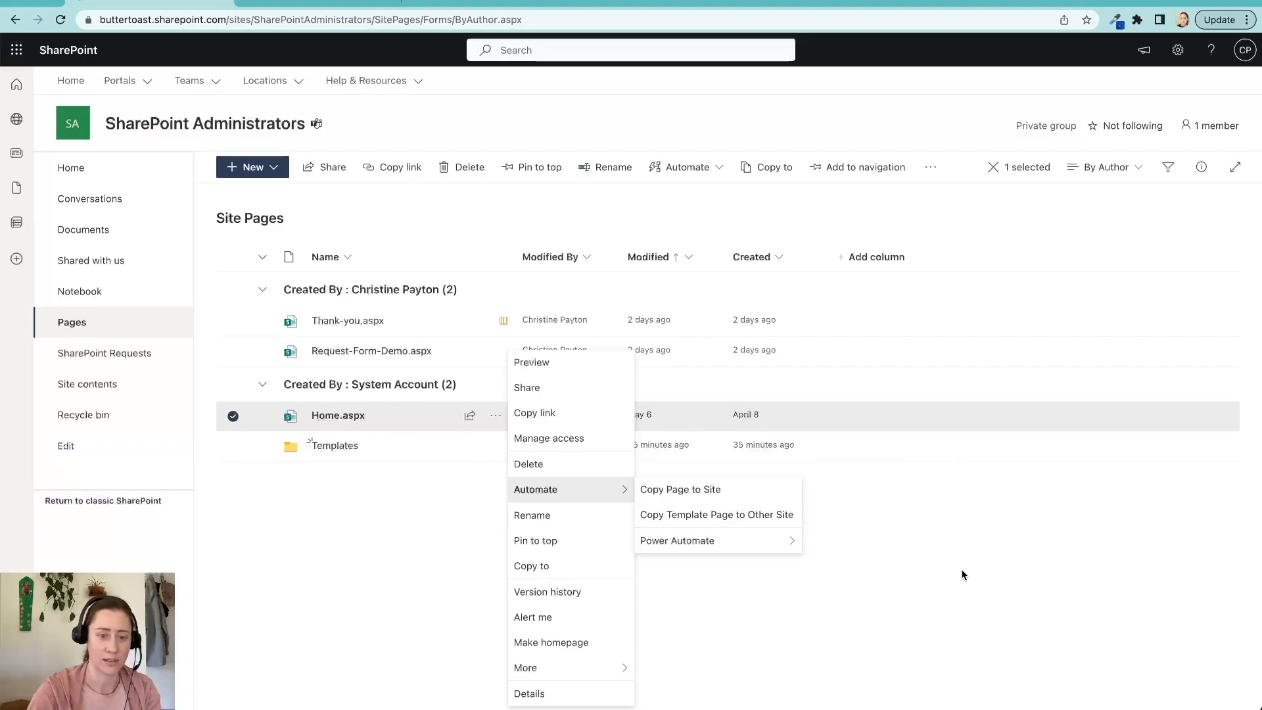
mouse_move(819, 636)
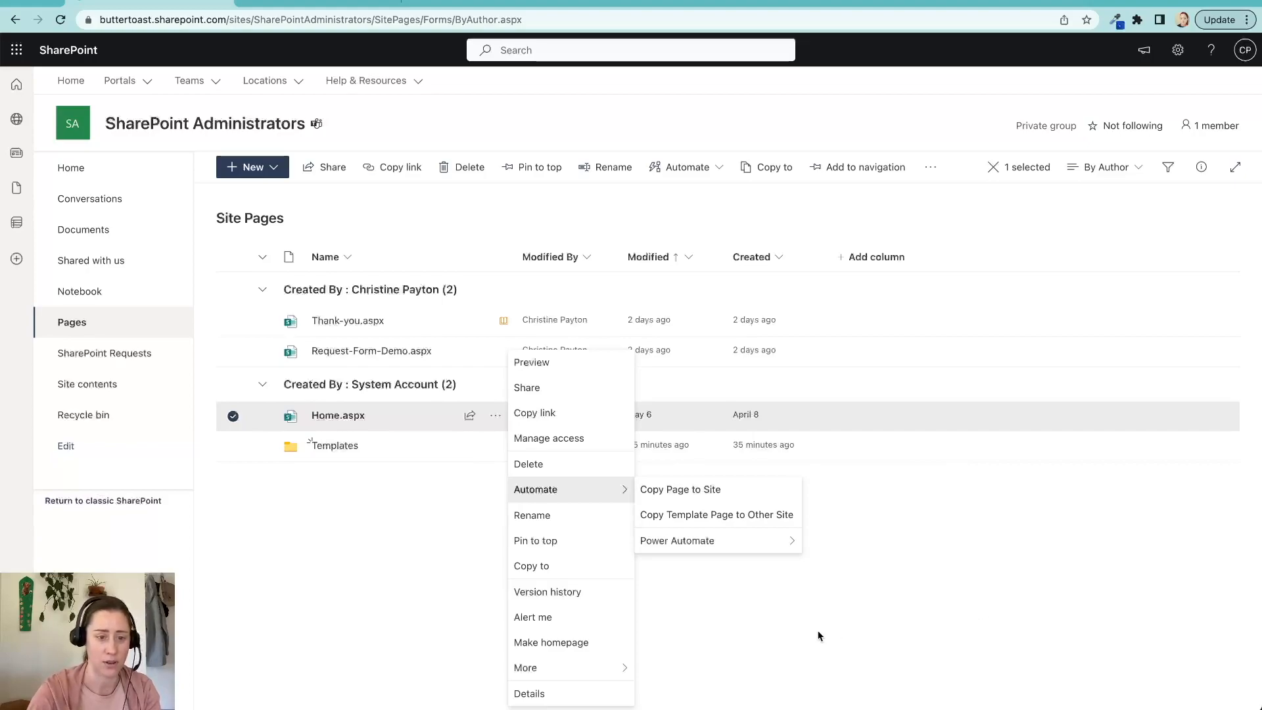
left_click(819, 635)
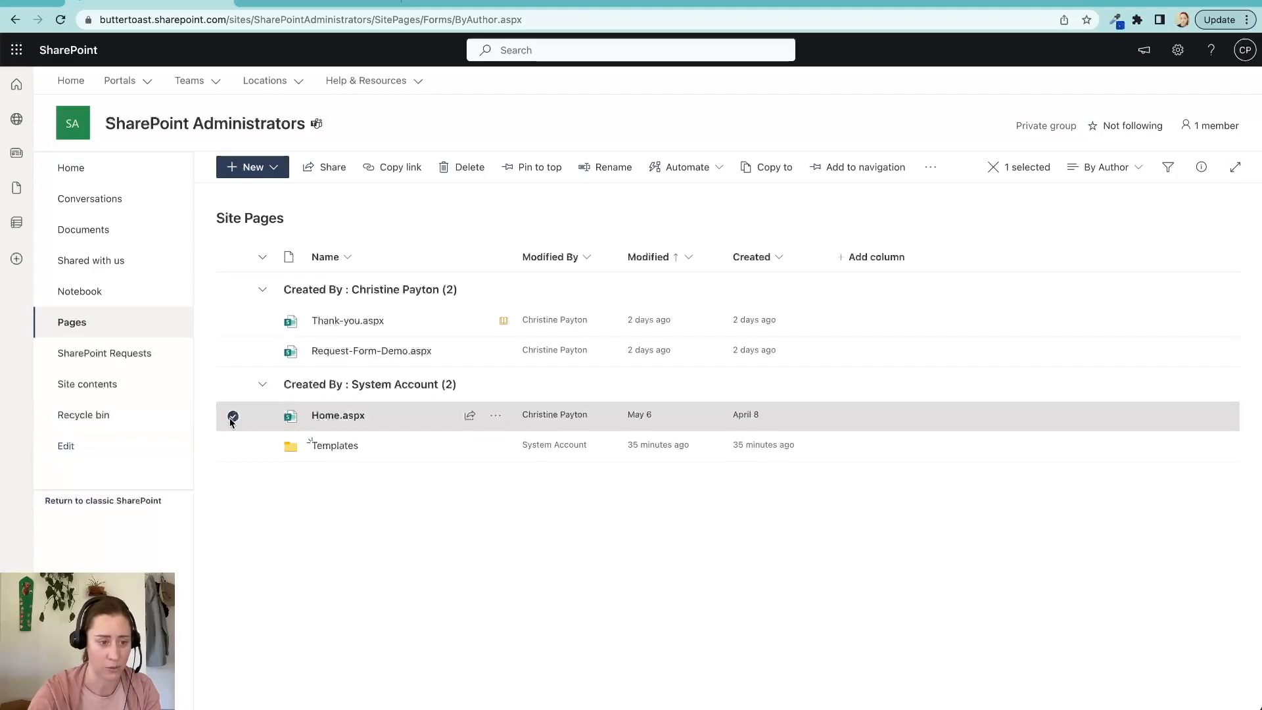
Step: Open the Test-Move-Template page template, then return to the Site Pages library
left_click(233, 416)
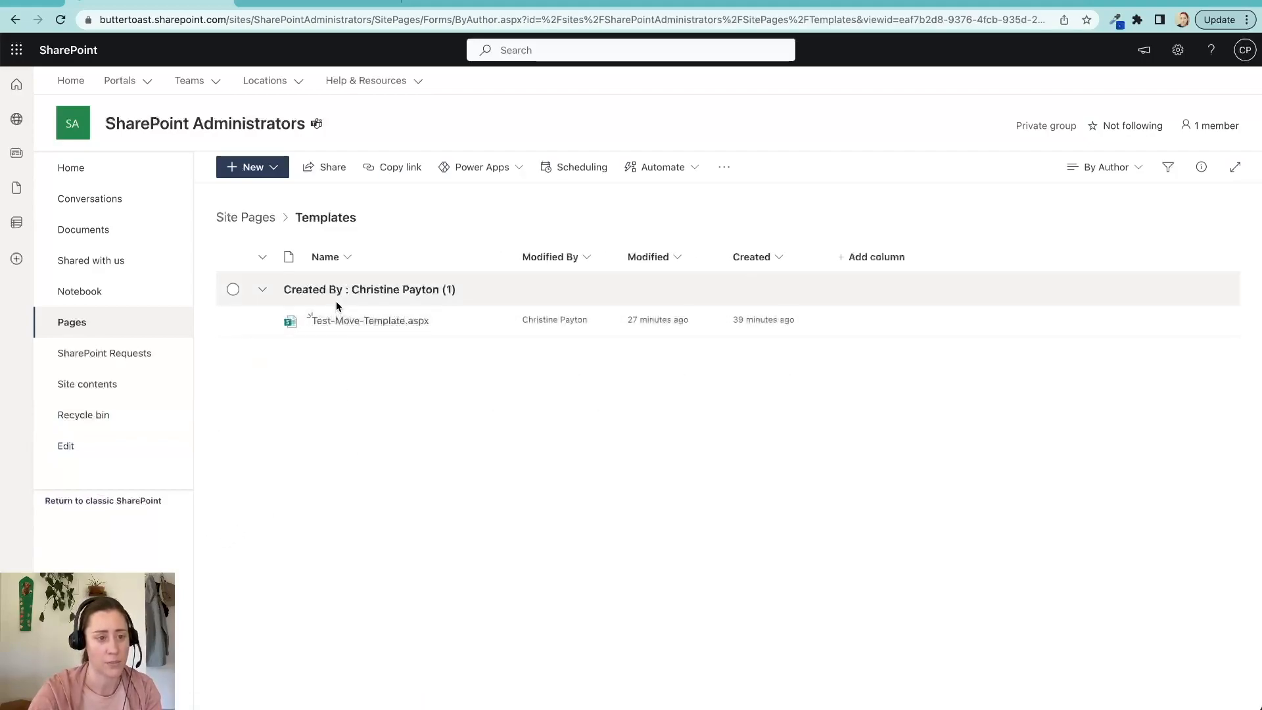
left_click(368, 320)
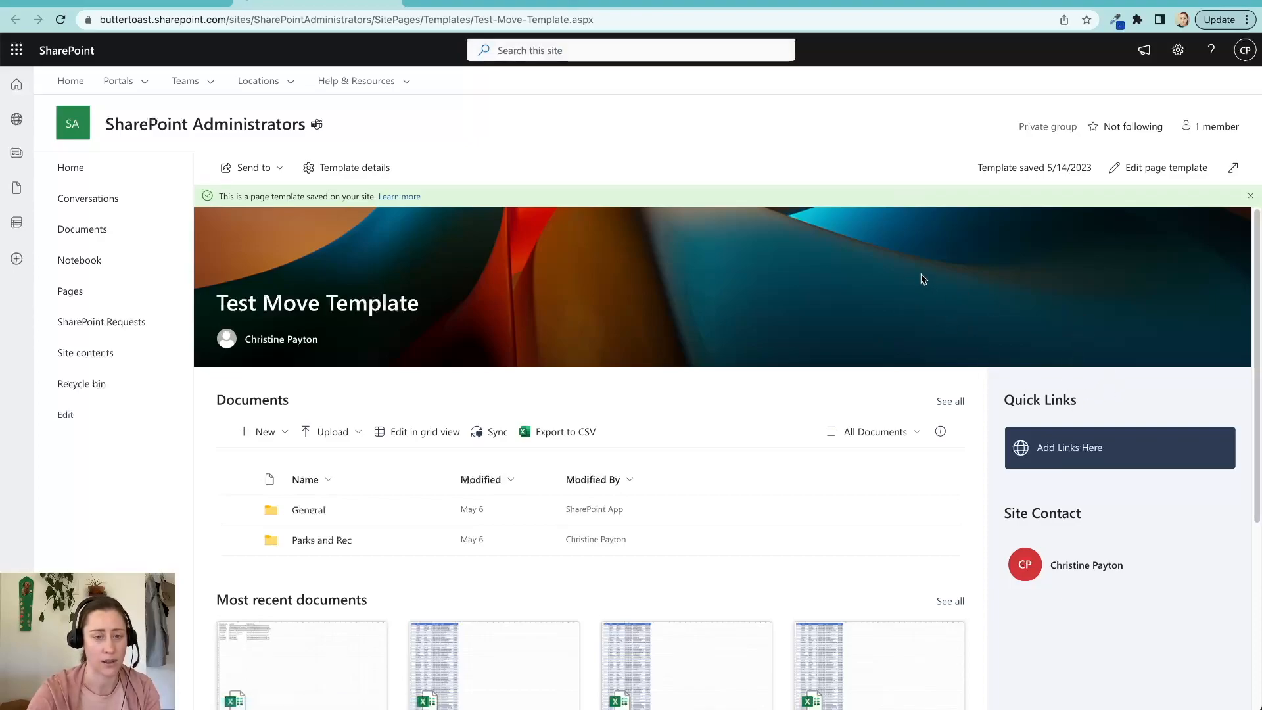
mouse_move(957, 293)
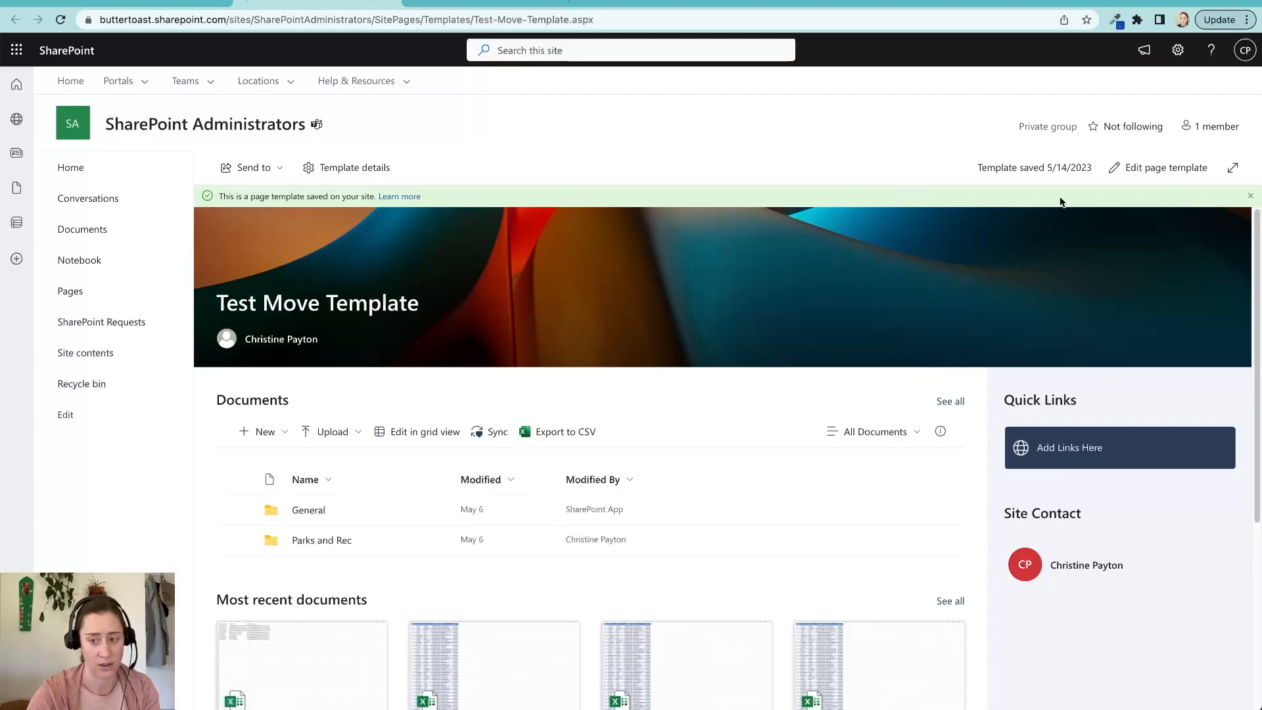
mouse_move(1044, 254)
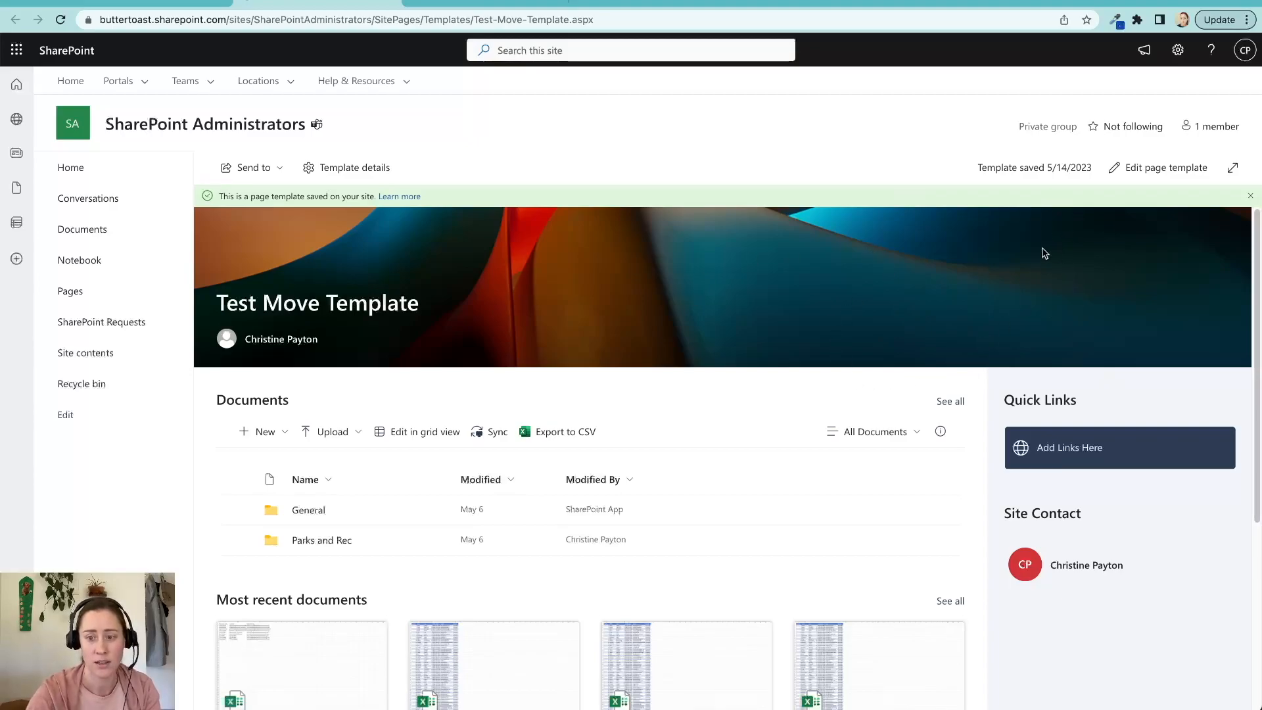
mouse_move(835, 281)
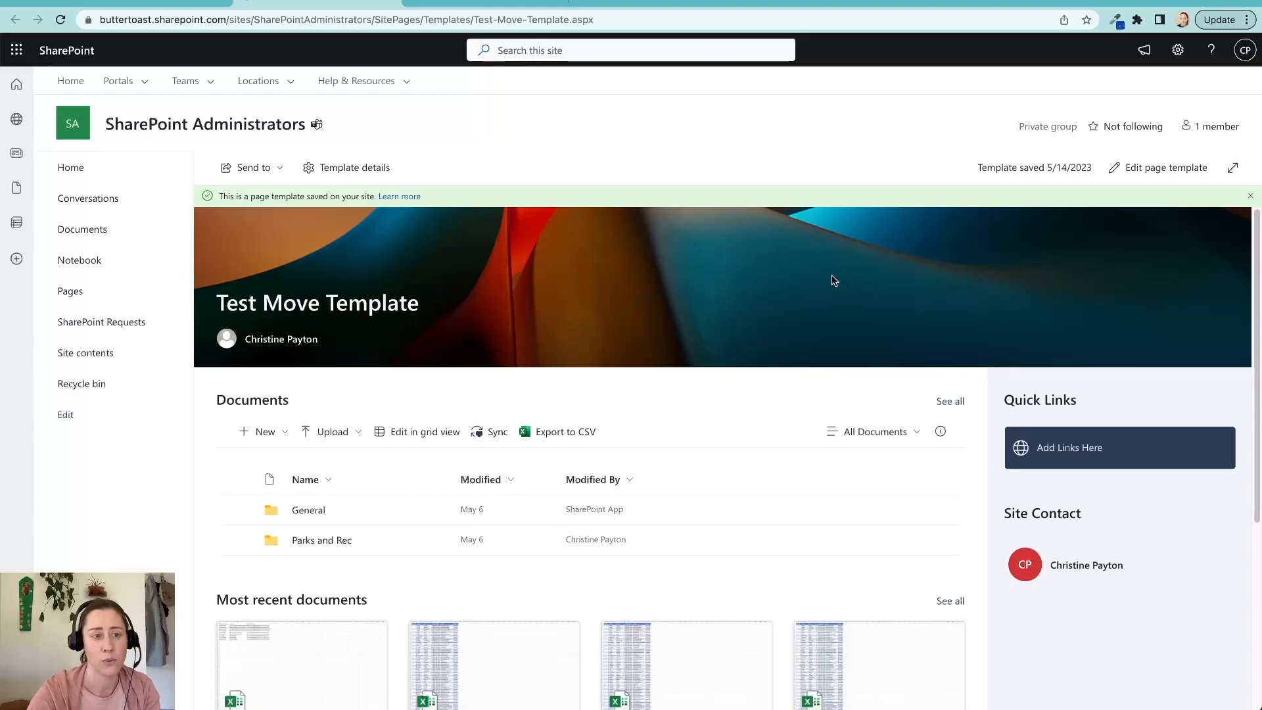
mouse_move(305, 6)
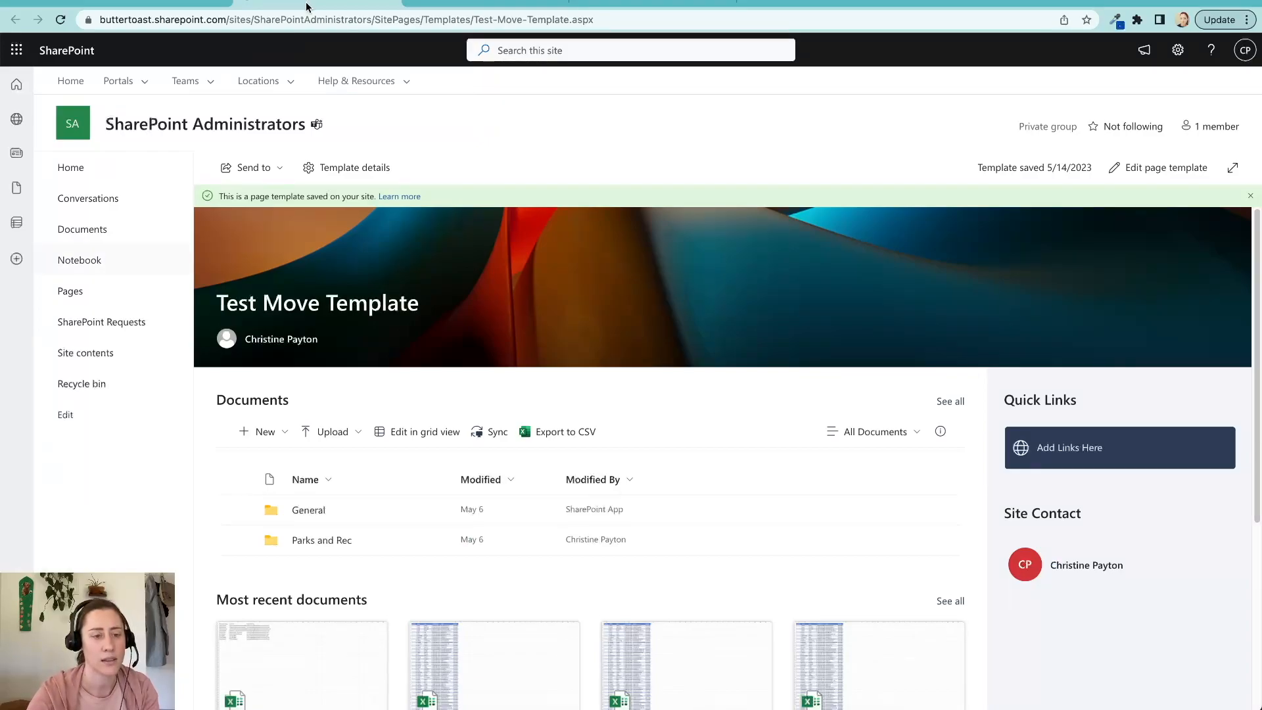
mouse_move(184, 292)
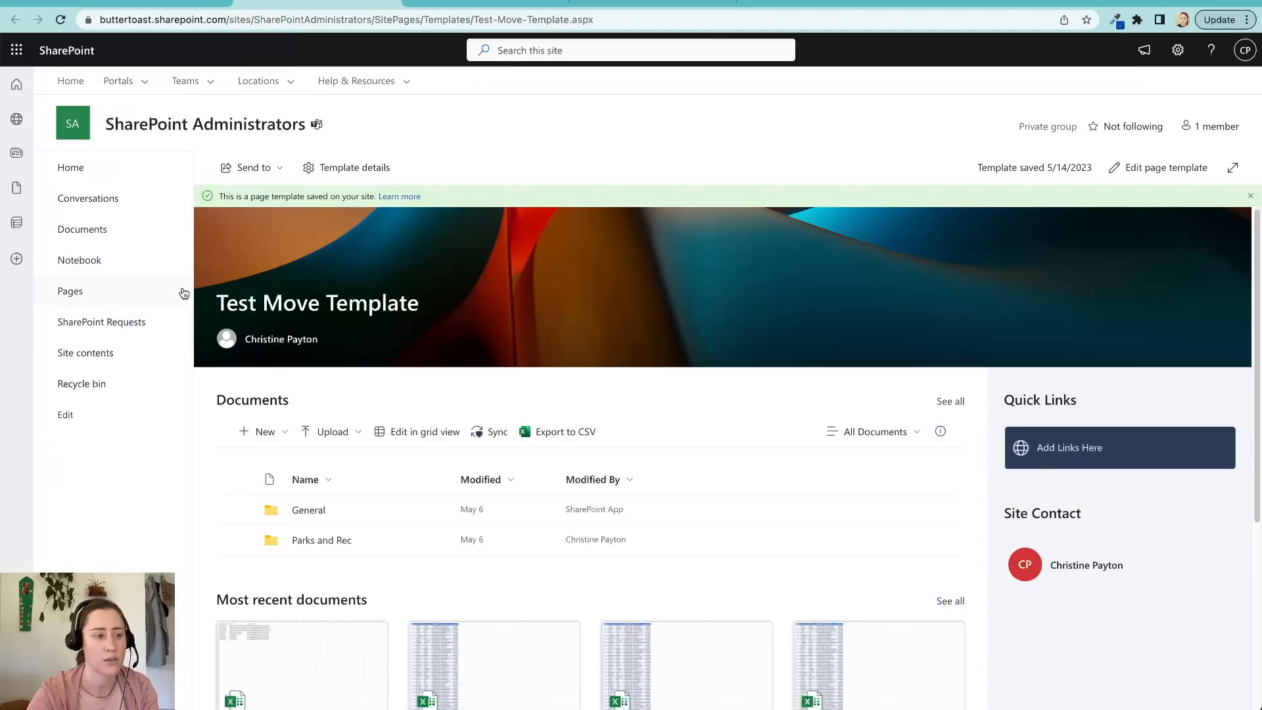
mouse_move(27, 296)
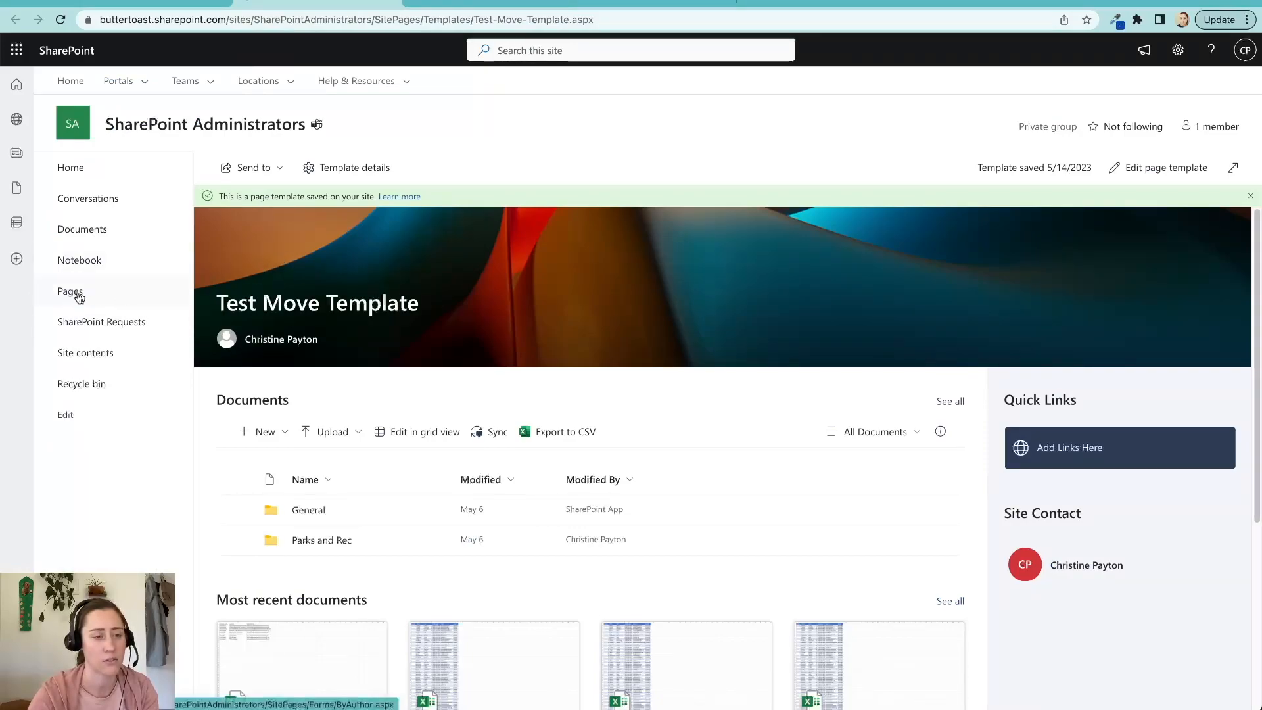
mouse_move(254, 272)
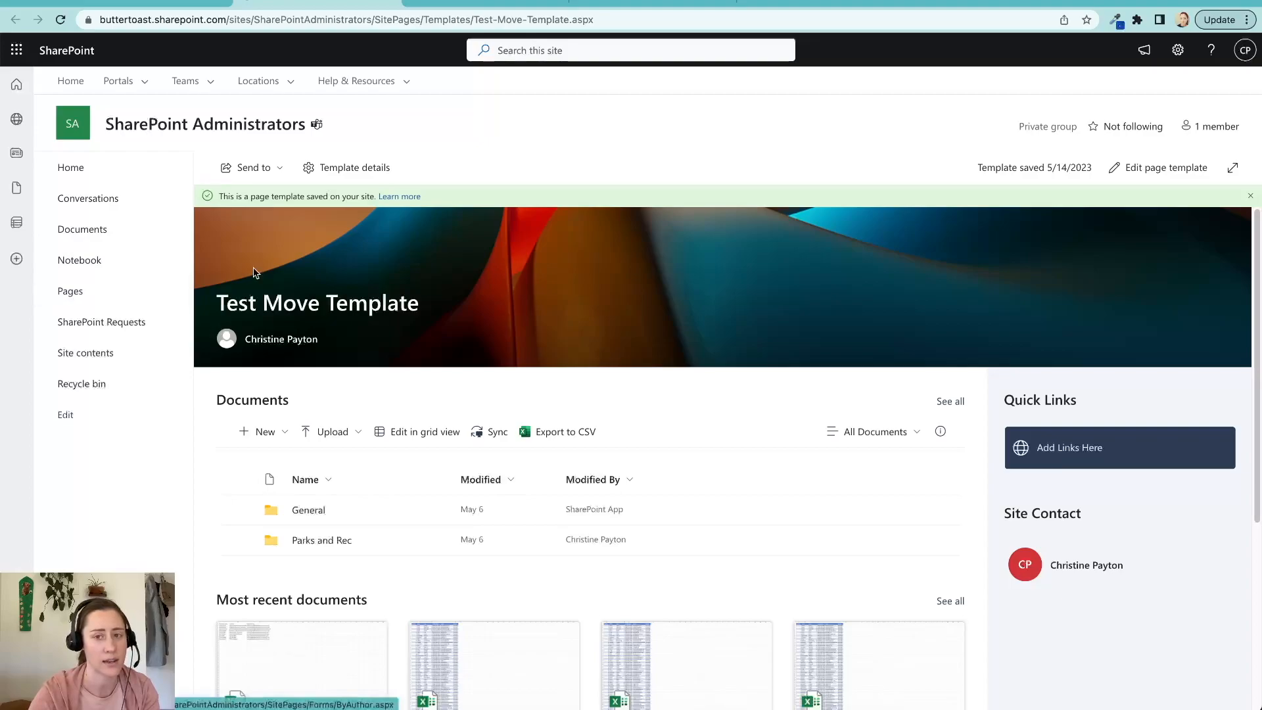
left_click(1176, 50)
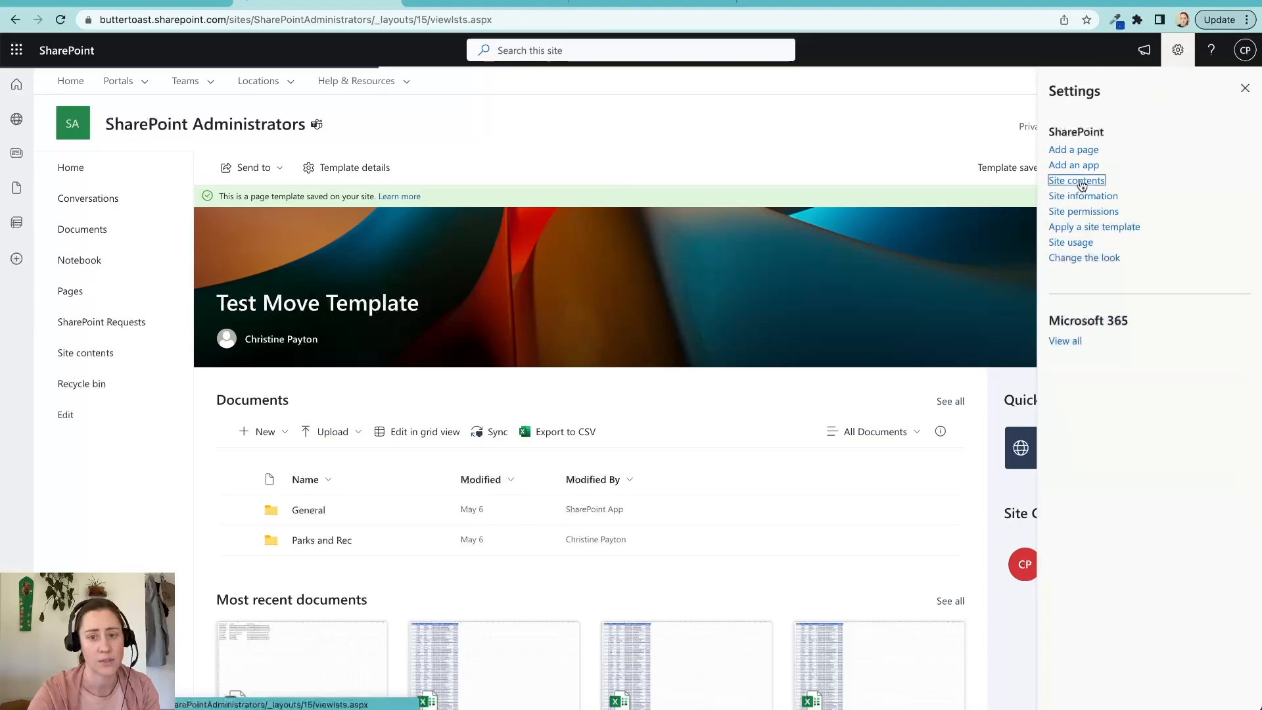
left_click(1075, 179)
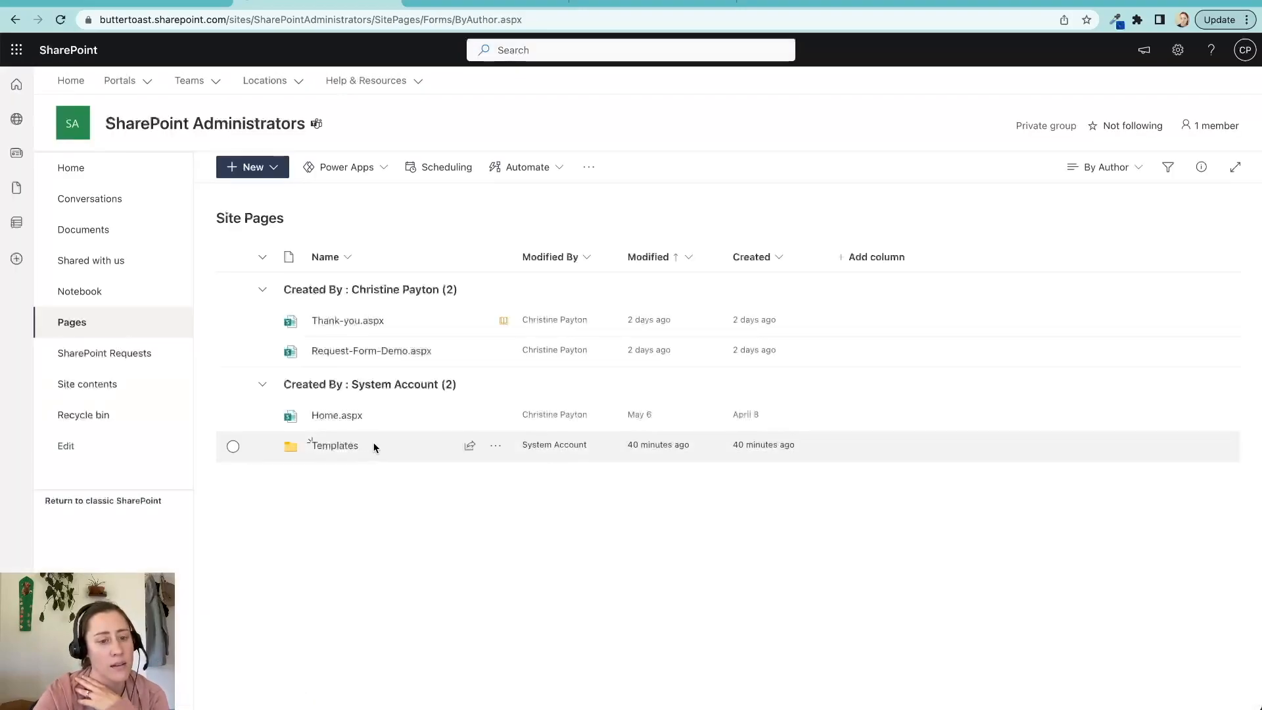
mouse_move(333, 445)
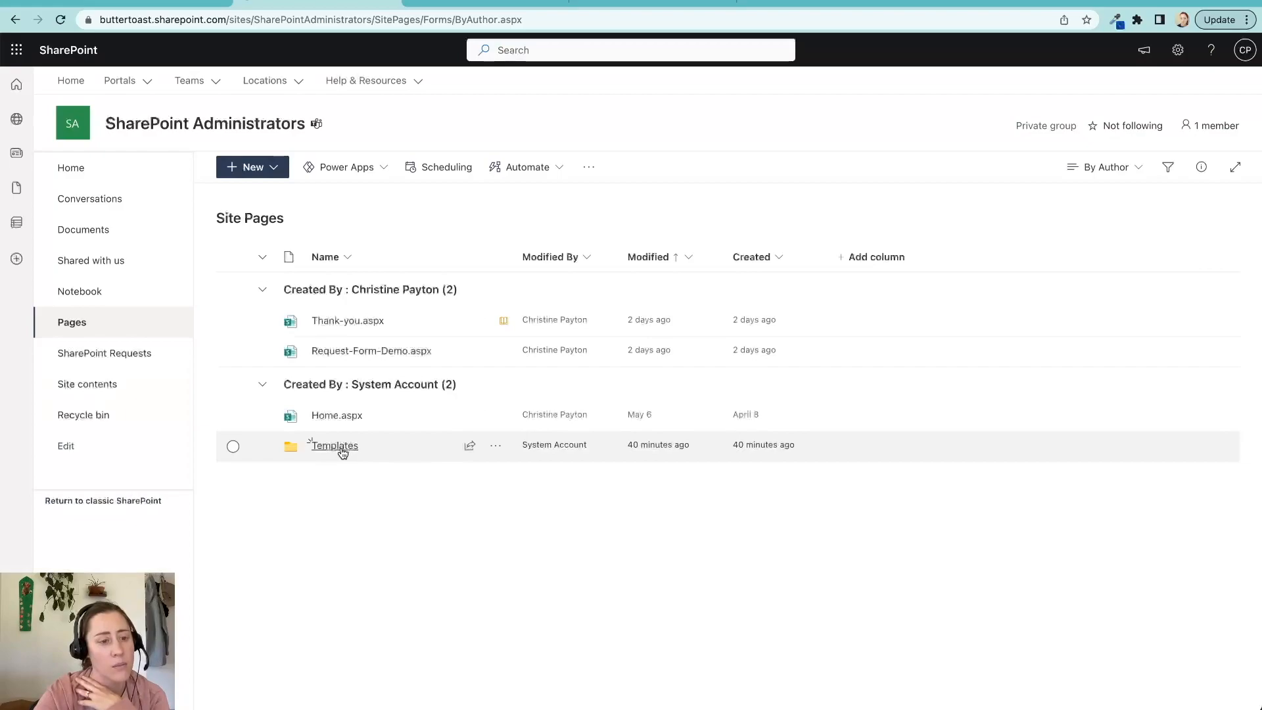
Step: Open the Templates folder and show its Automate options for Power Automate
left_click(332, 444)
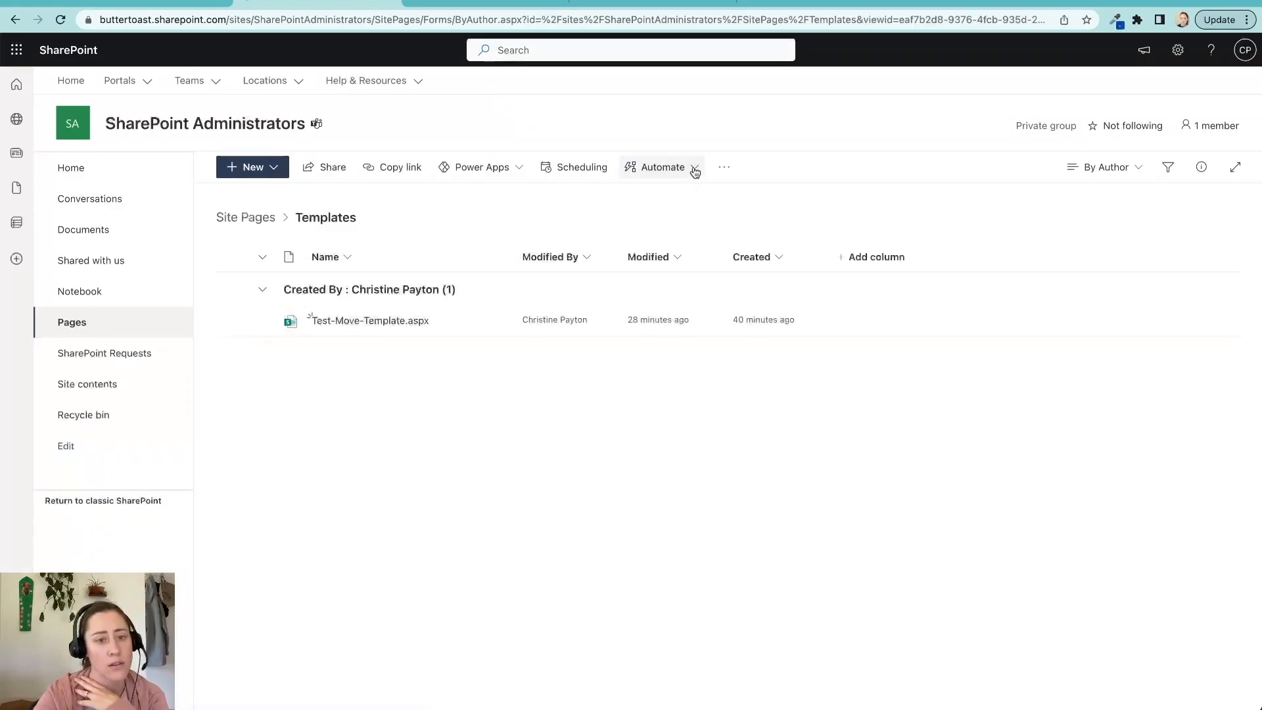
left_click(662, 167)
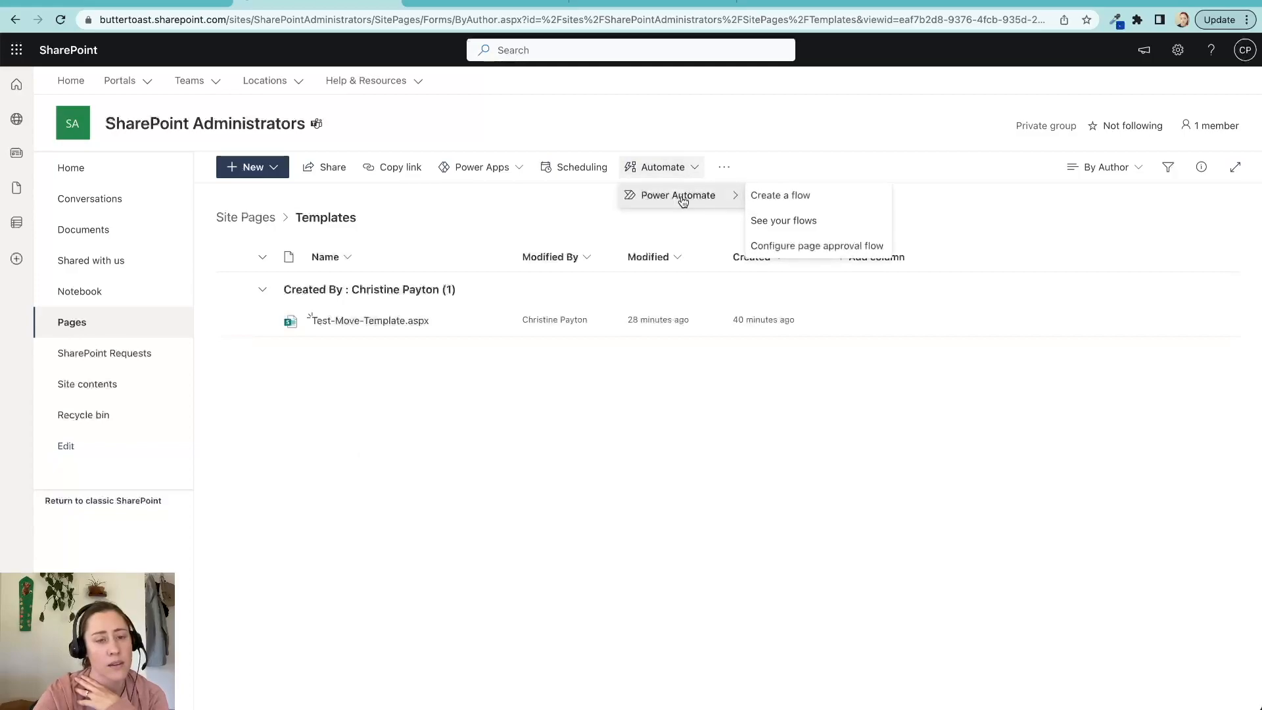
mouse_move(700, 204)
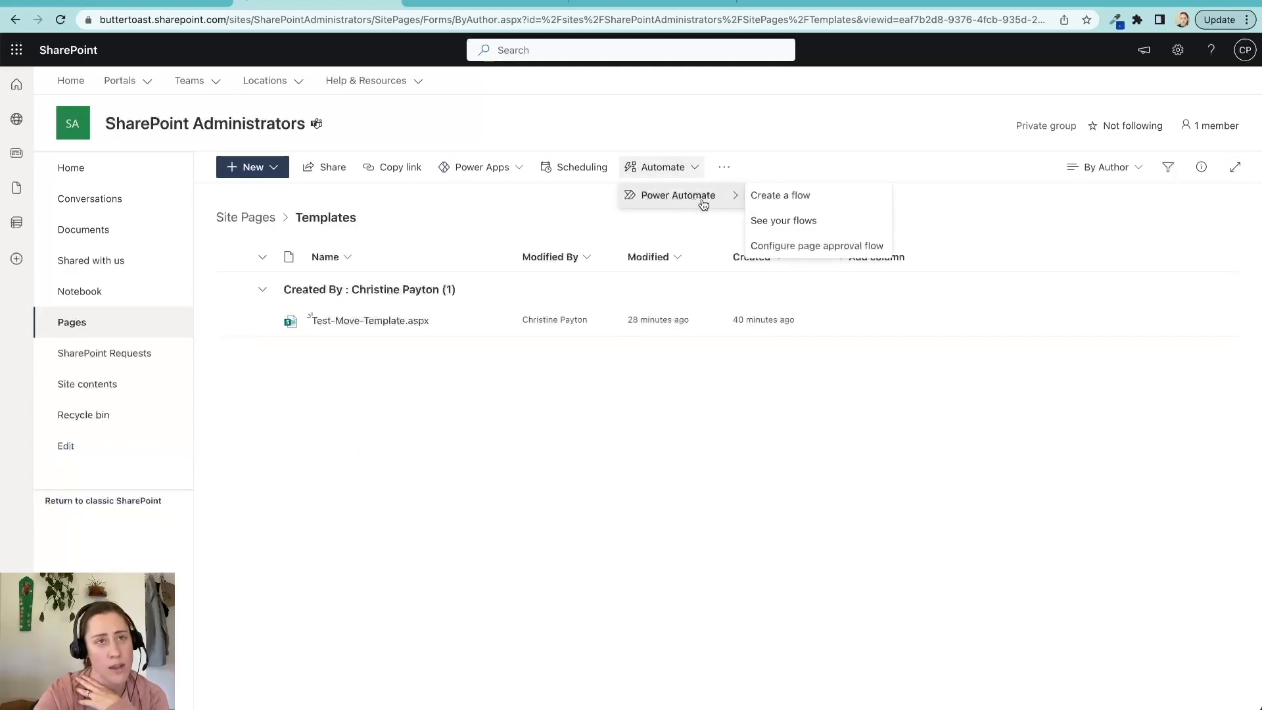
mouse_move(344, 345)
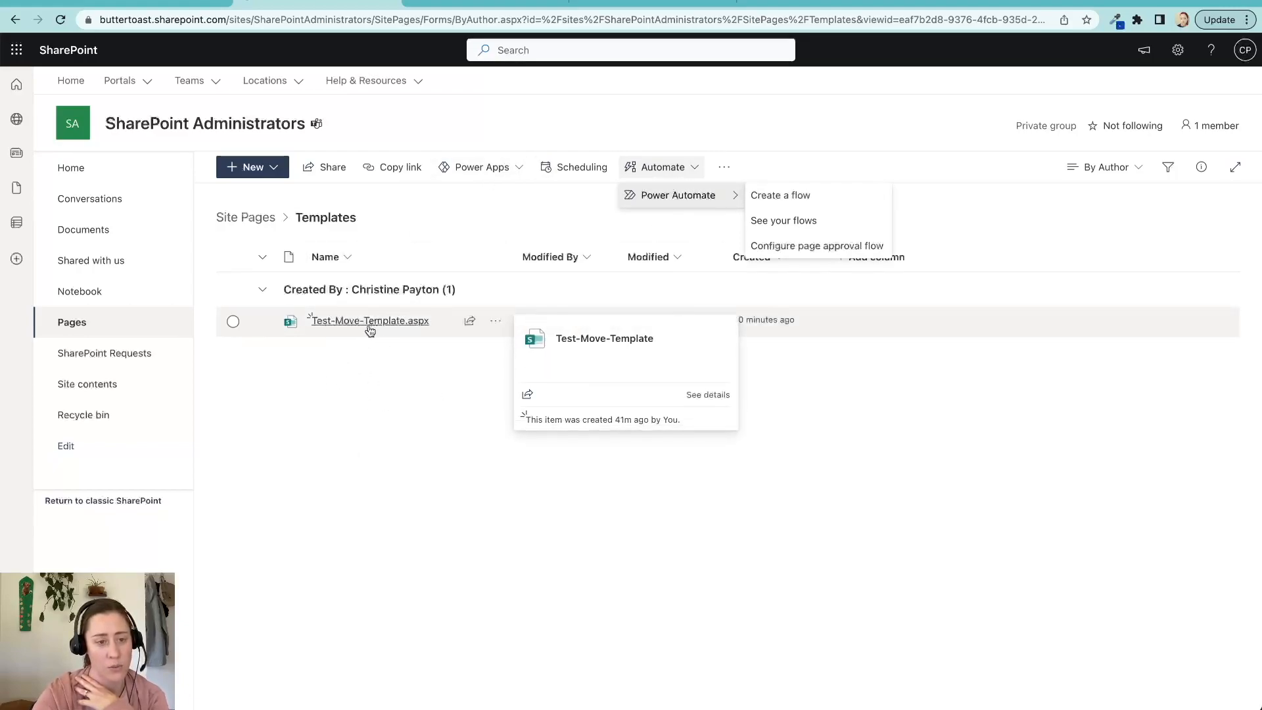
mouse_move(380, 326)
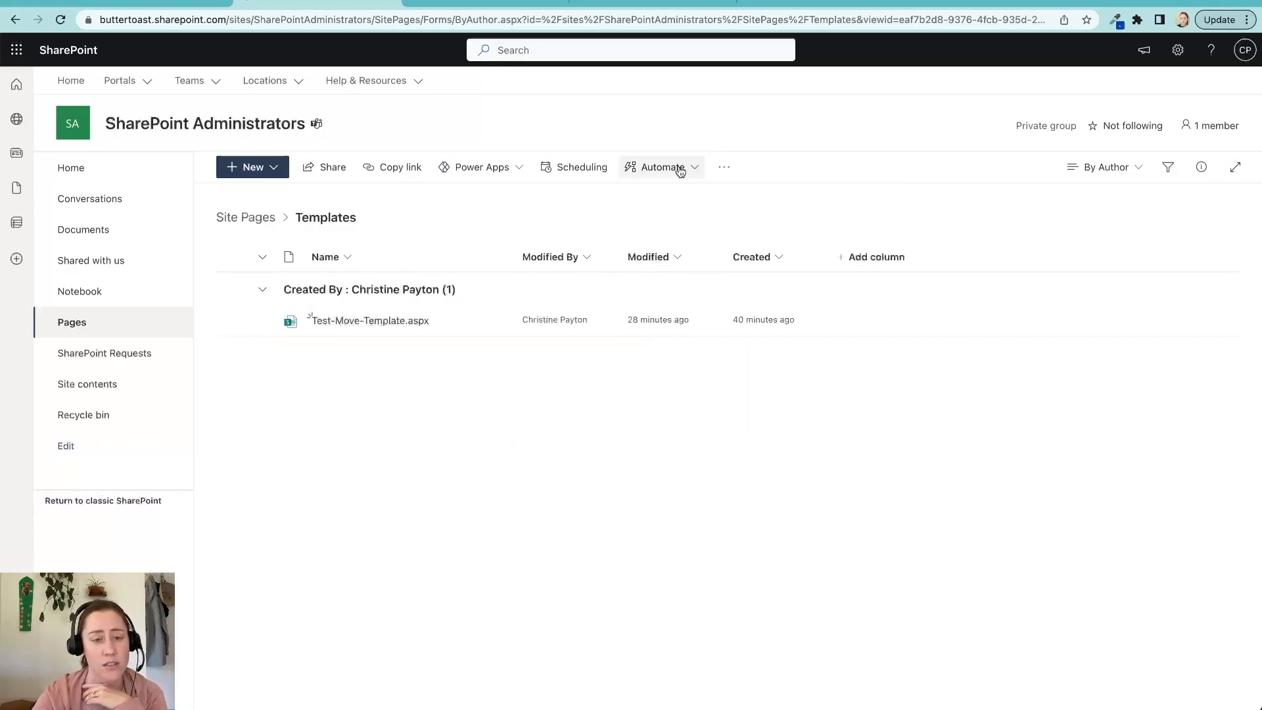
left_click(662, 167)
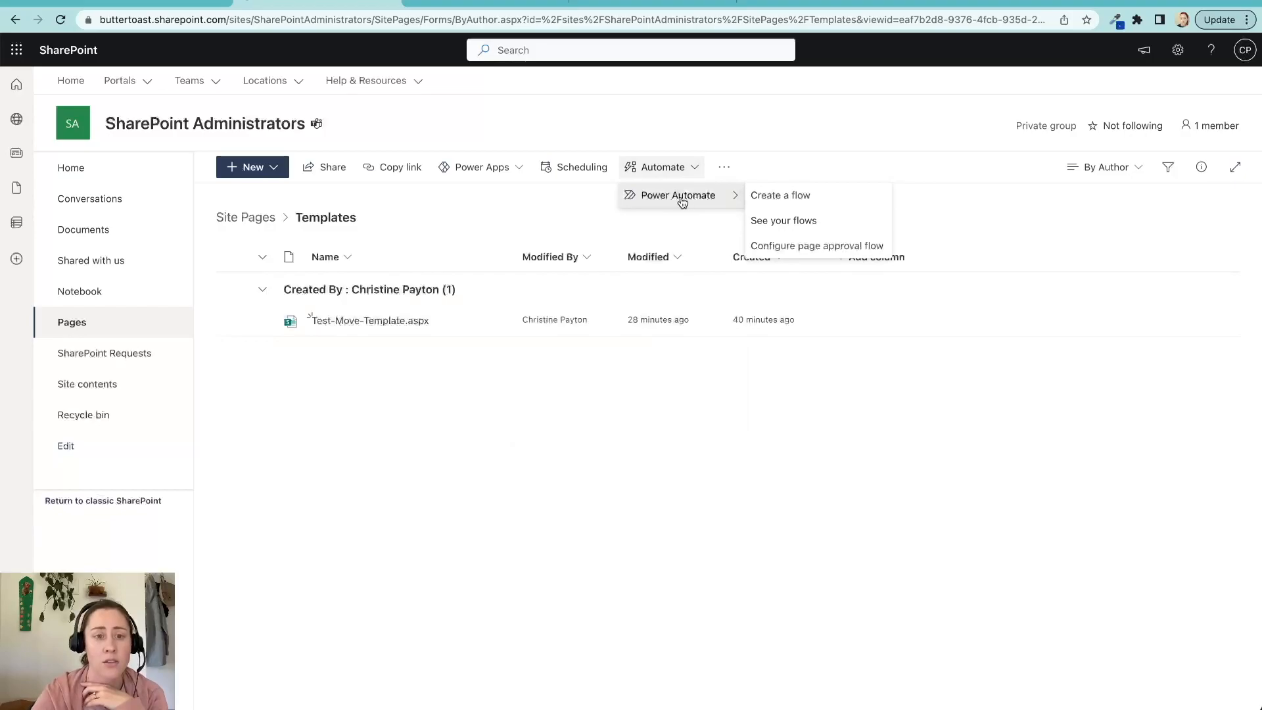
mouse_move(800, 201)
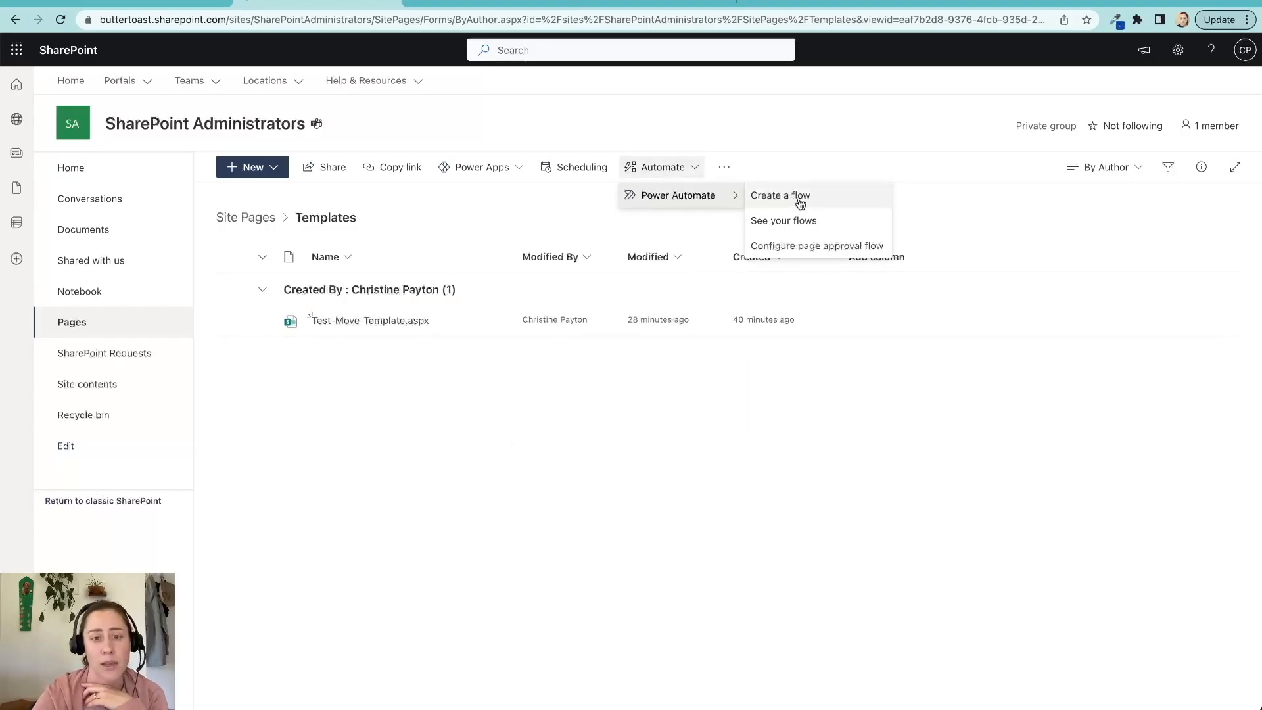
Step: Create a flow, reveal more templates, and pick 'Complete a custom action for the selected file'
left_click(779, 196)
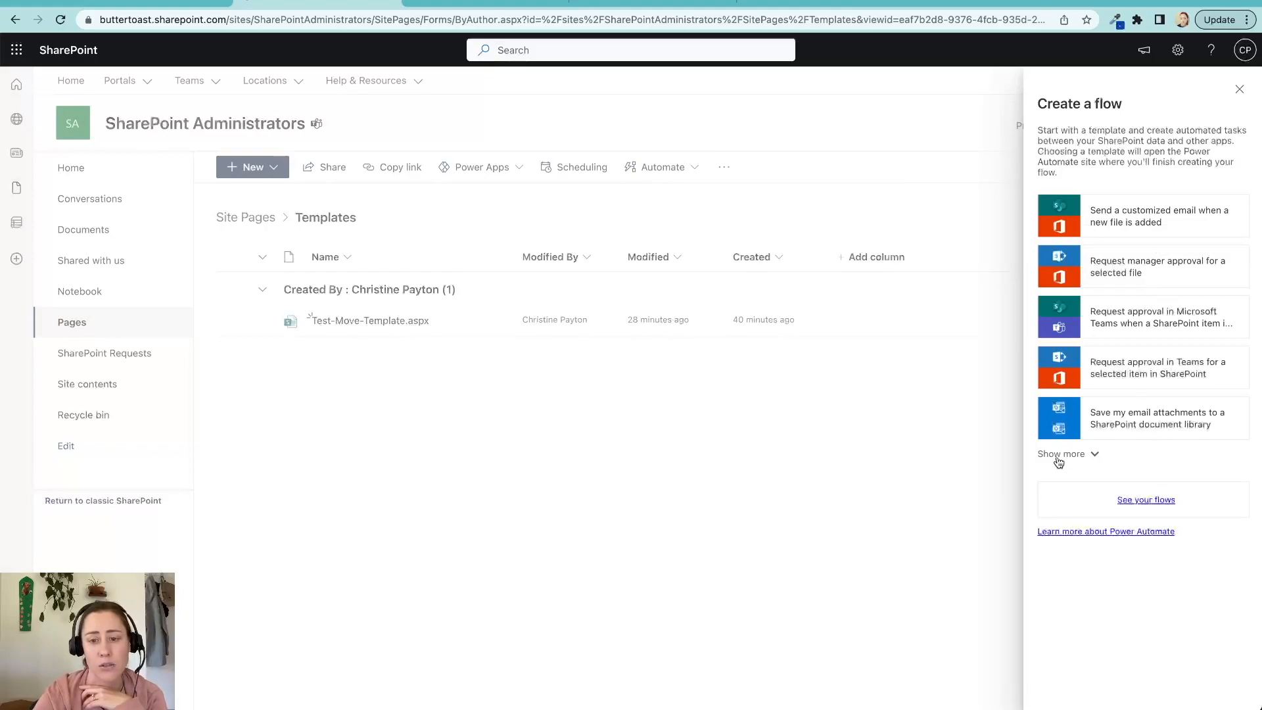
left_click(1062, 452)
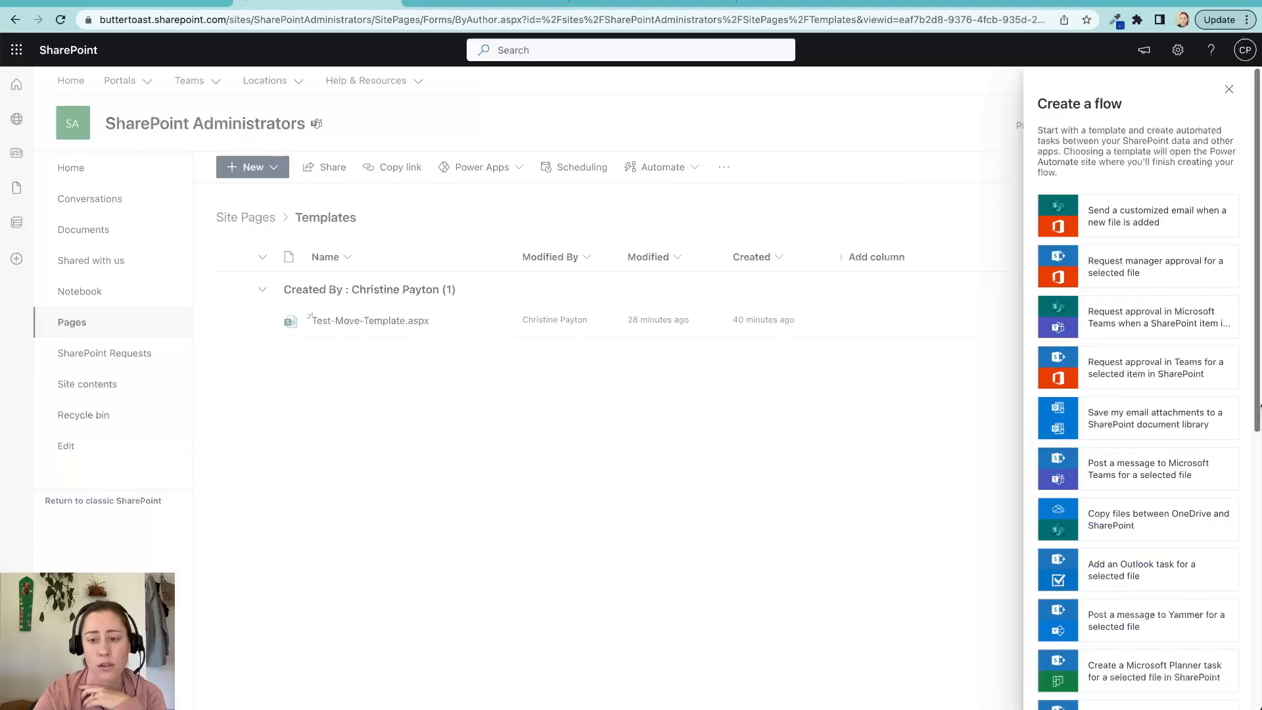
scroll("down", 3)
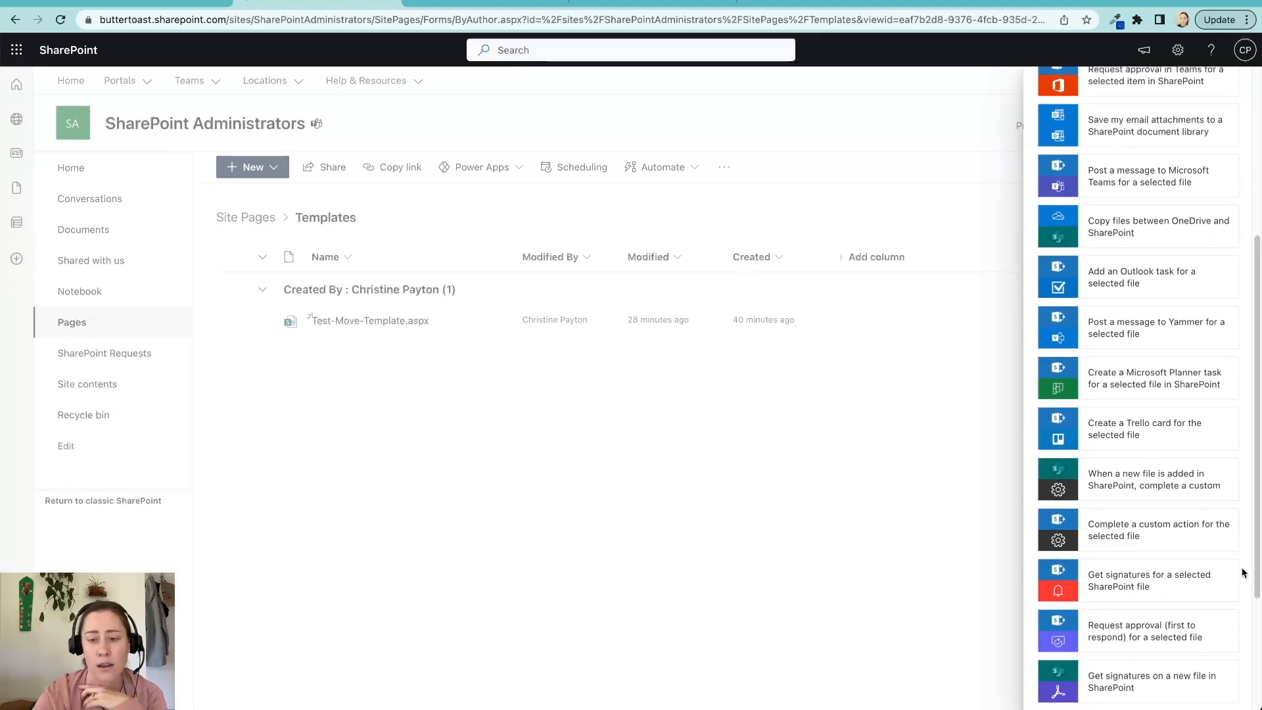
mouse_move(1121, 536)
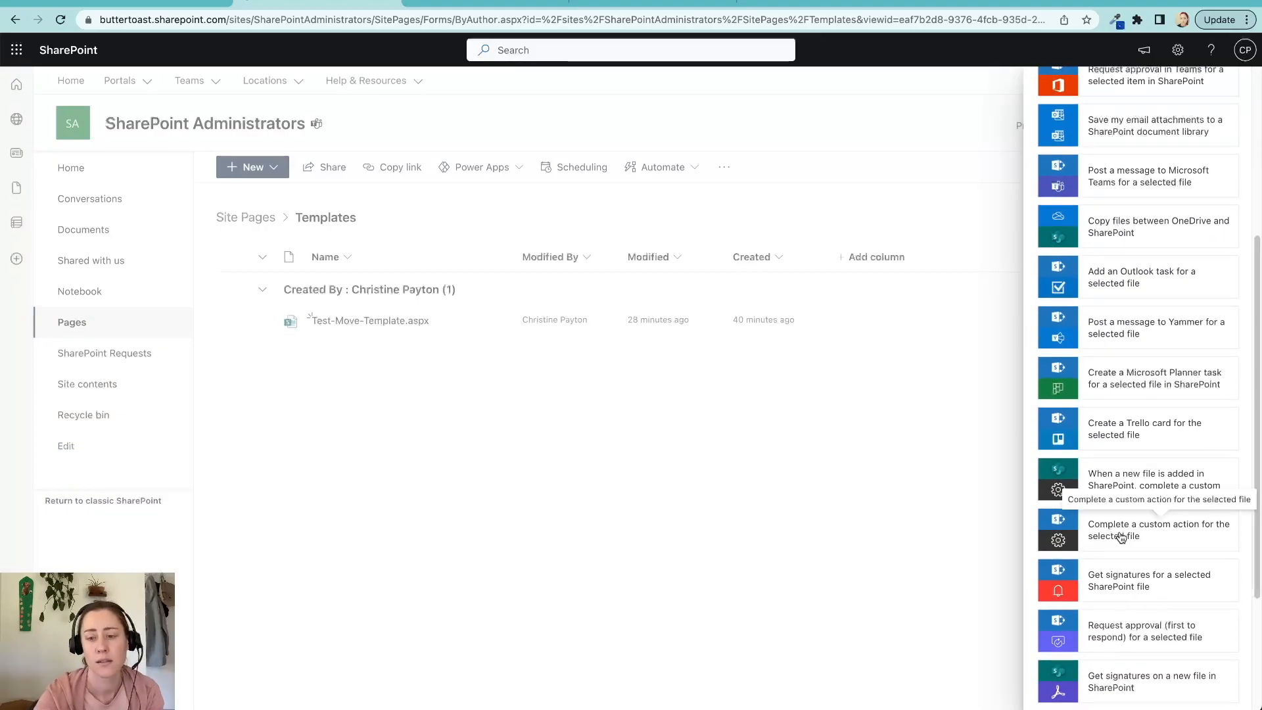
mouse_move(1159, 537)
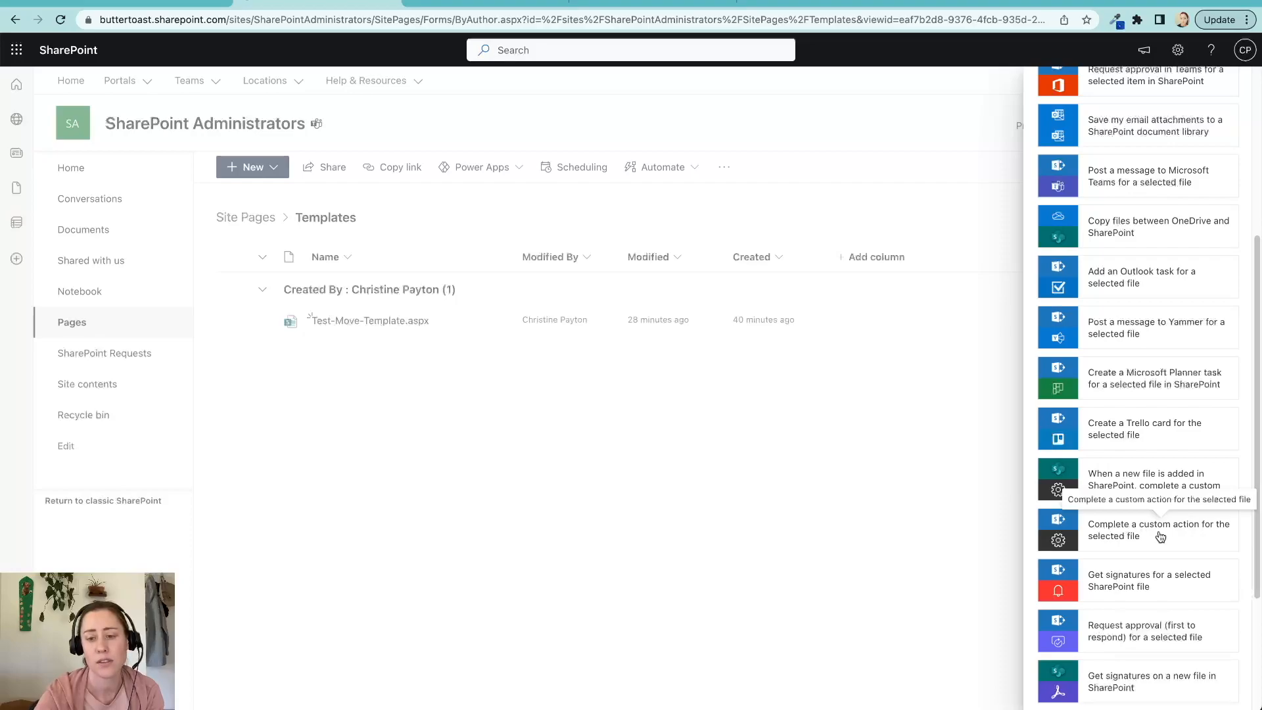
left_click(1157, 530)
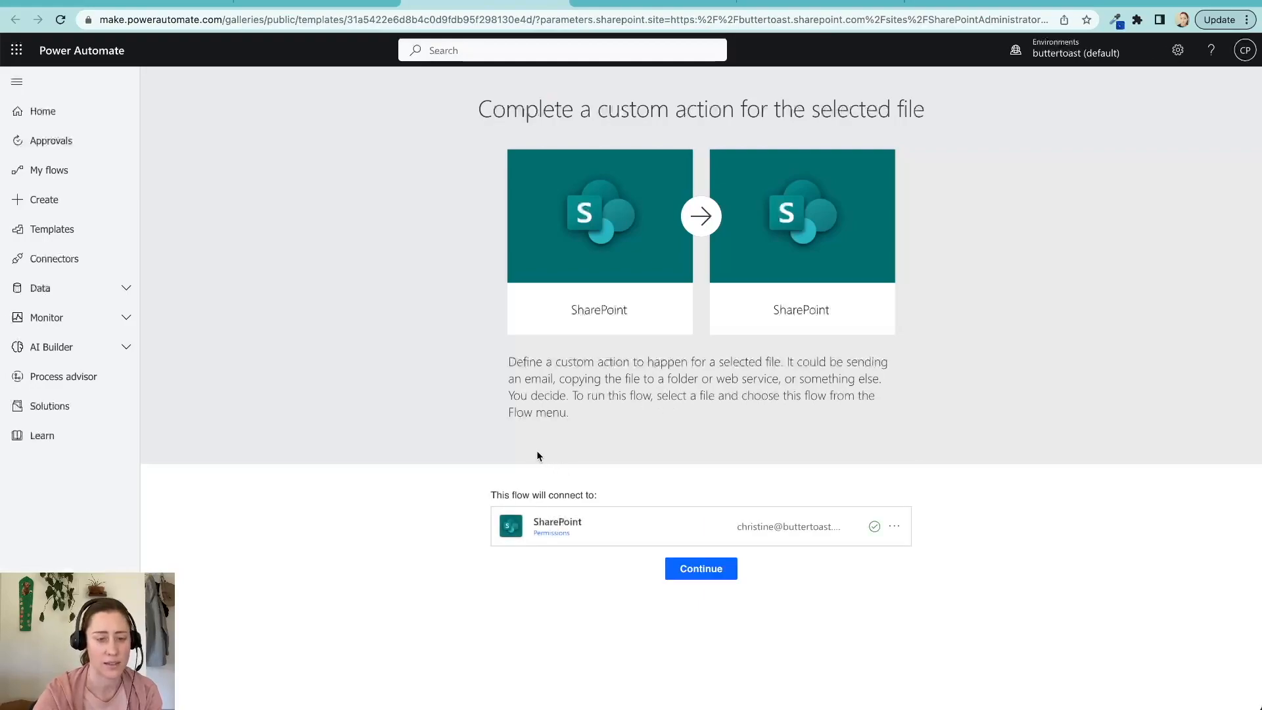
mouse_move(539, 429)
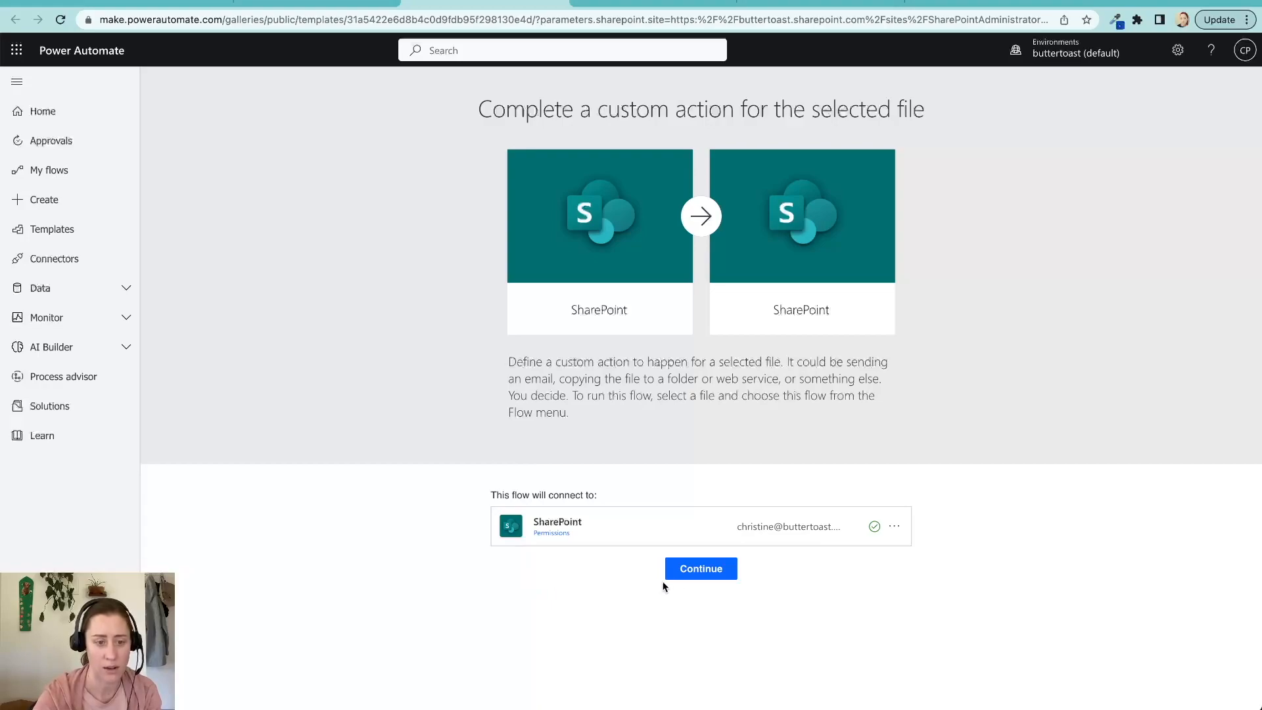
mouse_move(699, 568)
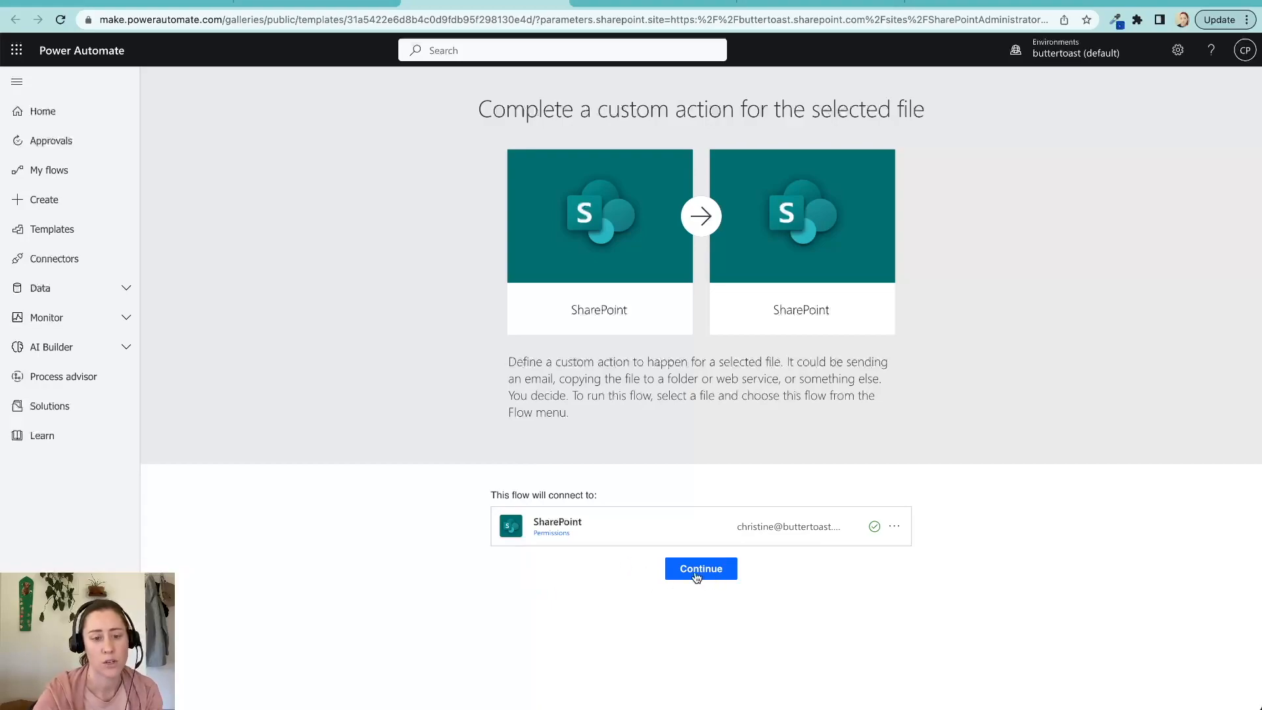
Step: Accept the SharePoint connection and continue into the flow editor
left_click(699, 568)
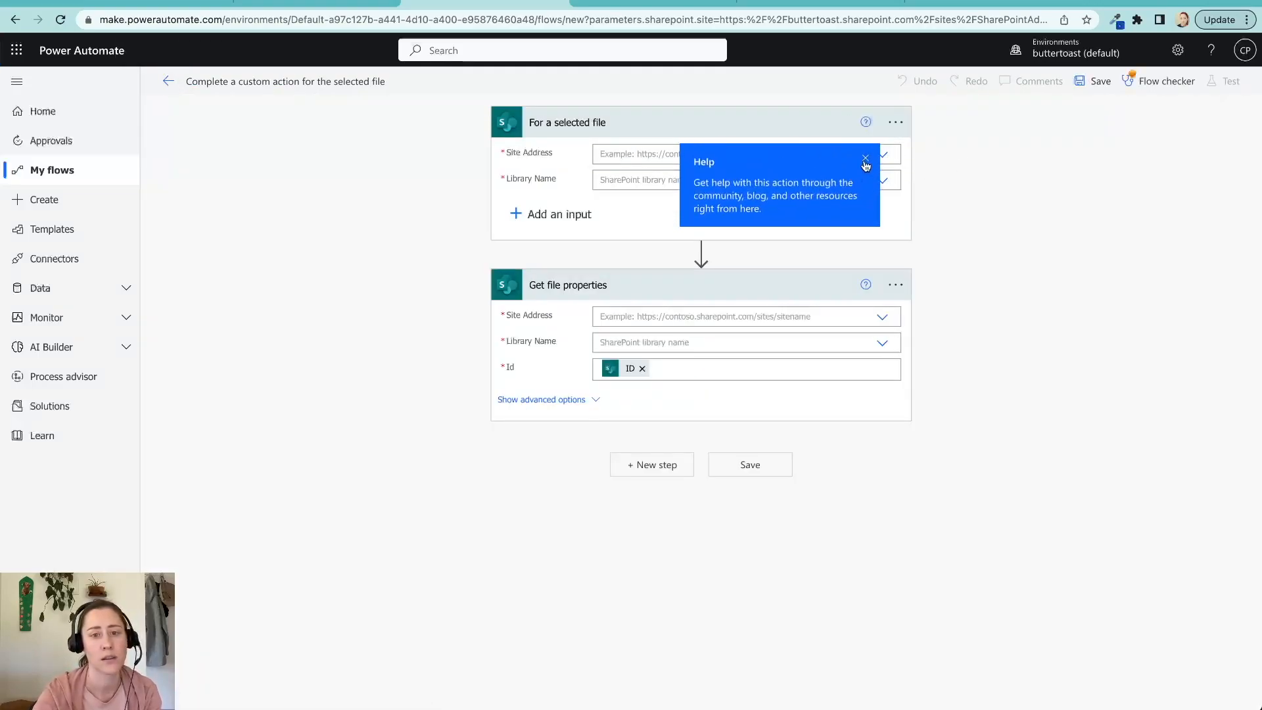
Step: Dismiss the help tip and list the SharePoint Administrators site's libraries for Library Name
left_click(882, 153)
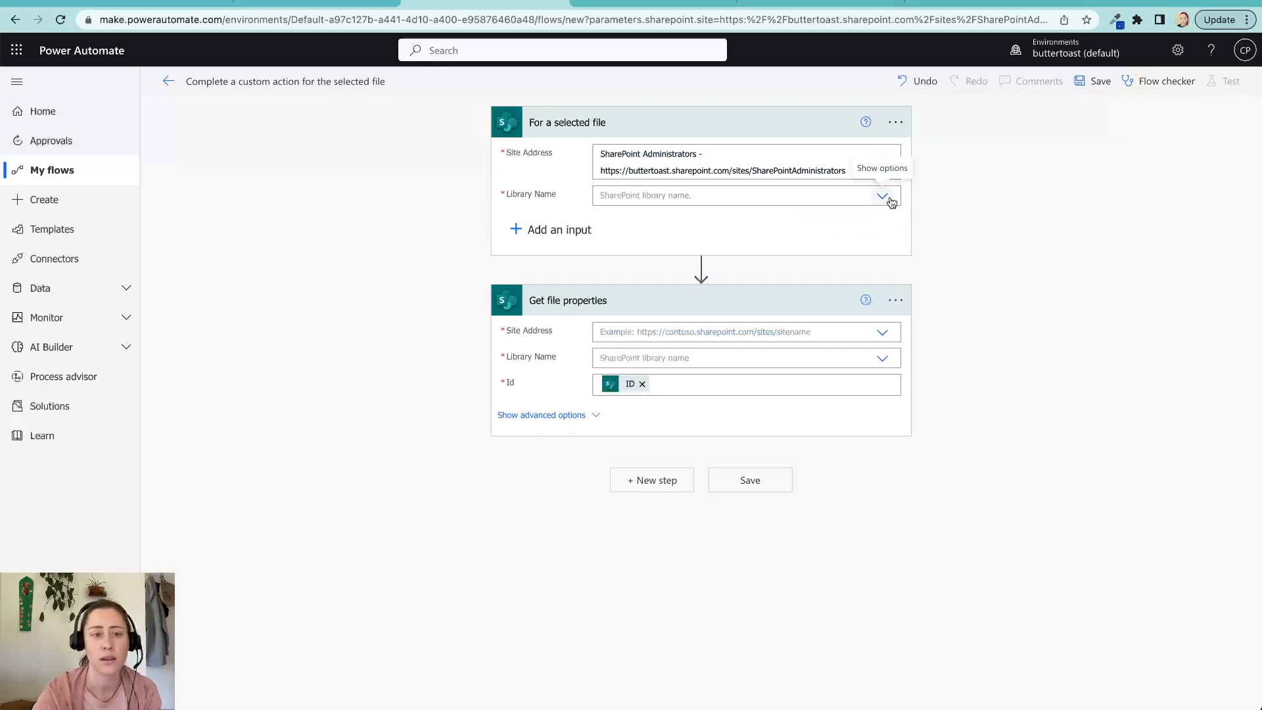
left_click(882, 194)
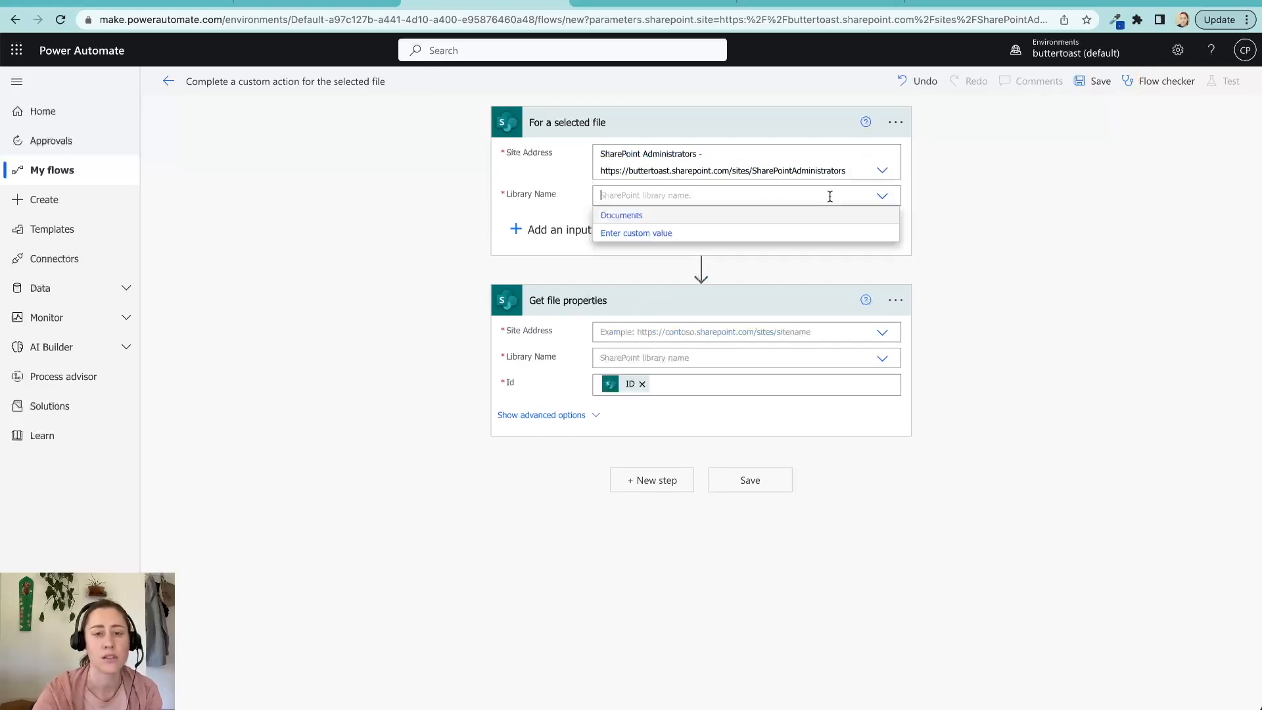
mouse_move(646, 190)
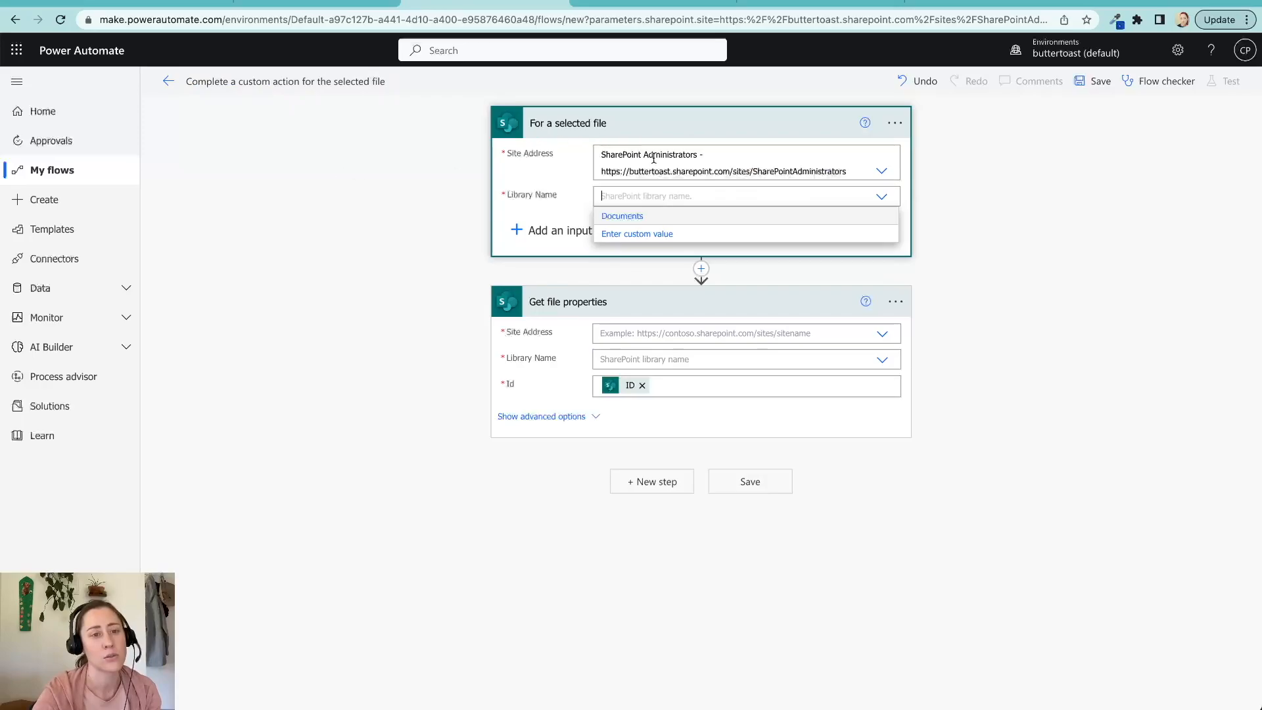
Step: Open the full Site Pages library settings and copy its ID from the address bar
left_click(322, 3)
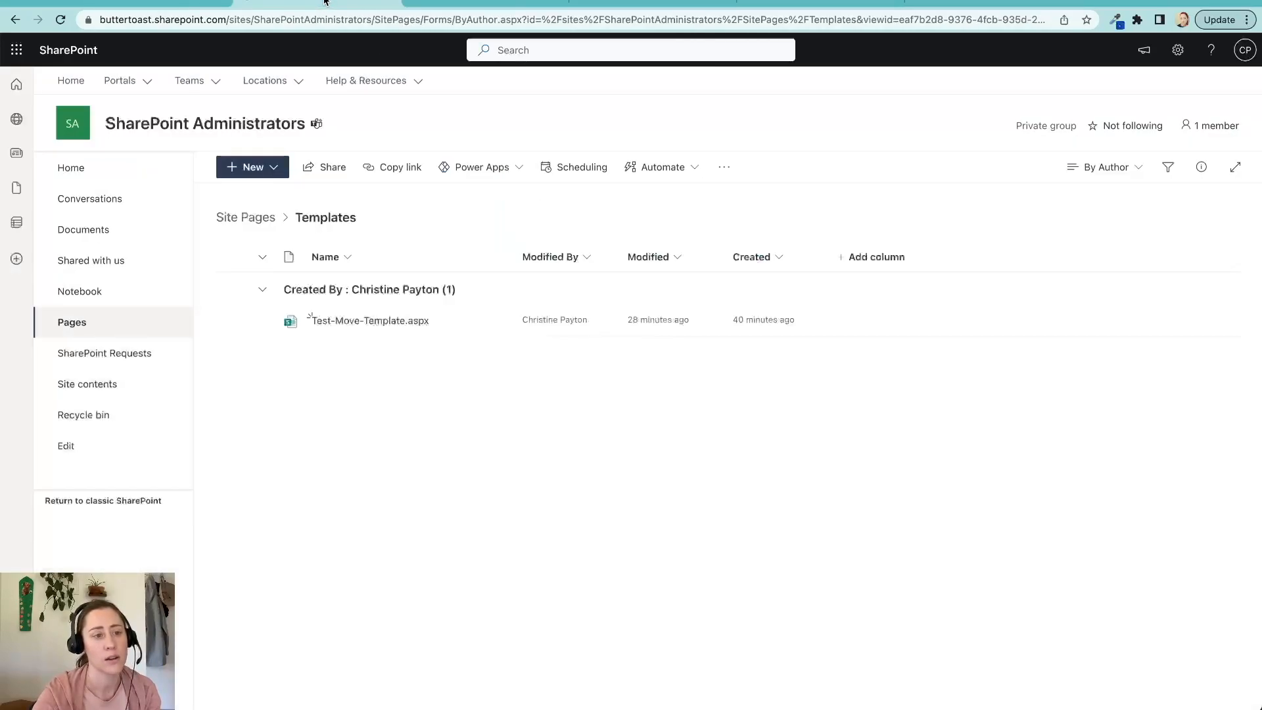
mouse_move(1172, 73)
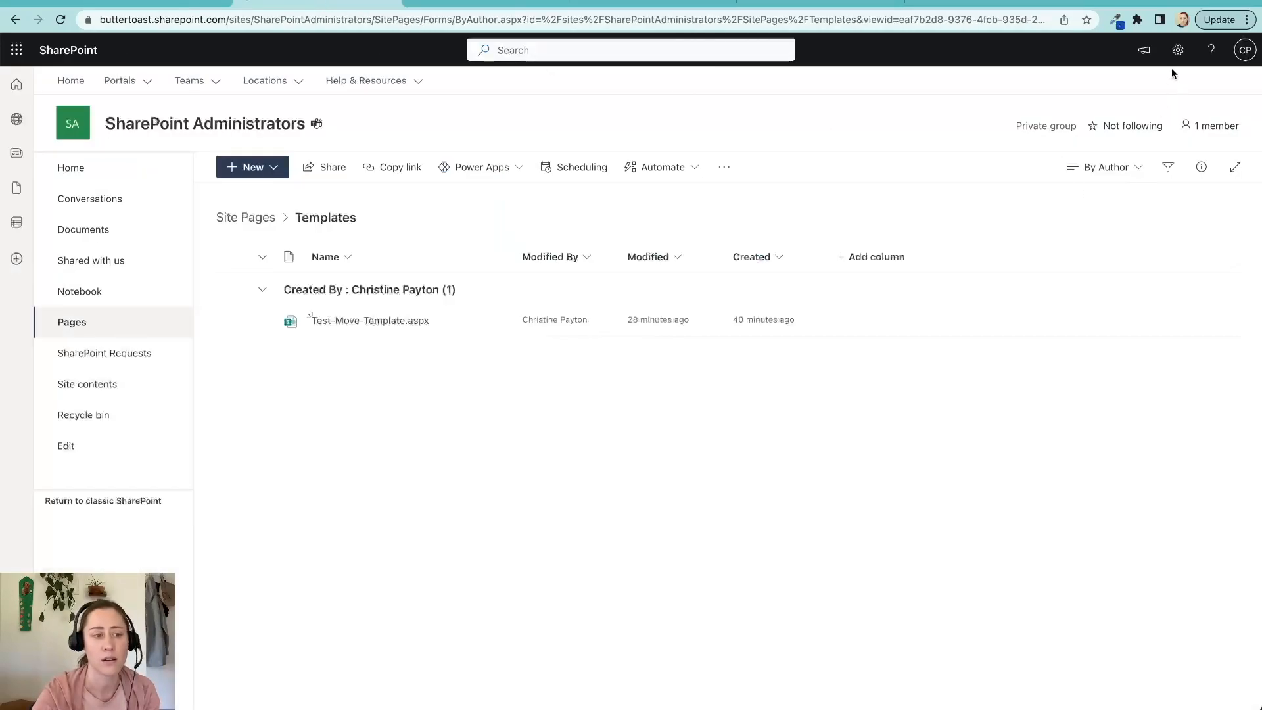
left_click(1176, 50)
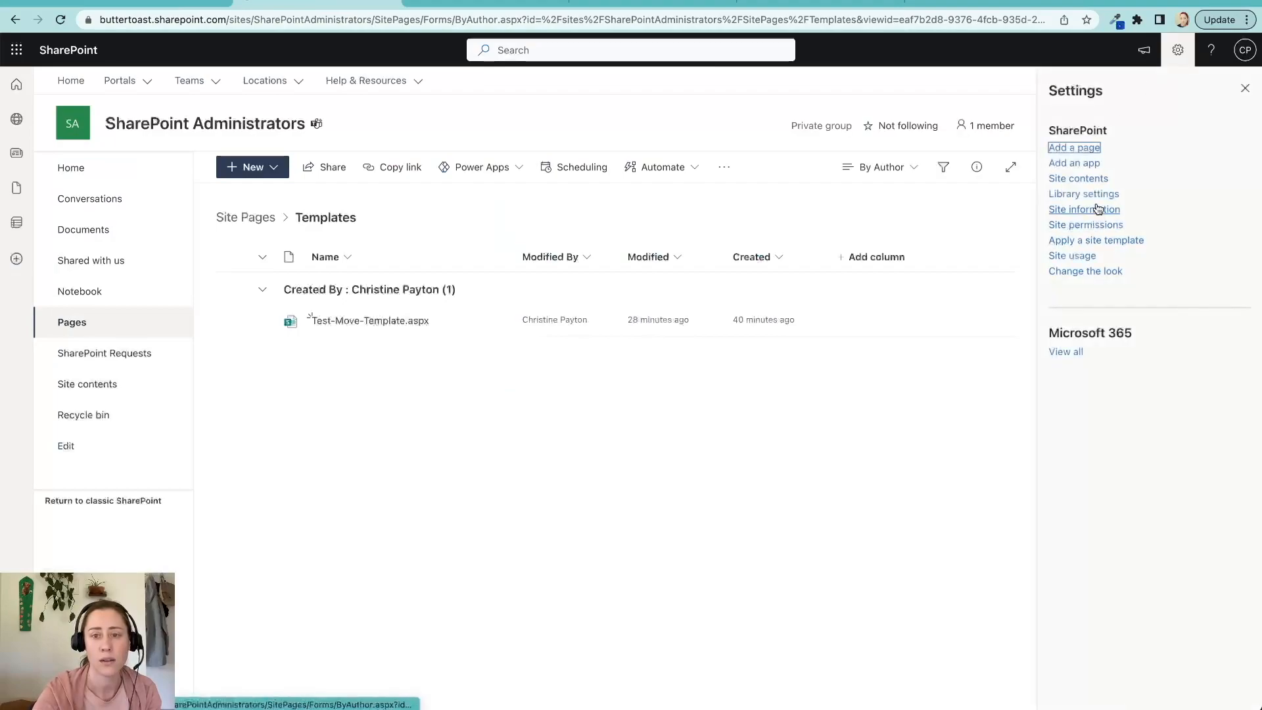
left_click(1083, 193)
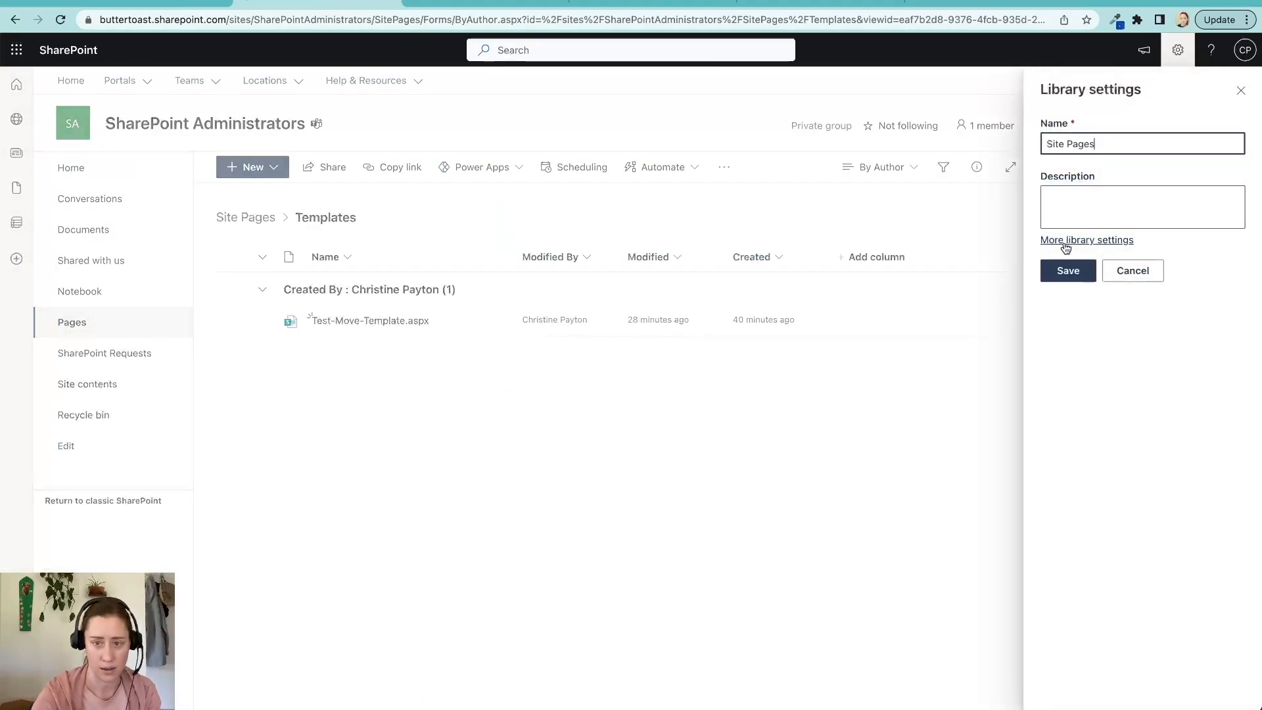
left_click(1087, 240)
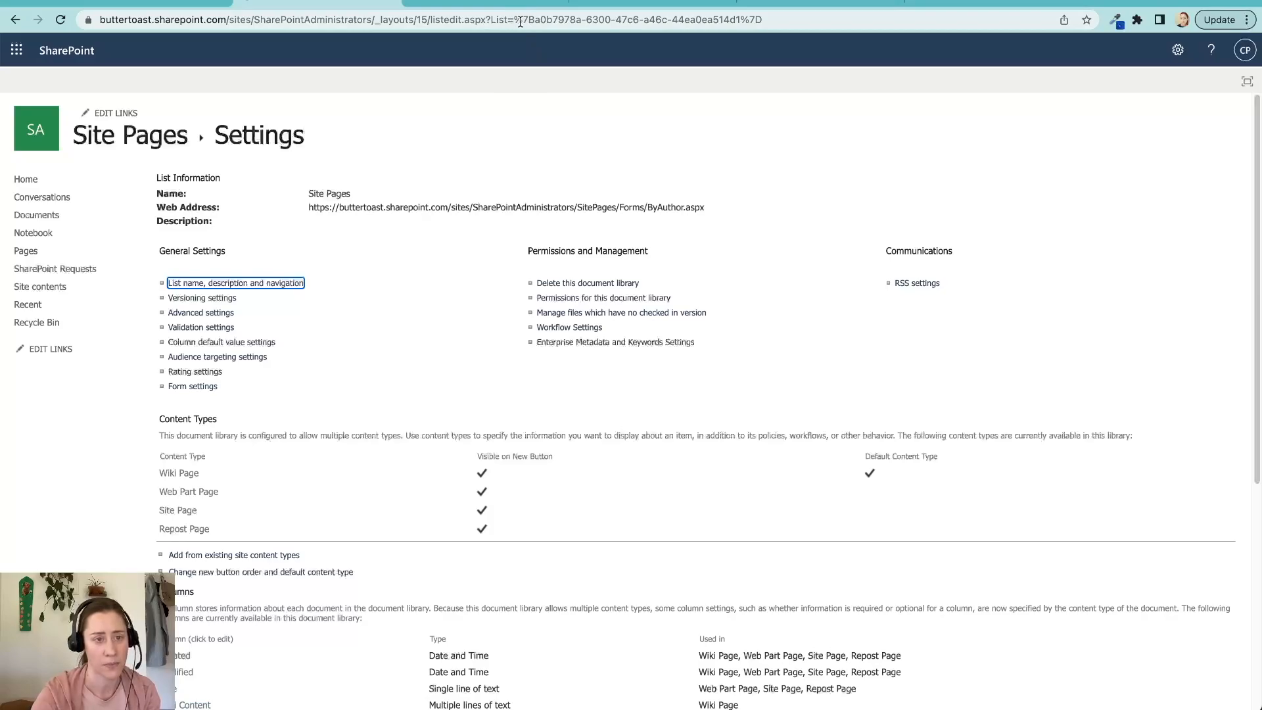
left_click(636, 19)
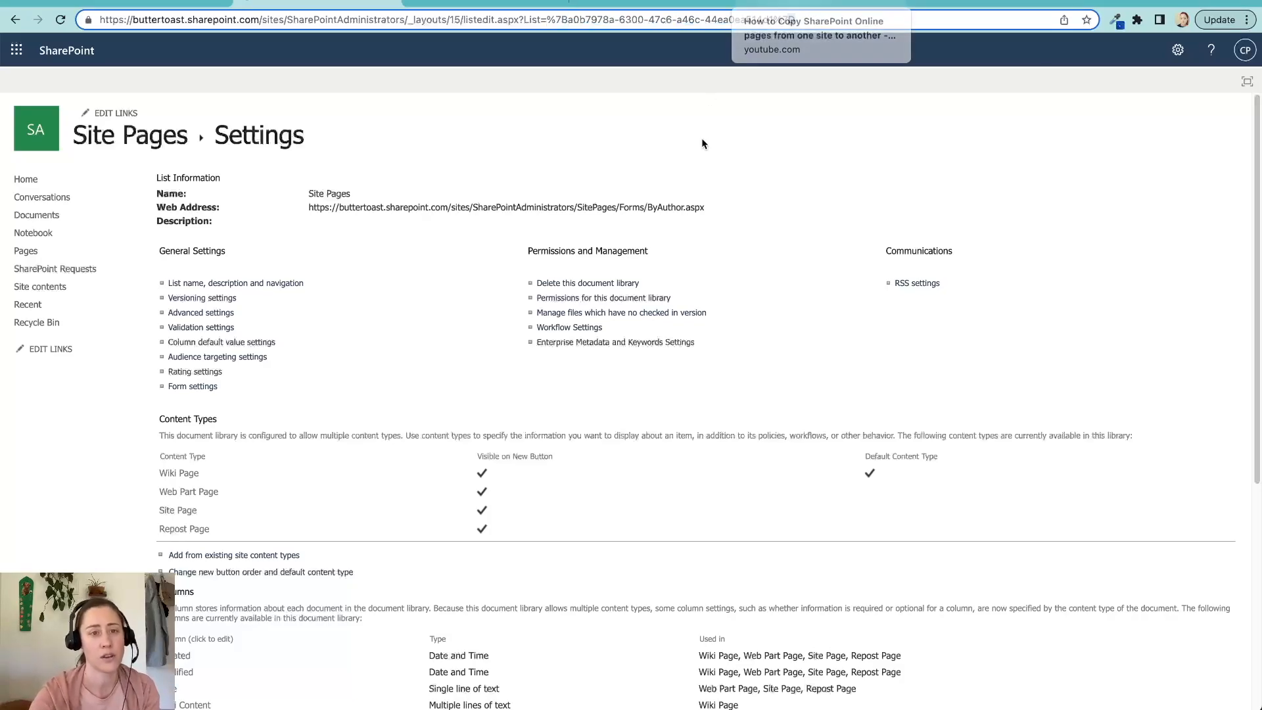
left_click(426, 19)
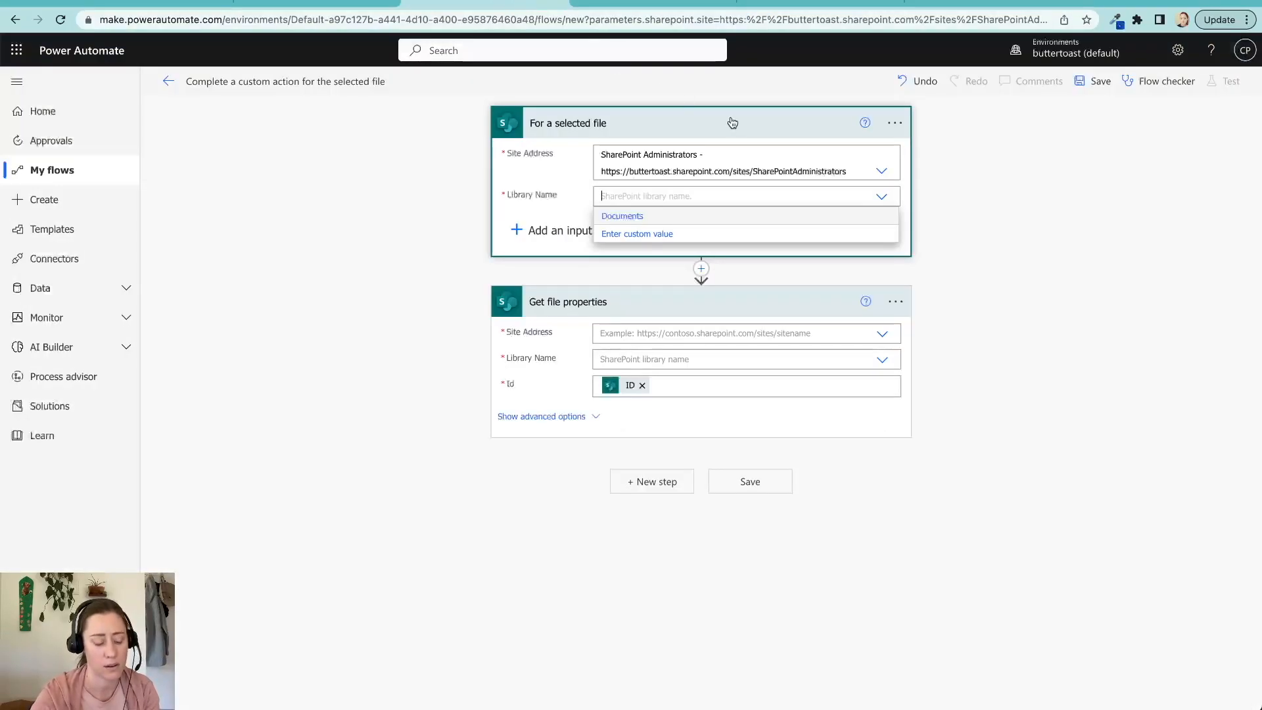
Step: Set Library Name to custom value a0b7978a-6300-47c6-a46c-44ea0ea514d1 and start adding an input
type("a0b7978a-6300-47c6-a46c-44ea0ea514d1")
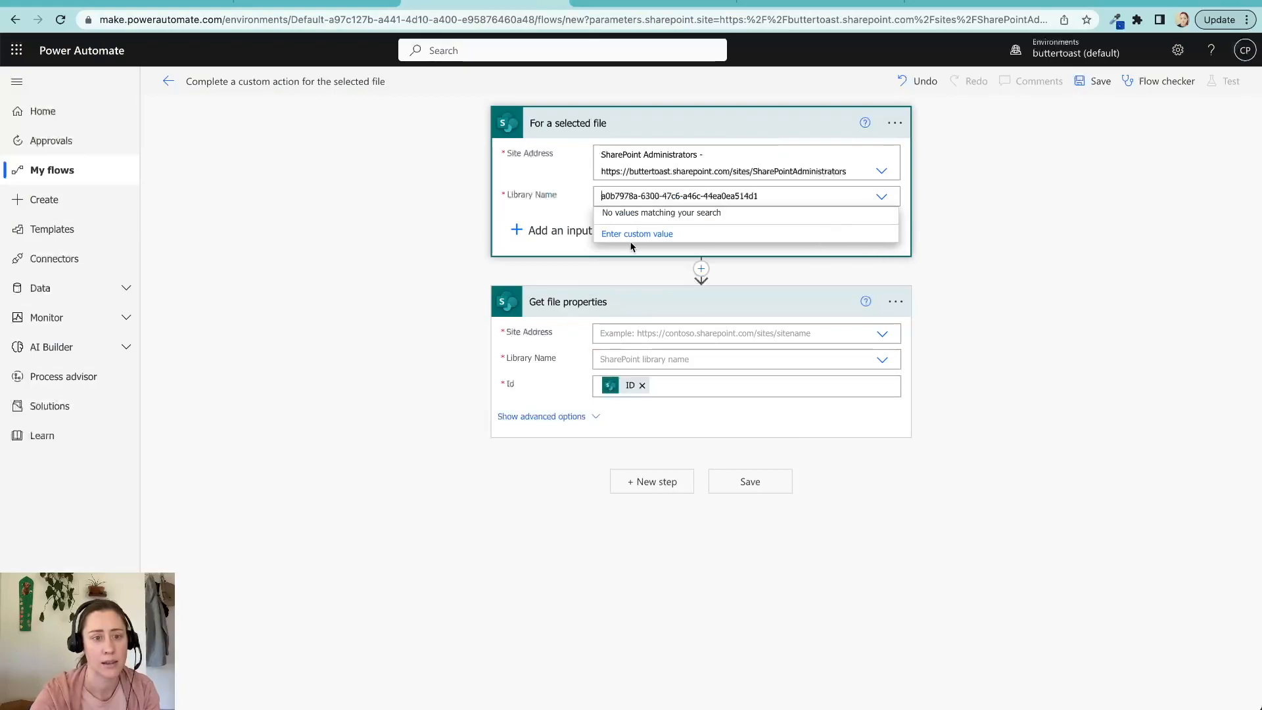
left_click(880, 196)
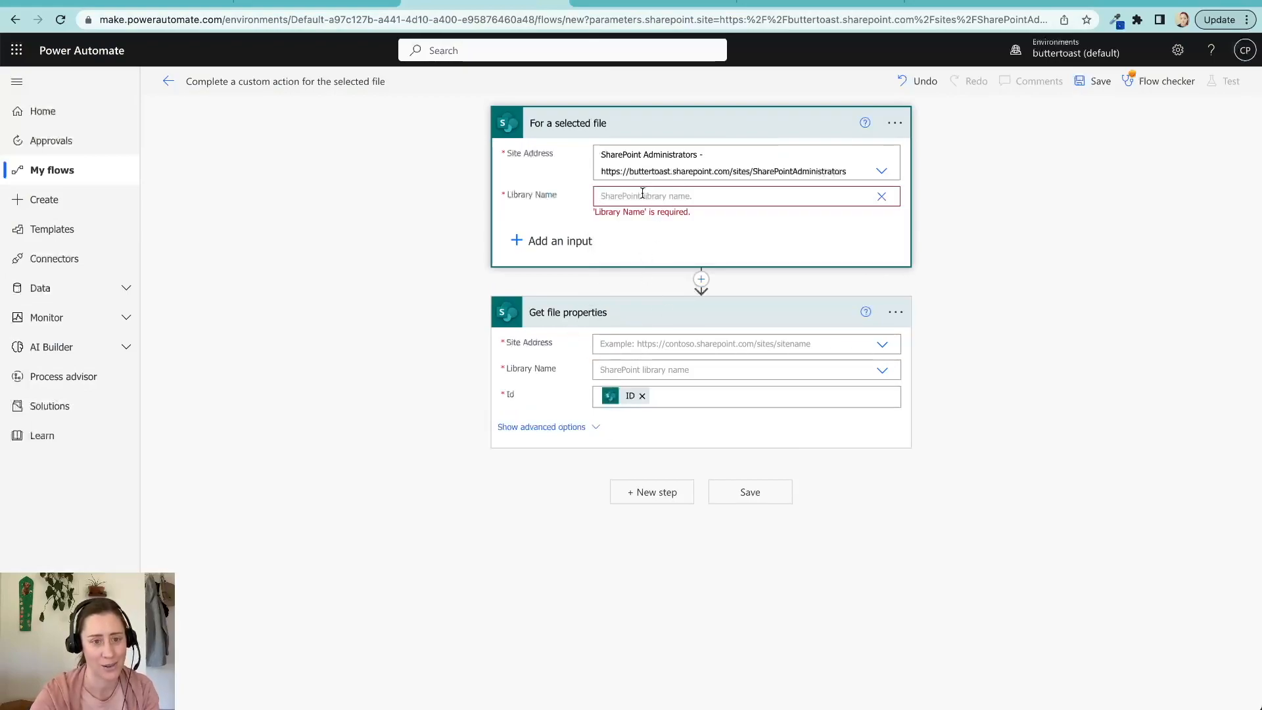
left_click(560, 239)
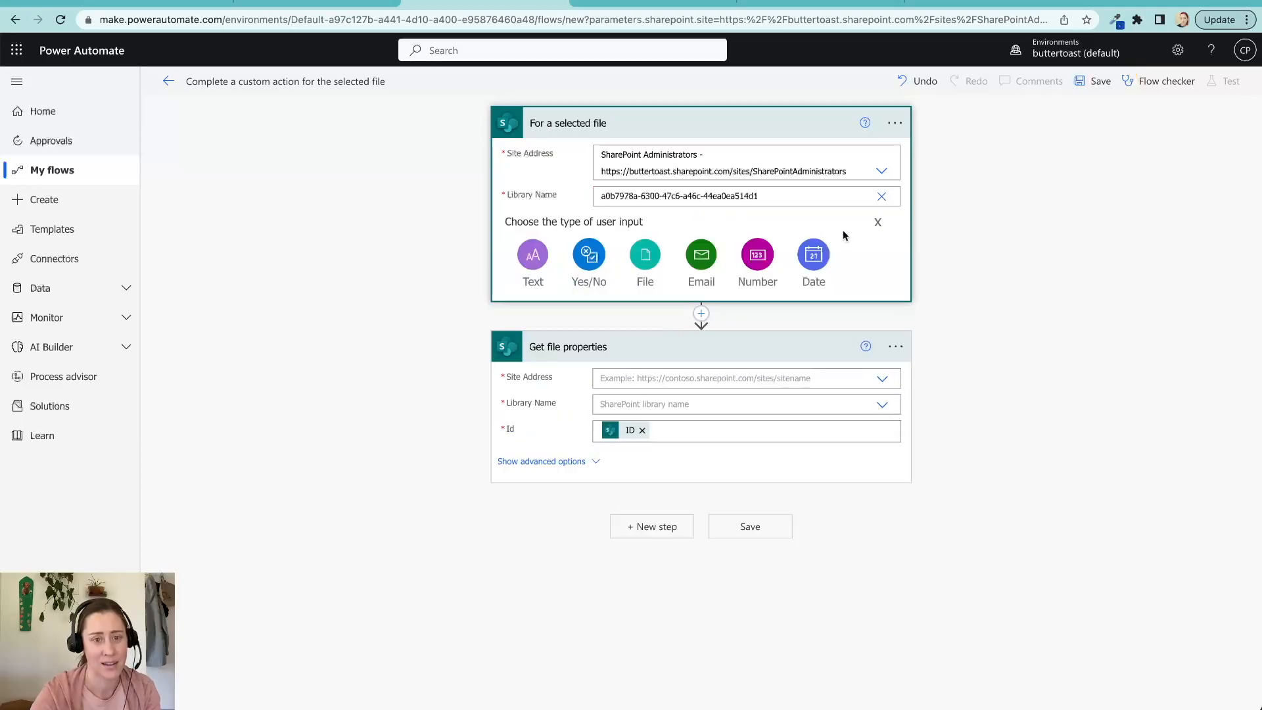
mouse_move(524, 250)
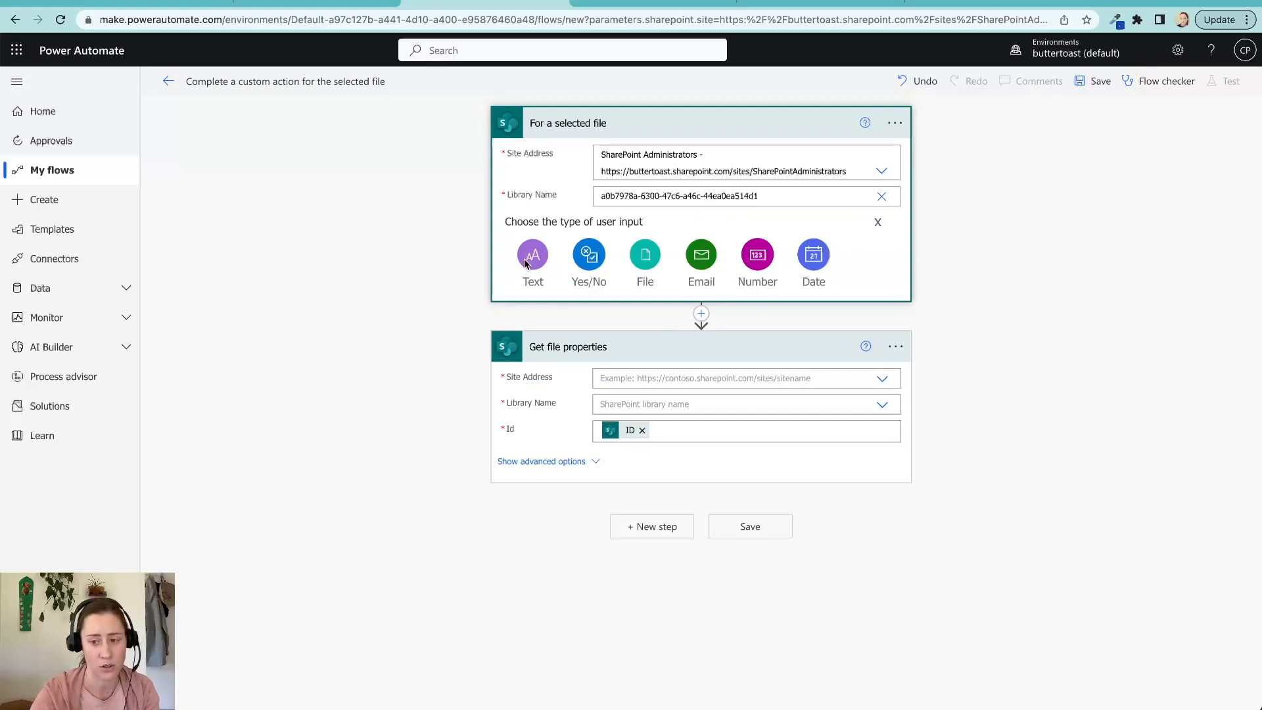
mouse_move(550, 266)
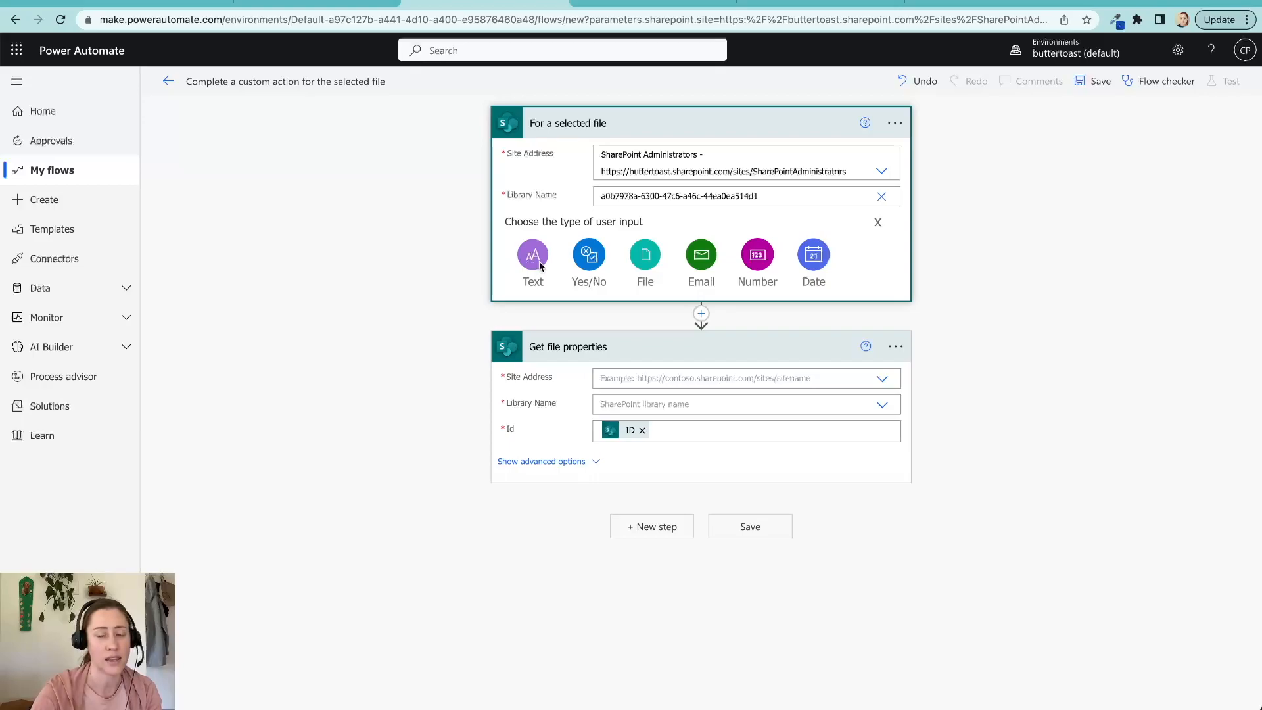
mouse_move(537, 266)
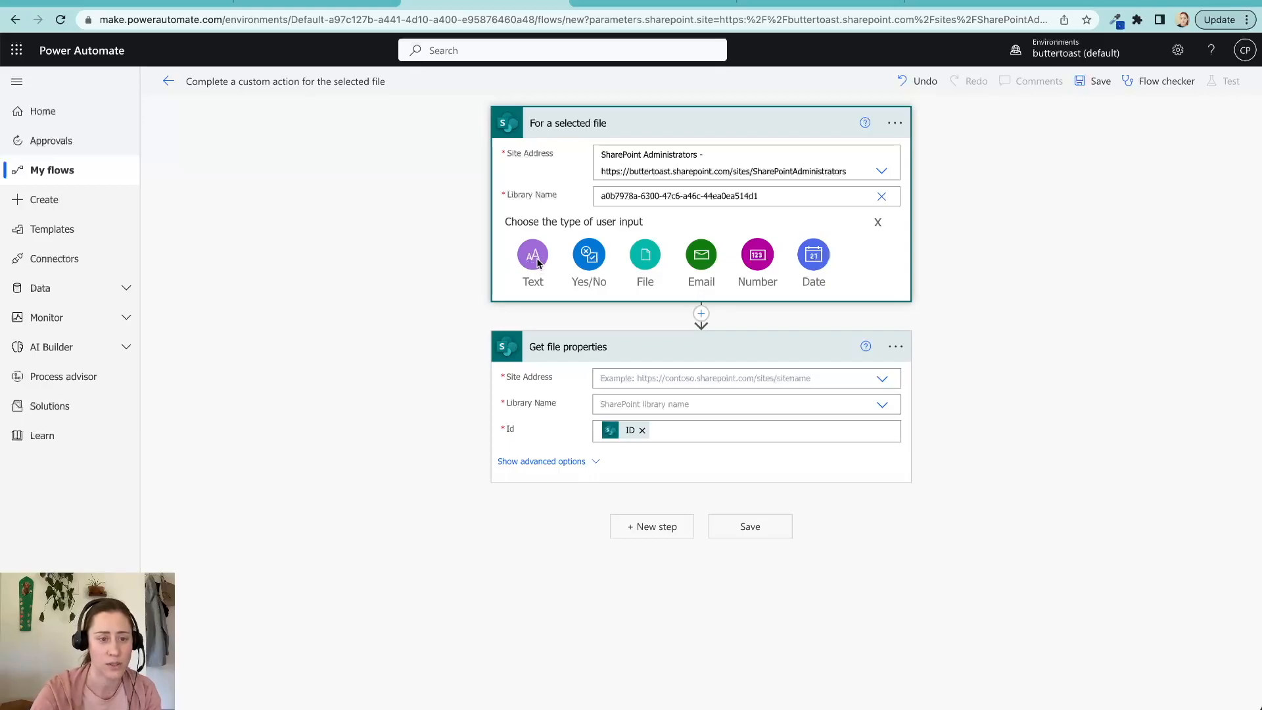
Step: Add a Text input to the trigger and name it siteURL
left_click(531, 255)
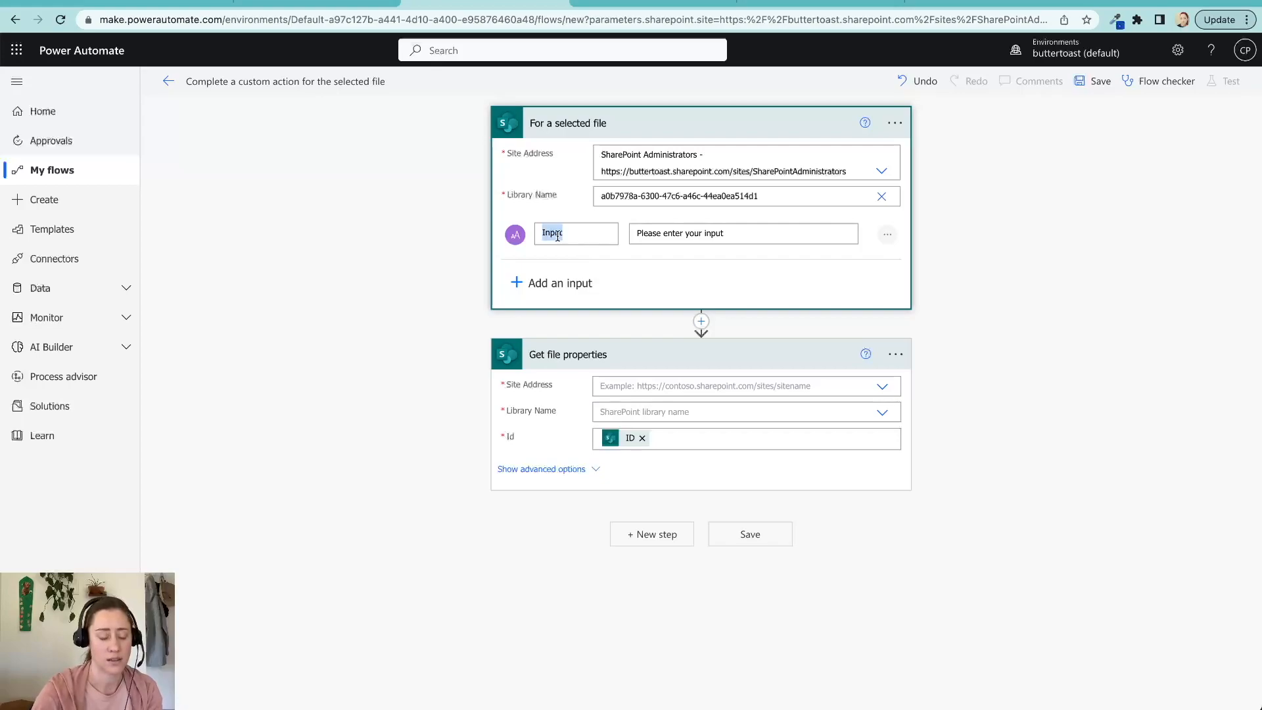
type("site")
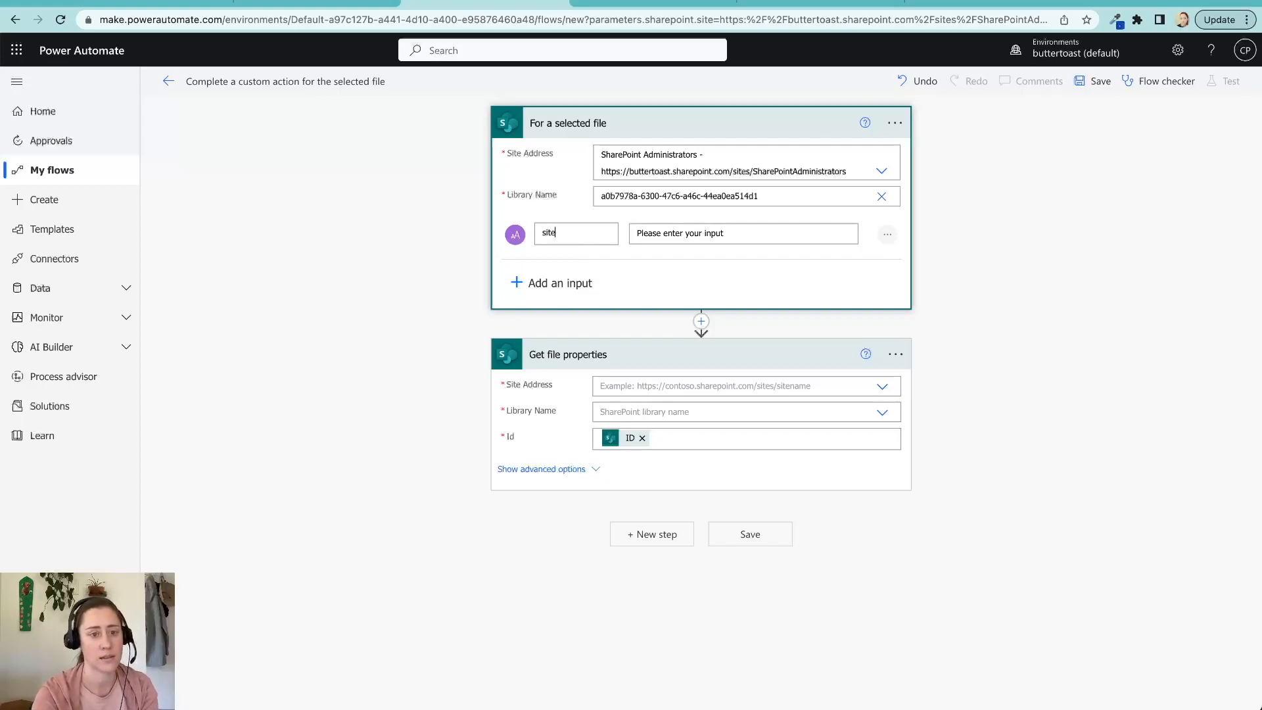
type("URL")
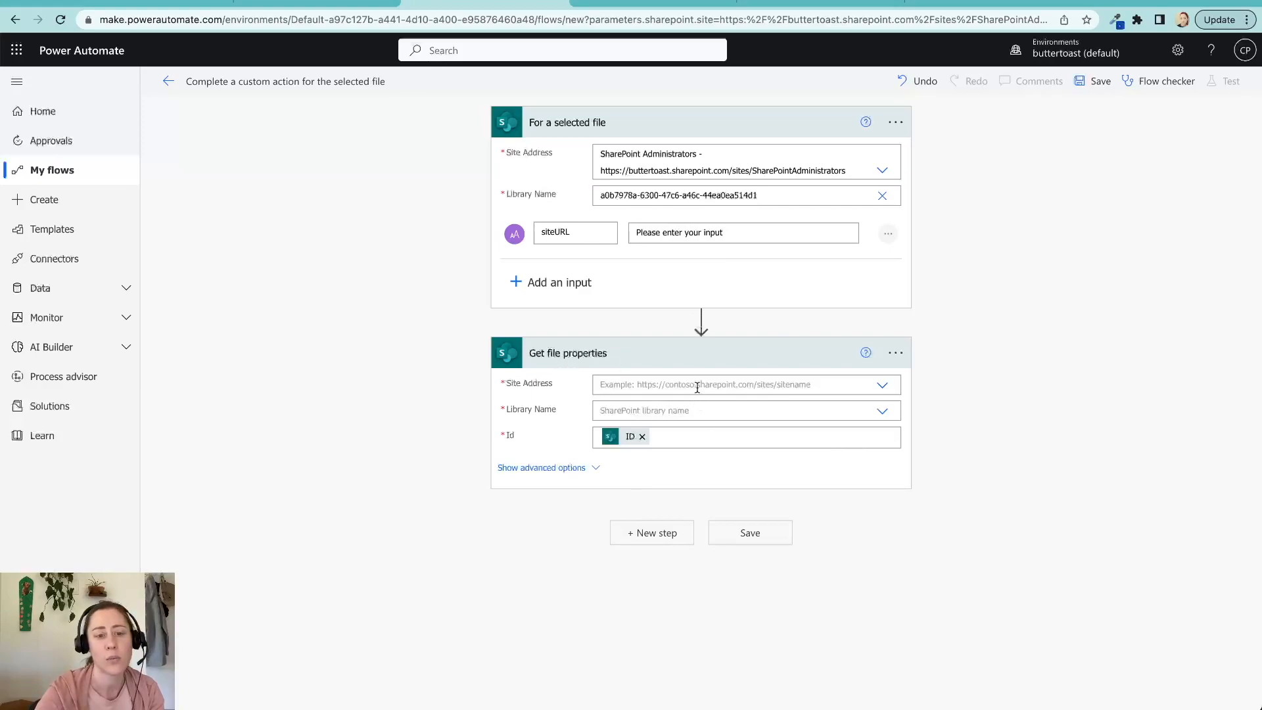
mouse_move(696, 384)
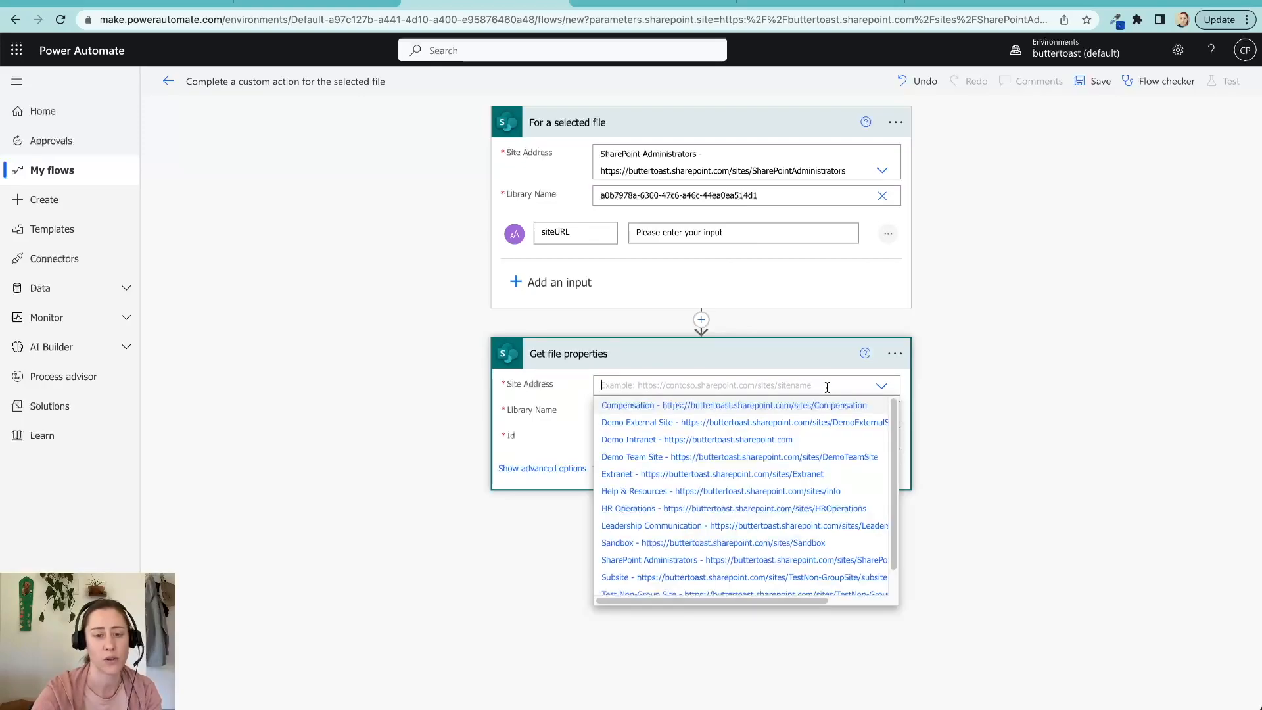
mouse_move(980, 415)
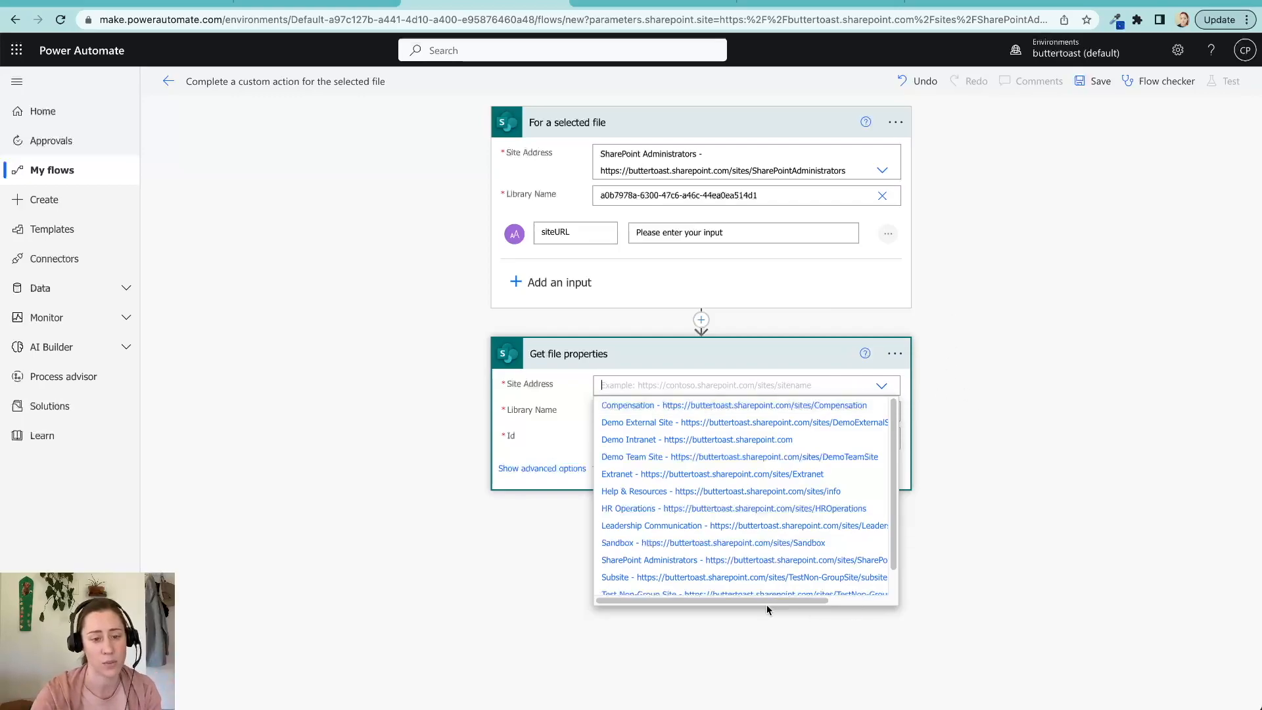
mouse_move(621, 479)
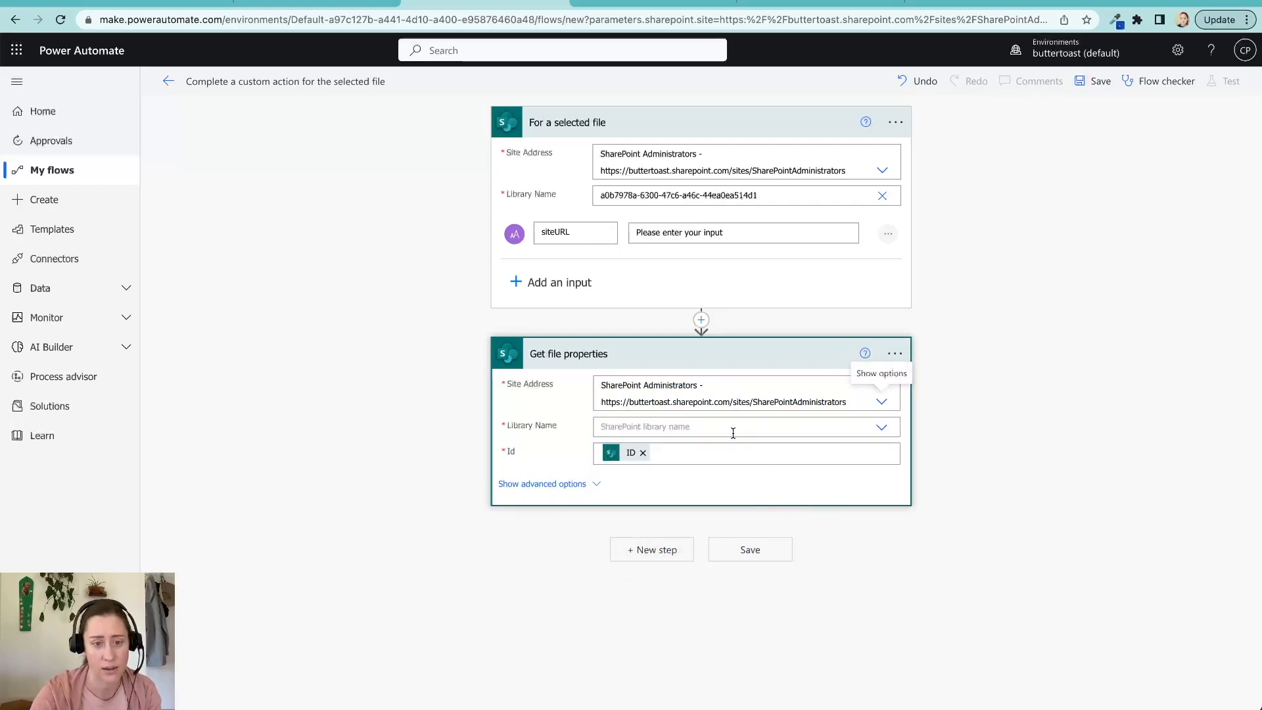
Step: Fill in the Site Pages library ID as the Get file properties library
left_click(882, 426)
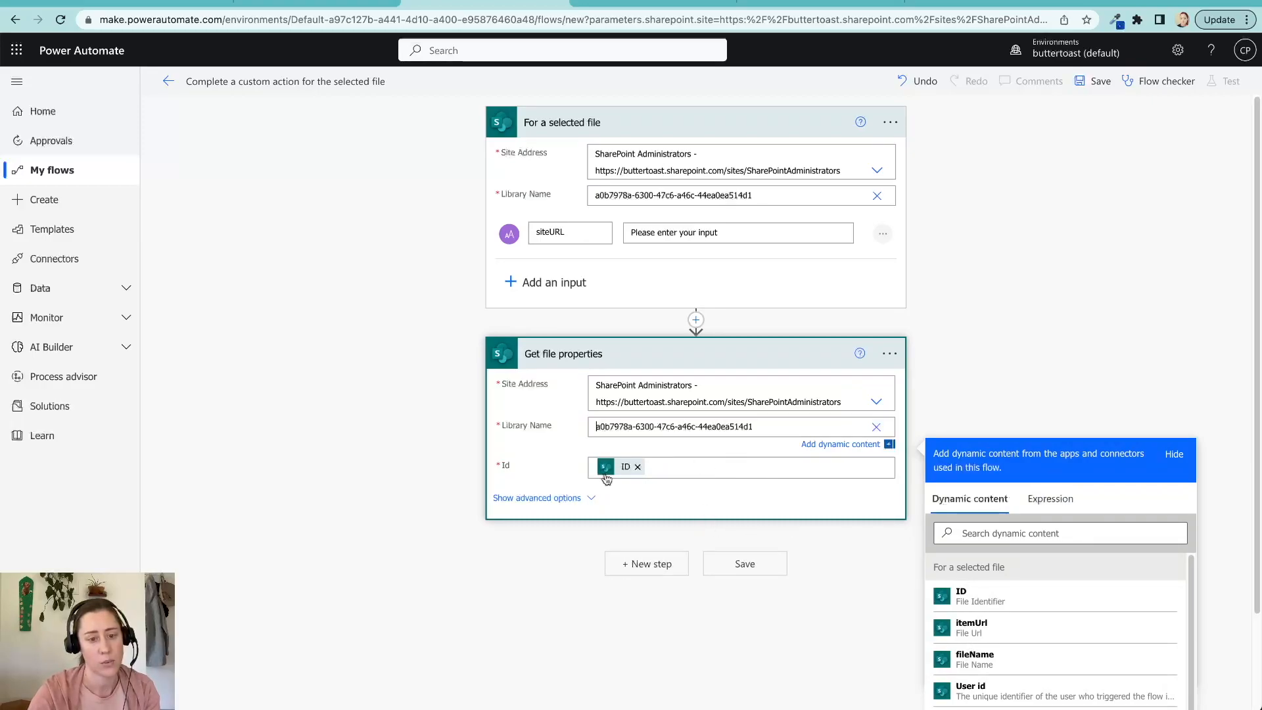
mouse_move(457, 526)
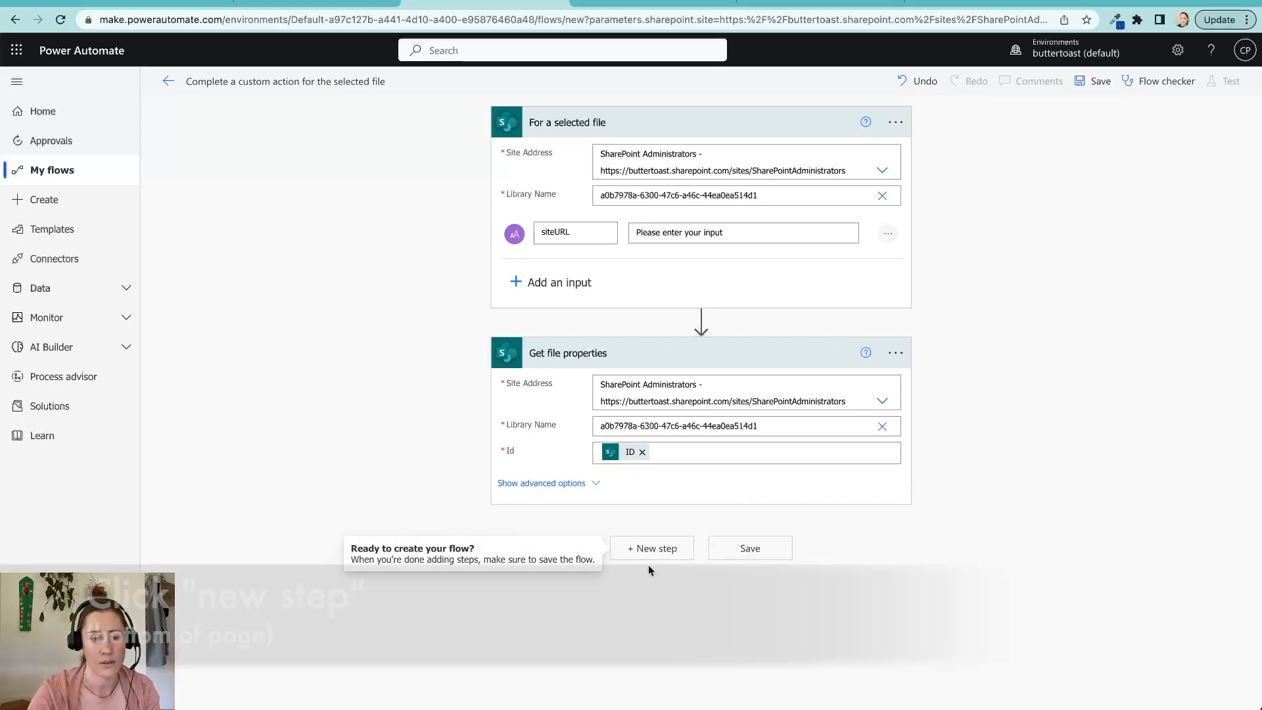
Step: Add a SharePoint Copy file step via a 'copy' search and start choosing the file to copy
left_click(651, 548)
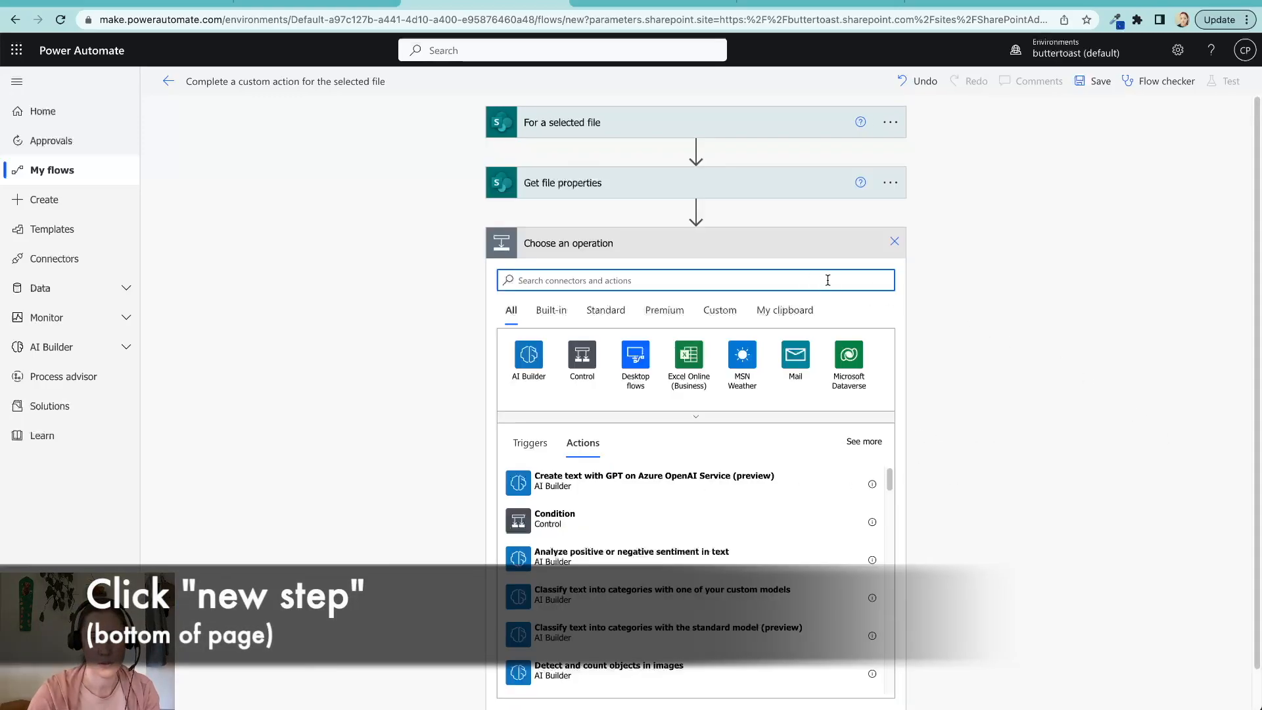
type("cop")
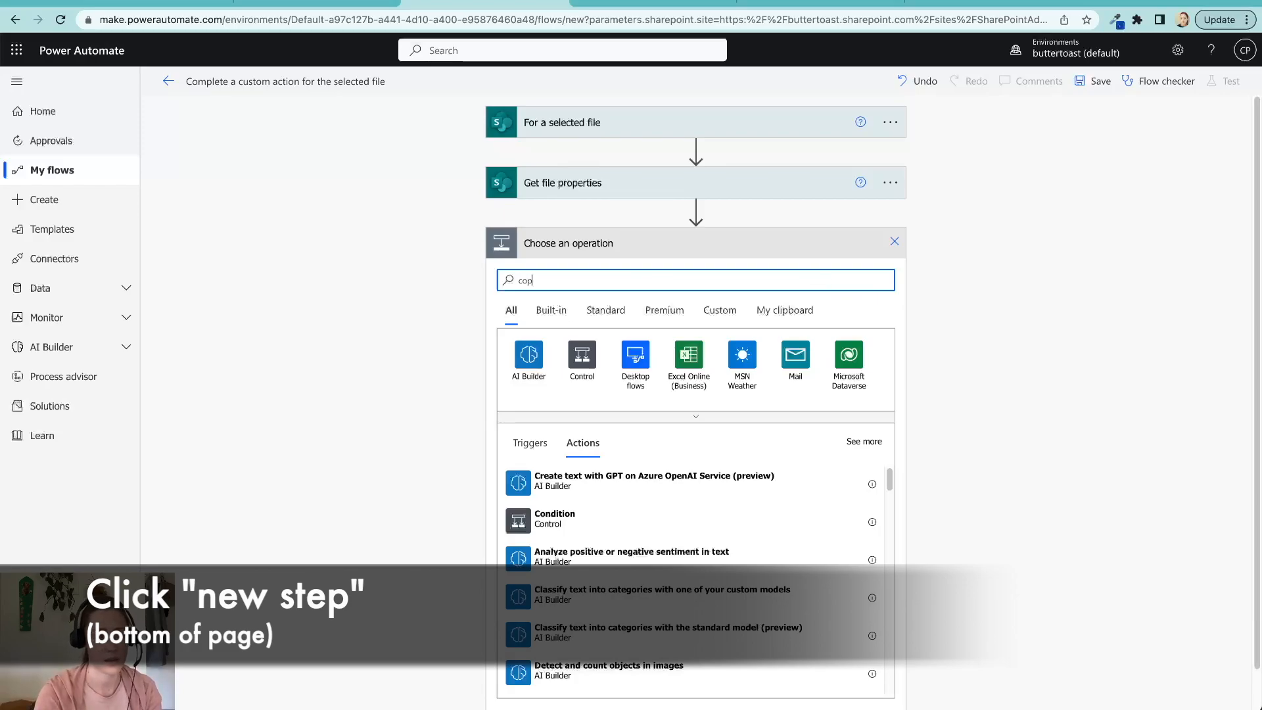
type("y")
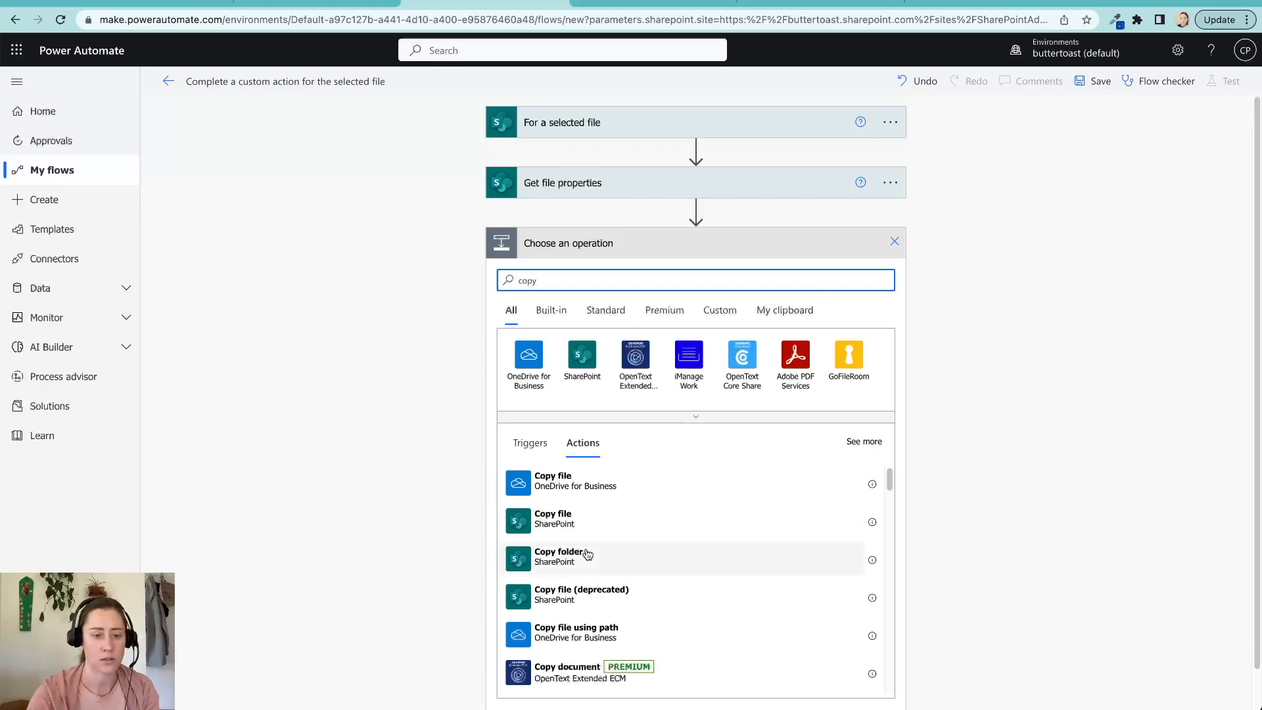
left_click(553, 519)
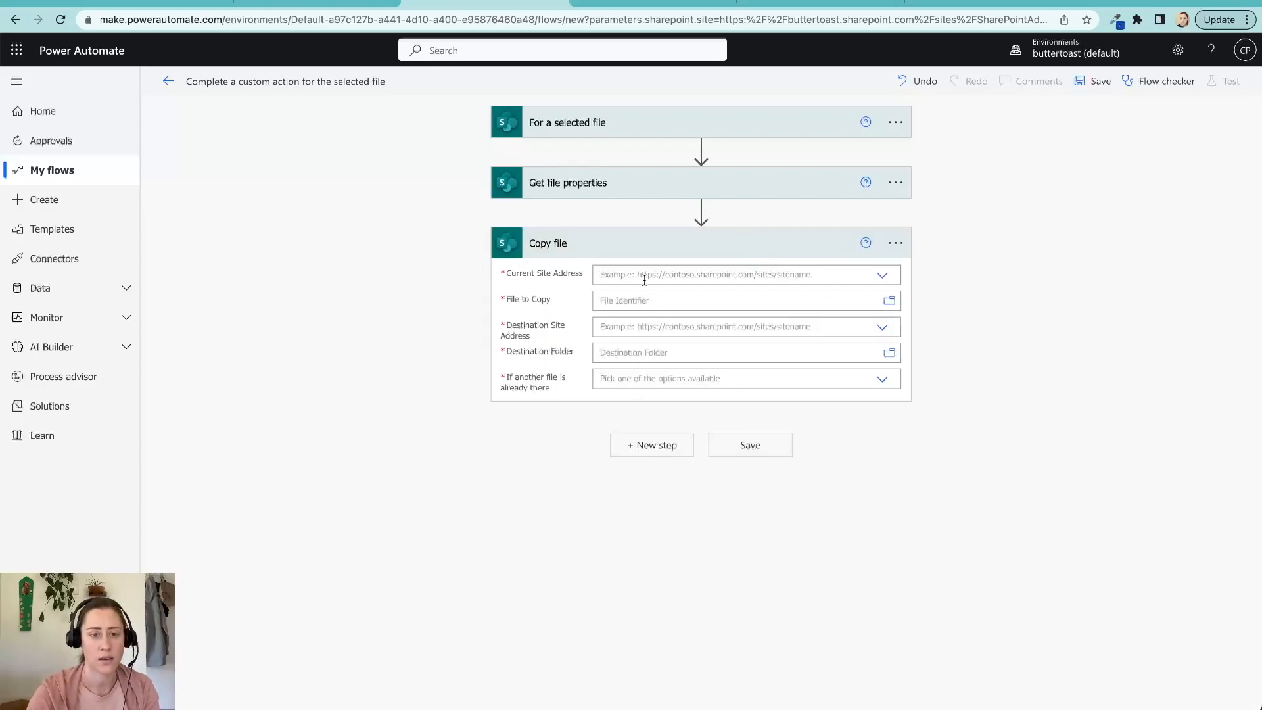
mouse_move(696, 275)
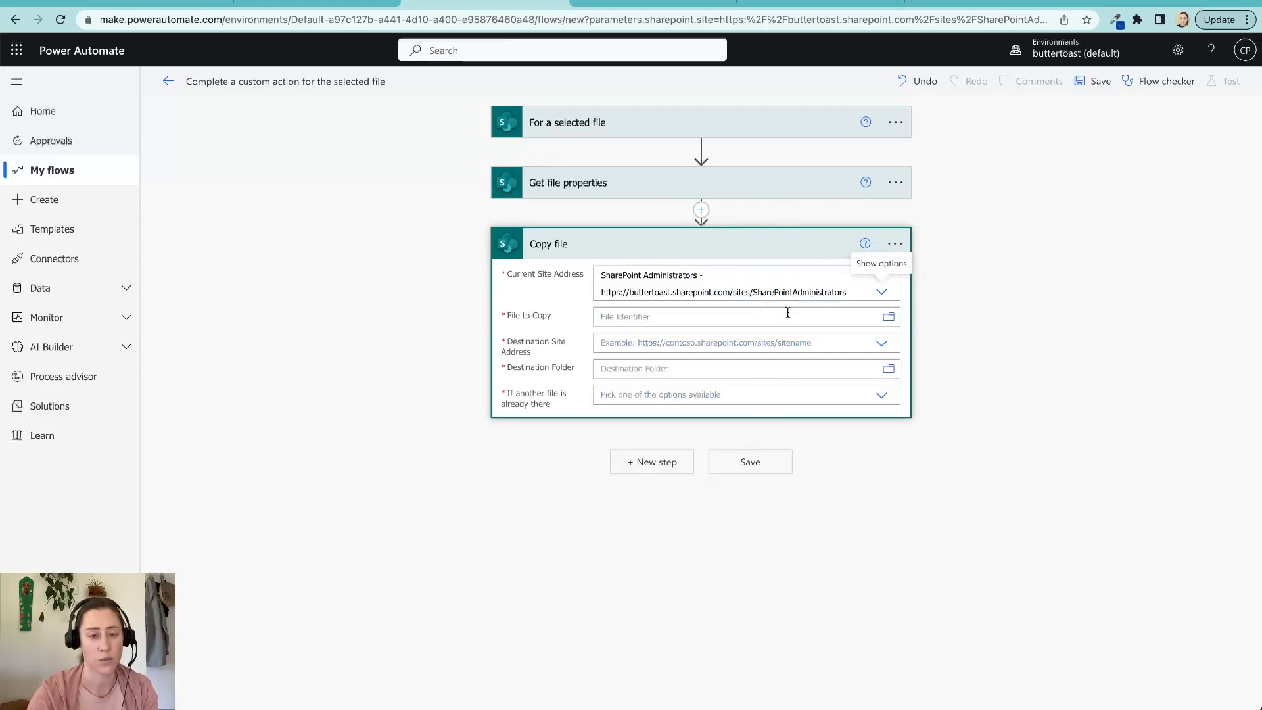
left_click(709, 316)
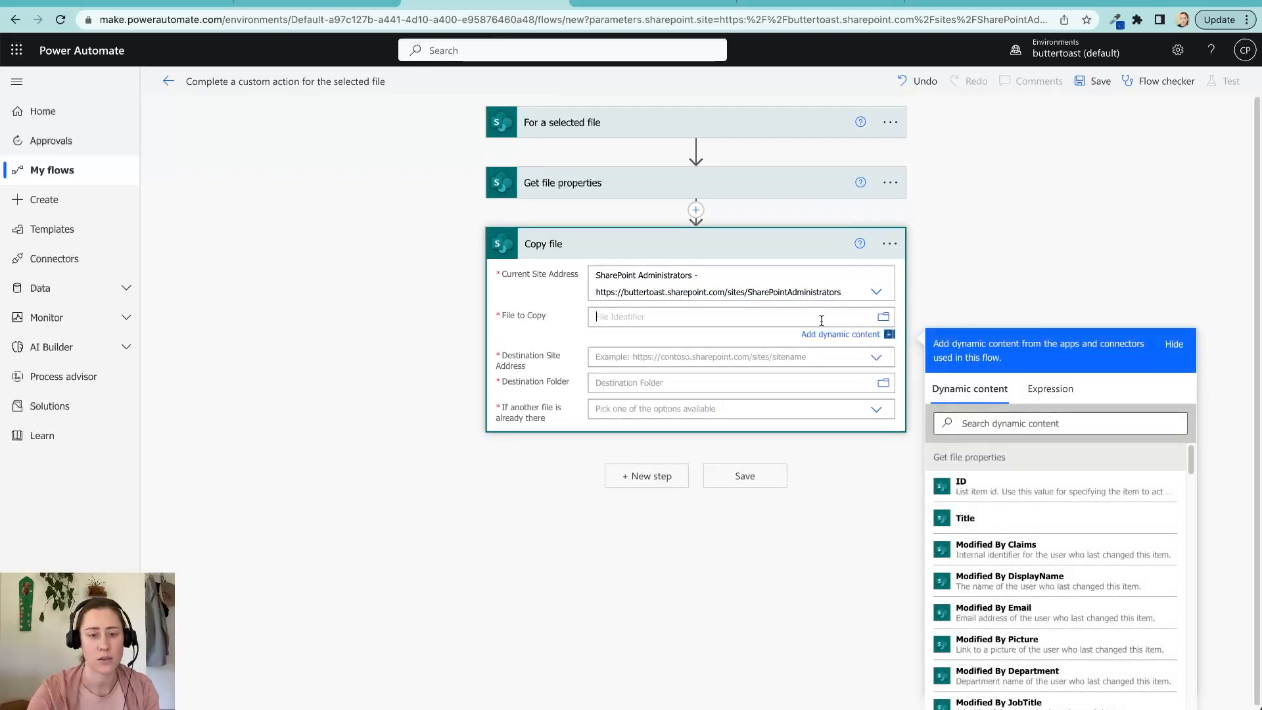
mouse_move(314, 292)
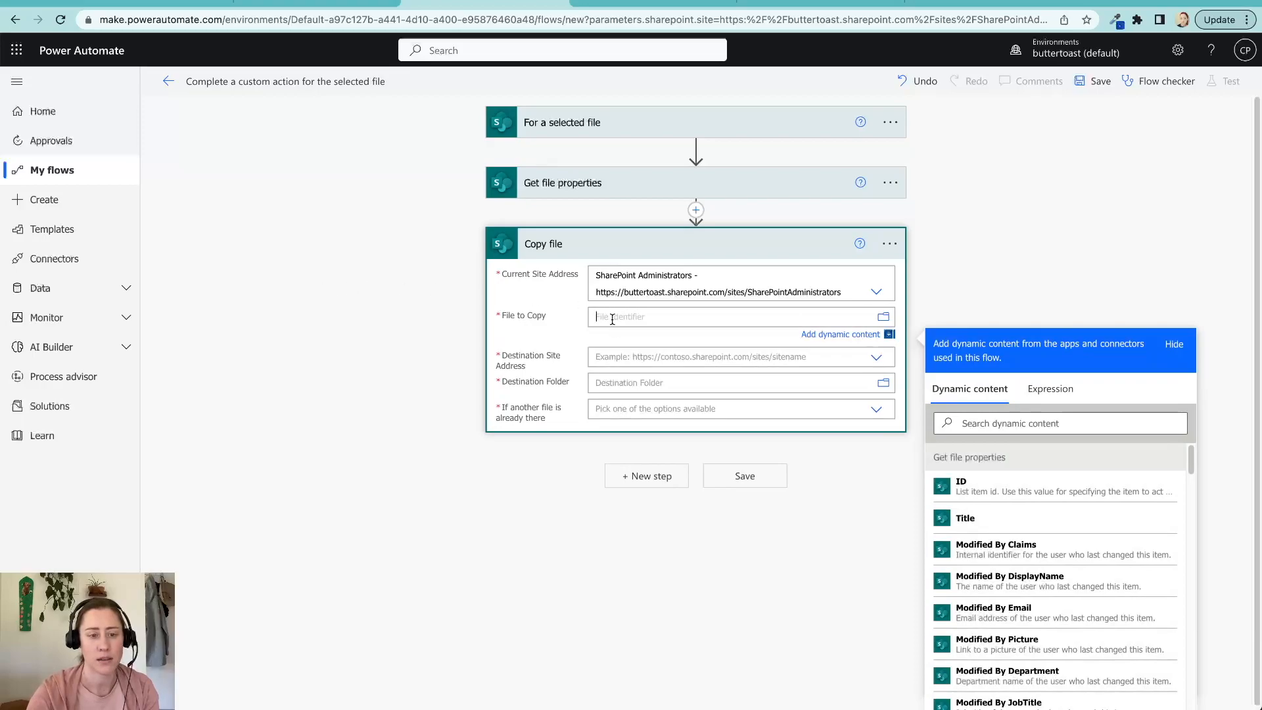
mouse_move(612, 316)
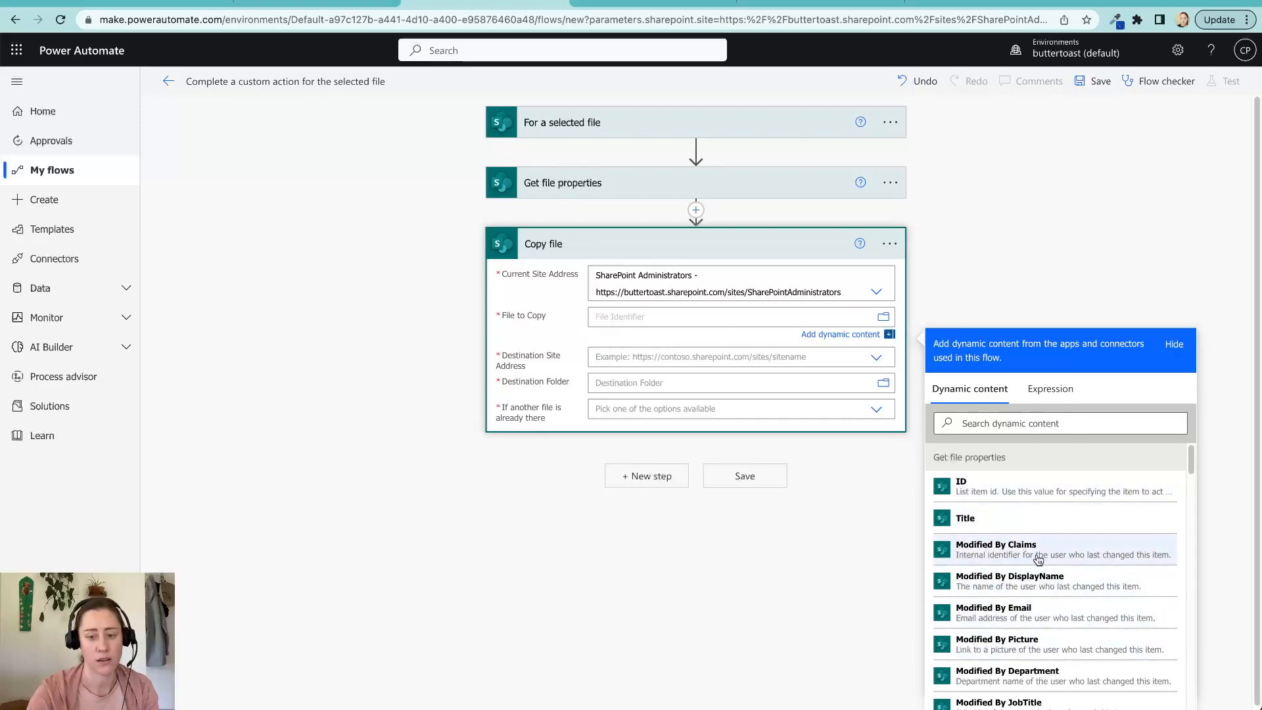
scroll("down", 3)
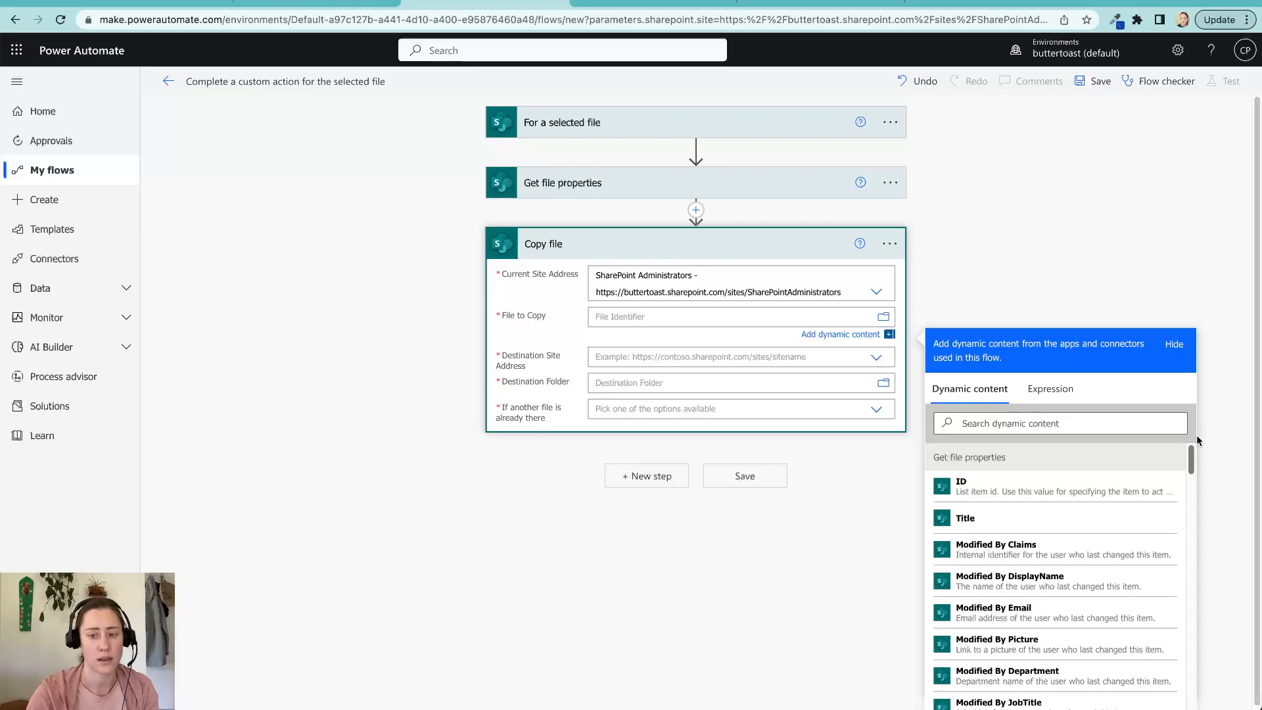
mouse_move(1044, 226)
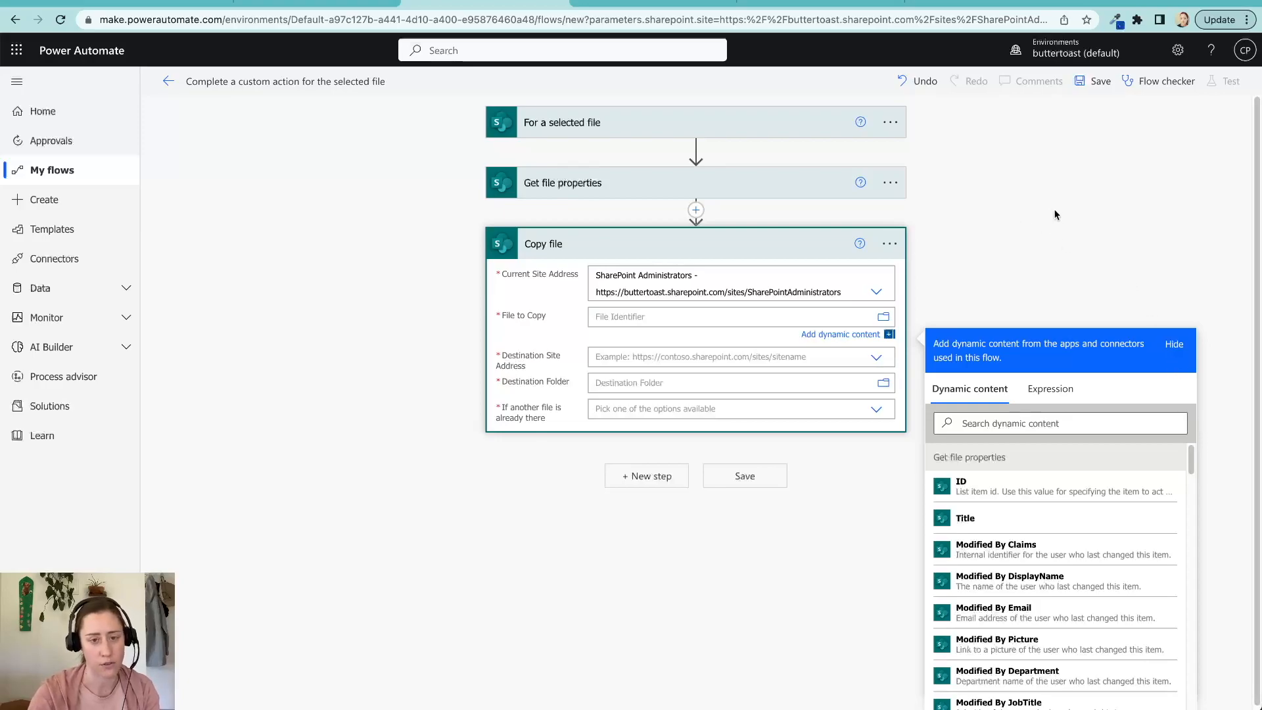
mouse_move(695, 211)
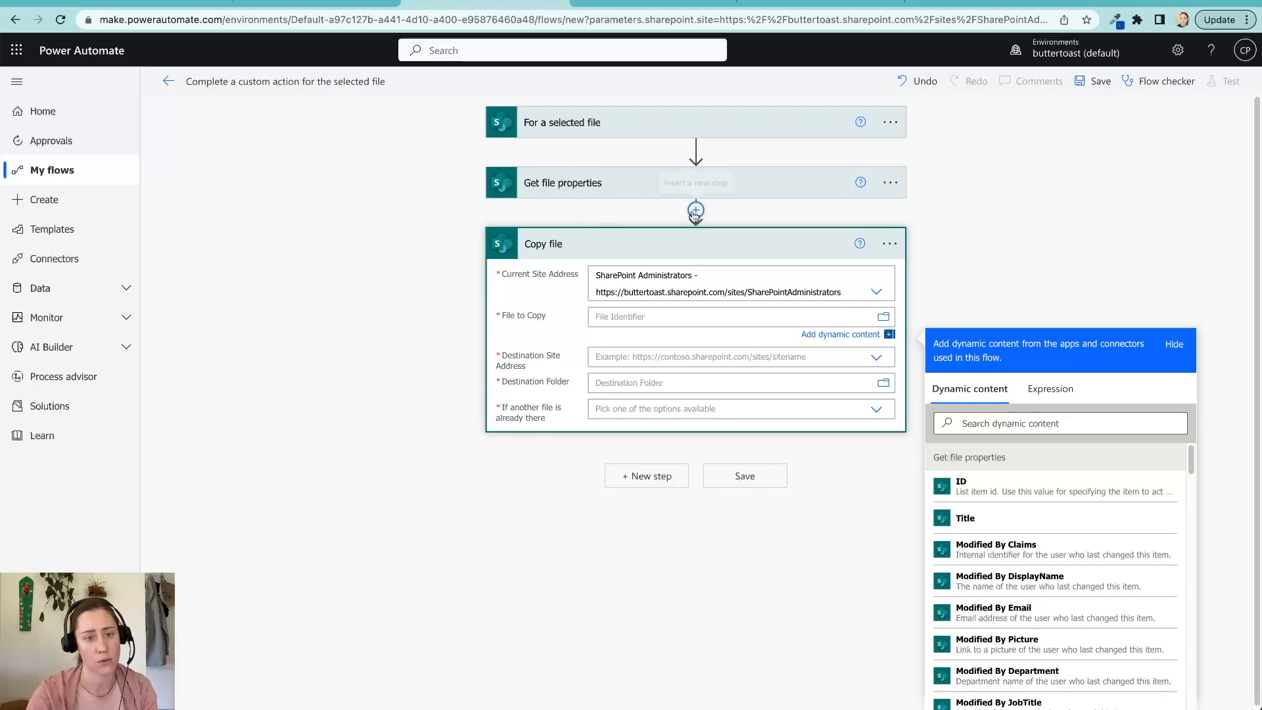
Step: Insert a Compose data operation step just before the Copy file step
left_click(696, 210)
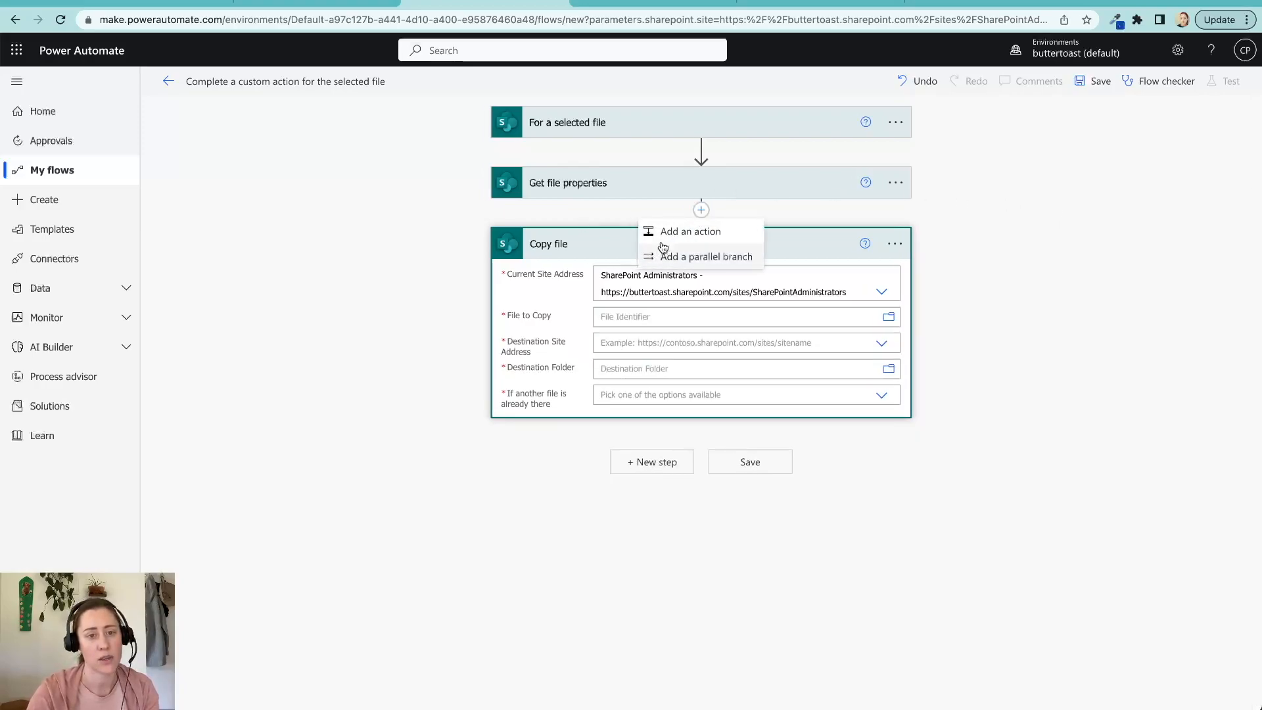
left_click(689, 232)
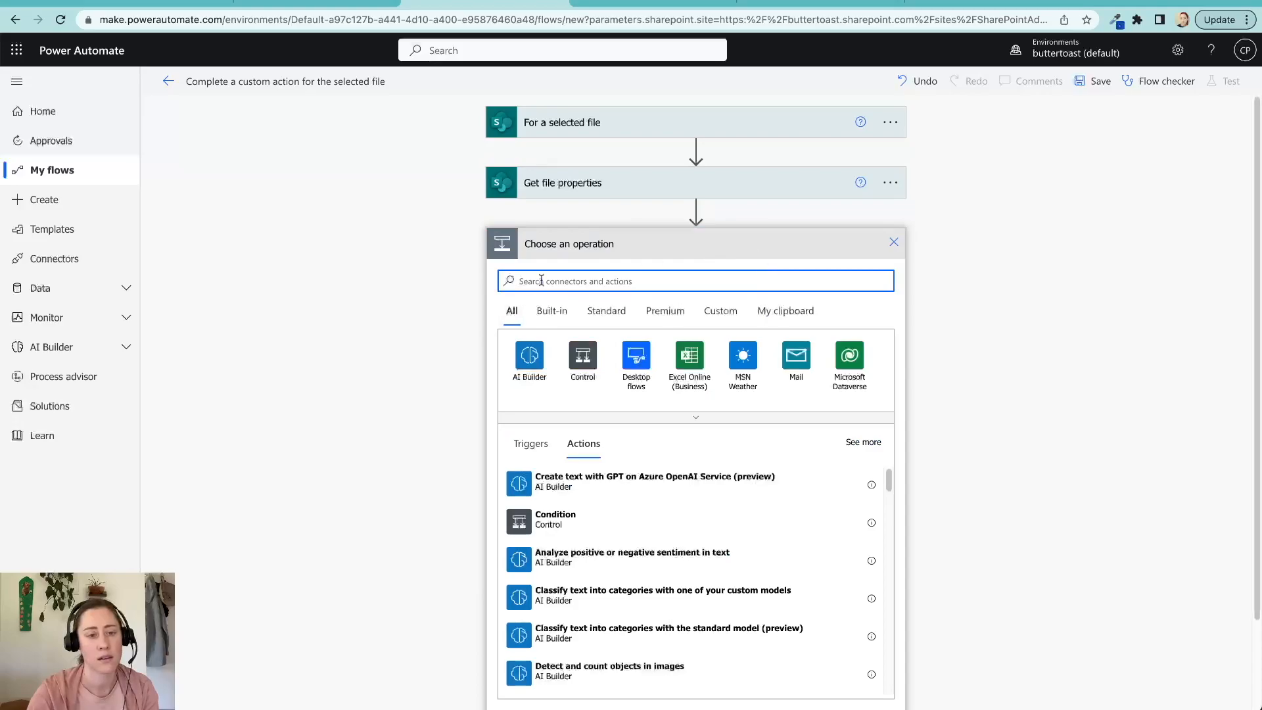
type("compose")
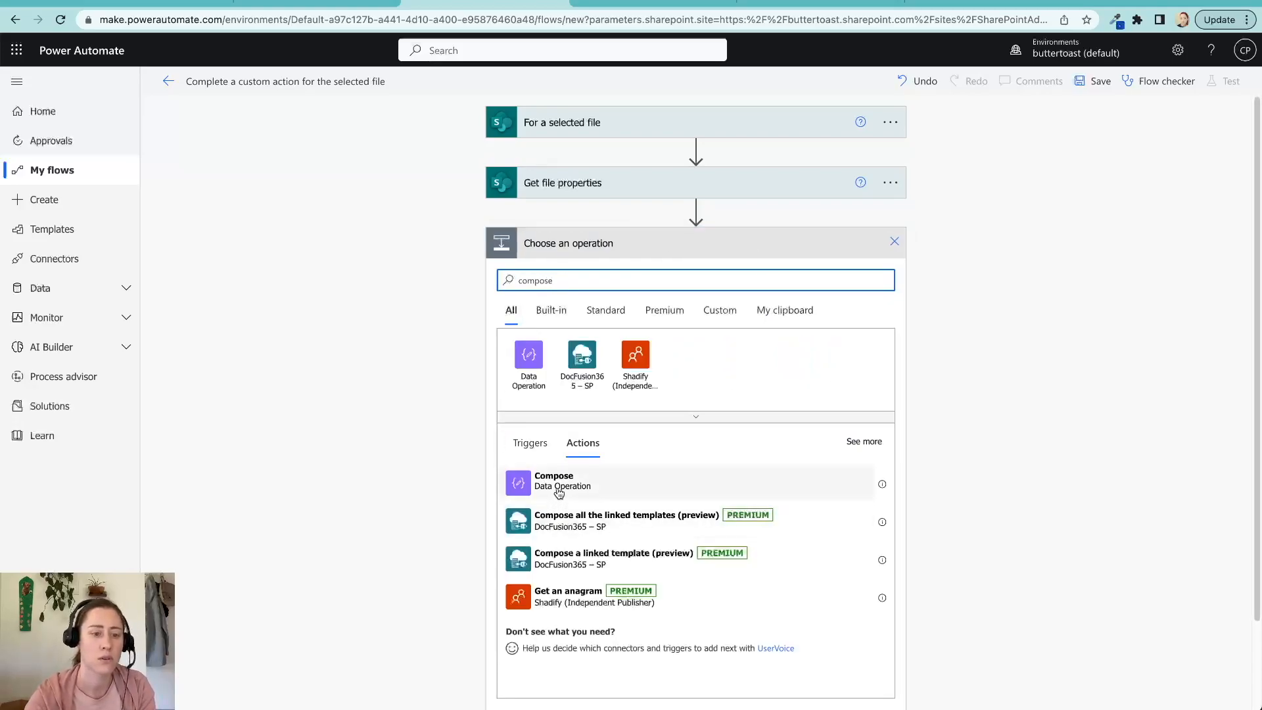
left_click(553, 480)
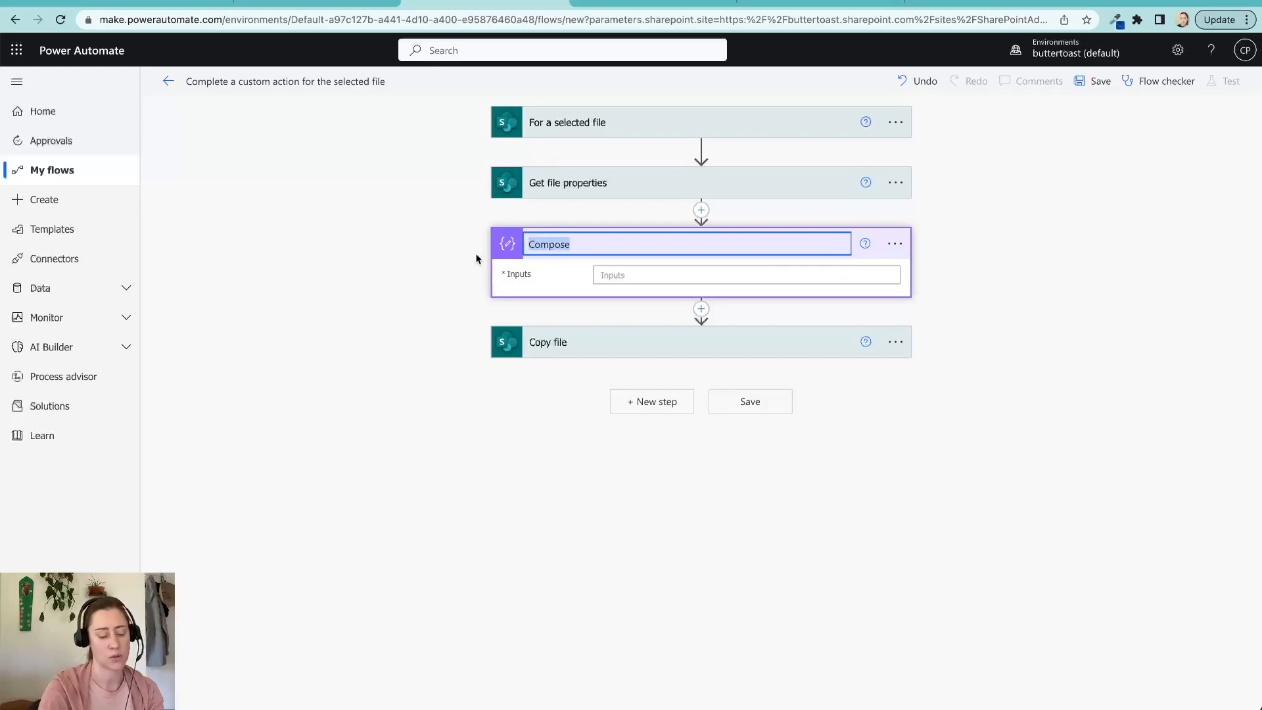
Step: Rename the new Compose step to 'Get page filename'
type("Get")
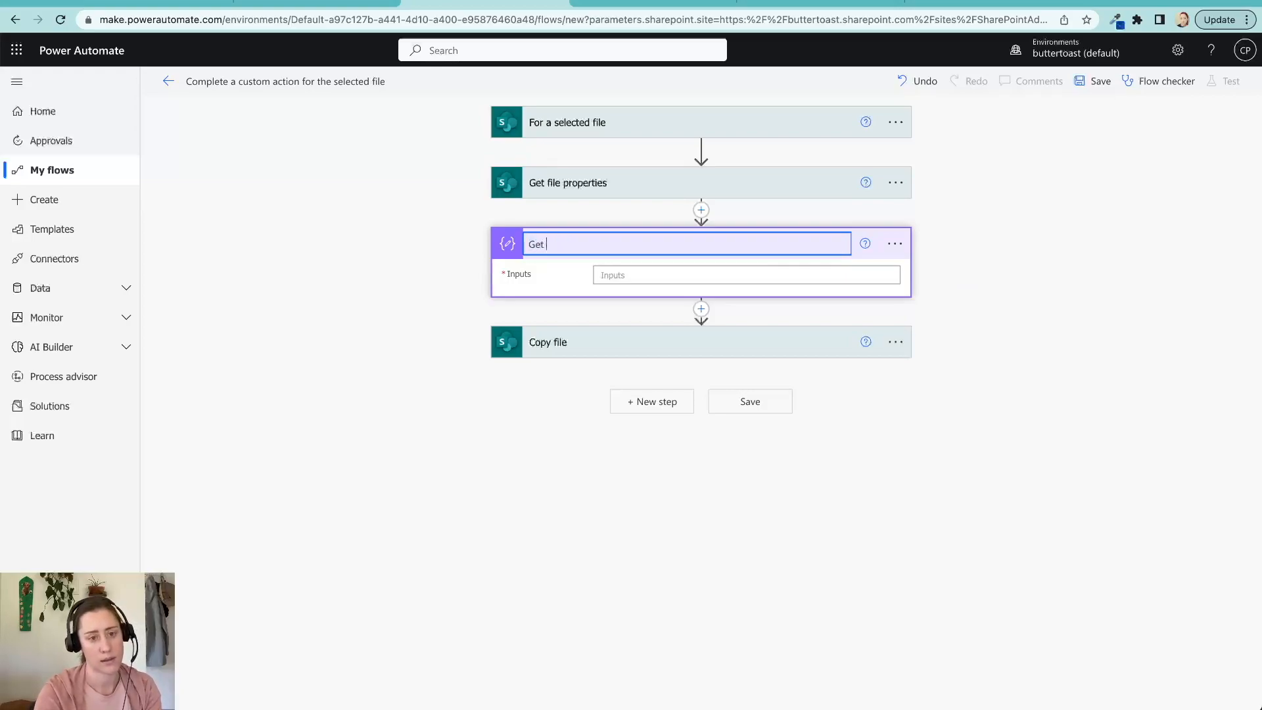
type("page")
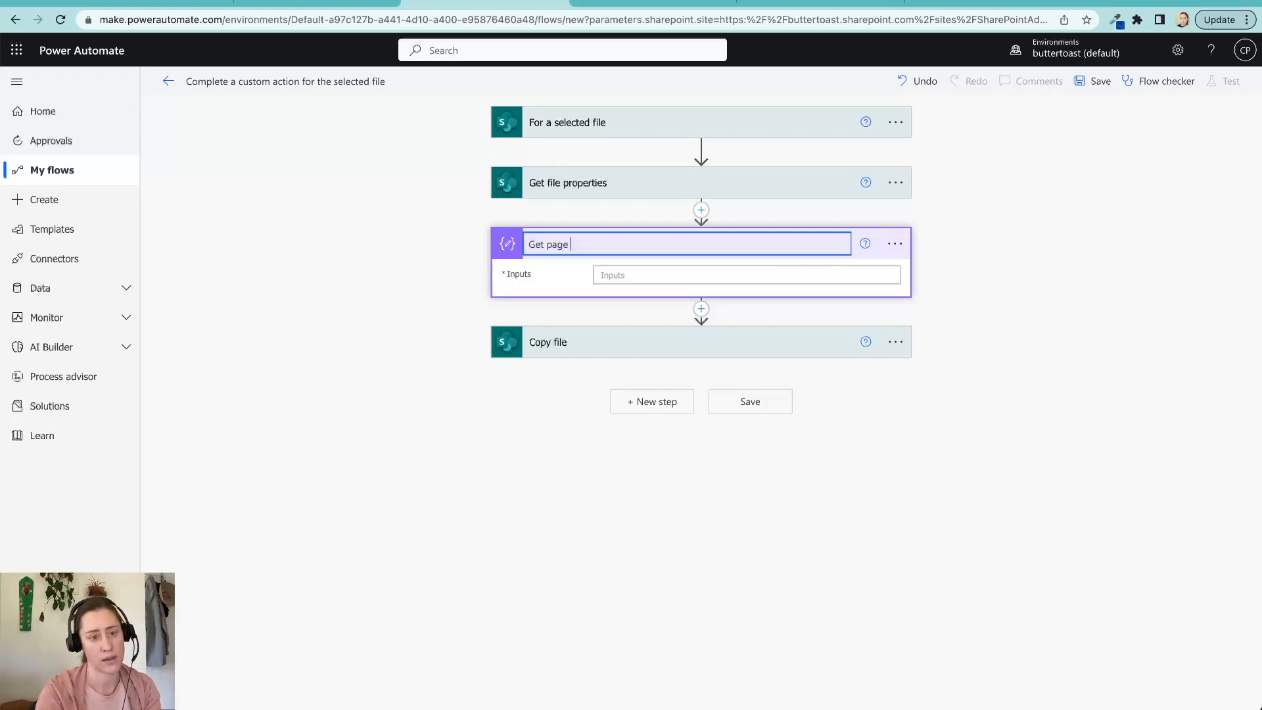
type("filename")
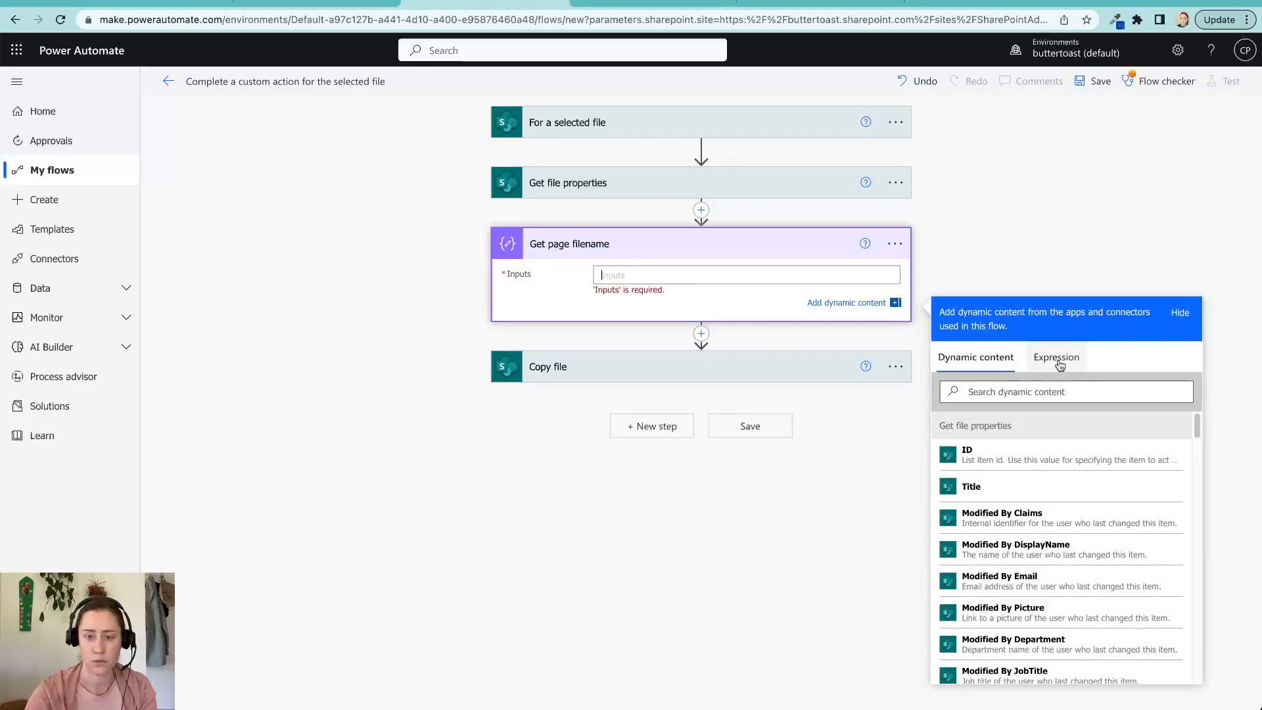
Step: Write the partial expression last(split()) for the Get page filename Inputs
left_click(1055, 356)
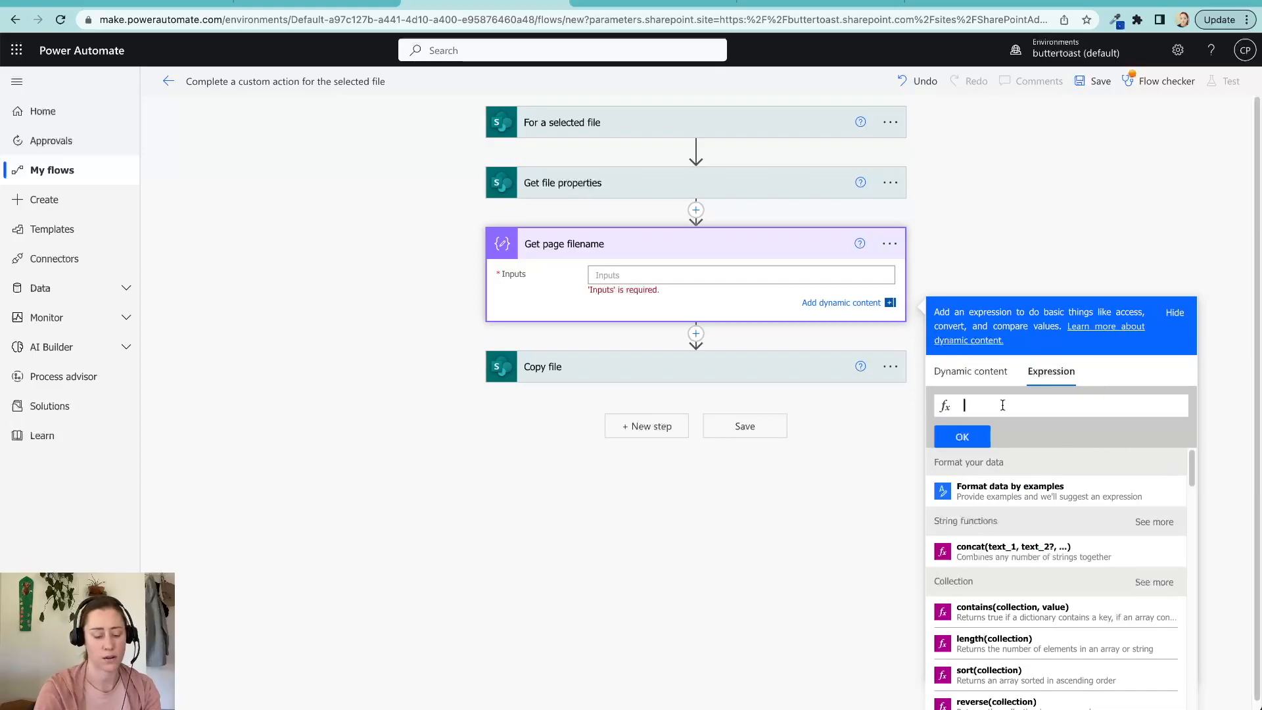
type("last")
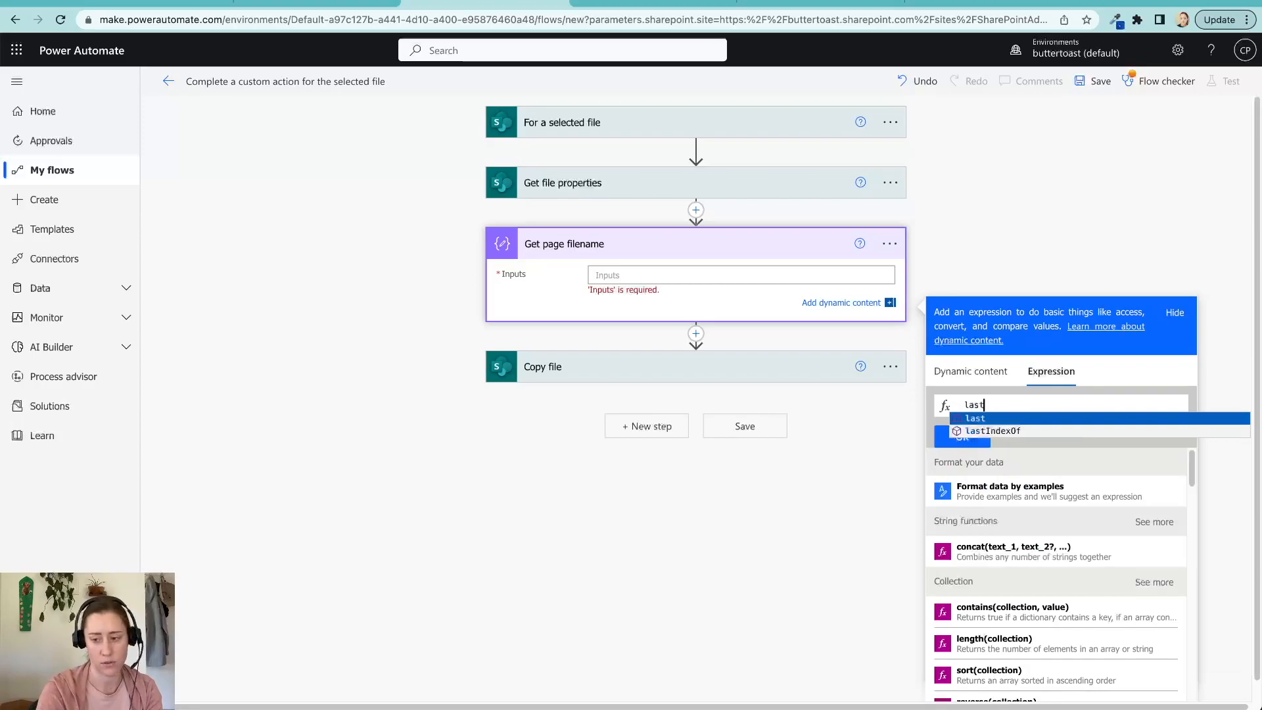
left_click(974, 418)
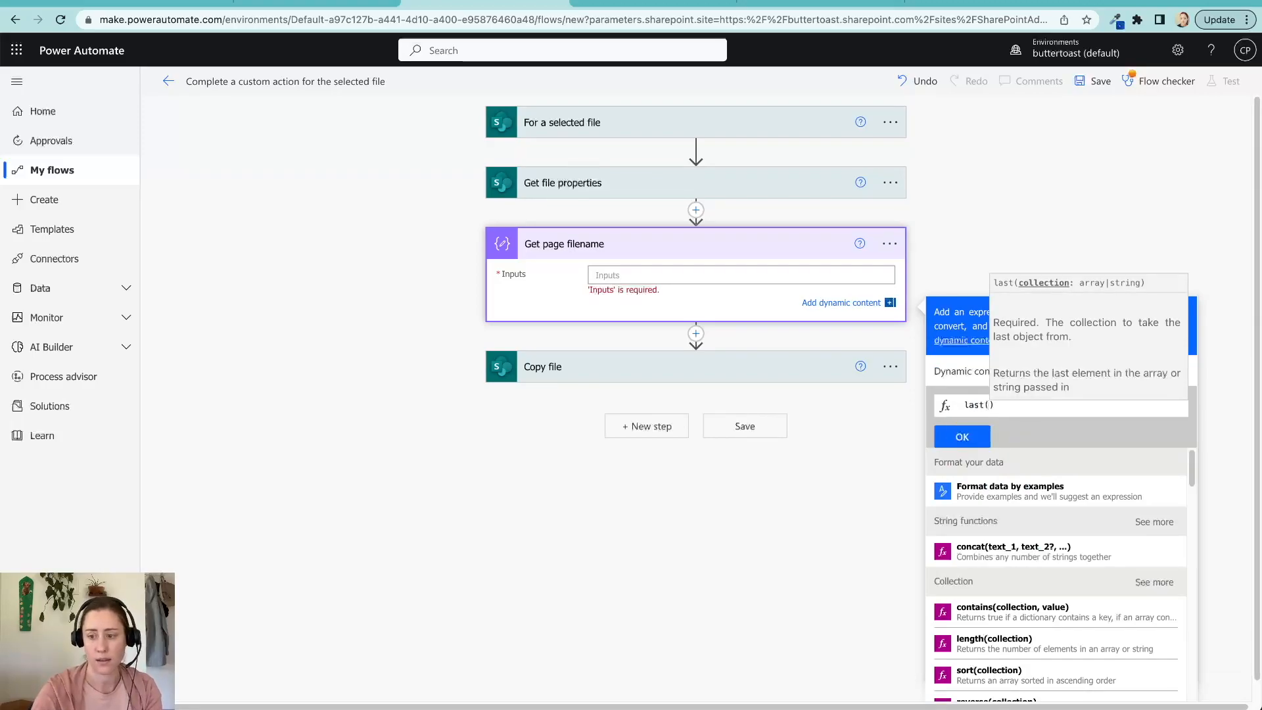
type("split(")
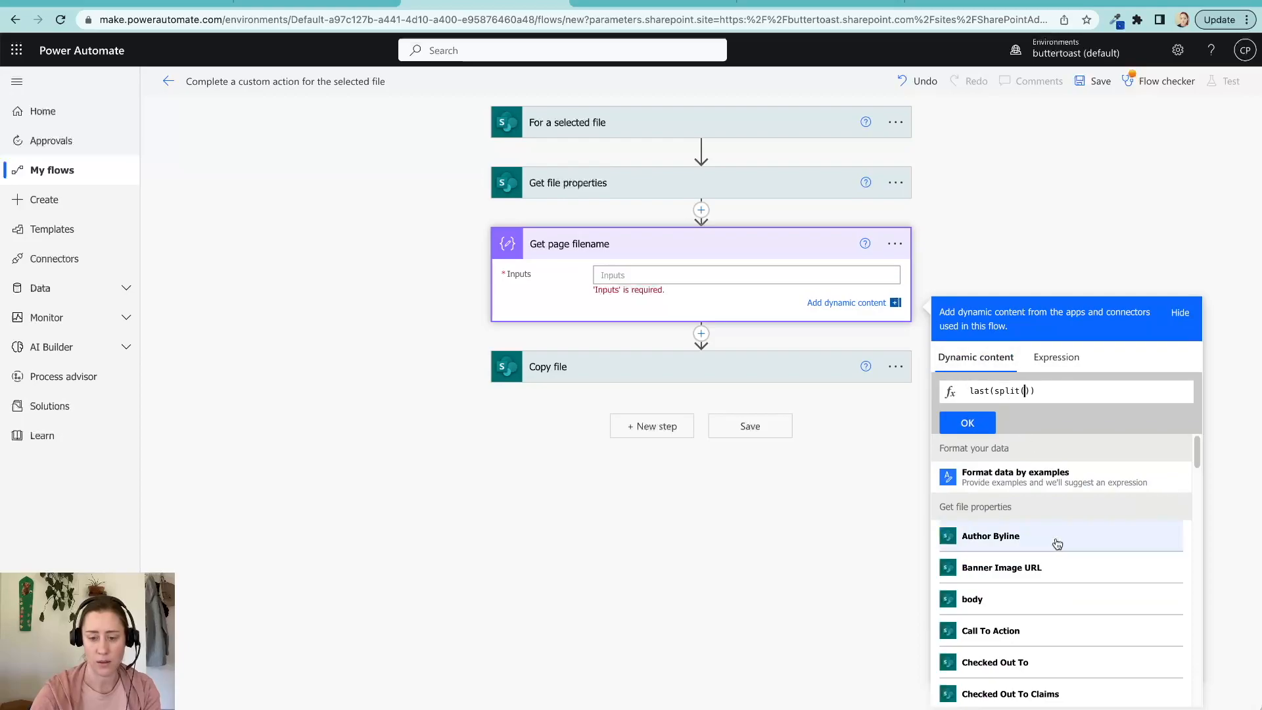
scroll("down", 3)
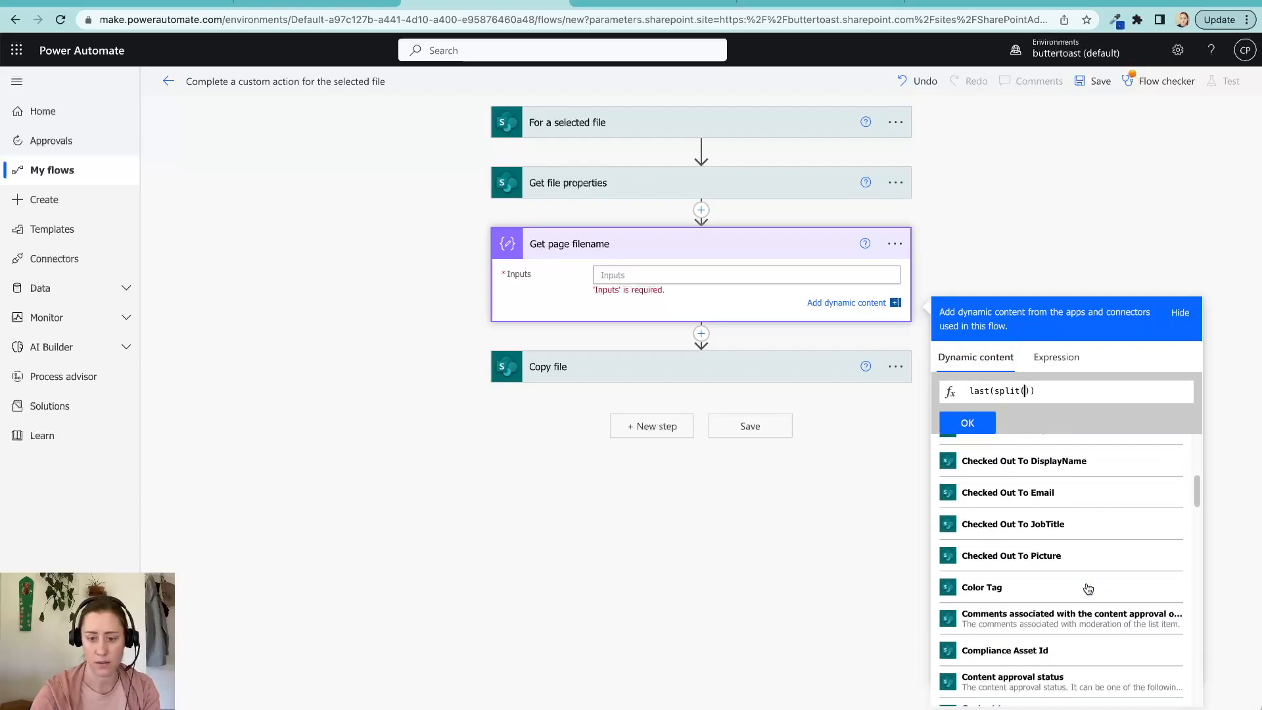
scroll("down", 3)
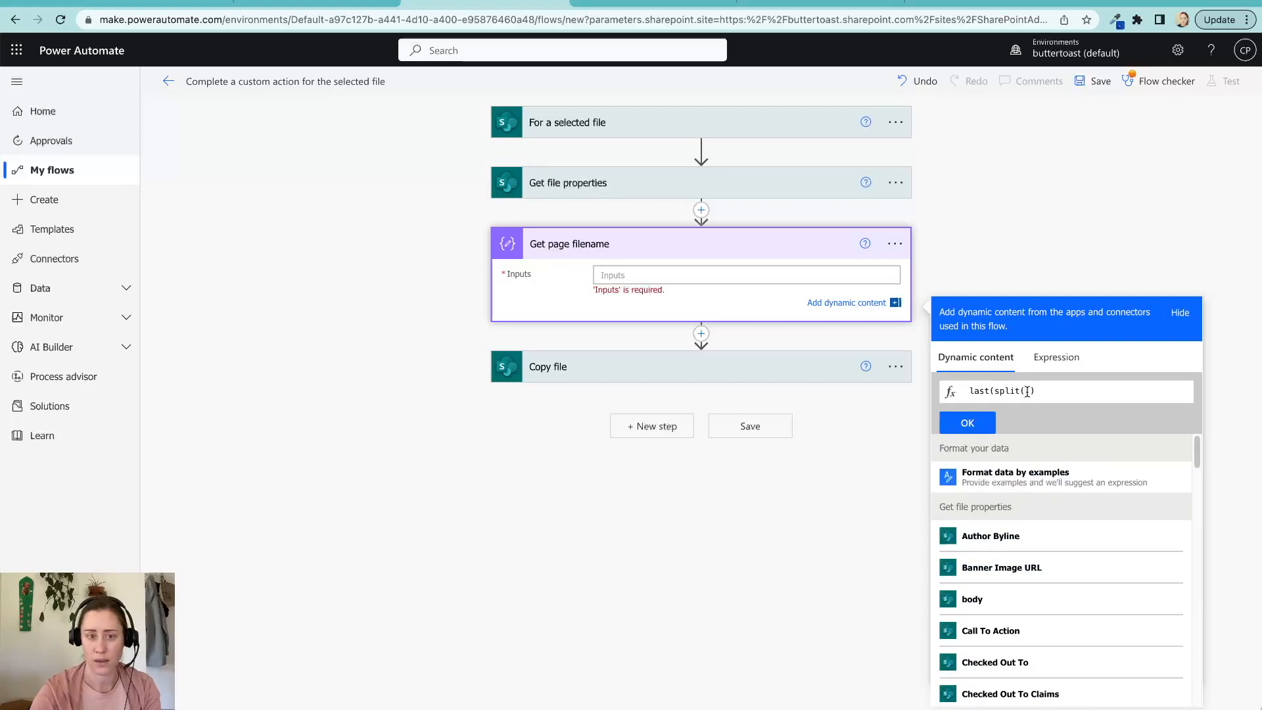
type(")")
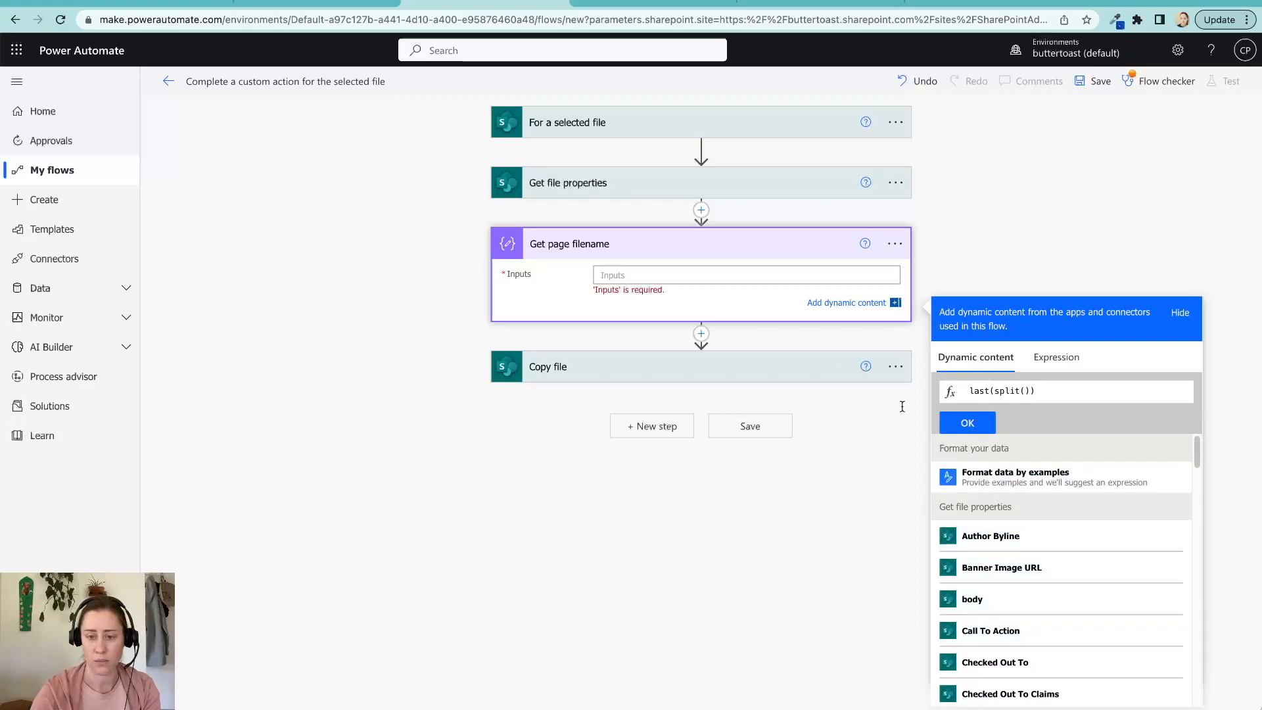
mouse_move(689, 208)
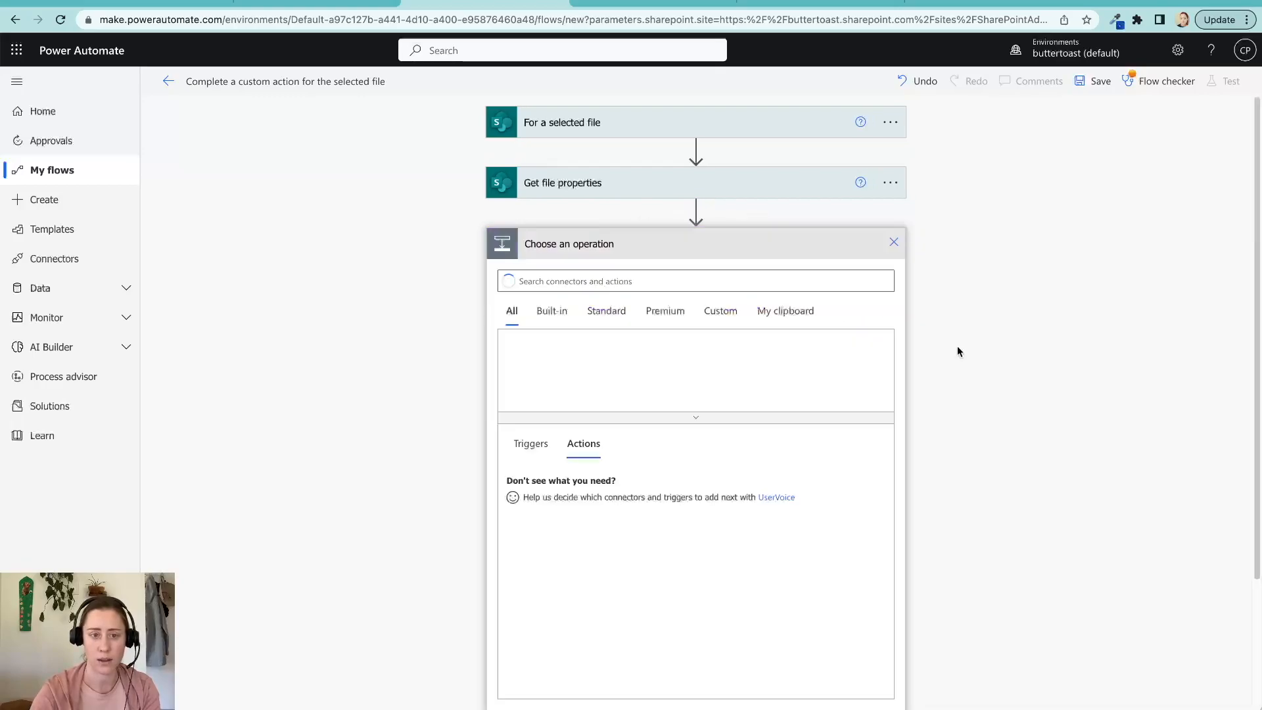
Step: Add an Initialize variable action named pagePath with type String
left_click(695, 280)
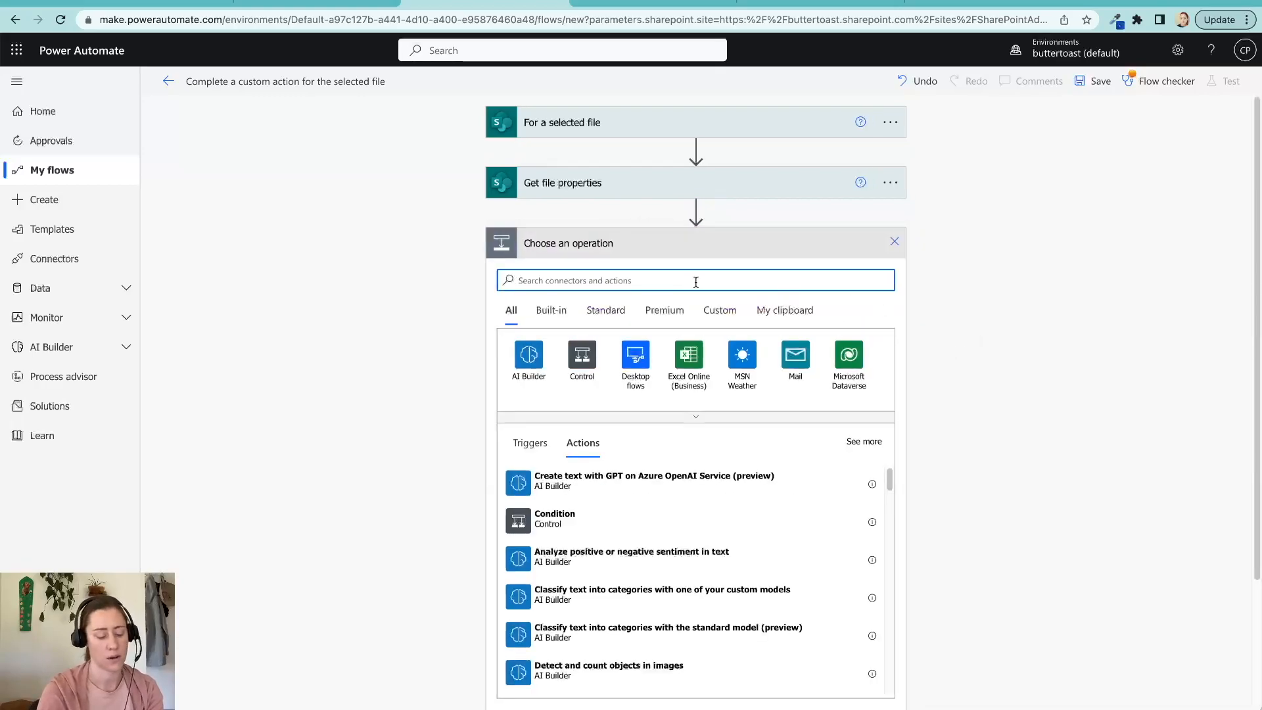
type("initi")
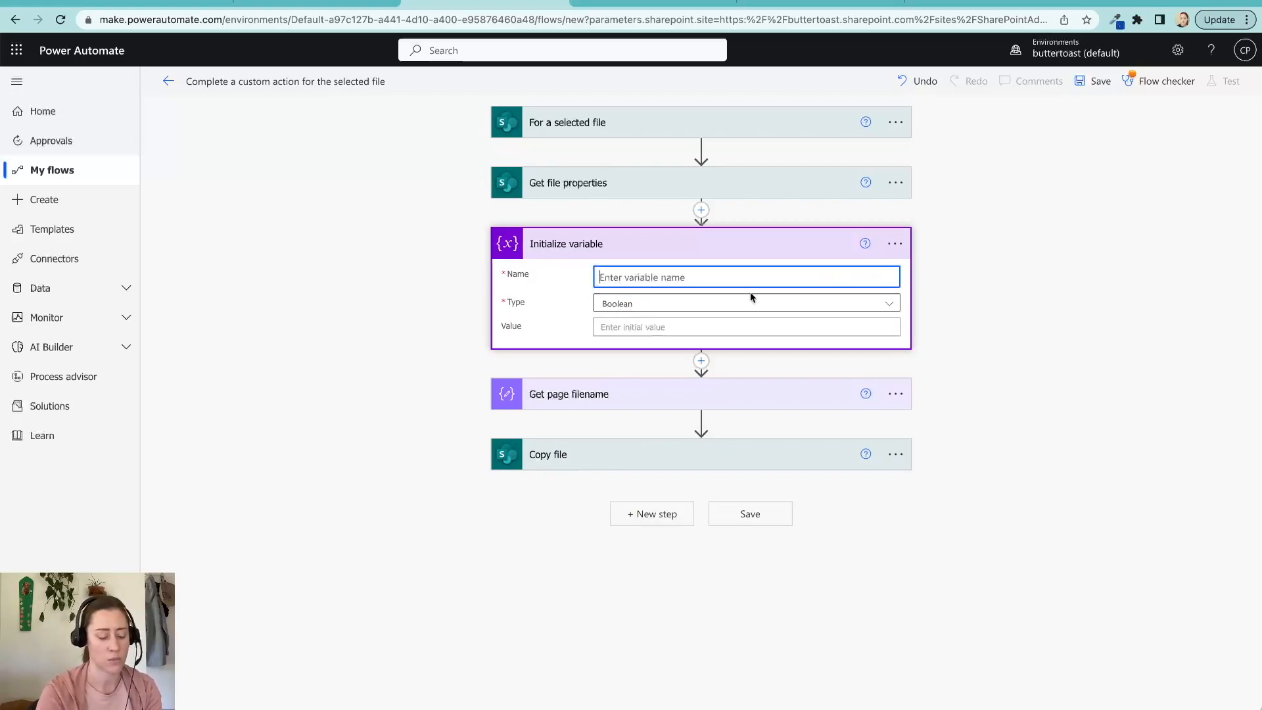
type("page")
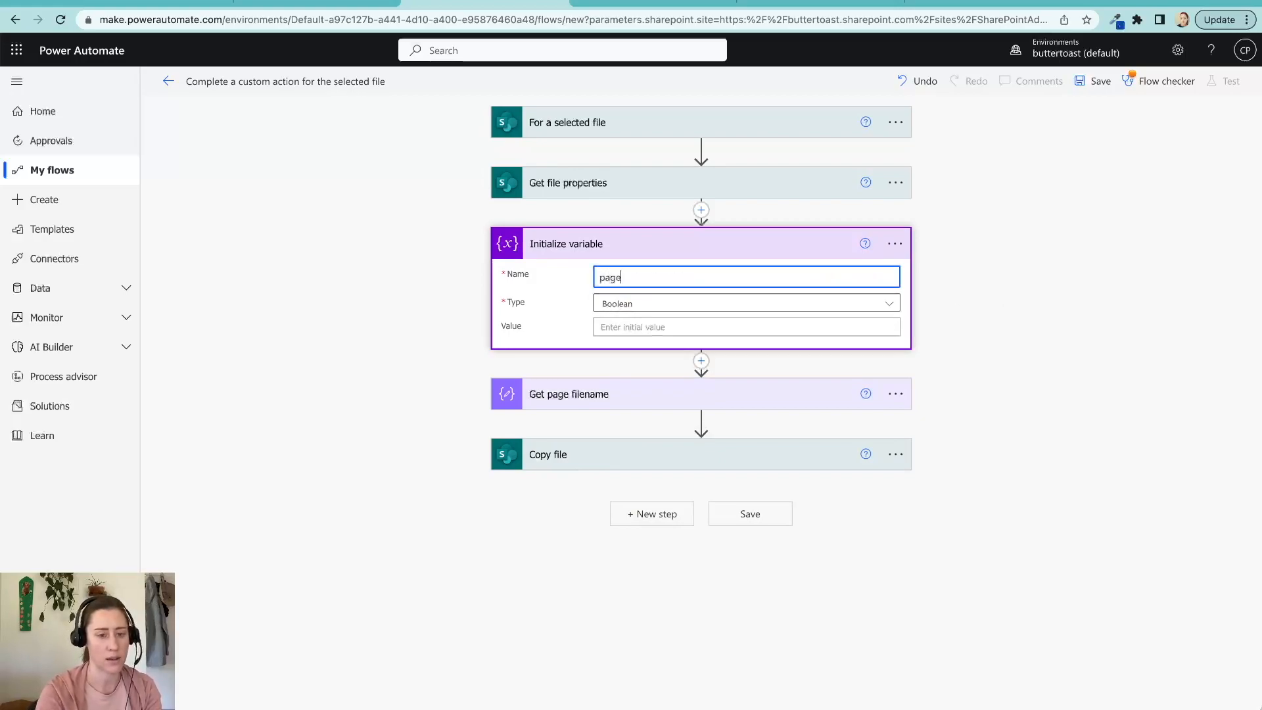
type("Path")
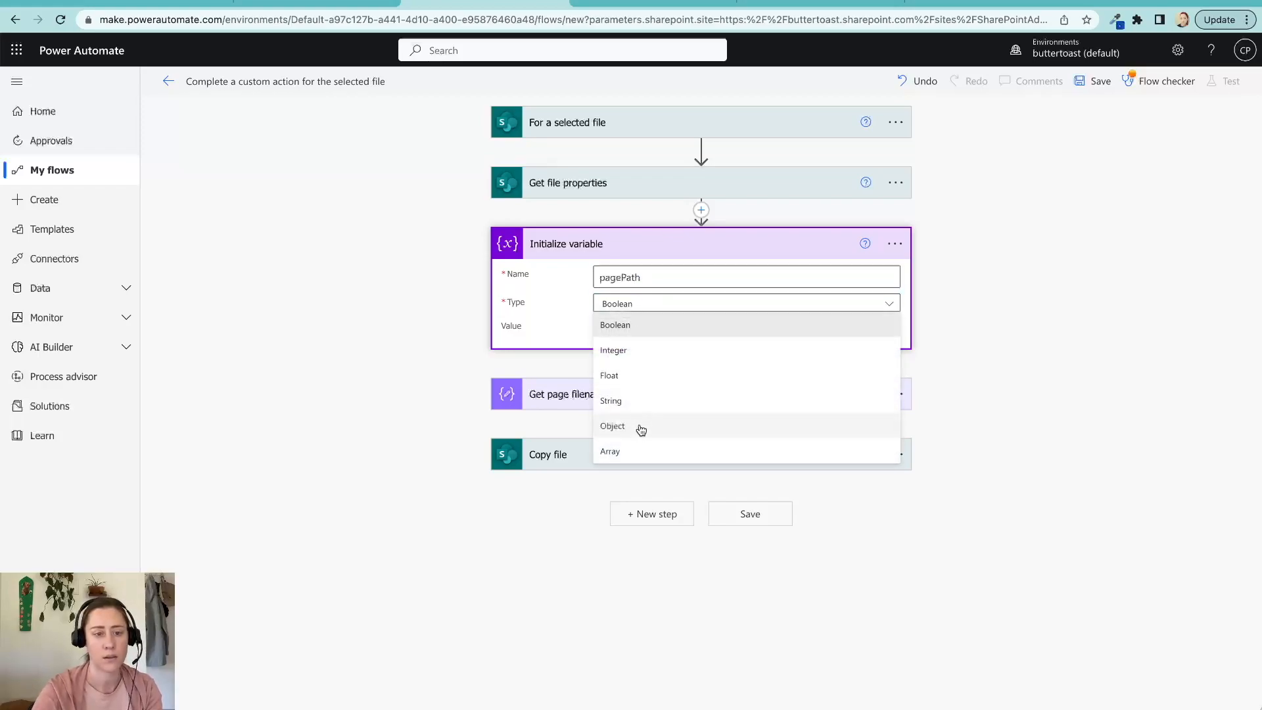
left_click(610, 401)
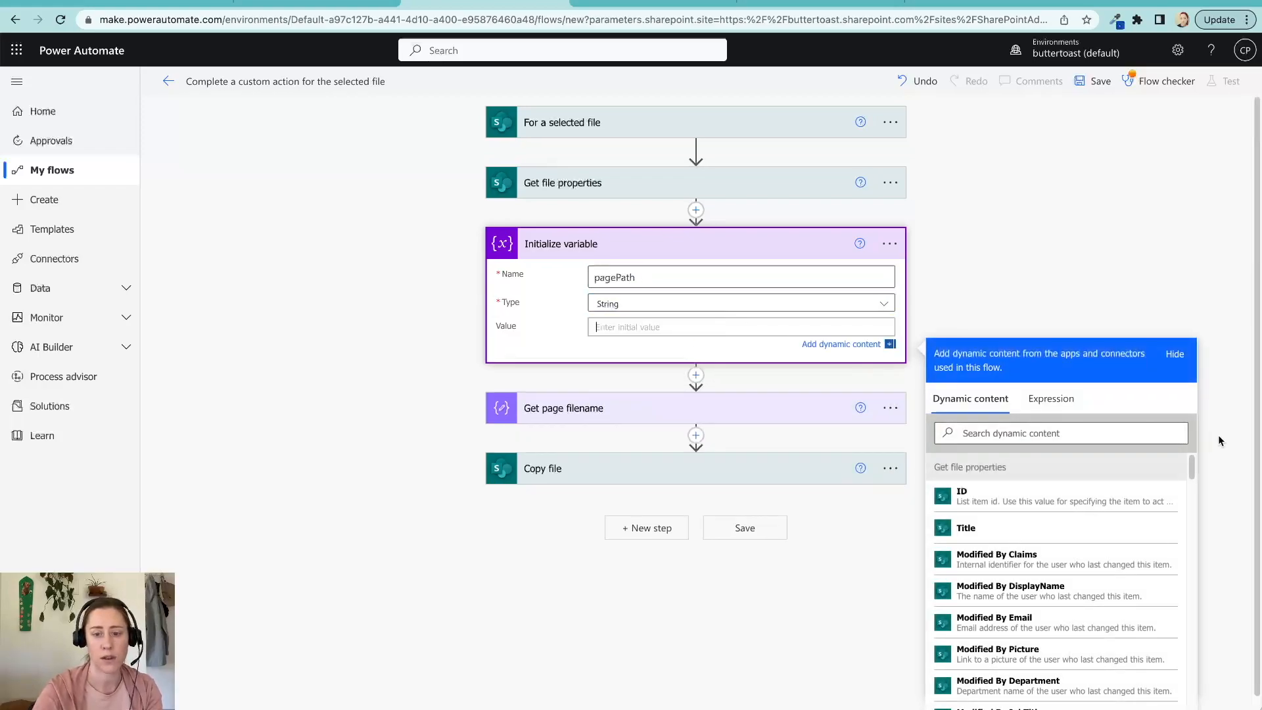
Step: Set pagePath's value to the selected file's itemUrl dynamic content
left_click(1059, 433)
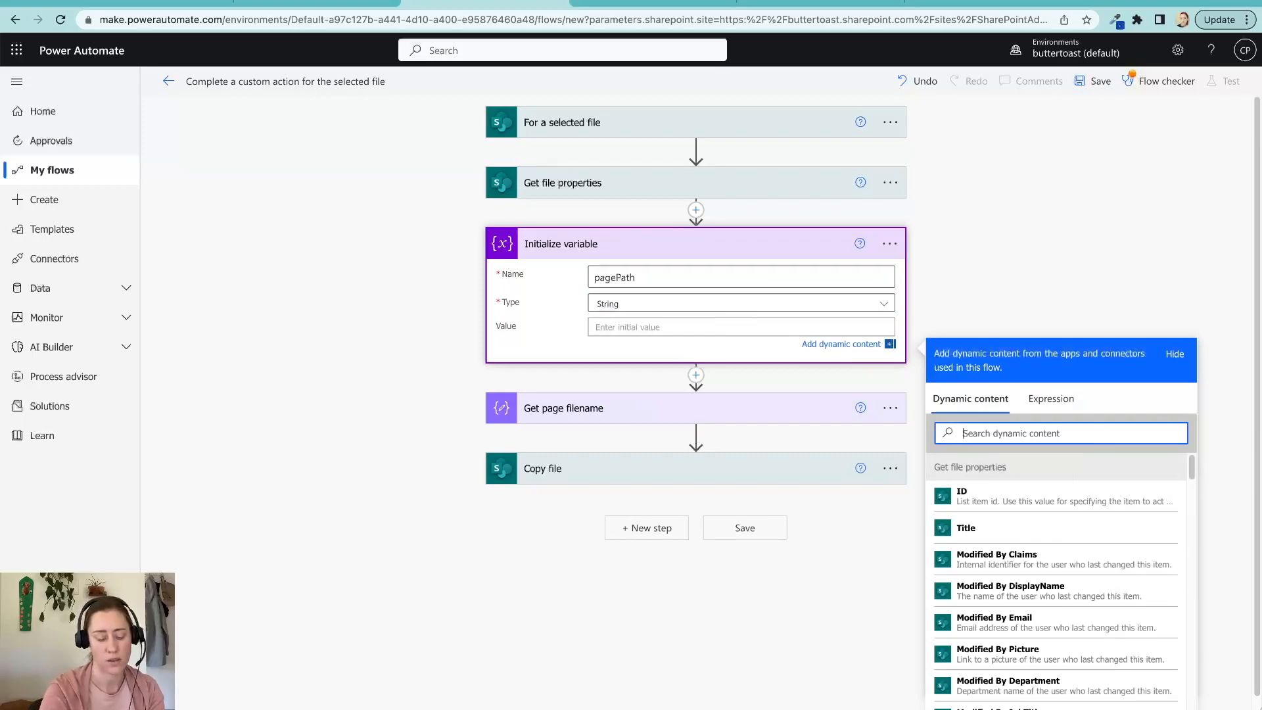
type("url")
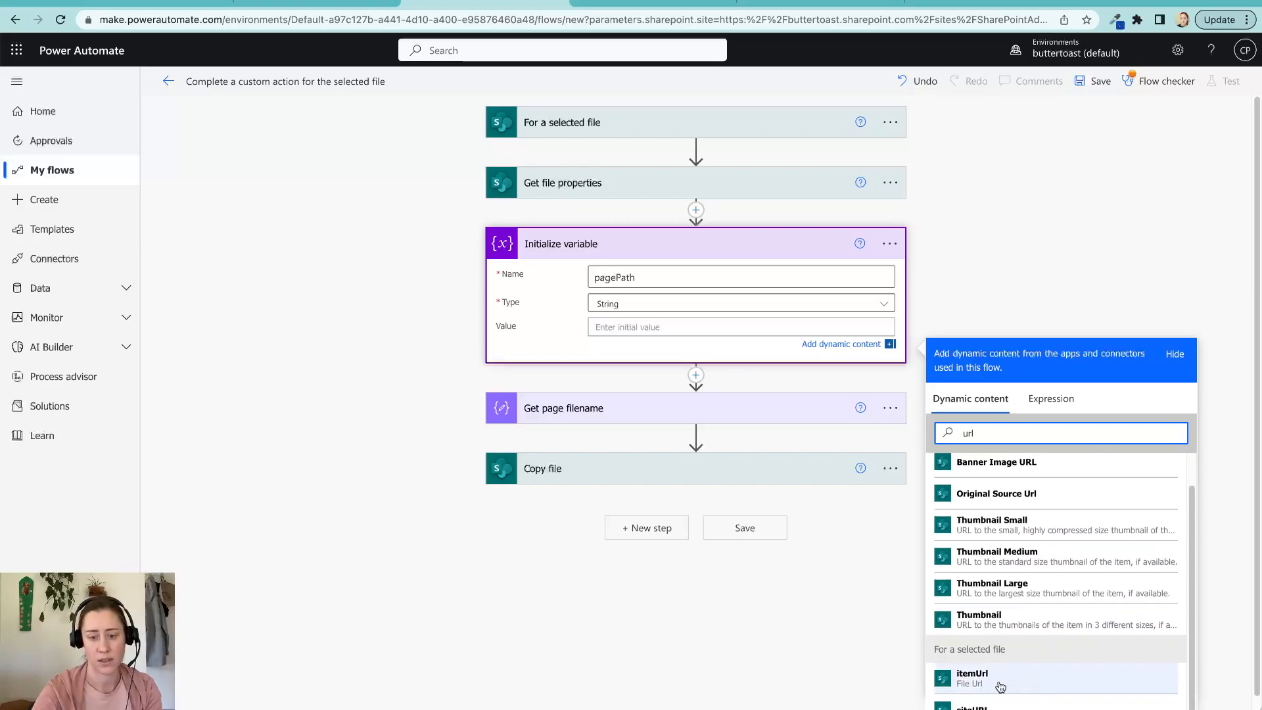
left_click(971, 678)
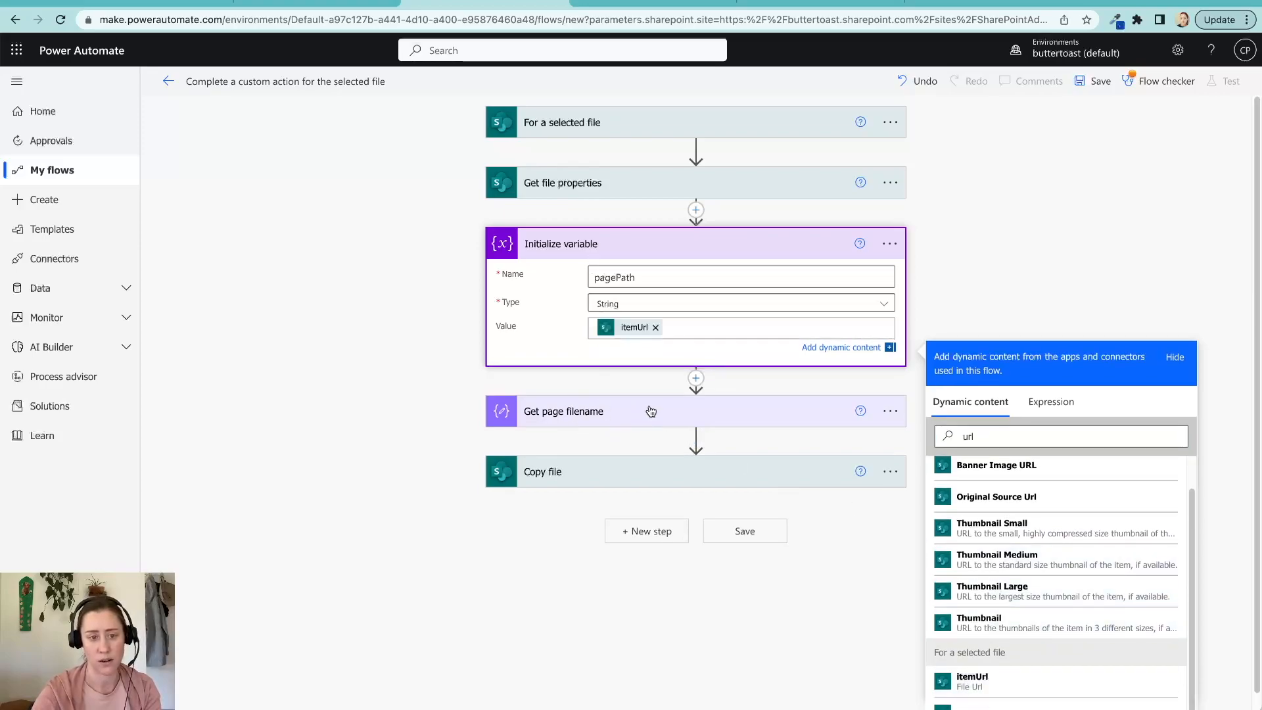
left_click(563, 410)
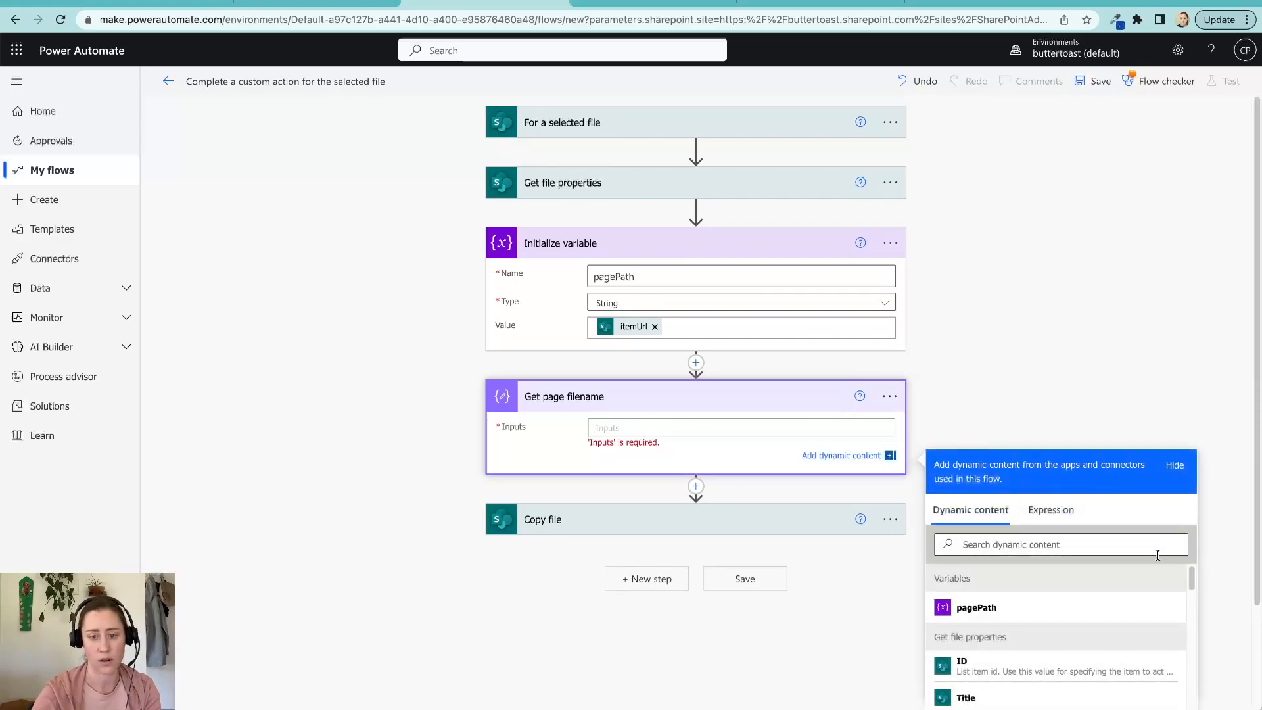
Step: Set Get page filename Inputs to last(split(pagePath, '/')) and confirm the expression
left_click(1050, 510)
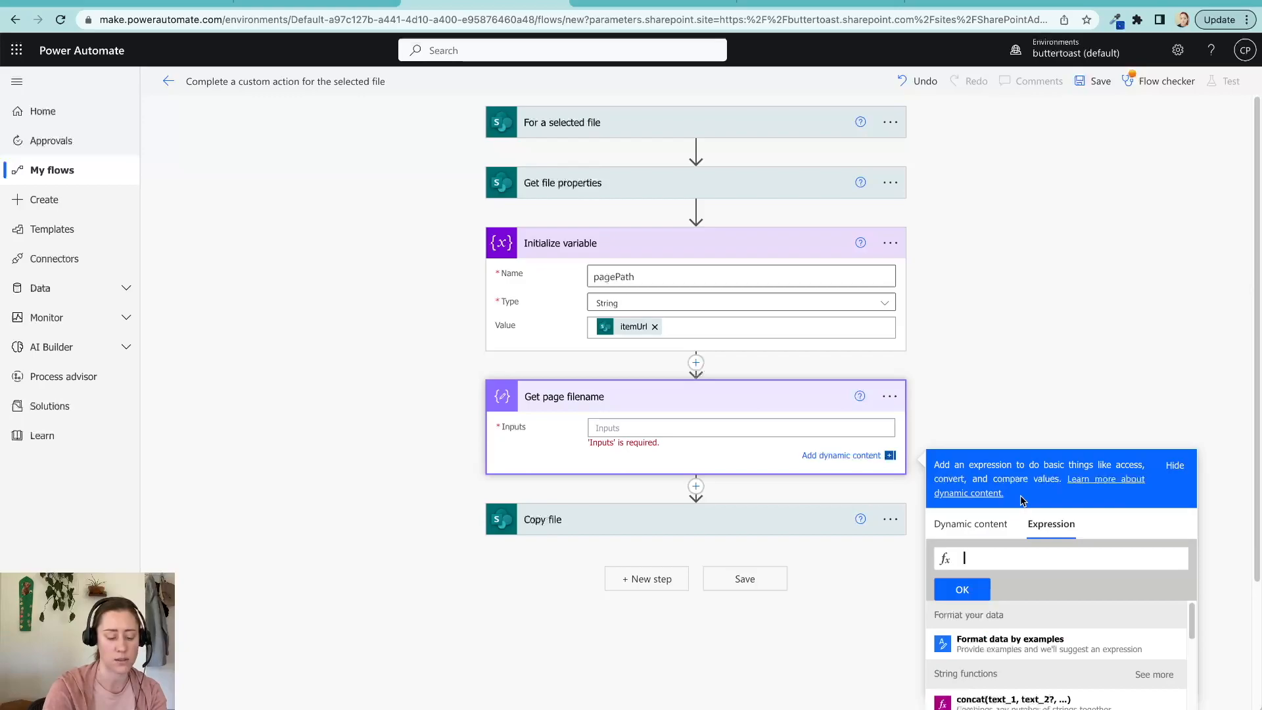
type("last(s")
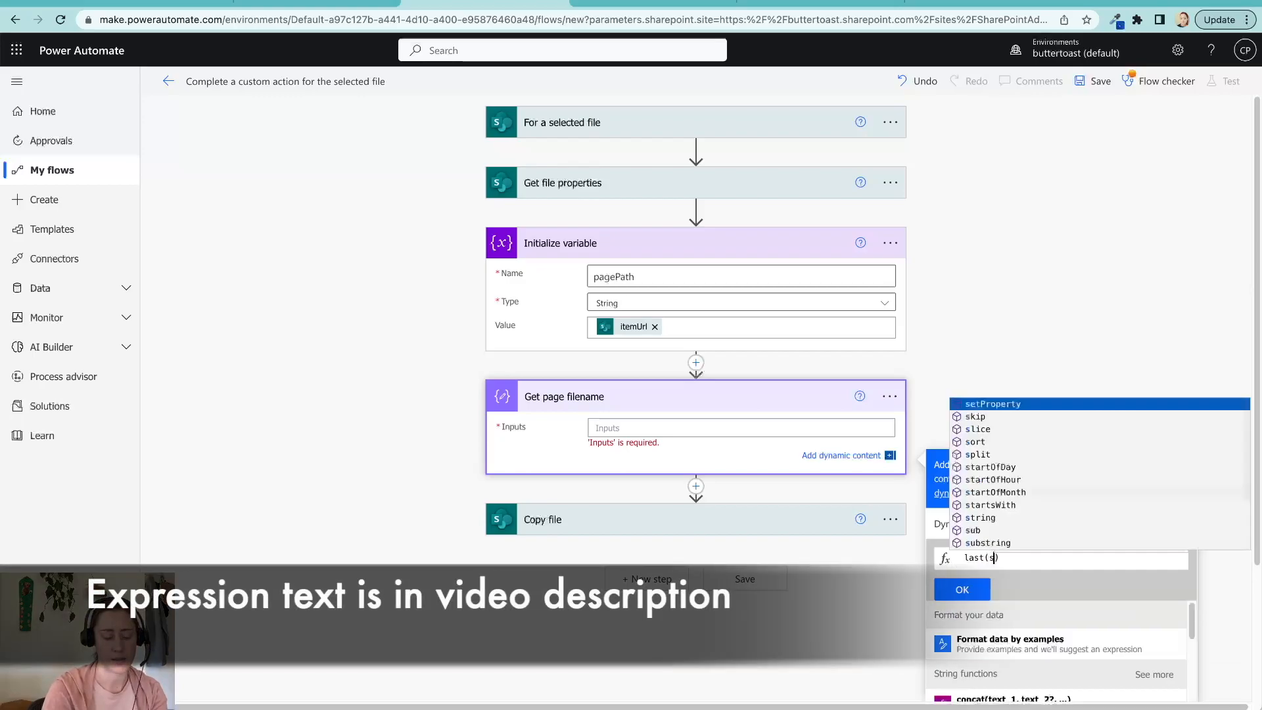
left_click(977, 454)
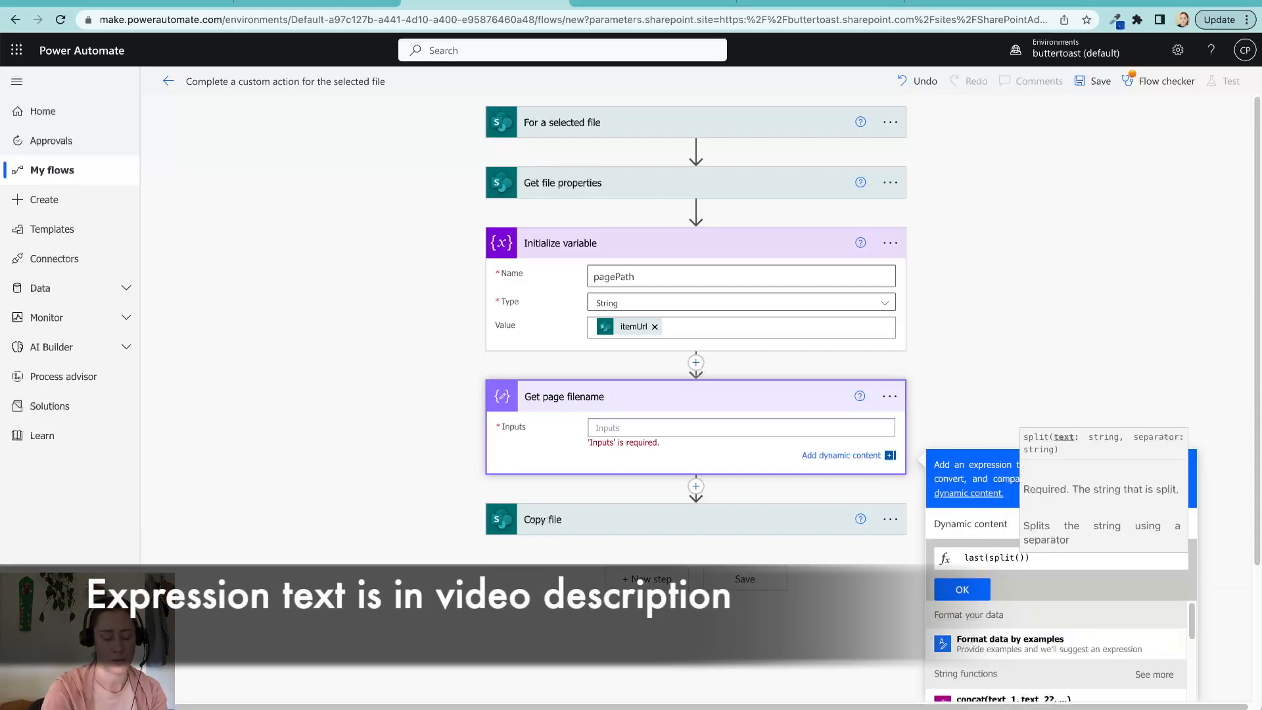
scroll("down", 3)
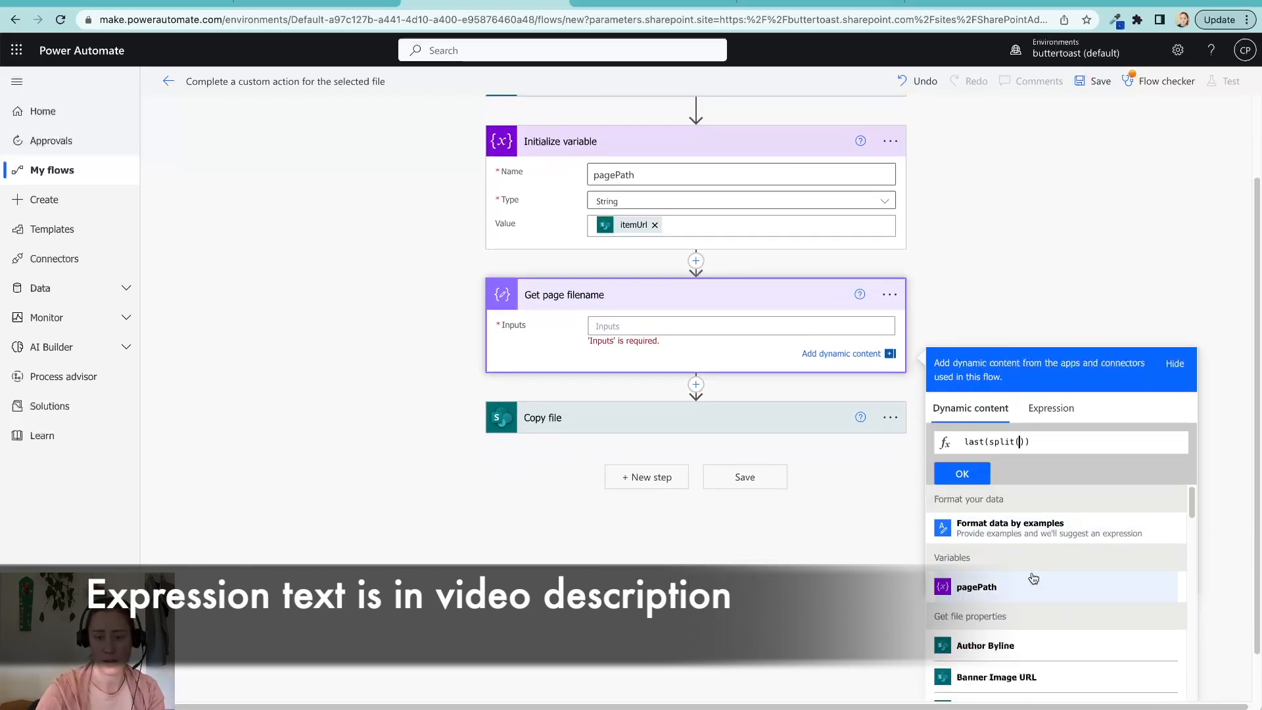
left_click(976, 586)
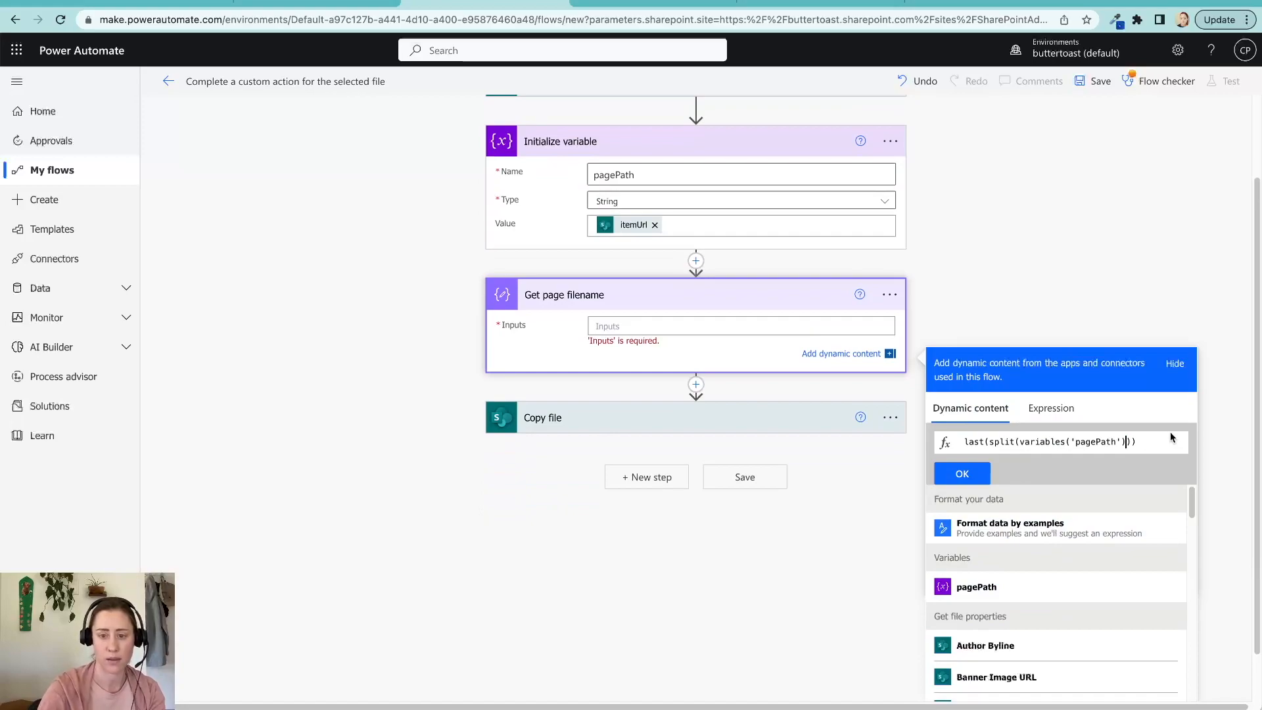
type(",''")
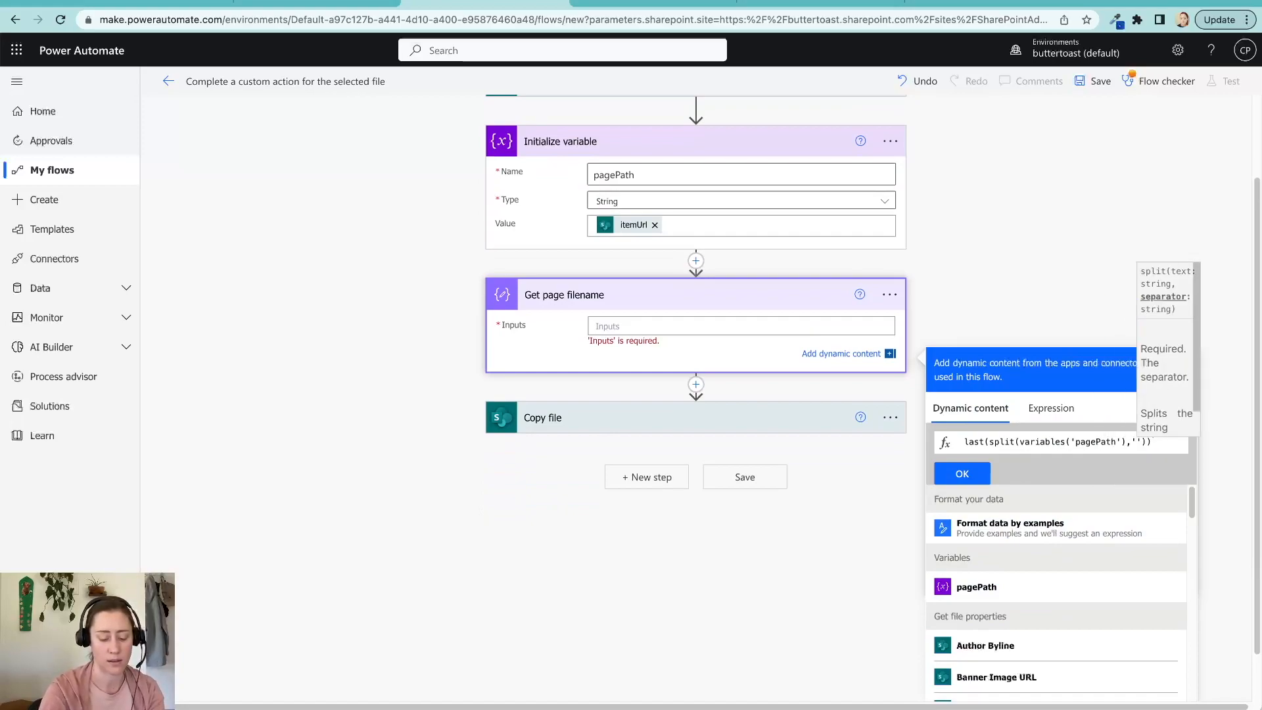
type("/")
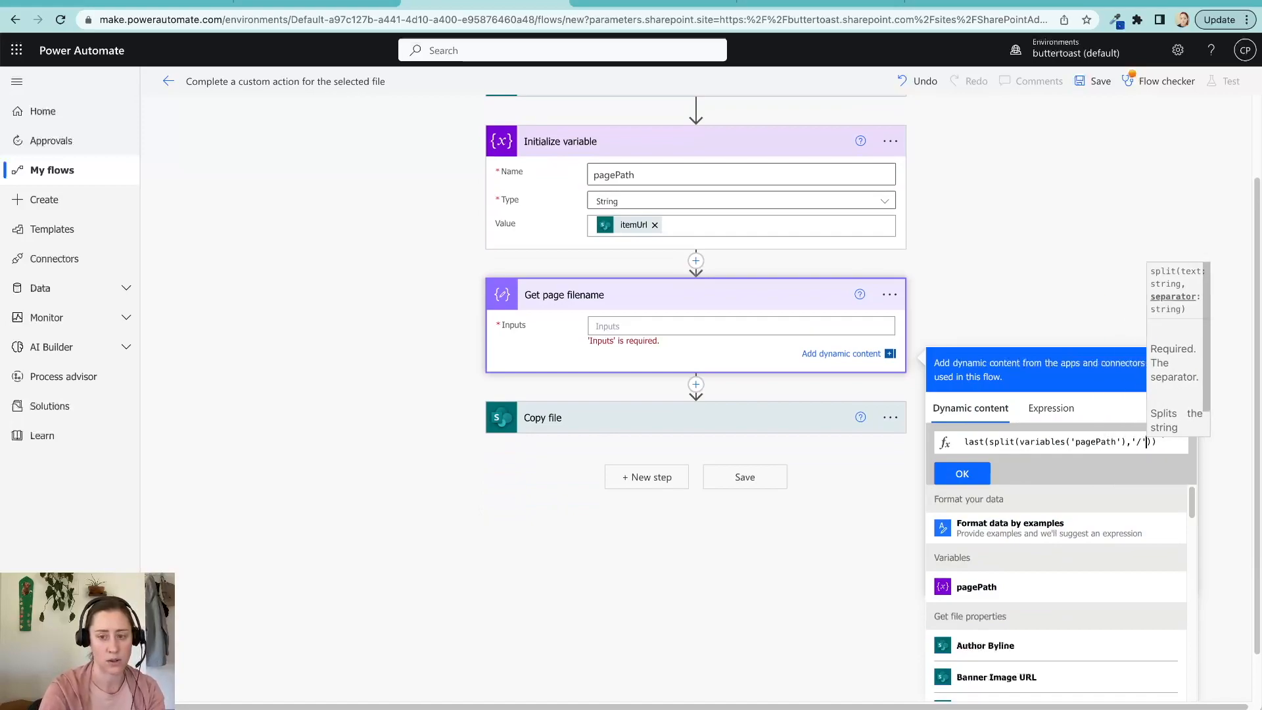
mouse_move(796, 270)
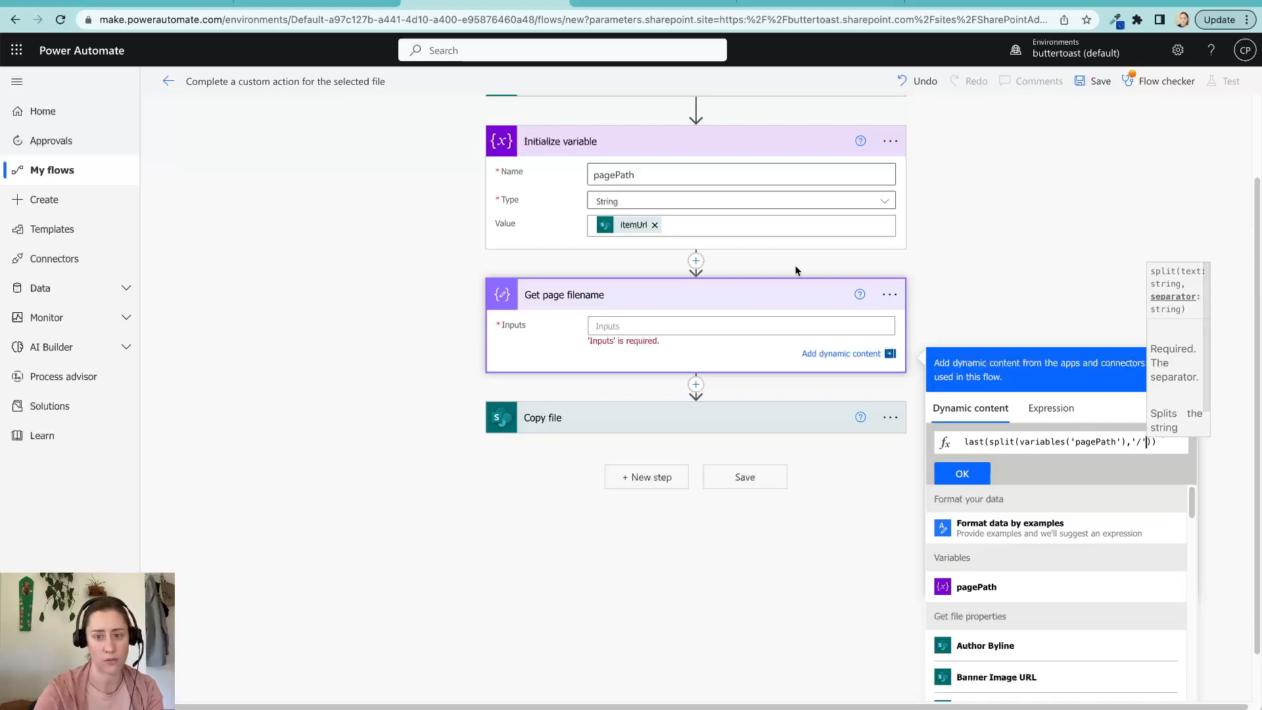
mouse_move(865, 331)
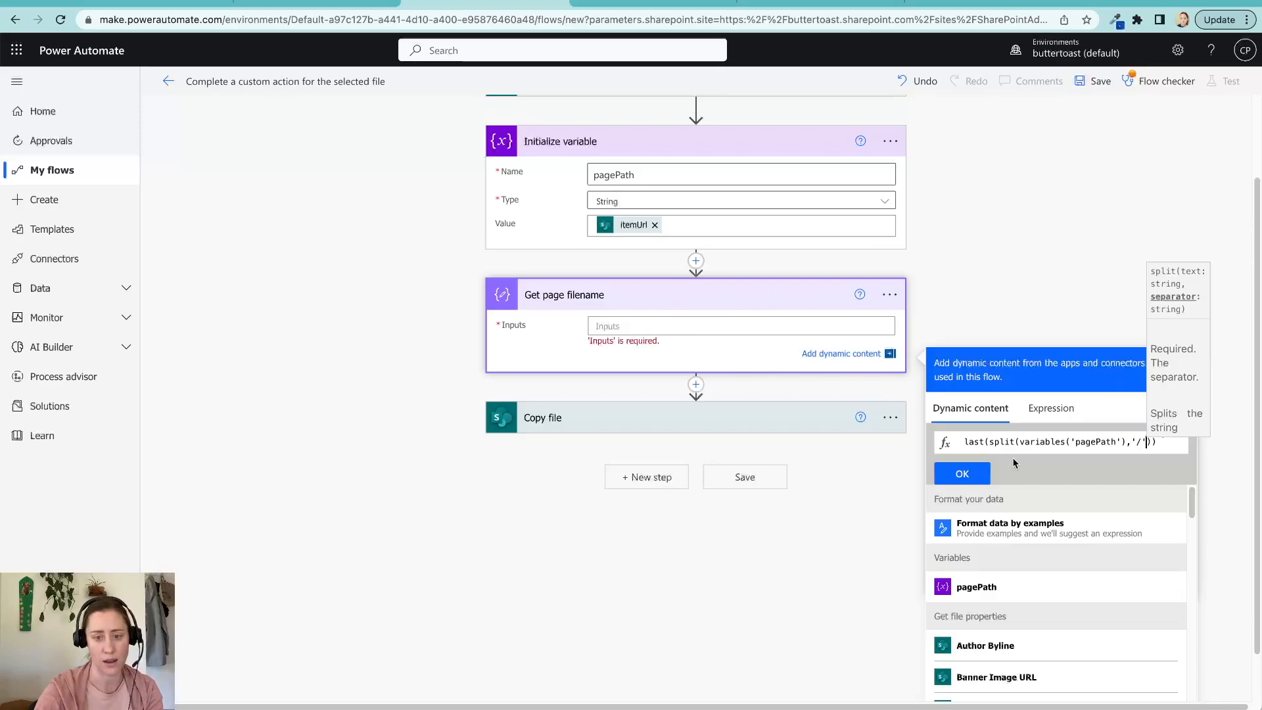
left_click(961, 474)
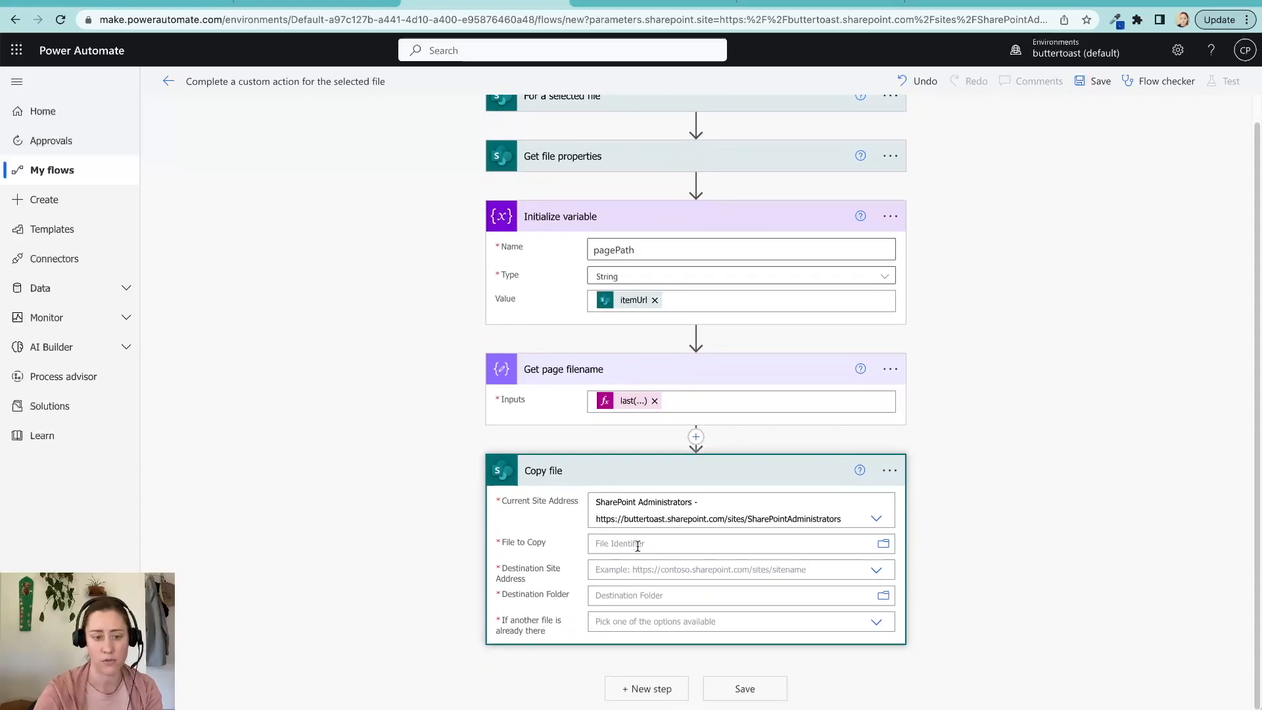
Step: Set File to Copy to /SitePages/Templates/ plus the Get page filename Outputs
left_click(724, 544)
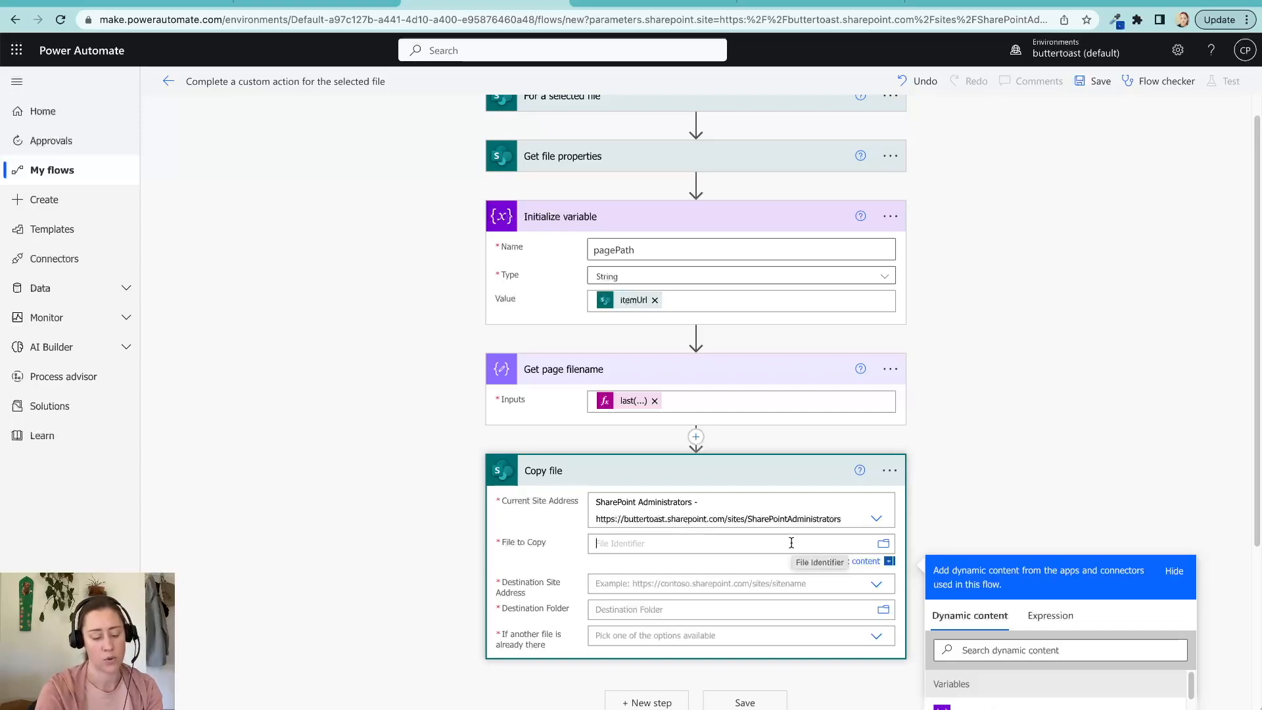
type("/s")
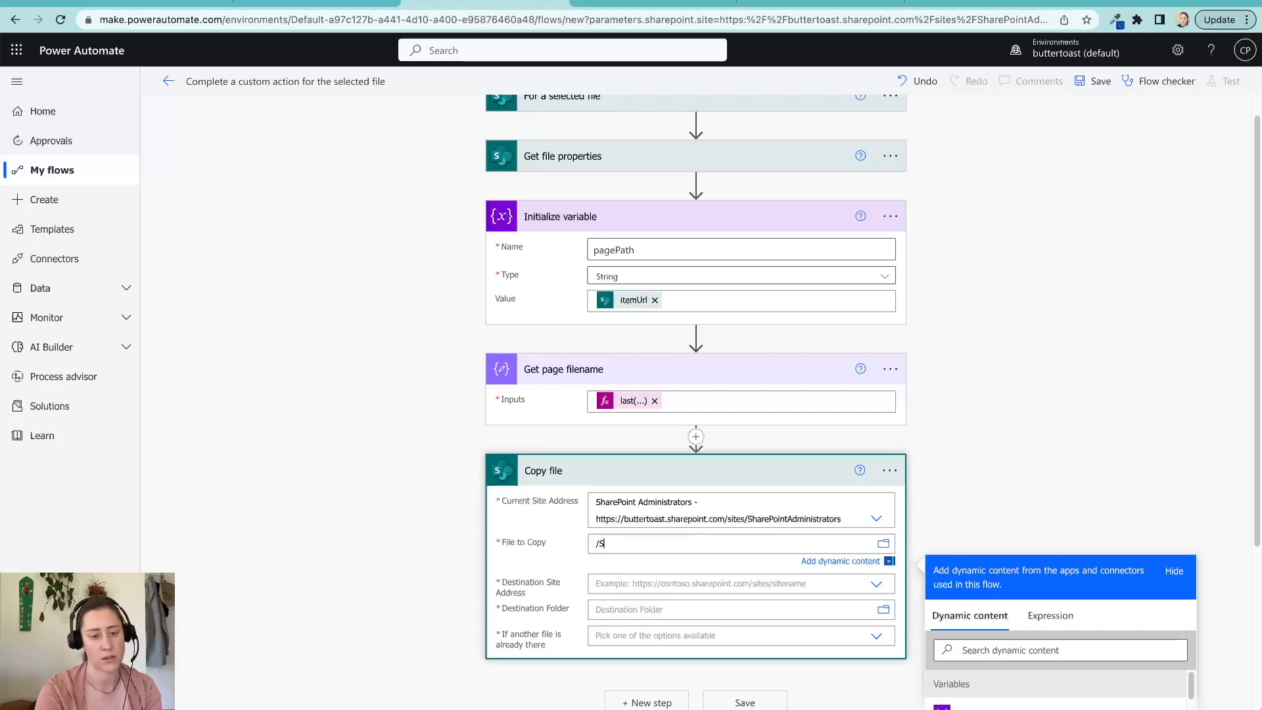
type("itePages/")
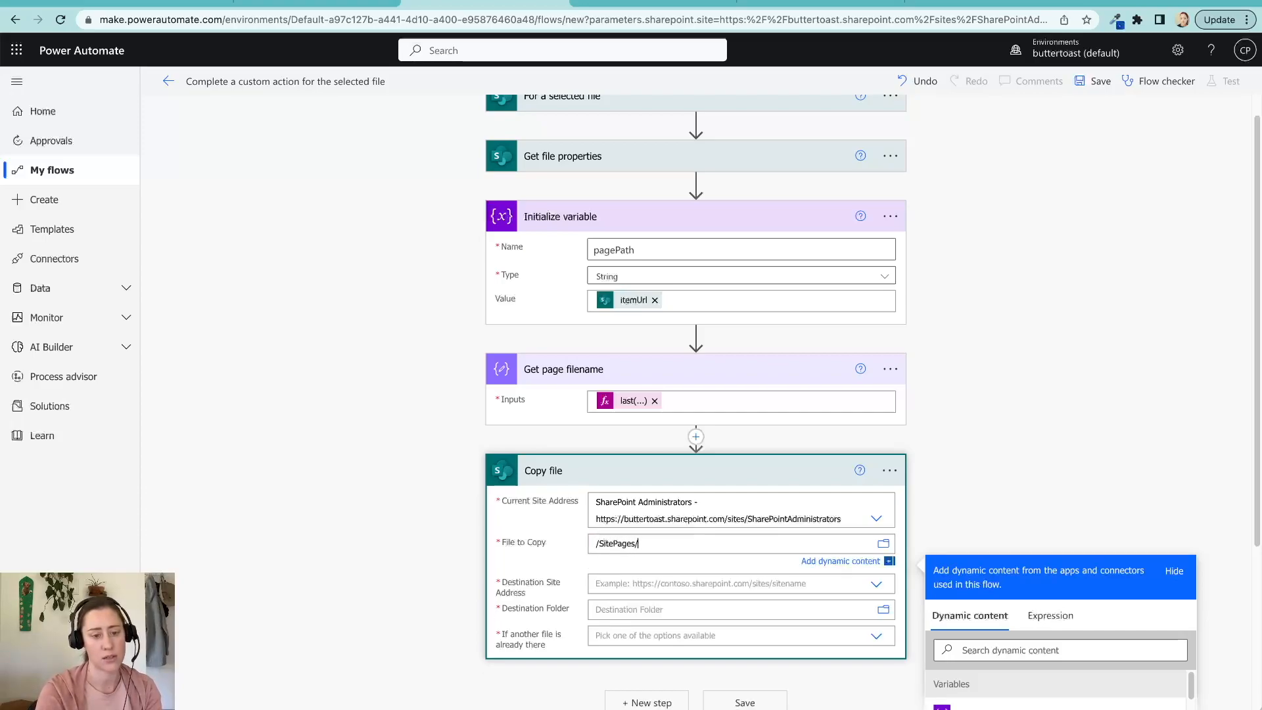
type("Templates/")
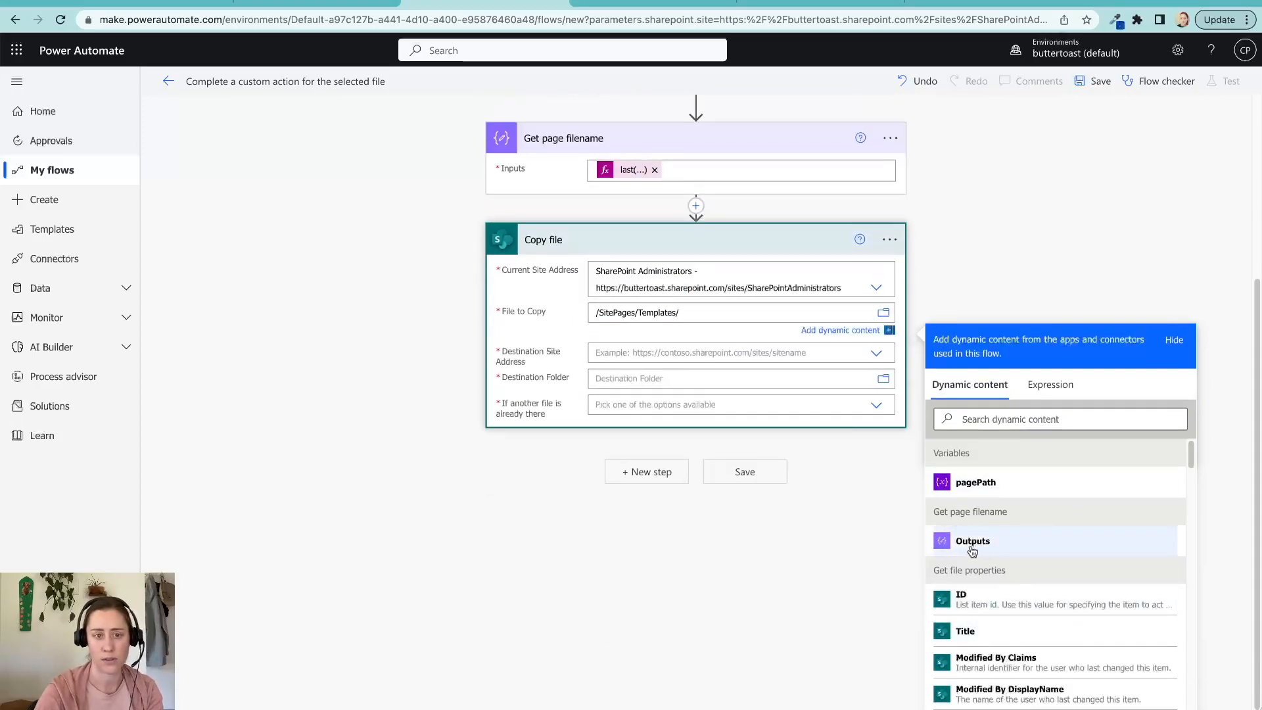
mouse_move(985, 512)
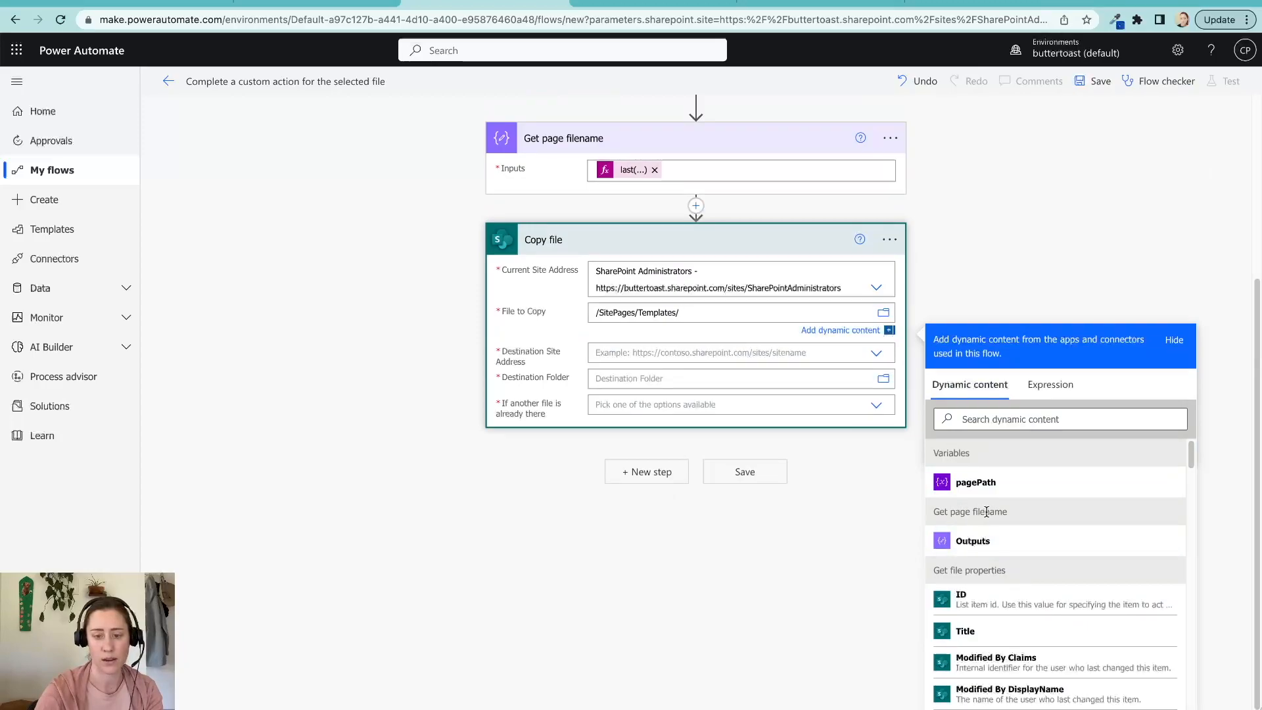
left_click(971, 541)
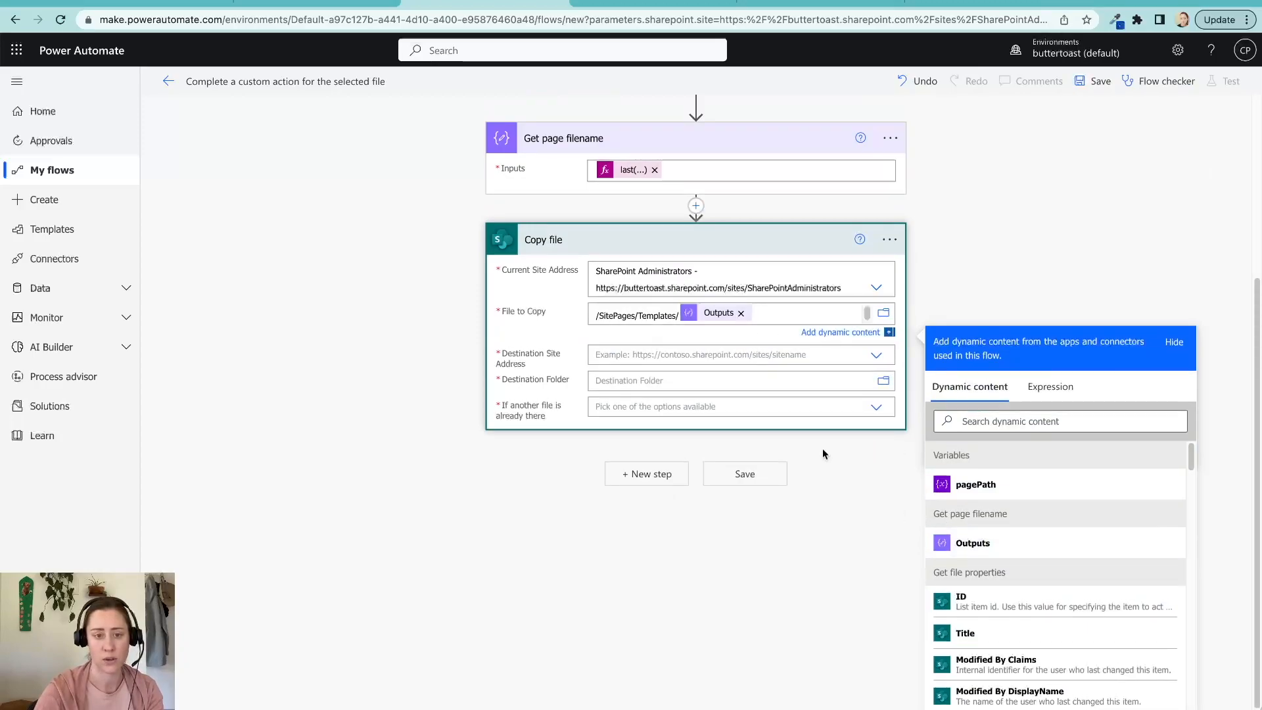
mouse_move(596, 315)
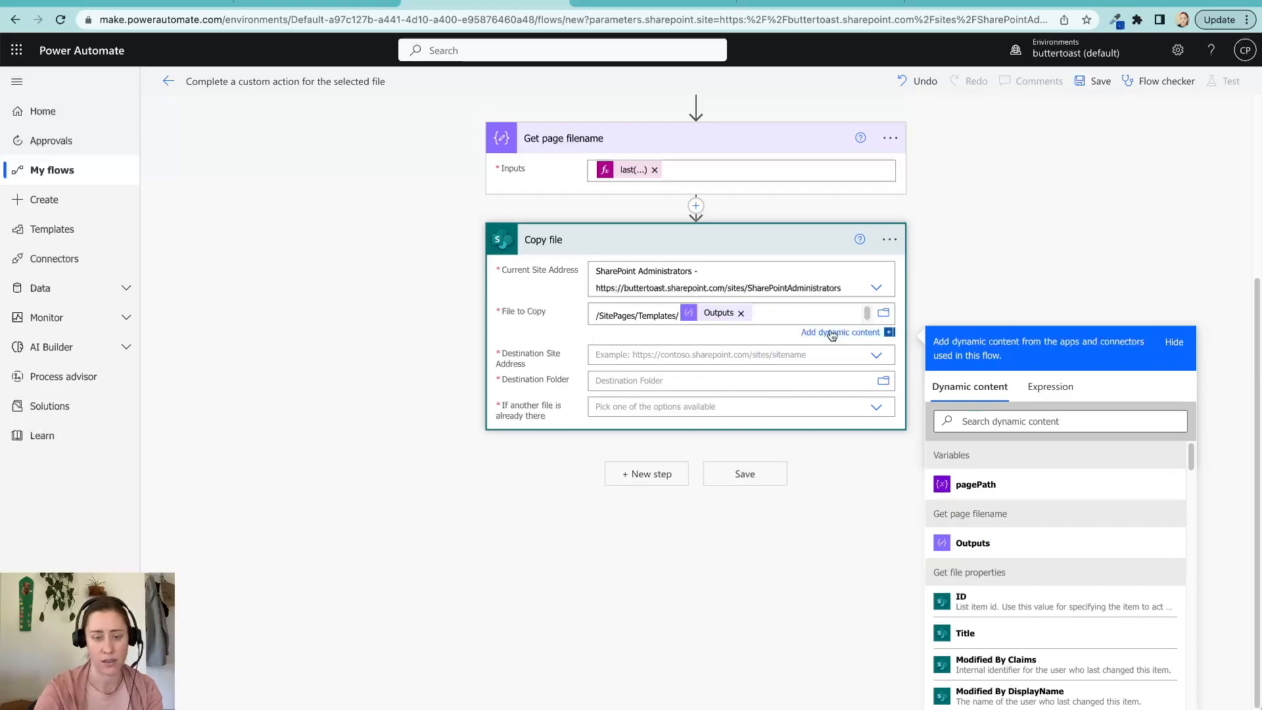
mouse_move(776, 380)
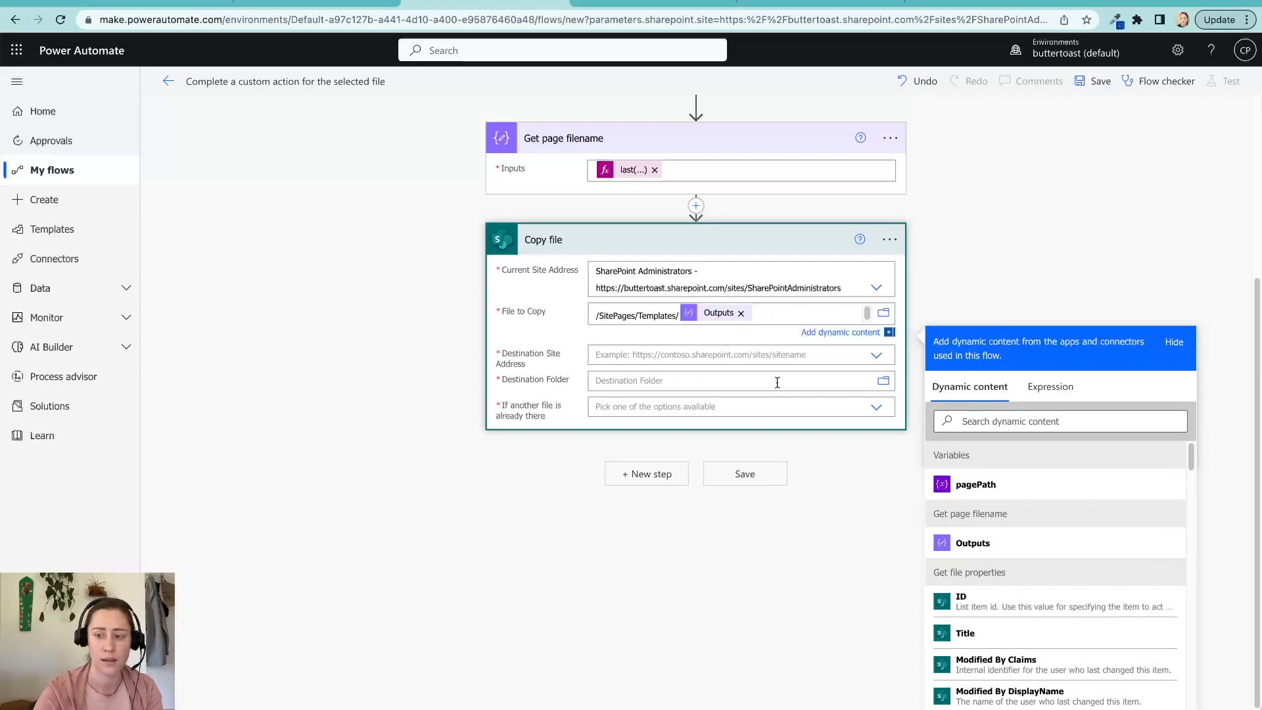
Step: Use the trigger's siteURL as a custom Destination Site Address for Copy file
left_click(724, 355)
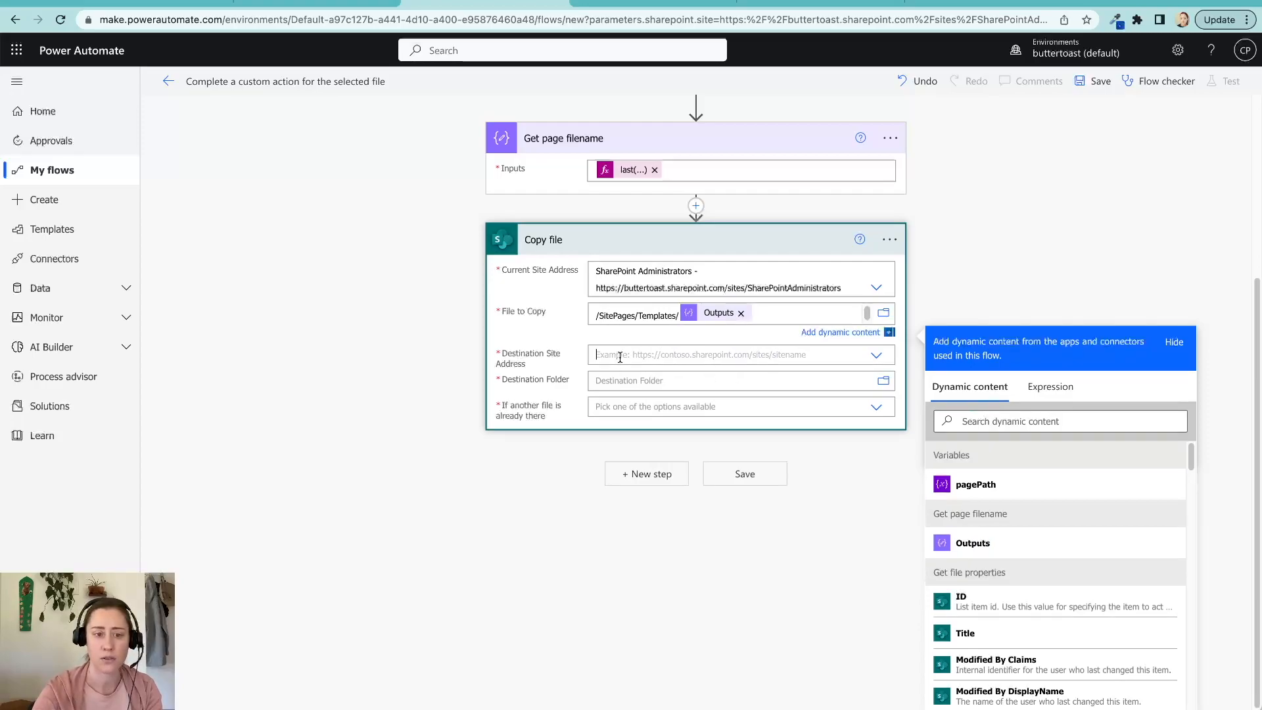
left_click(876, 355)
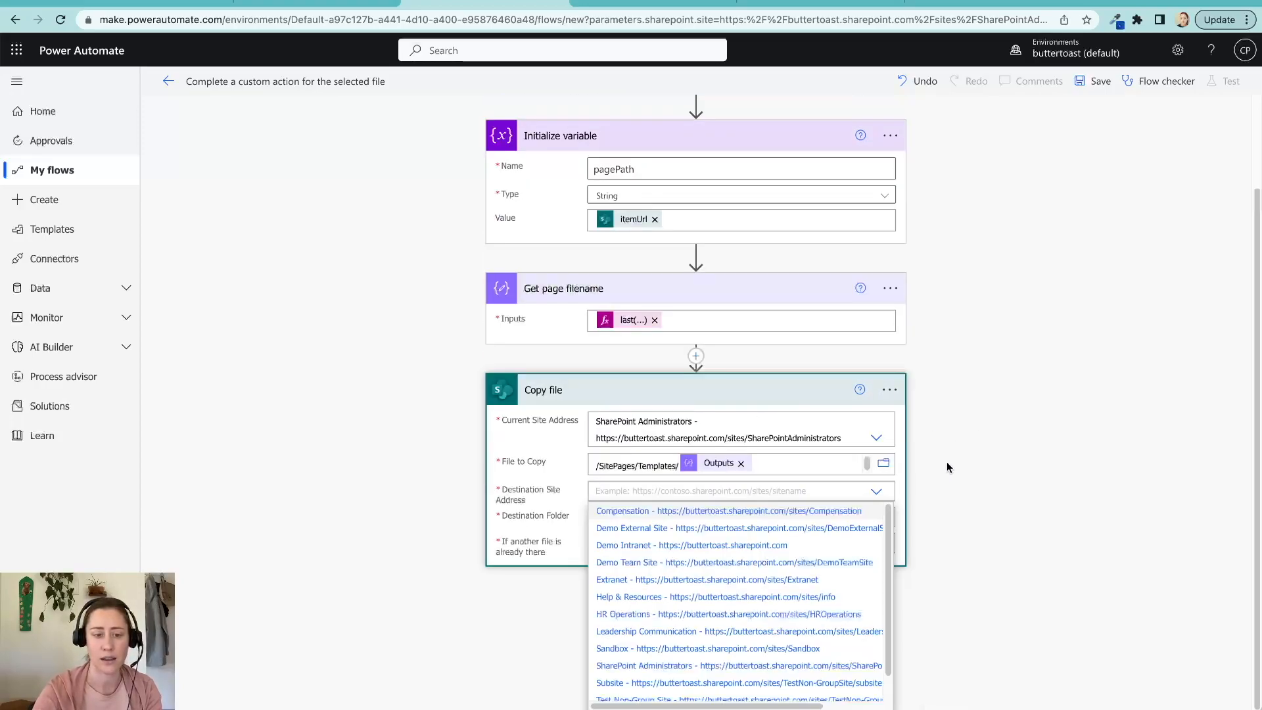
mouse_move(990, 589)
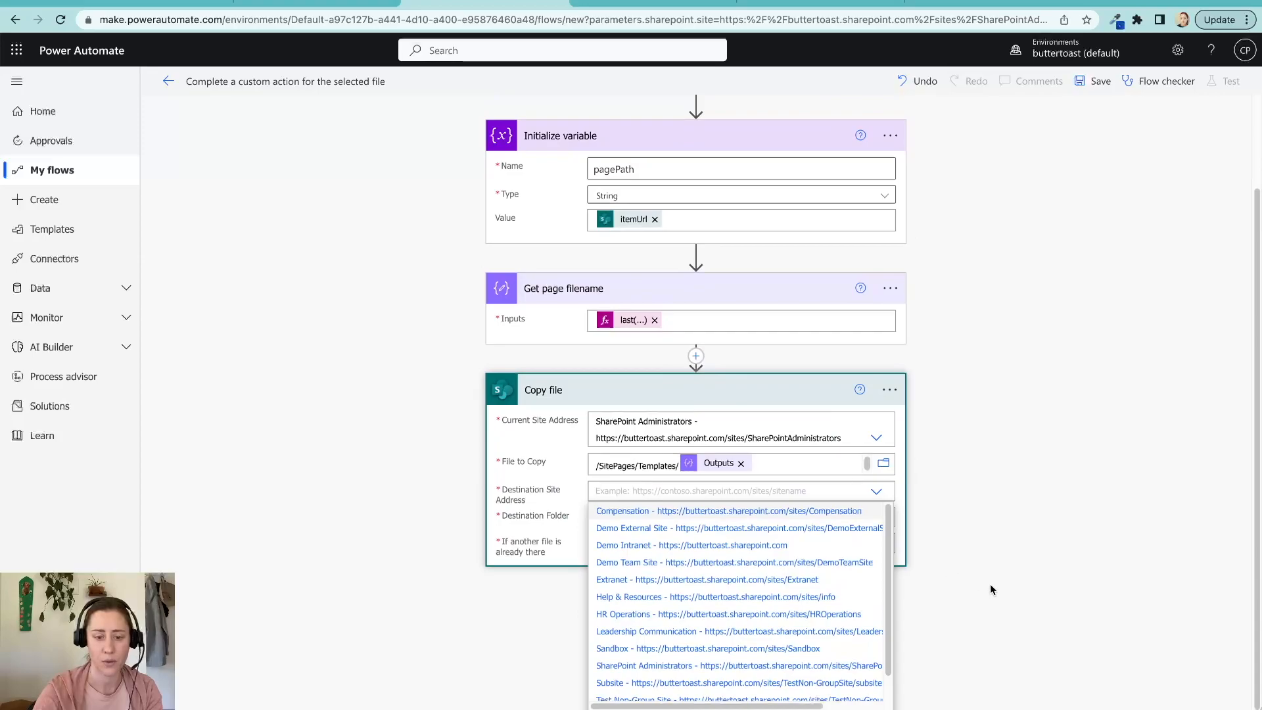
scroll("down", 3)
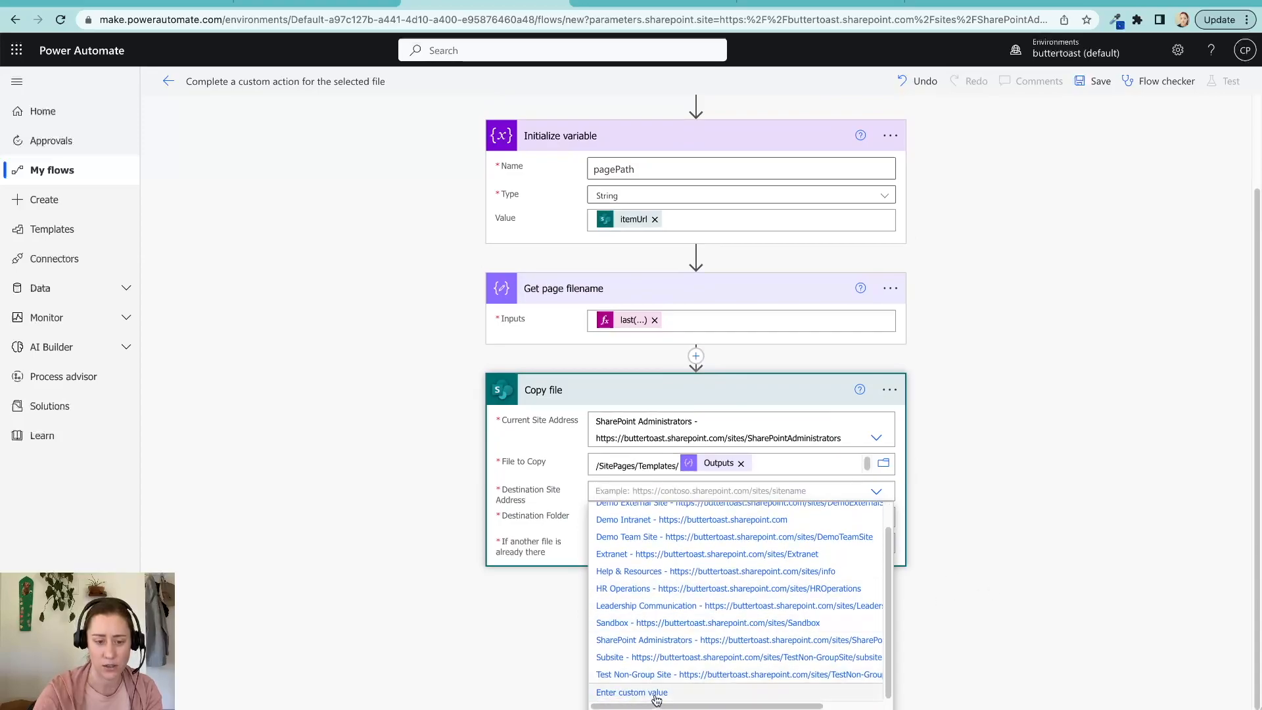
left_click(631, 692)
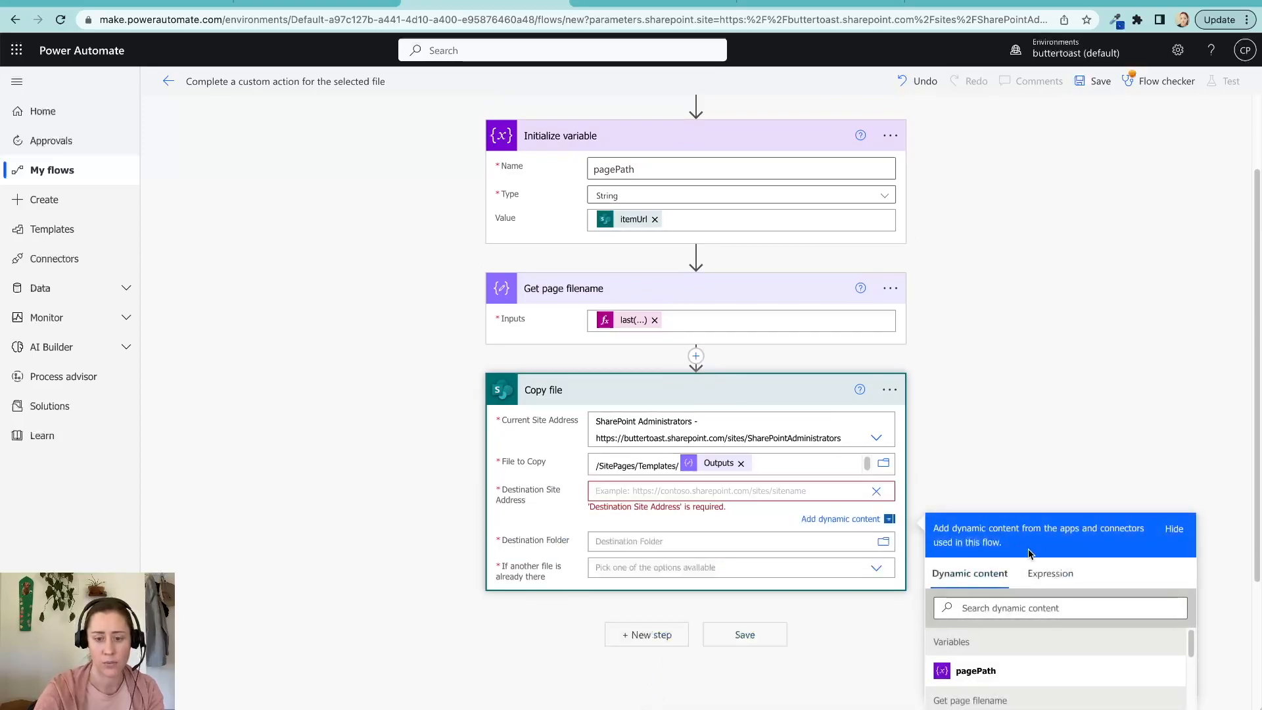
scroll("down", 3)
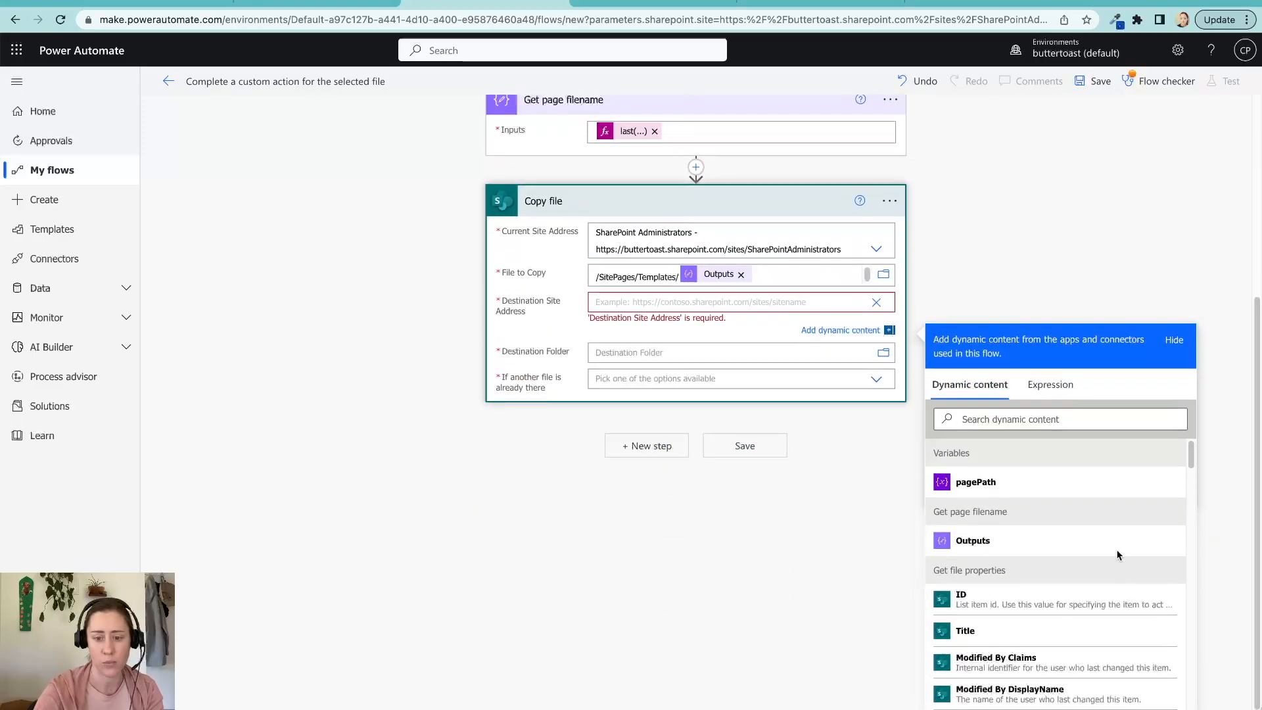
scroll("down", 3)
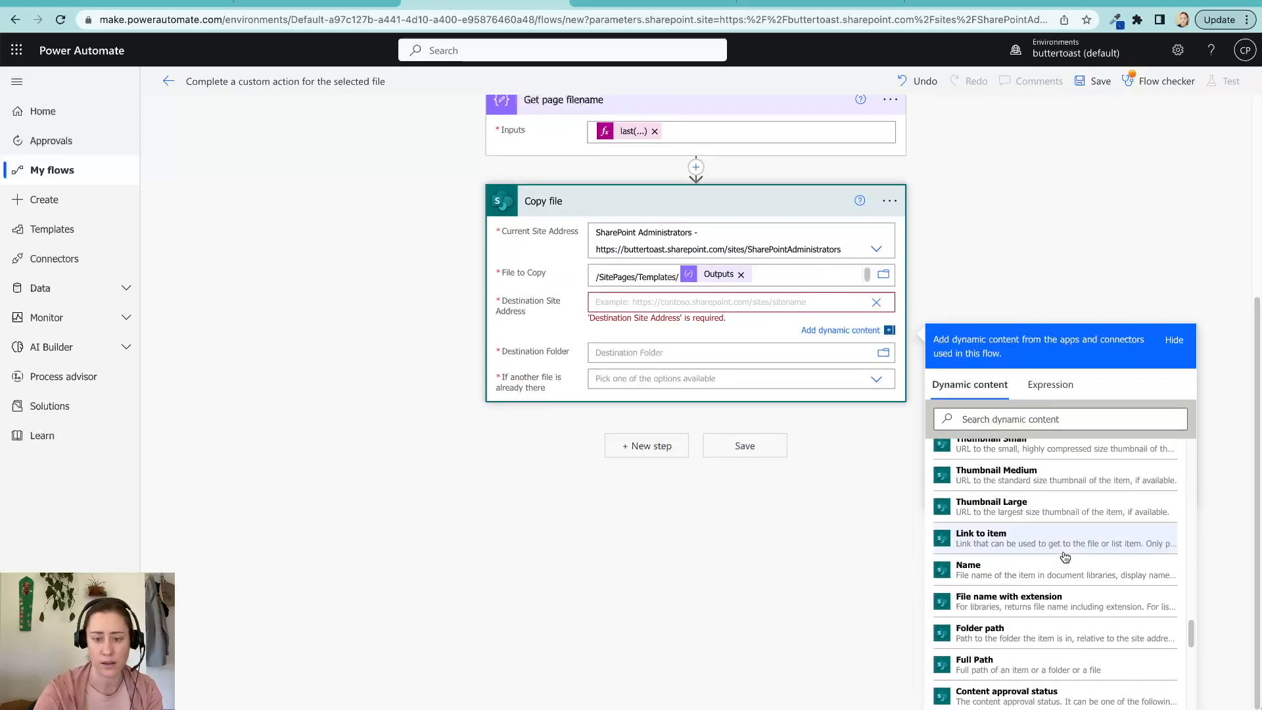
scroll("up", 3)
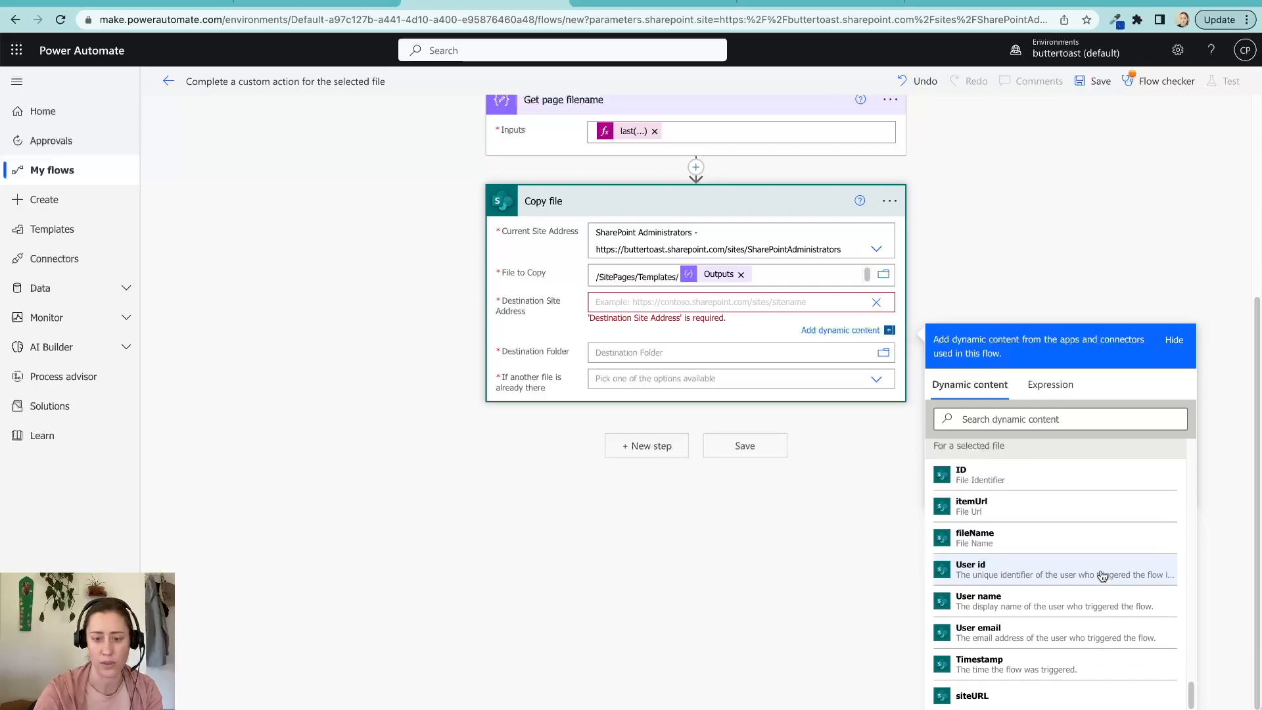
type("in")
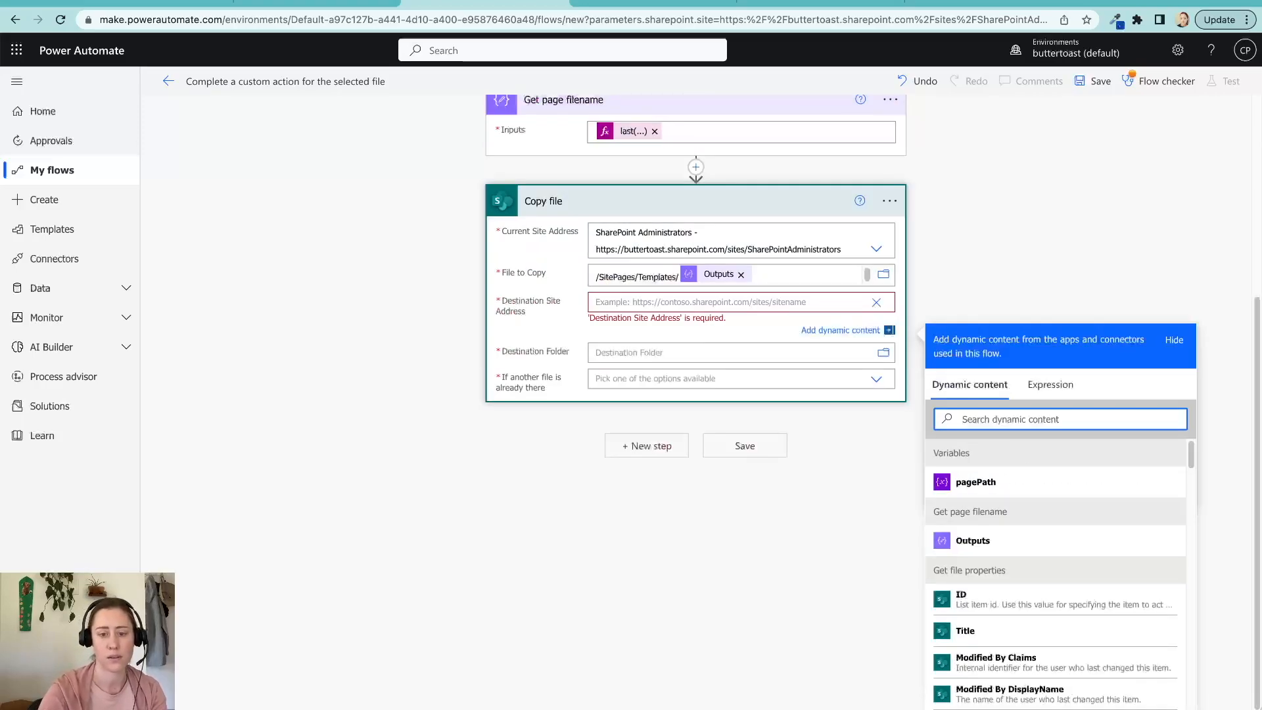
type("site")
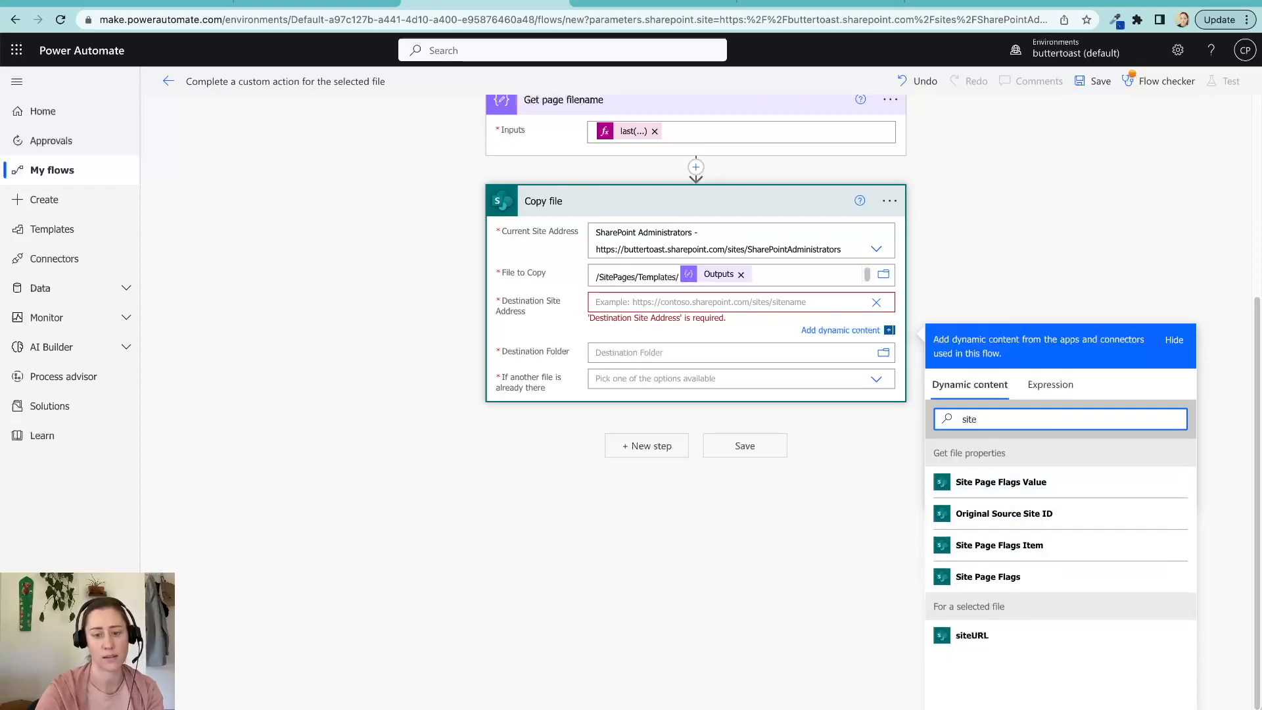
left_click(971, 634)
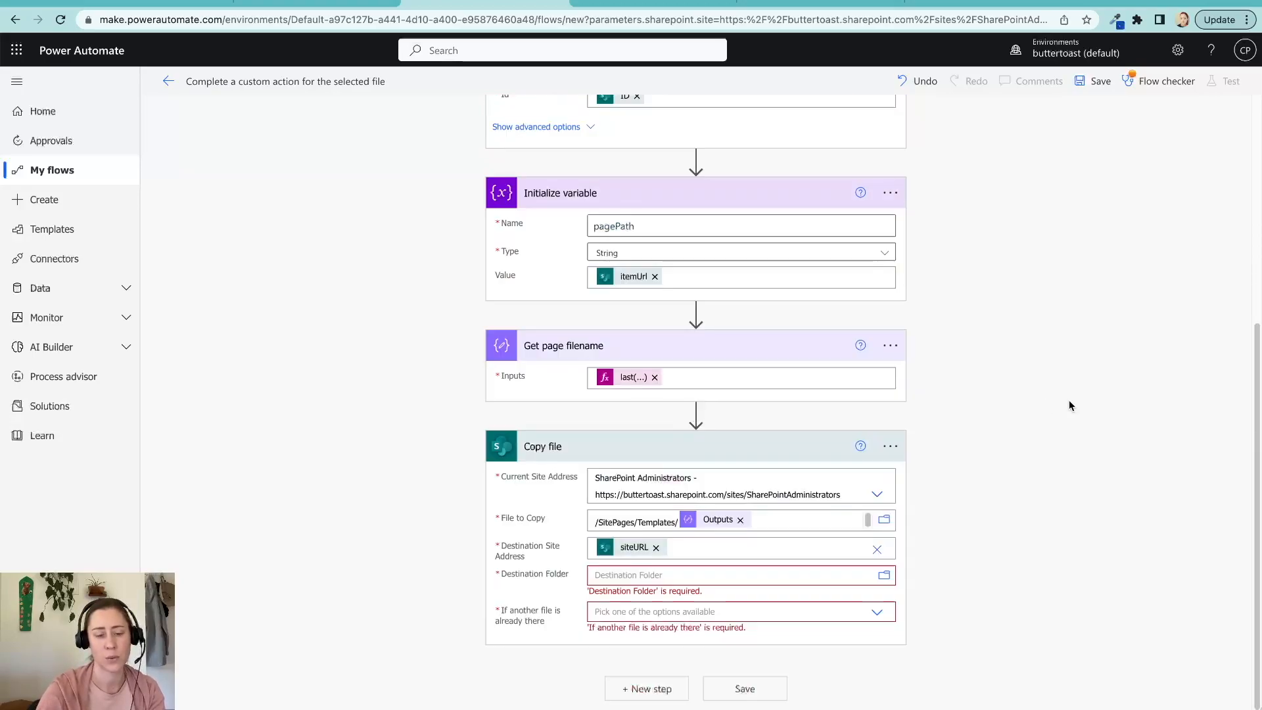
scroll("up", 3)
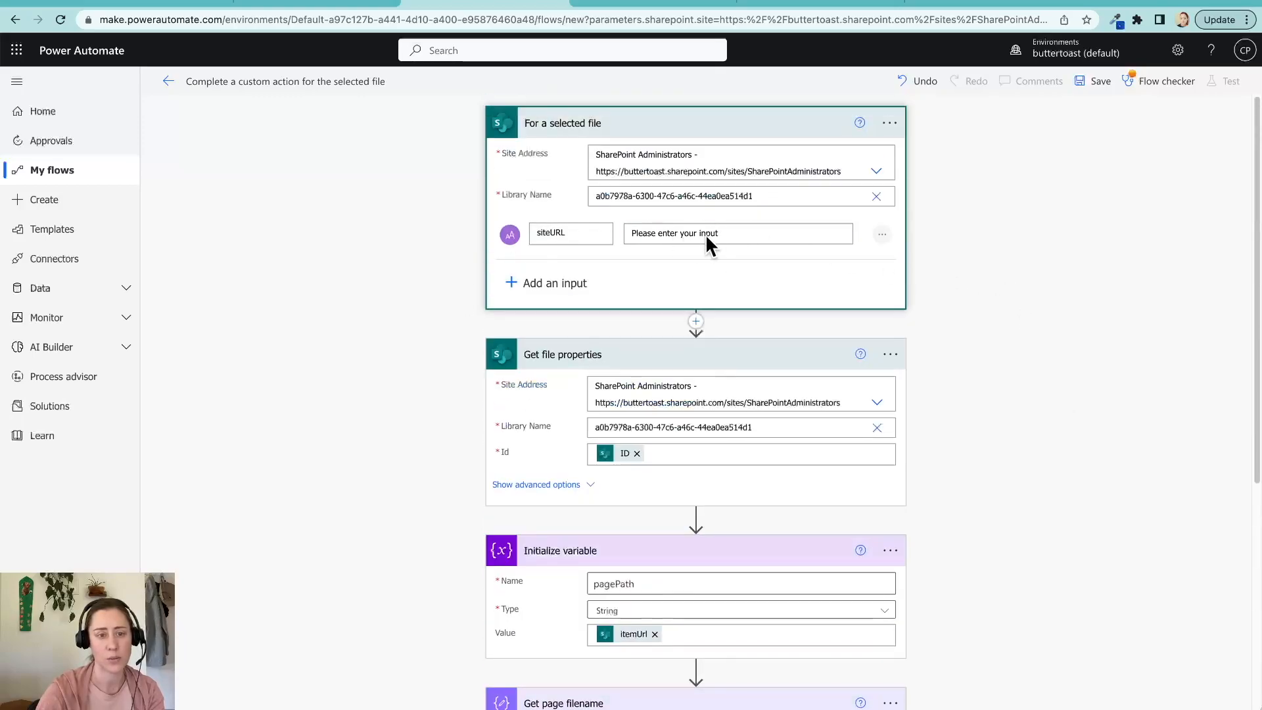
scroll("down", 3)
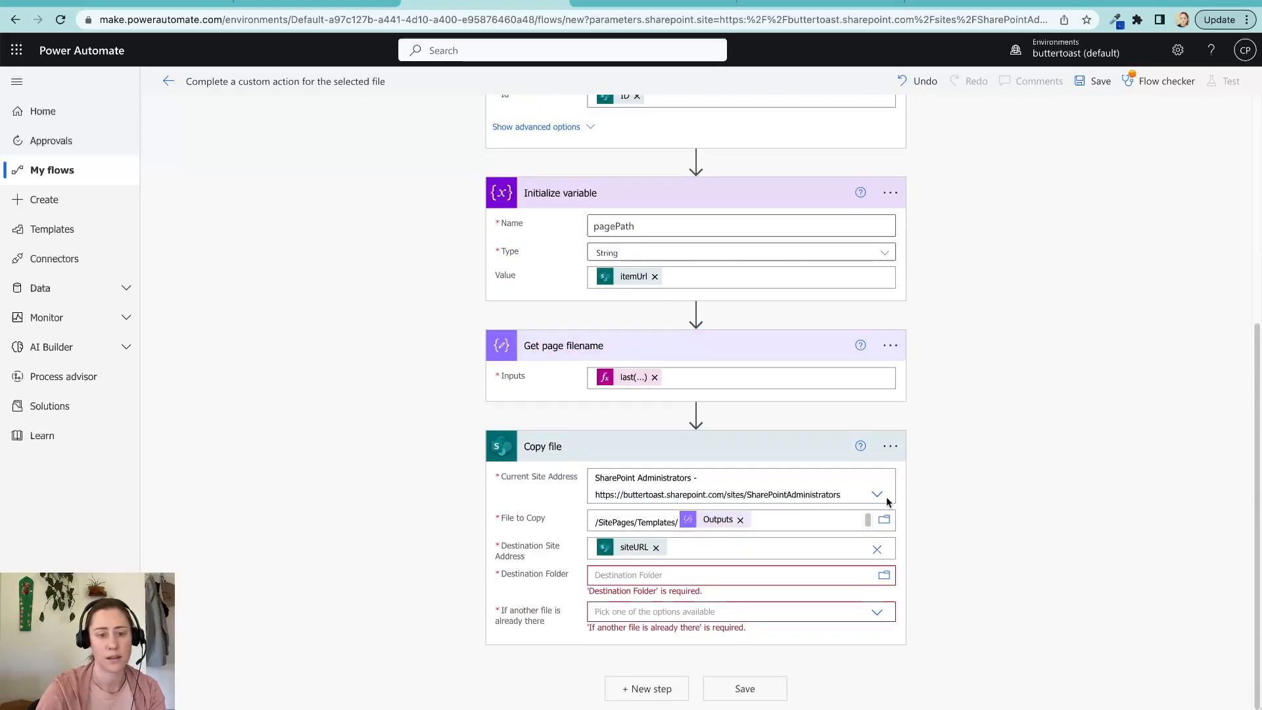
Step: Set Destination Folder to /SitePages/Templates, copying with a new name on conflict
left_click(732, 575)
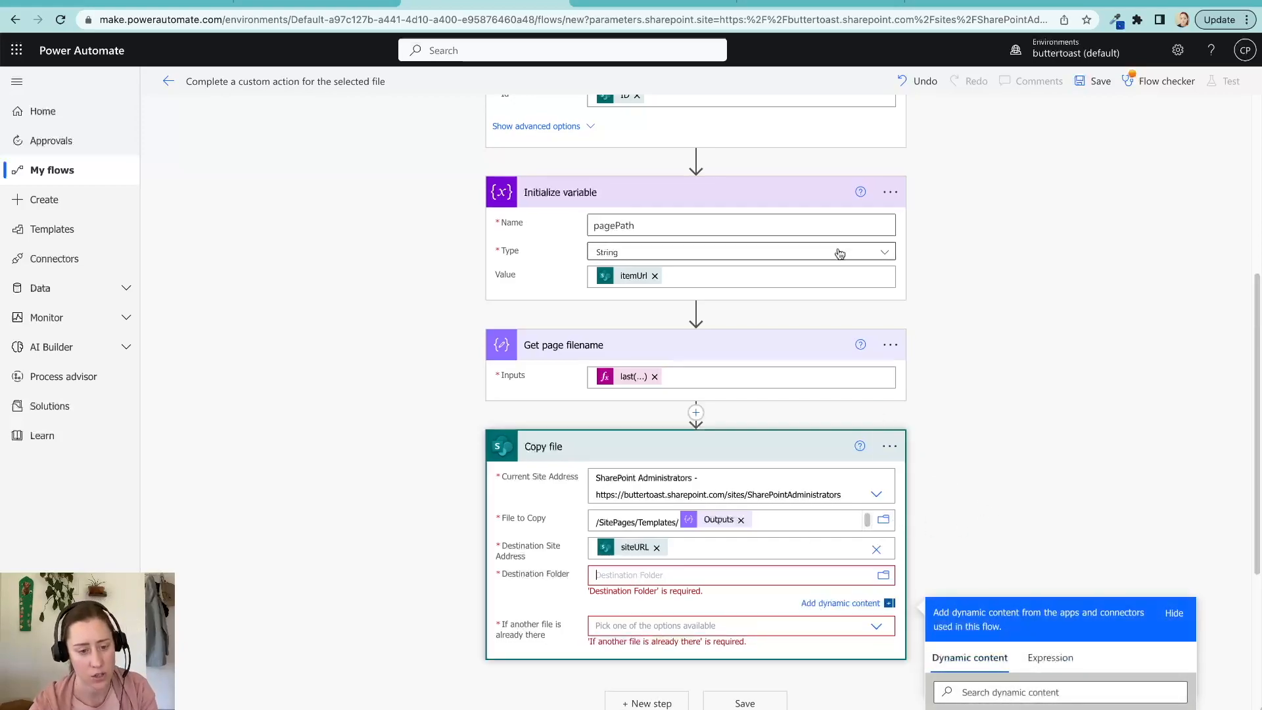
mouse_move(936, 280)
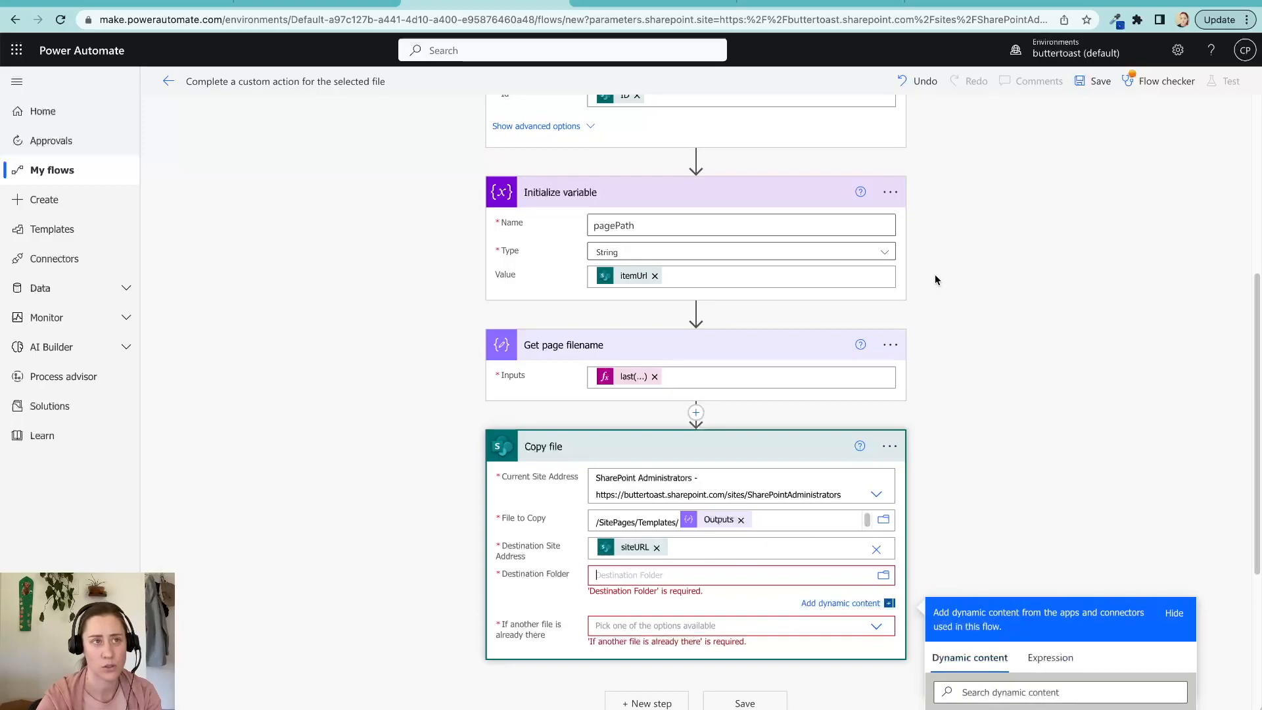
mouse_move(932, 286)
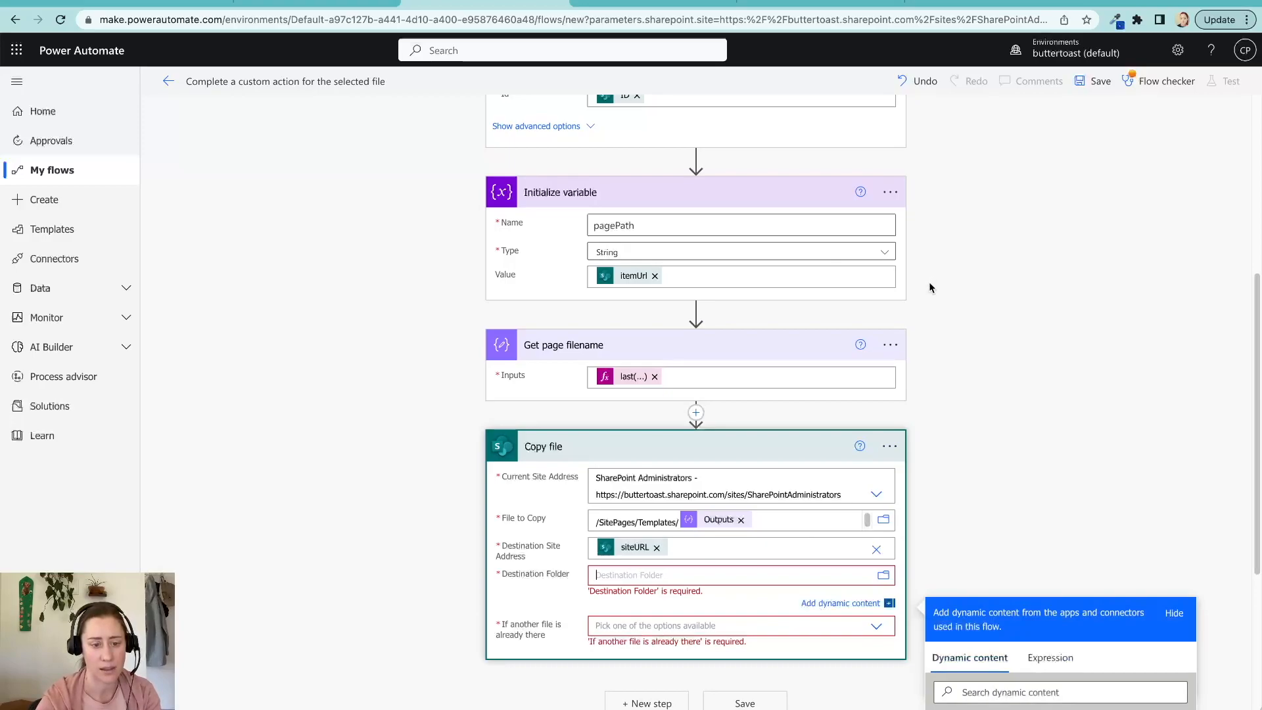
mouse_move(627, 563)
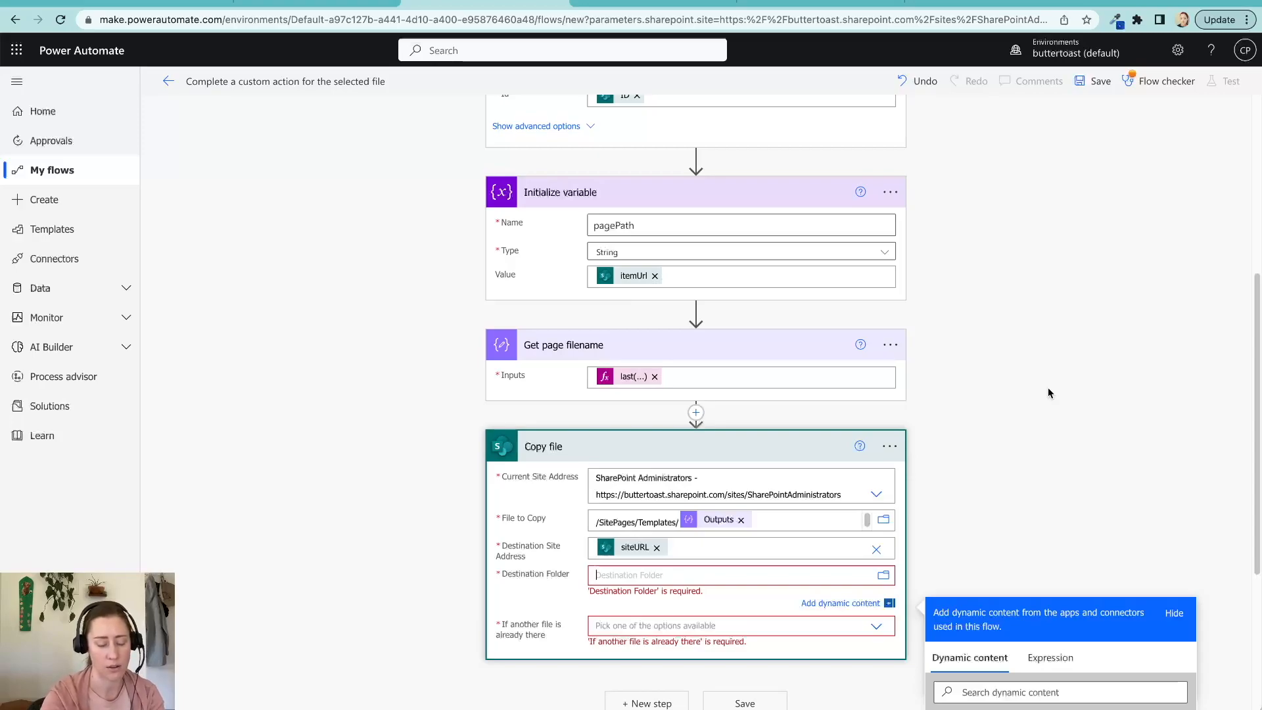
type("/S")
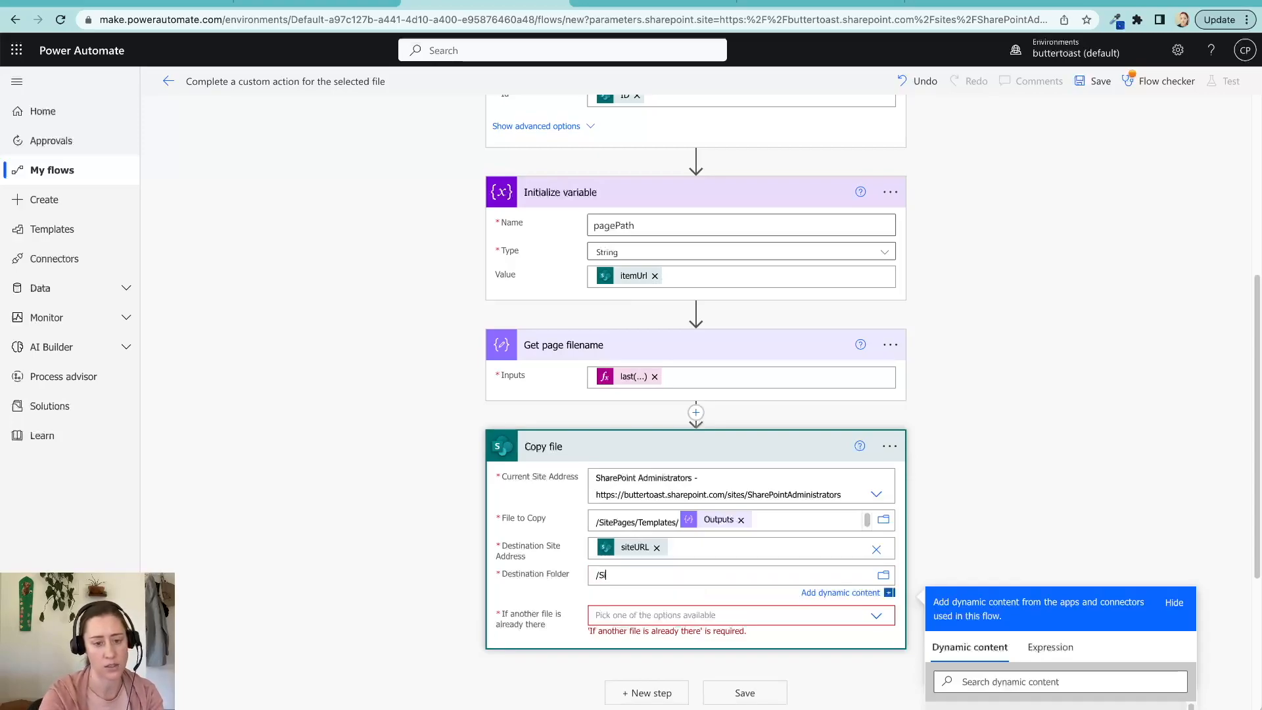
type("itePages/Templates")
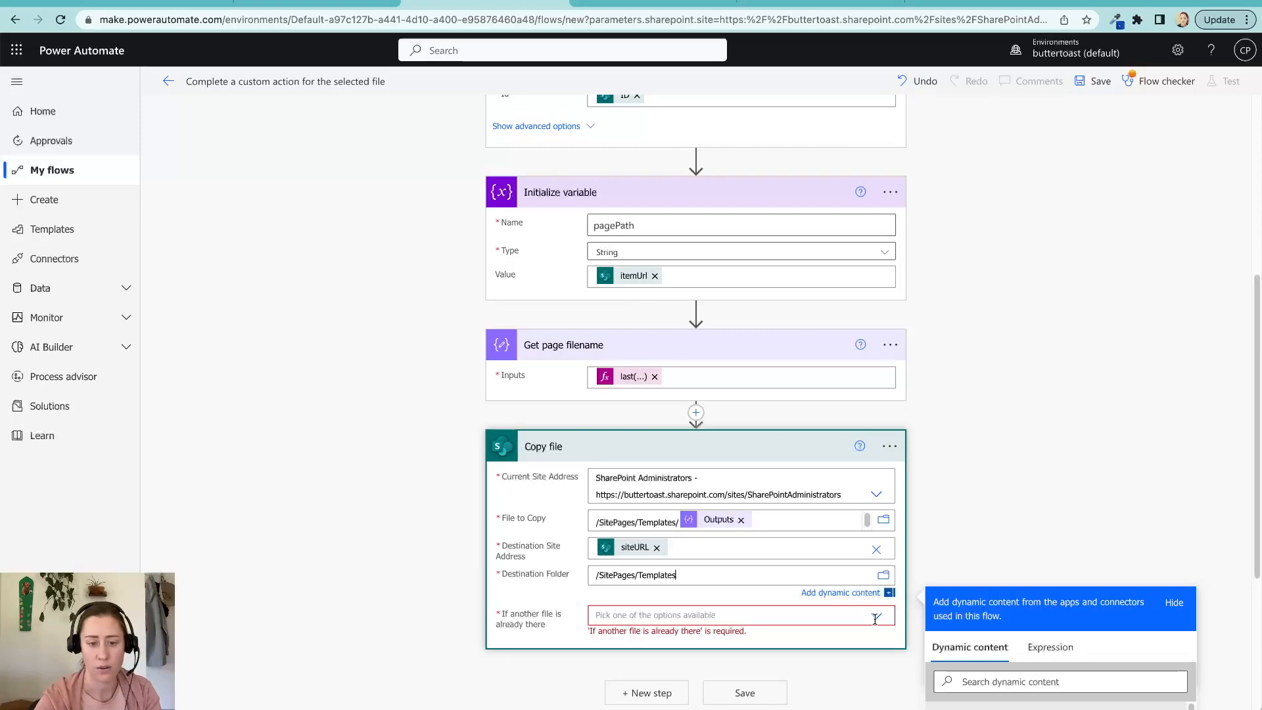
left_click(734, 614)
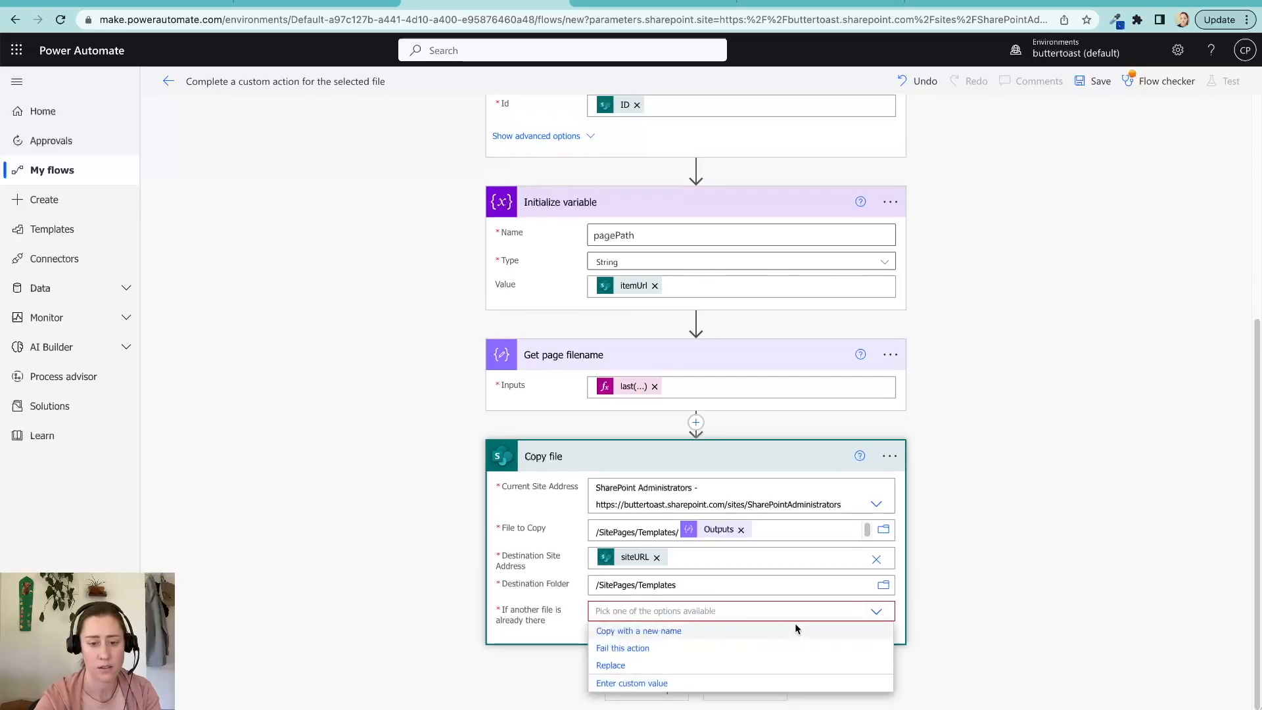
mouse_move(642, 635)
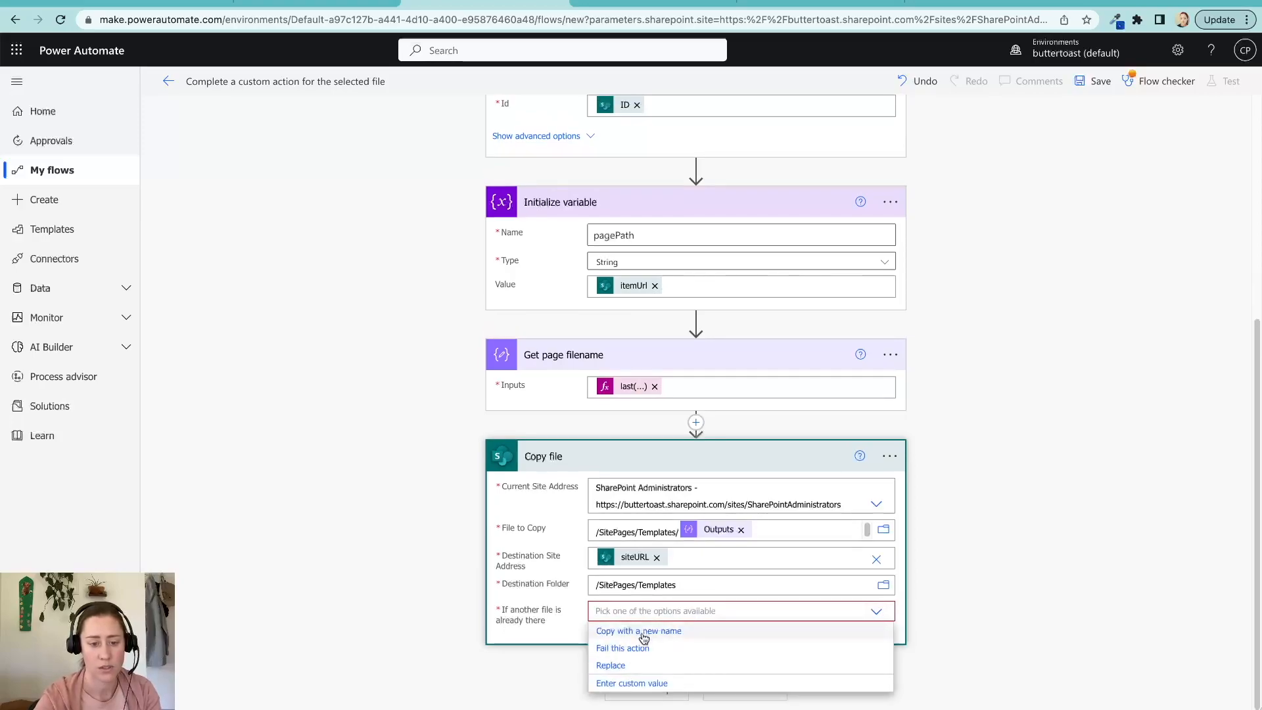
left_click(638, 630)
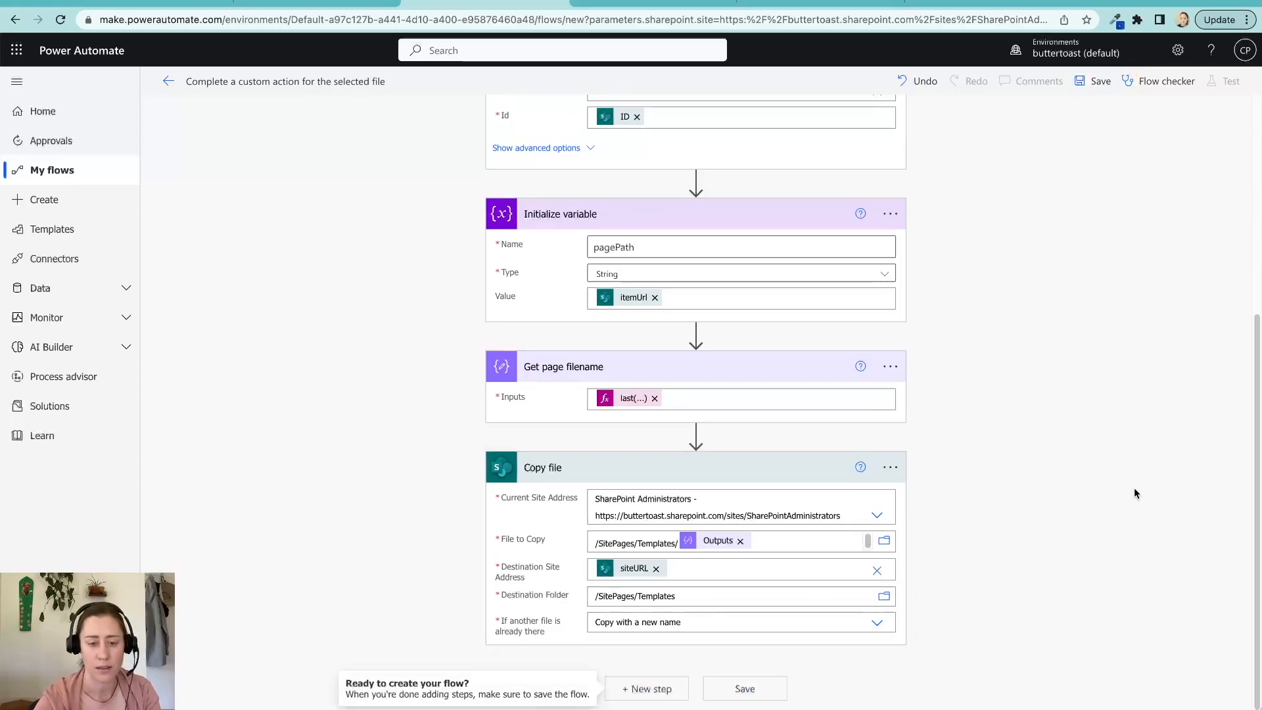
Step: Name the flow 'Copy Page Template to Different Site'
scroll("up", 3)
type("Copy Page Template to")
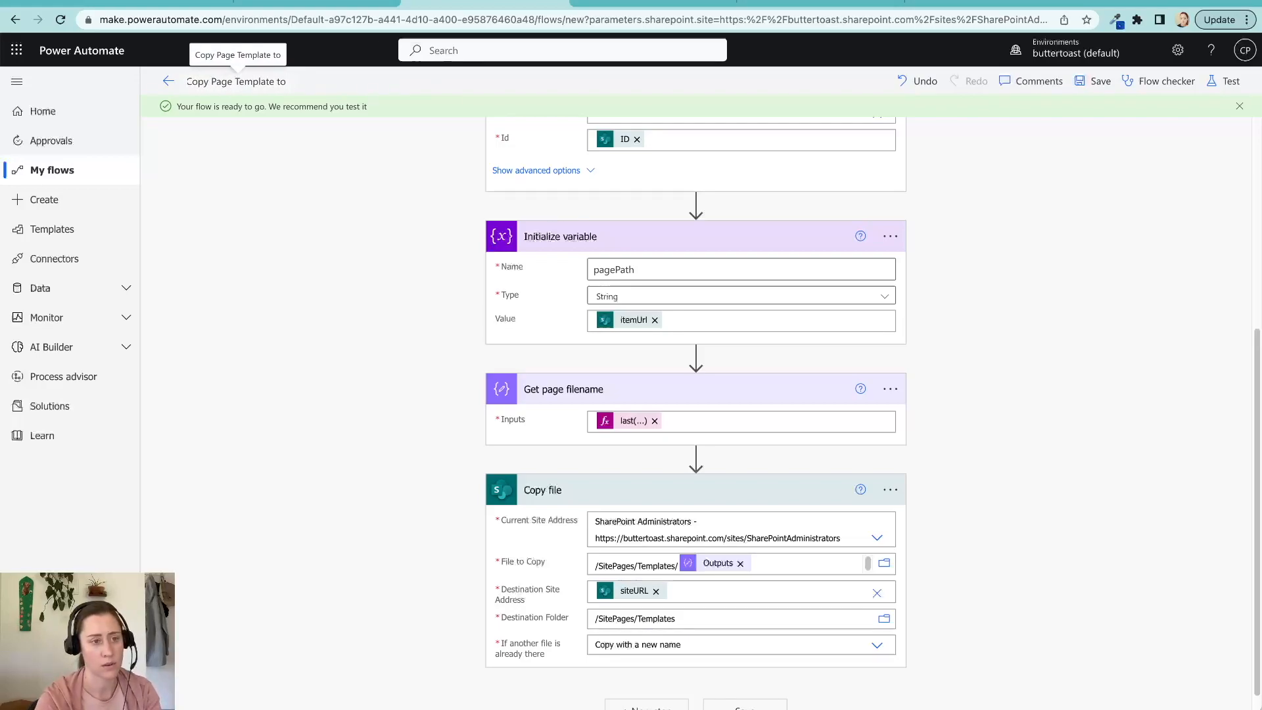
type("Different")
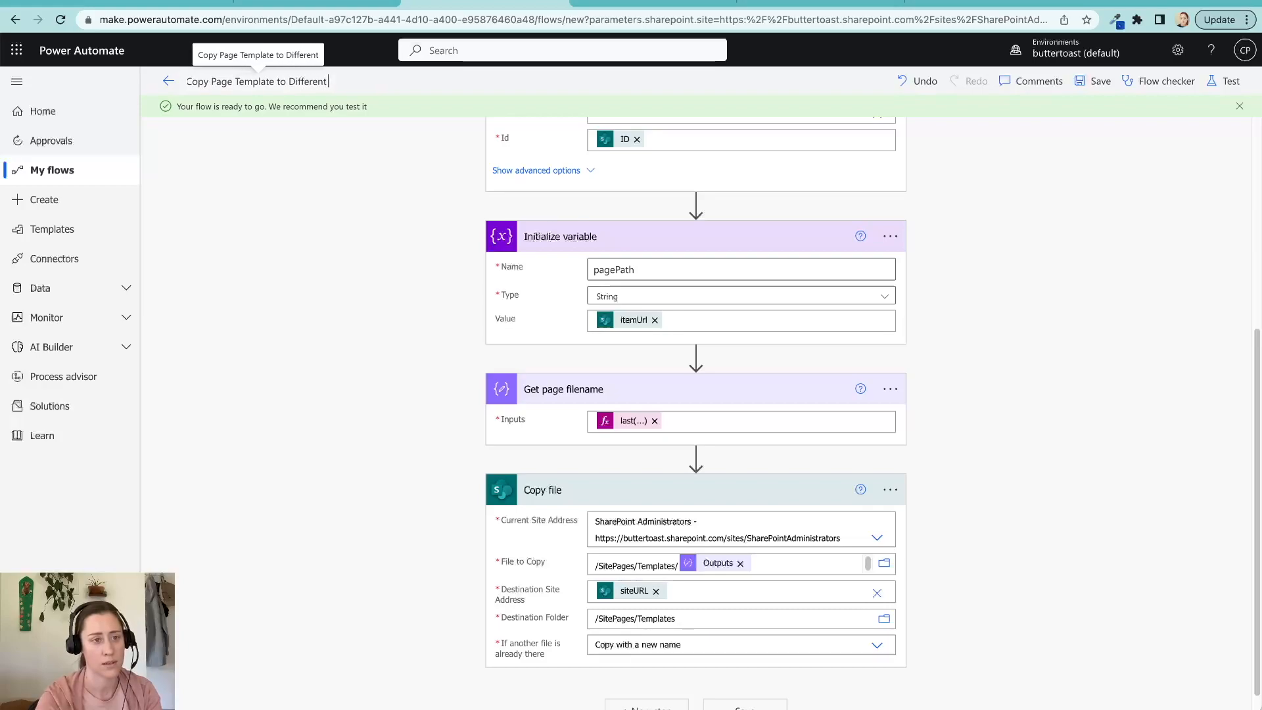
type("Site")
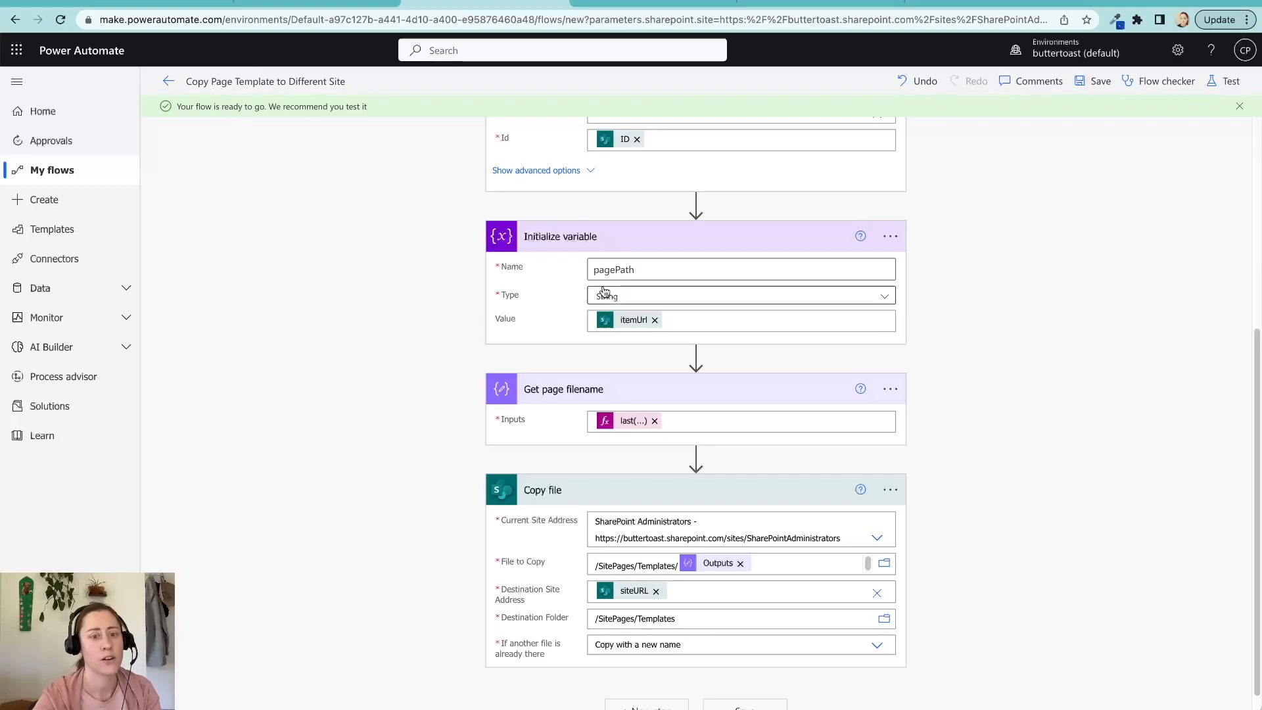
mouse_move(595, 290)
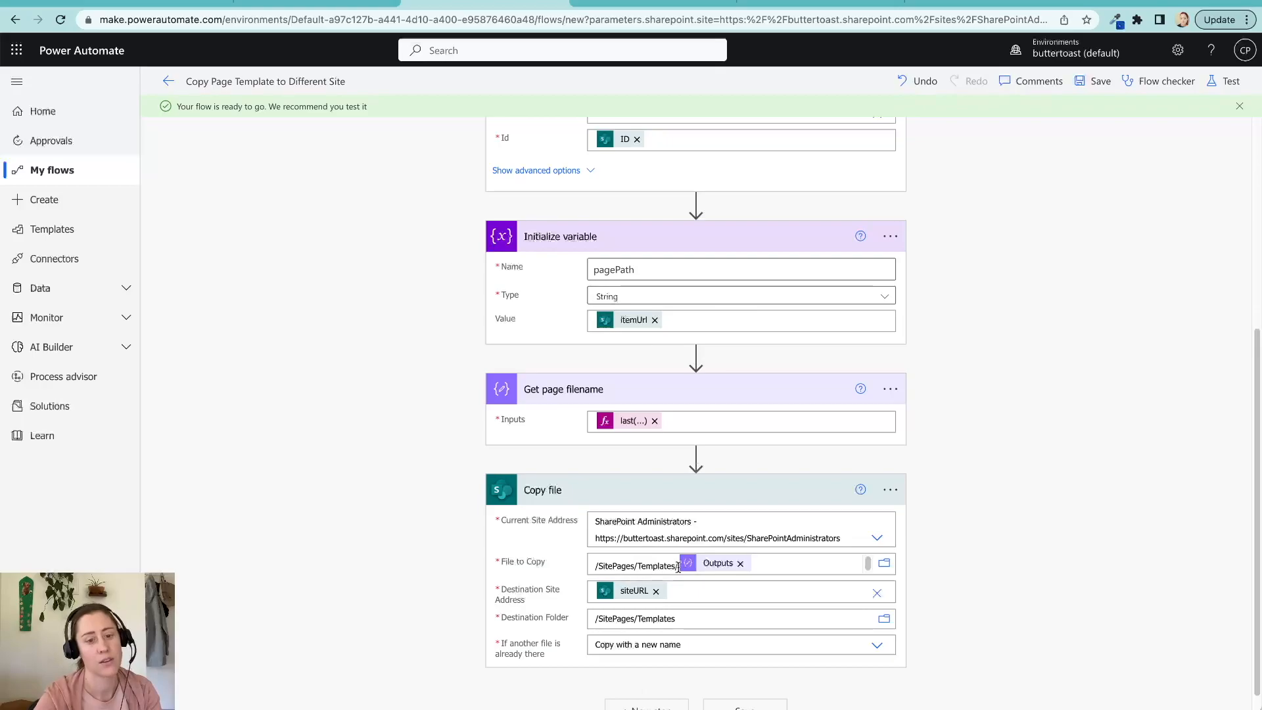
Step: Adjust the Templates part of the Copy file path, then return to SharePoint
left_click(636, 566)
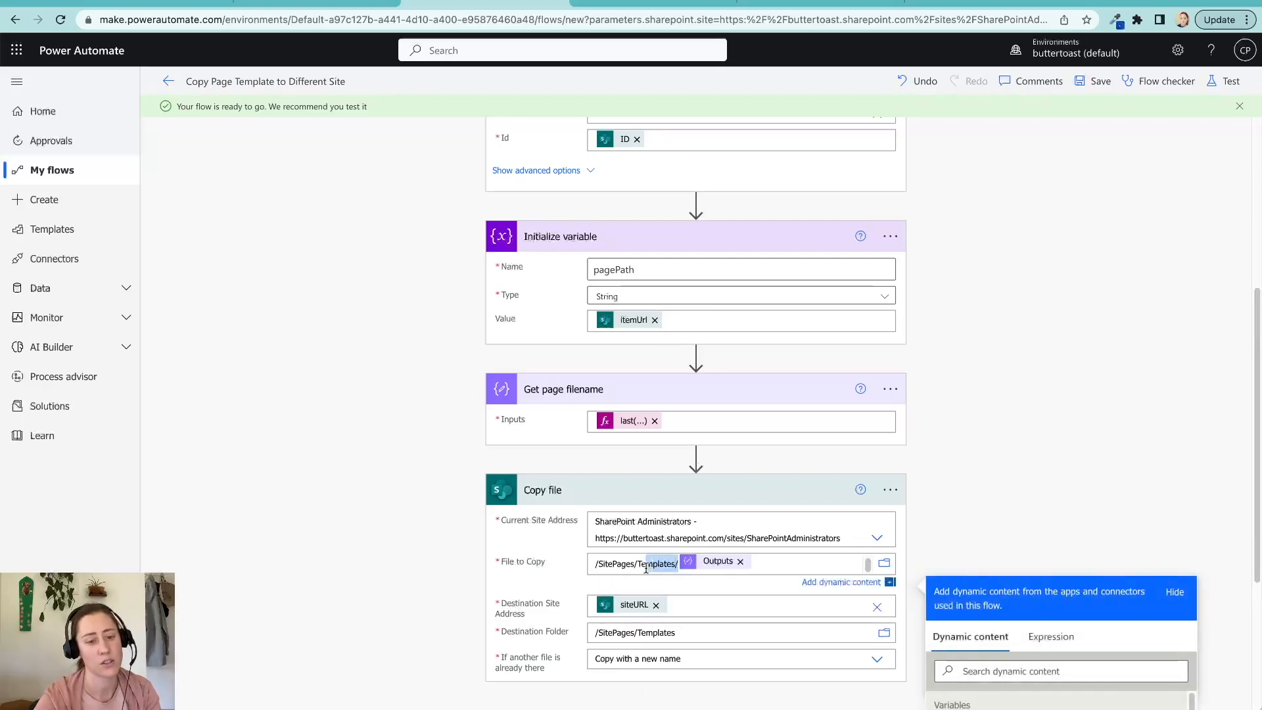
left_click(700, 632)
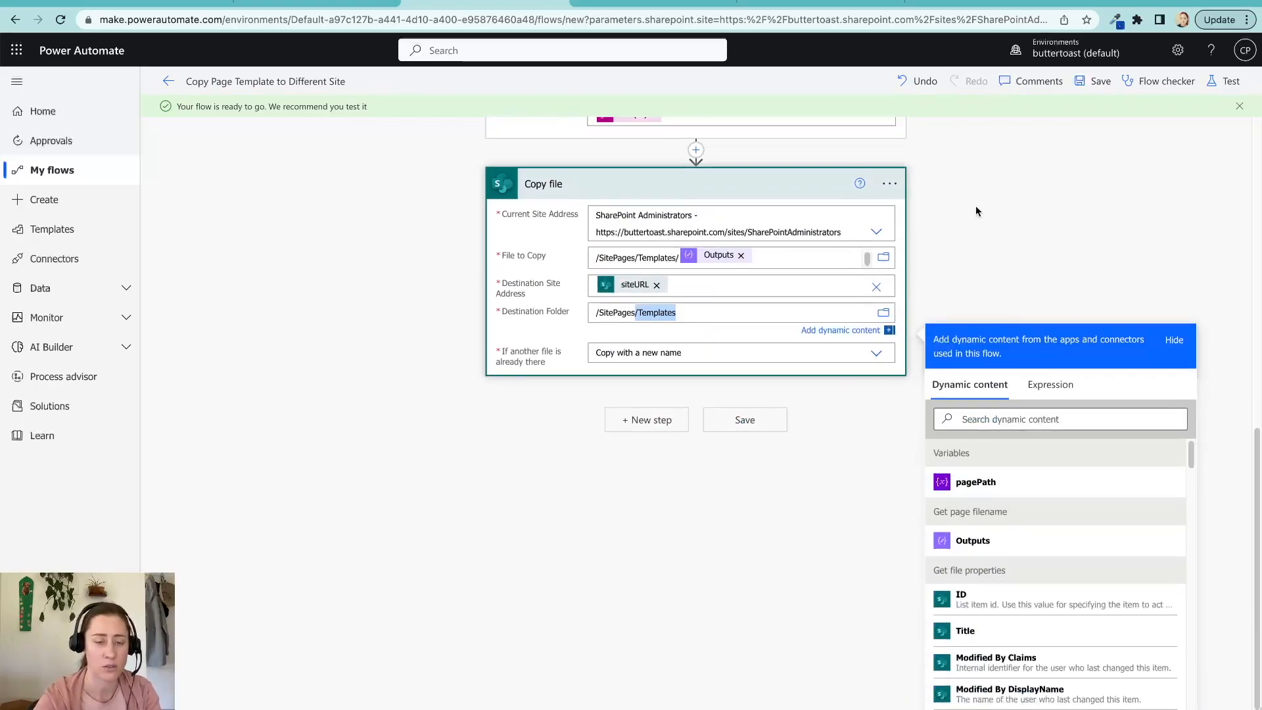
scroll("up", 3)
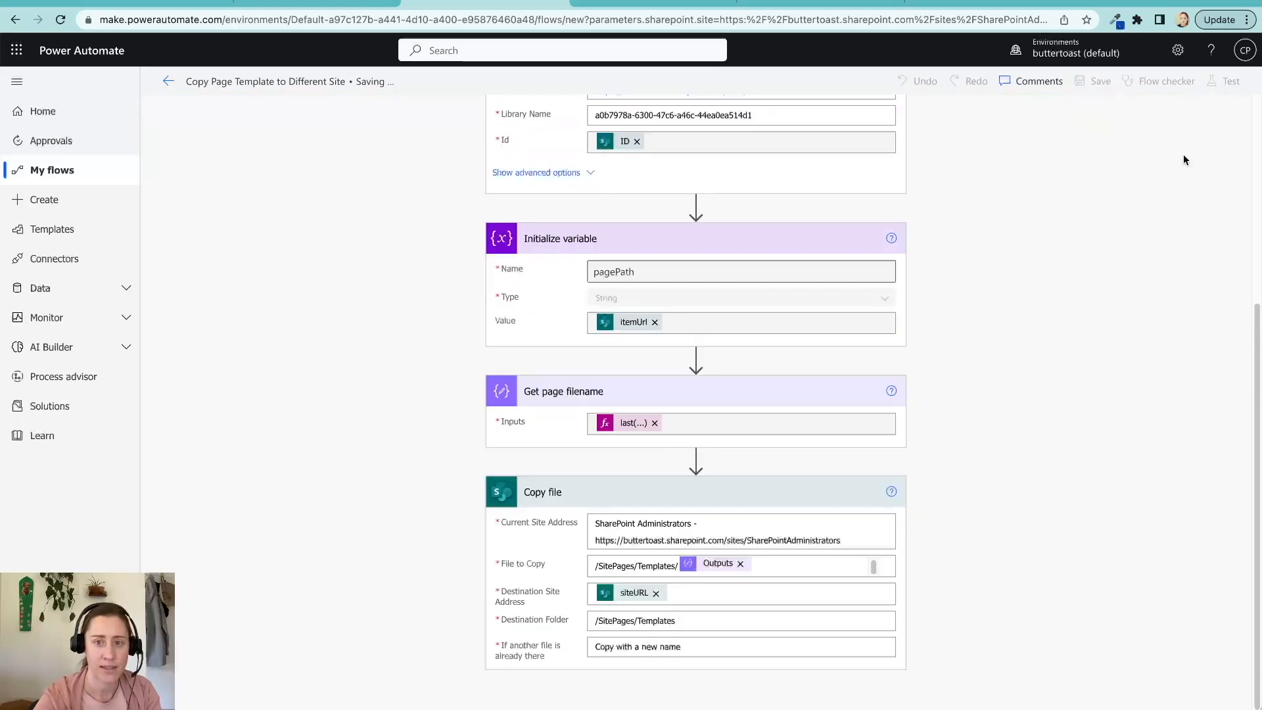
left_click(1100, 81)
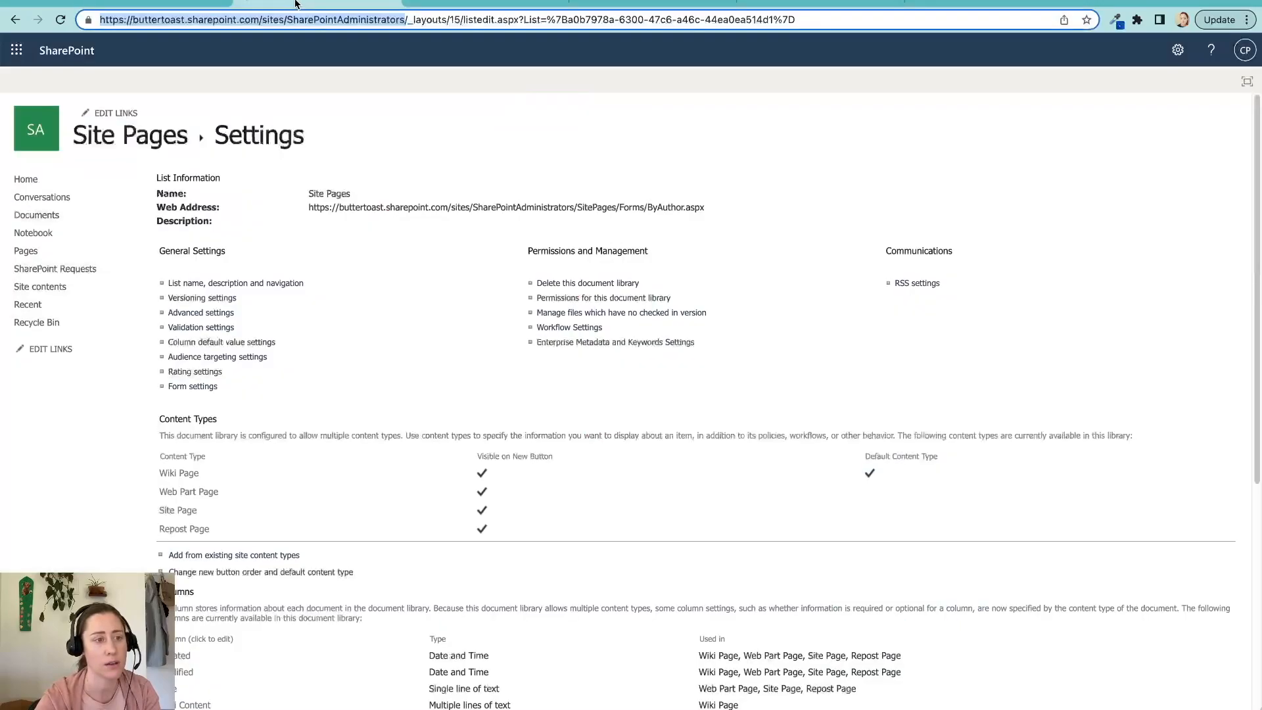
mouse_move(26, 179)
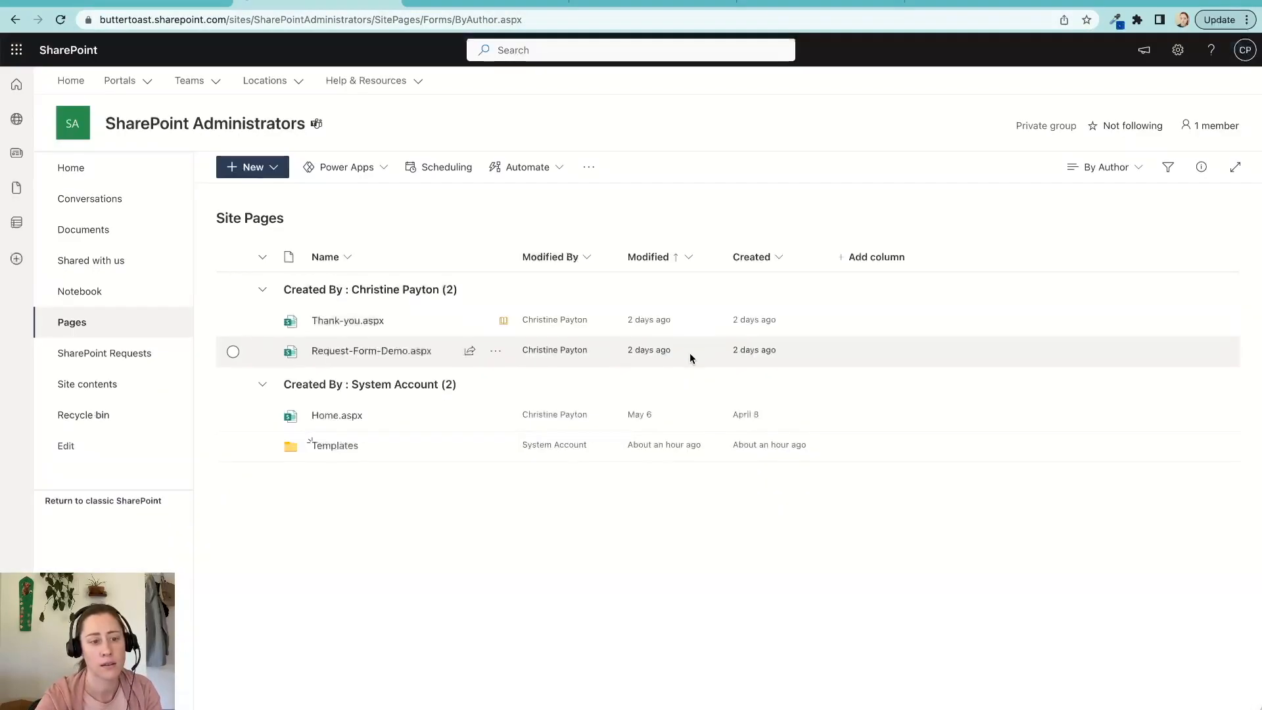
Step: Launch the Copy Template Page to Other Site flow on Templates/Test-Move-Template.aspx
left_click(333, 445)
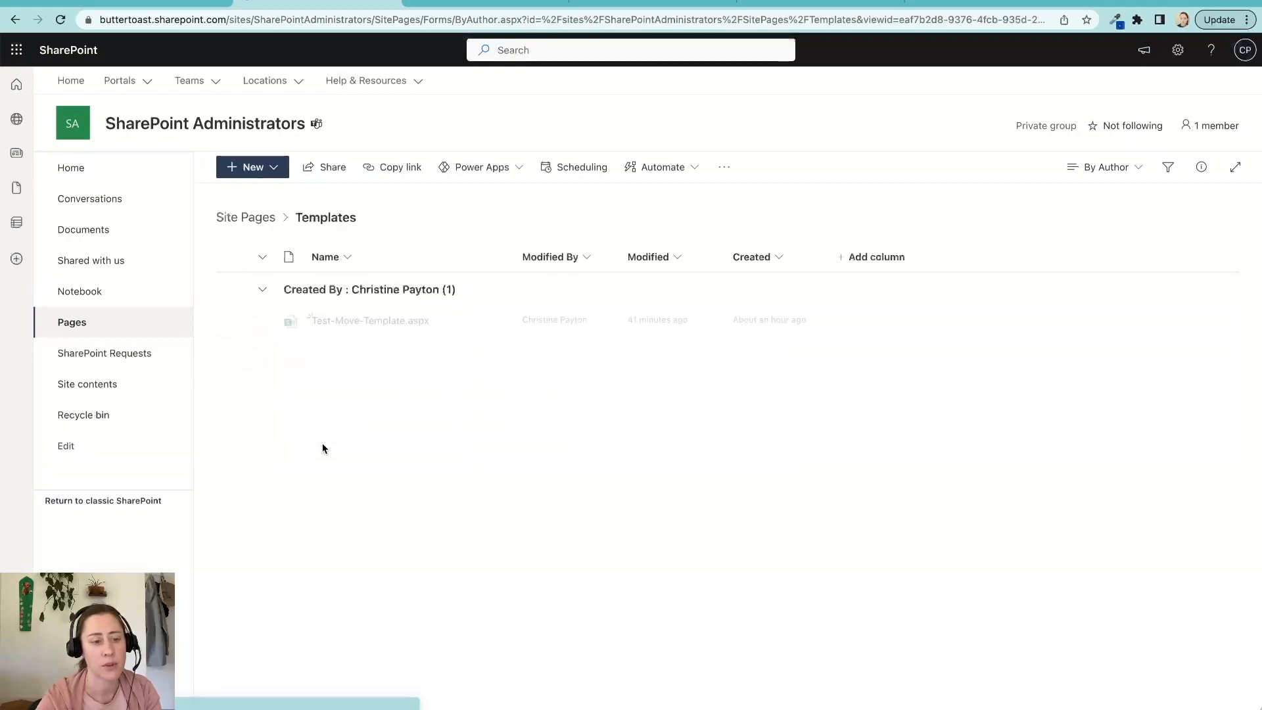
mouse_move(503, 326)
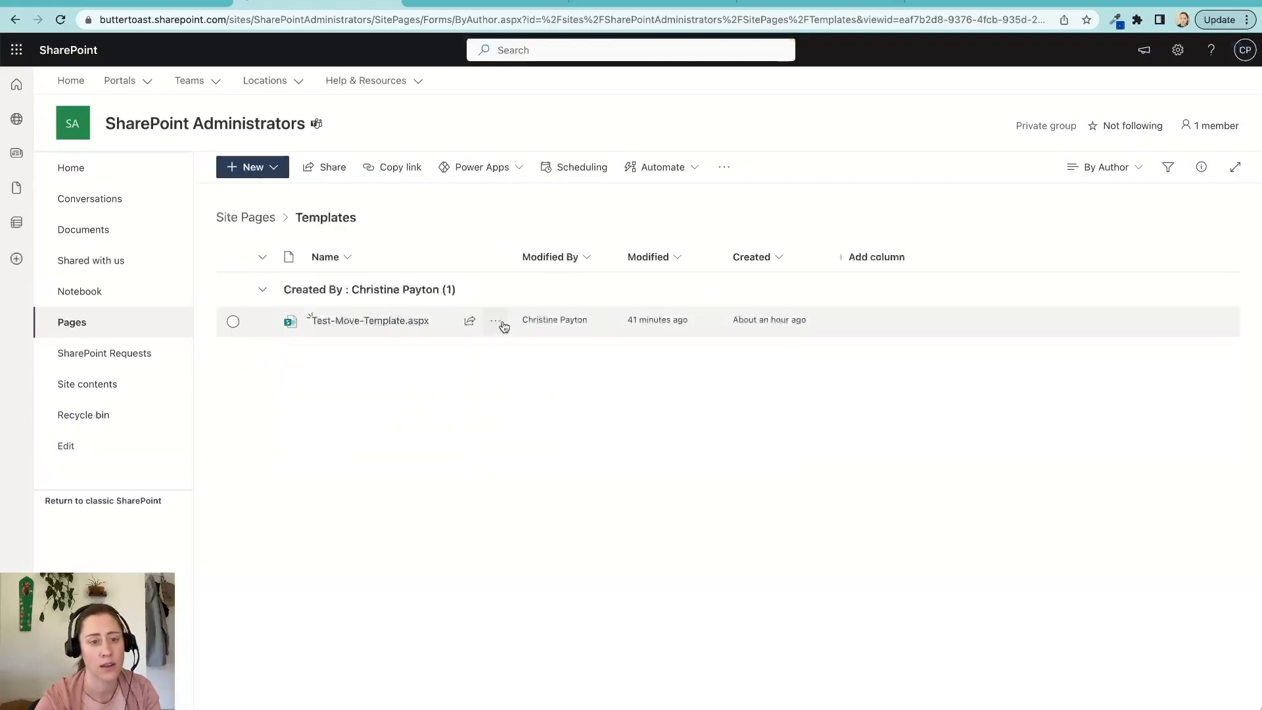
left_click(495, 320)
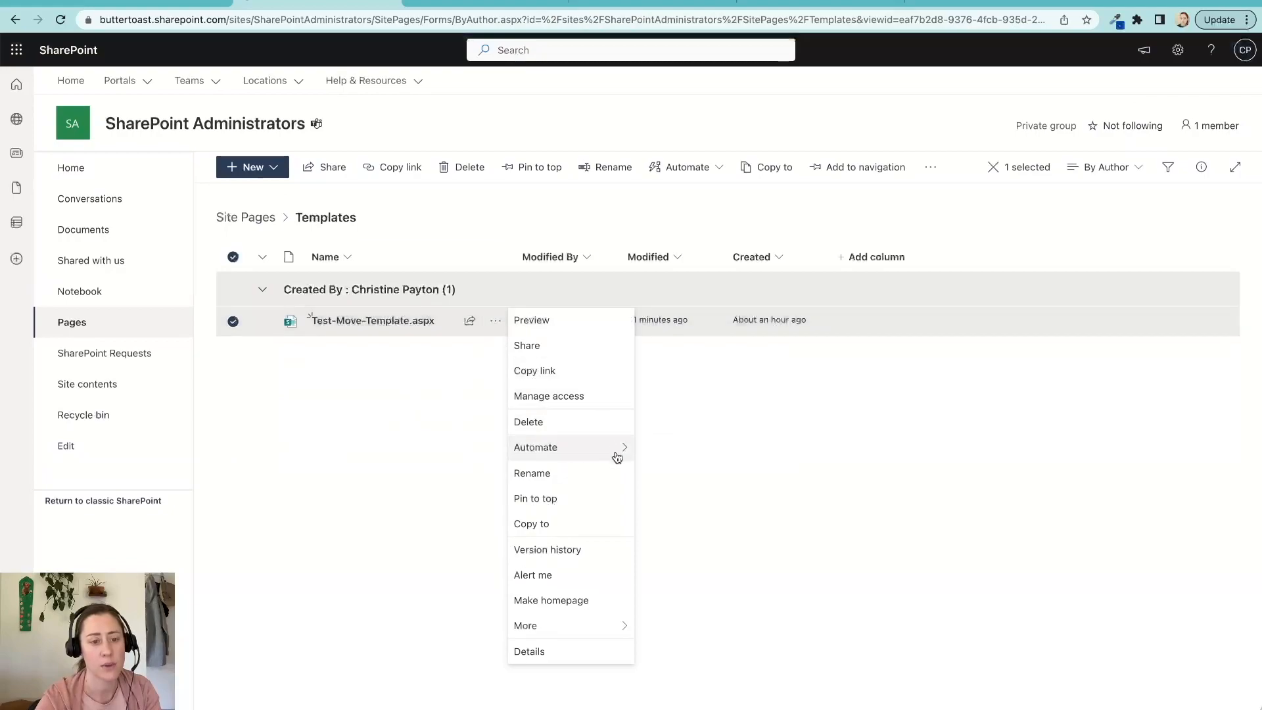
left_click(535, 447)
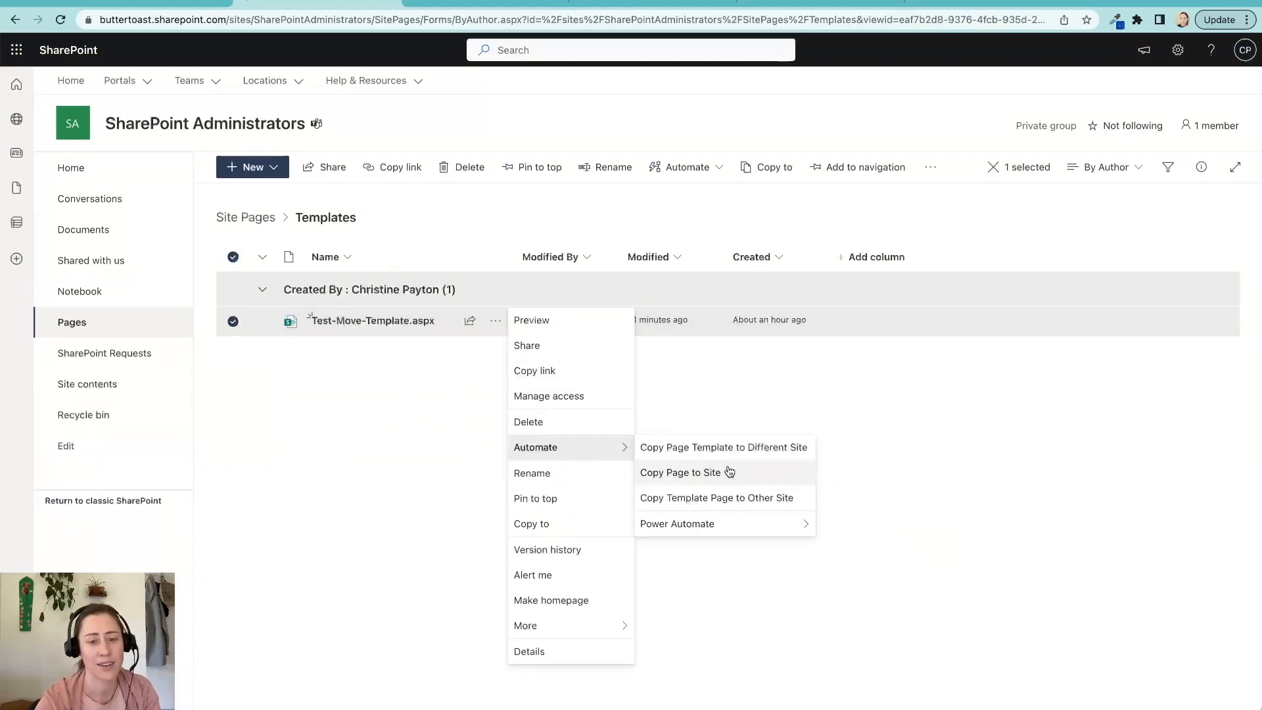
mouse_move(901, 476)
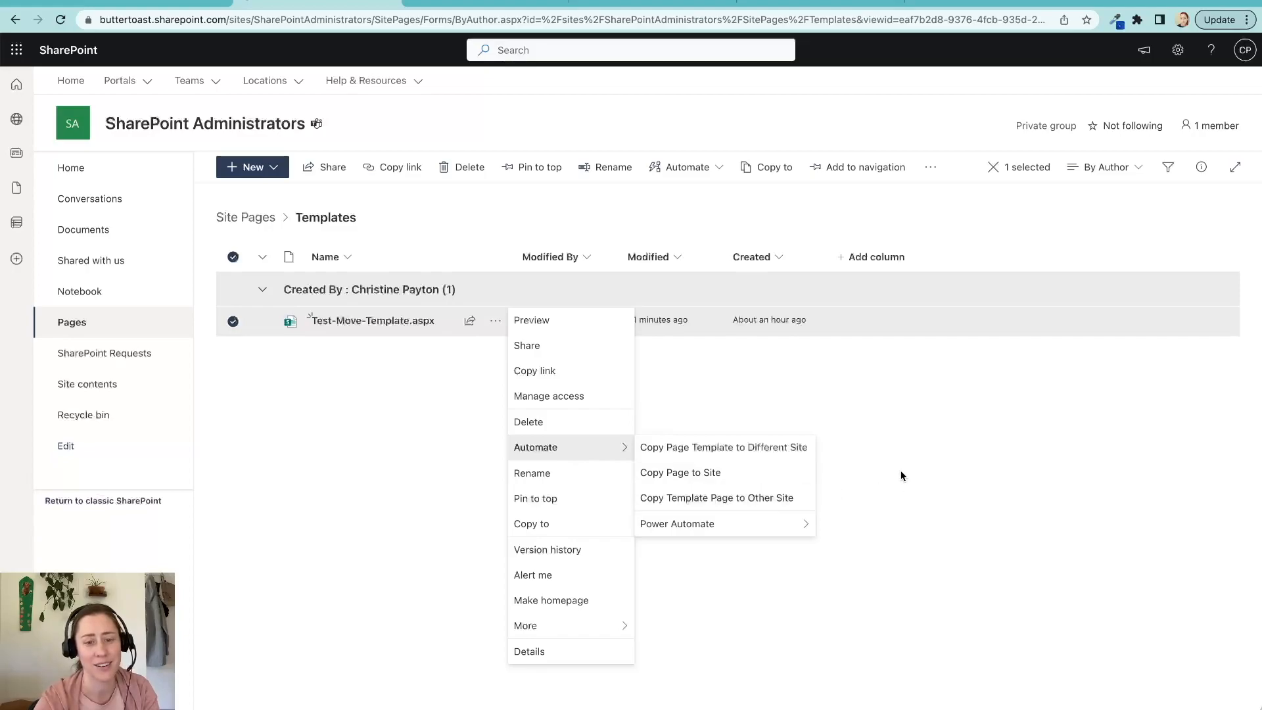
mouse_move(685, 503)
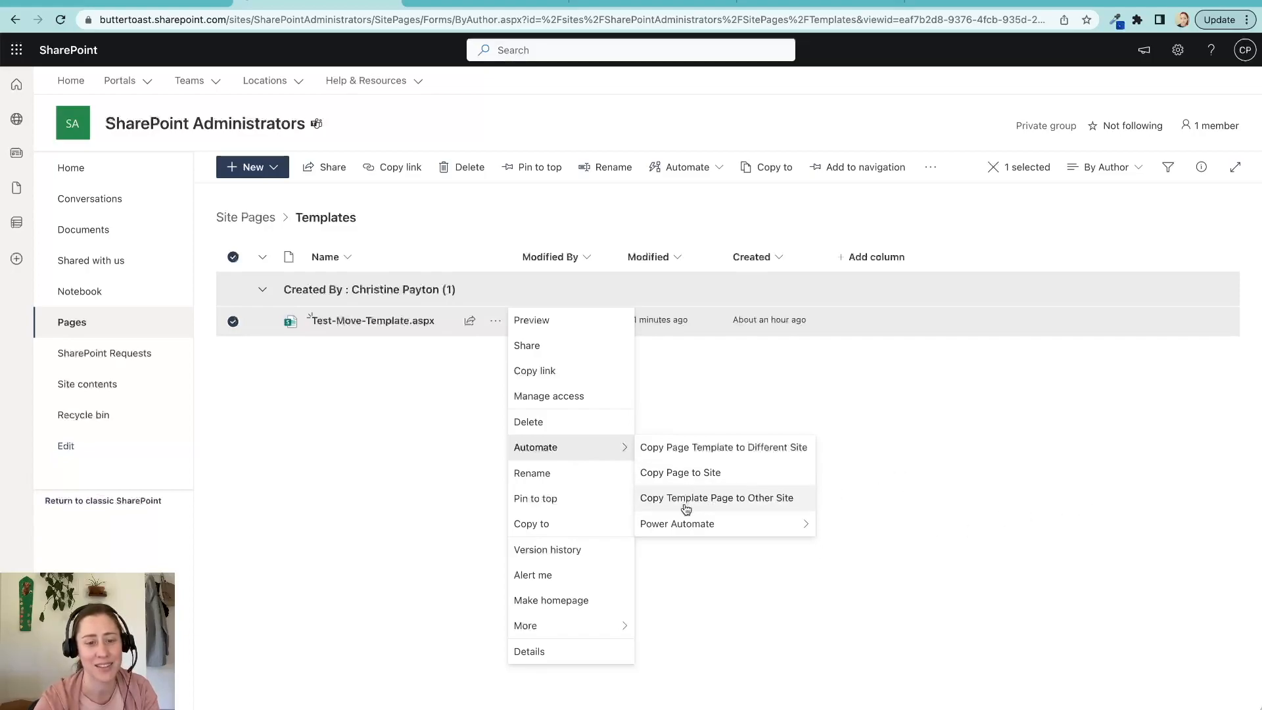
mouse_move(732, 509)
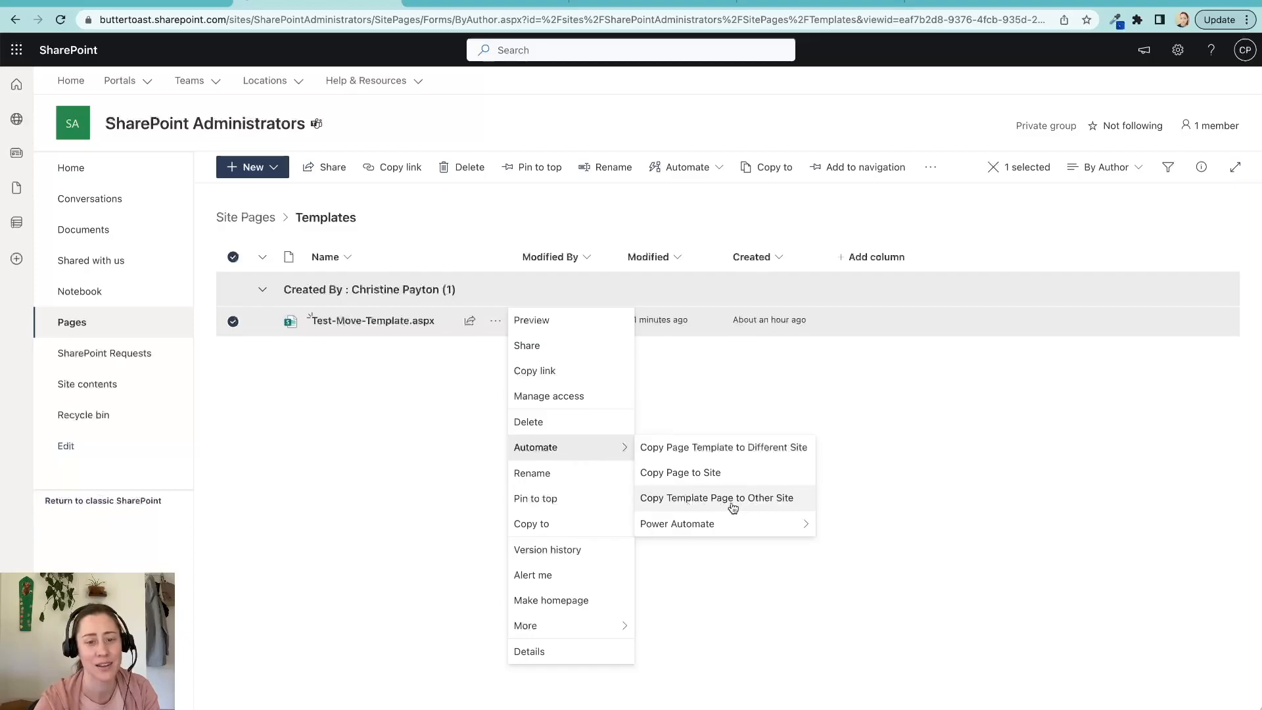
left_click(716, 497)
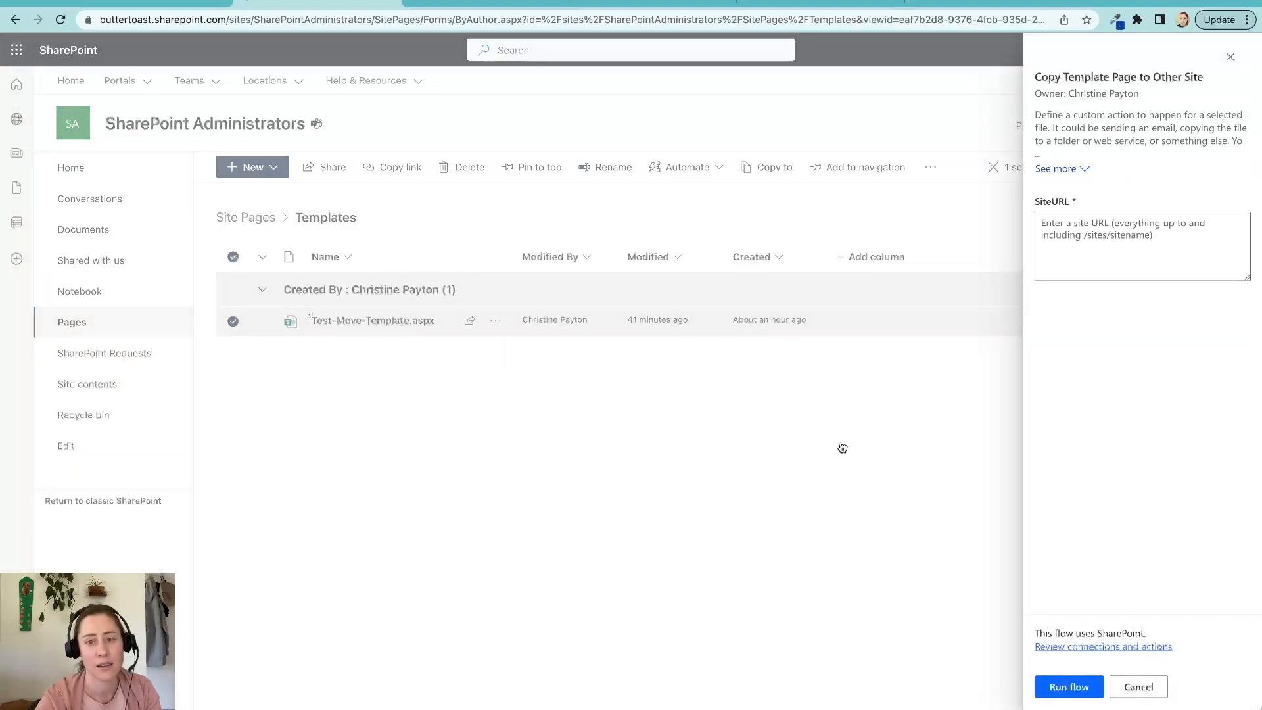
mouse_move(641, 391)
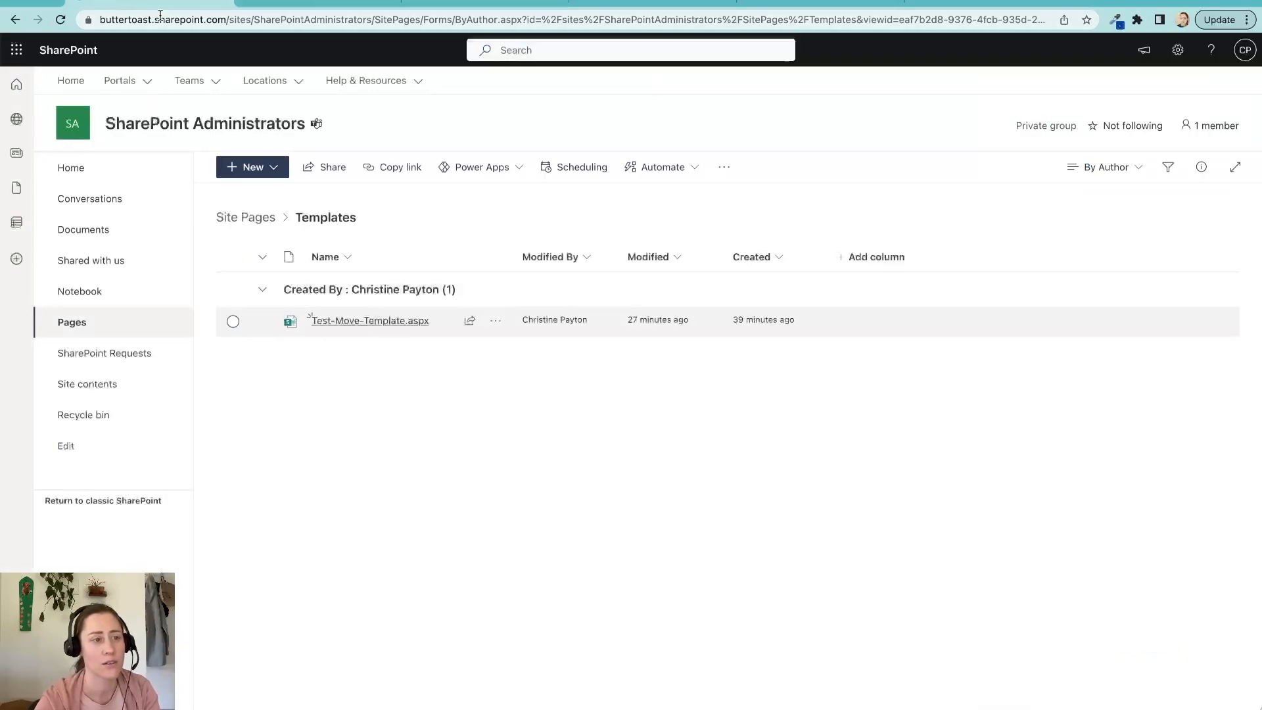
left_click(119, 79)
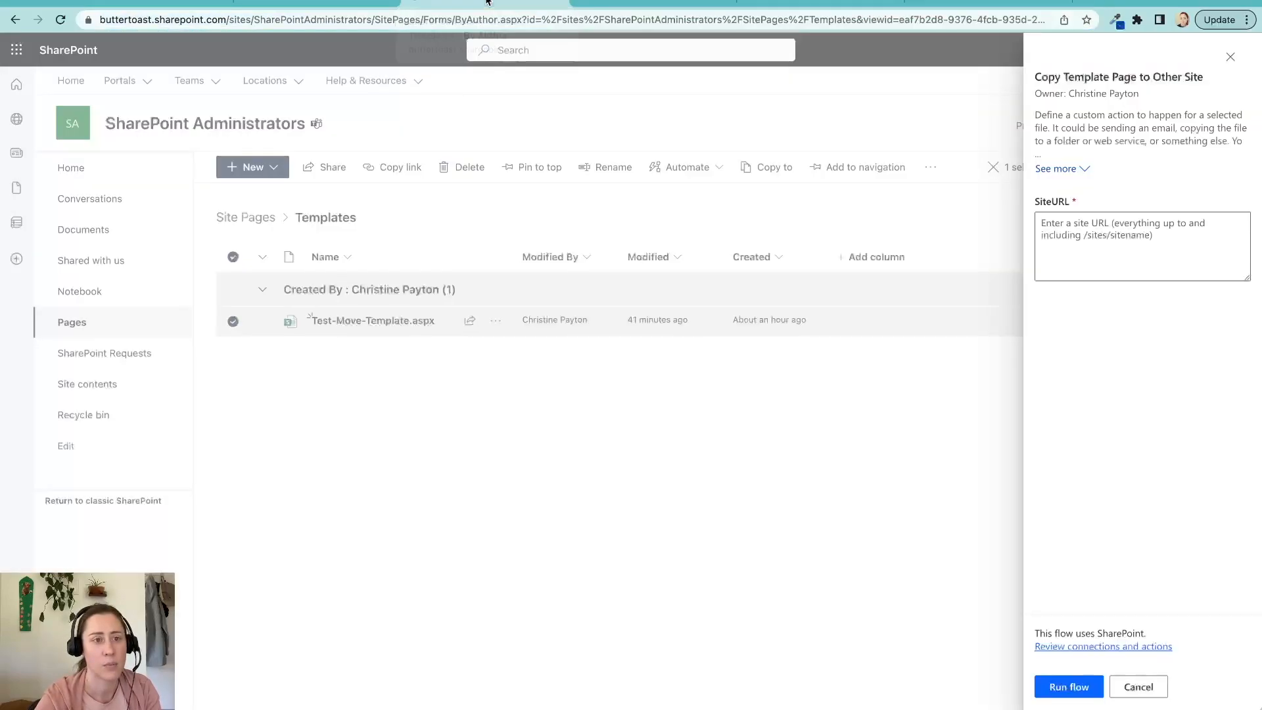
left_click(1141, 247)
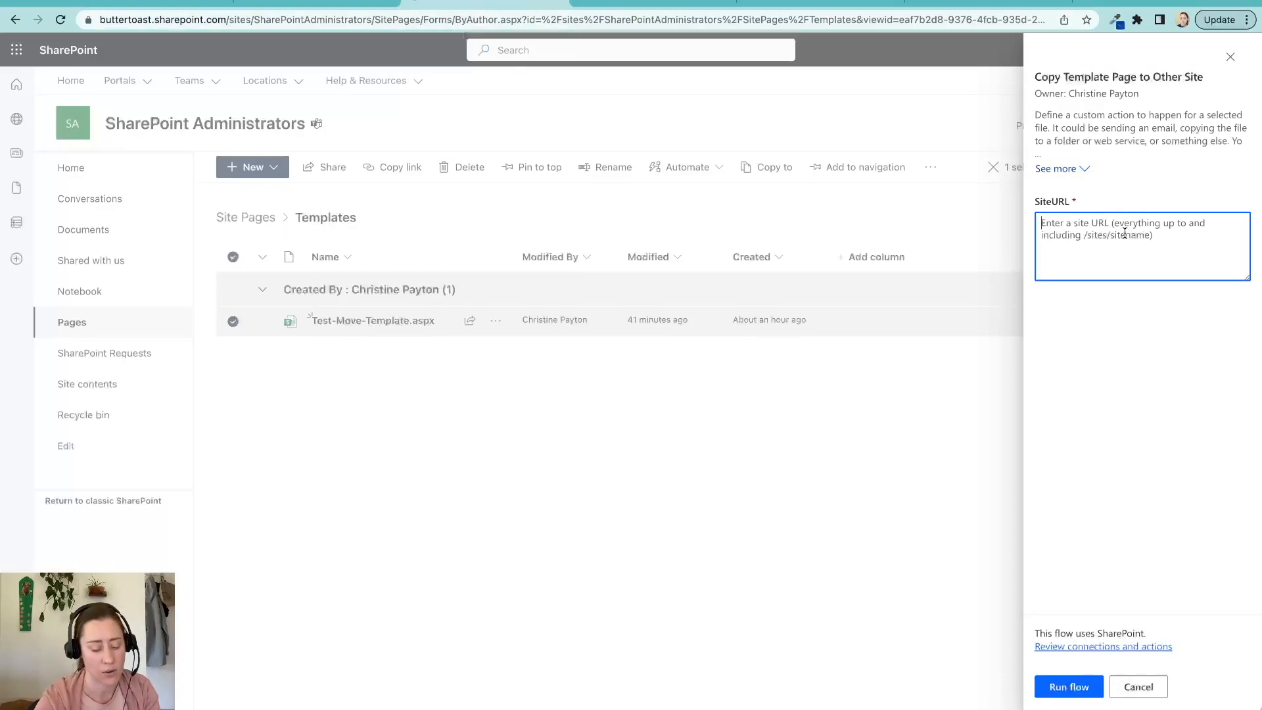
type("https://buttertoast.sharepoint.com/sites/finance")
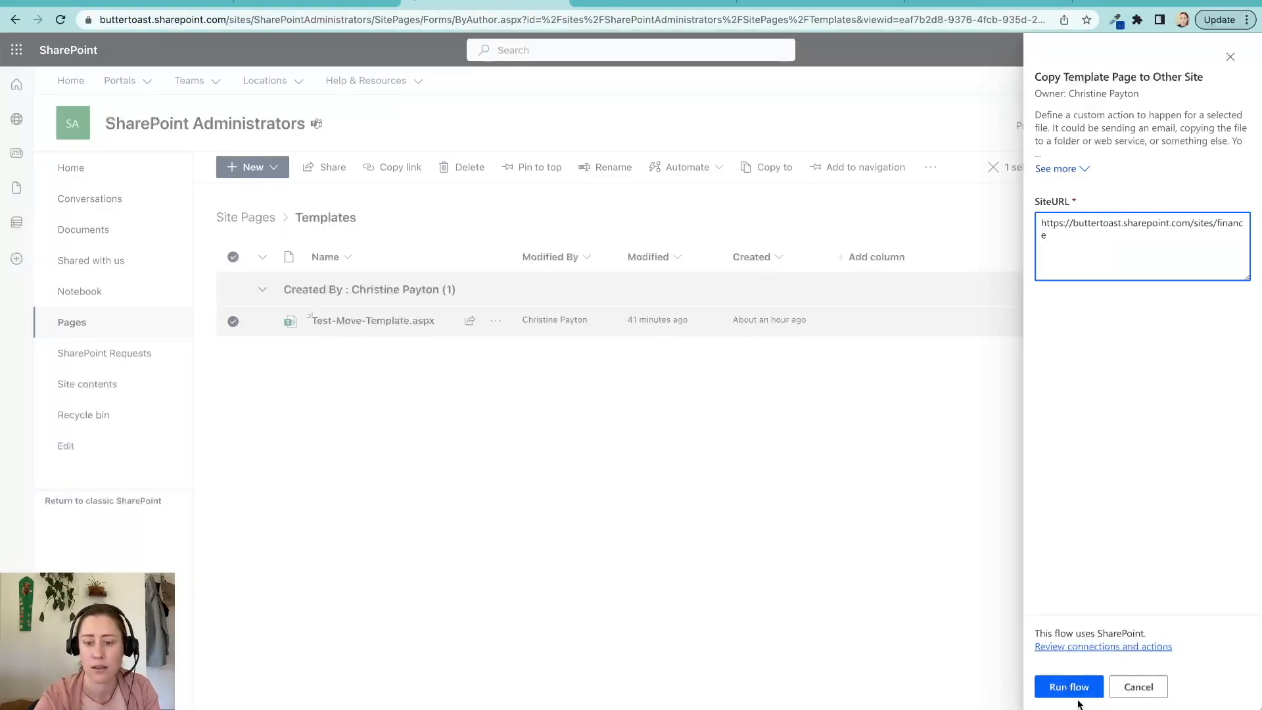
left_click(1068, 685)
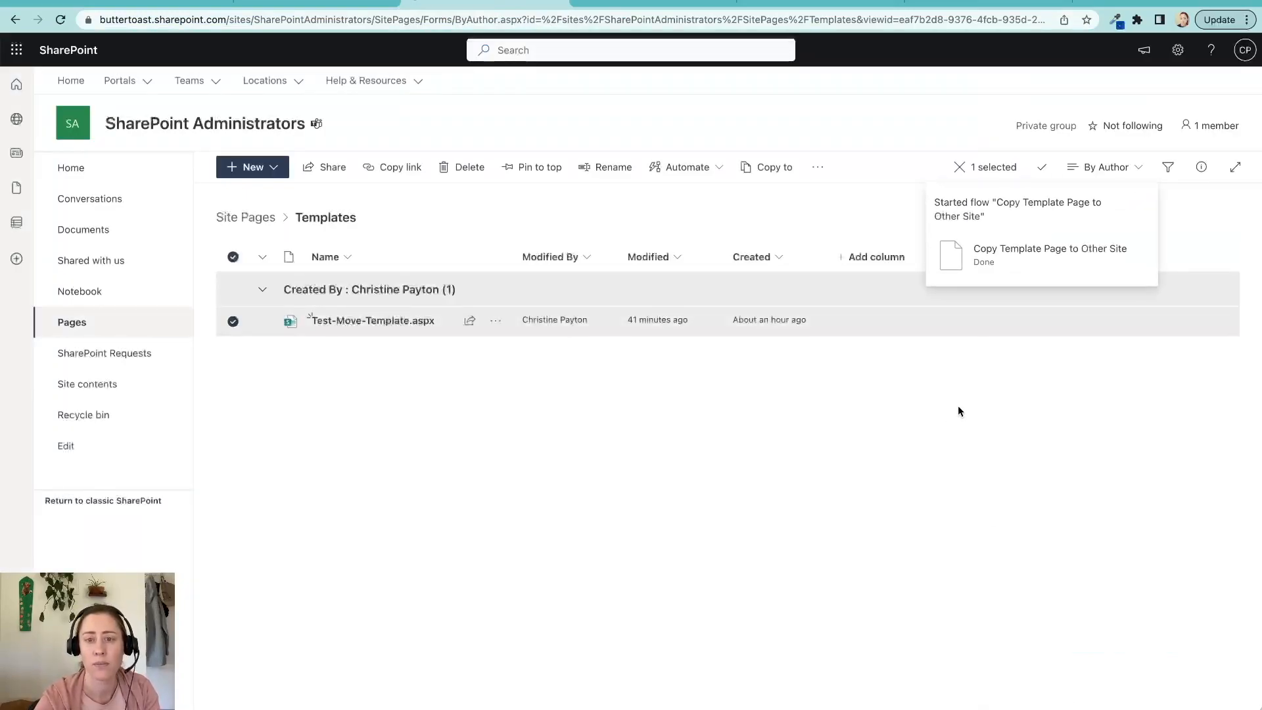
mouse_move(656, 359)
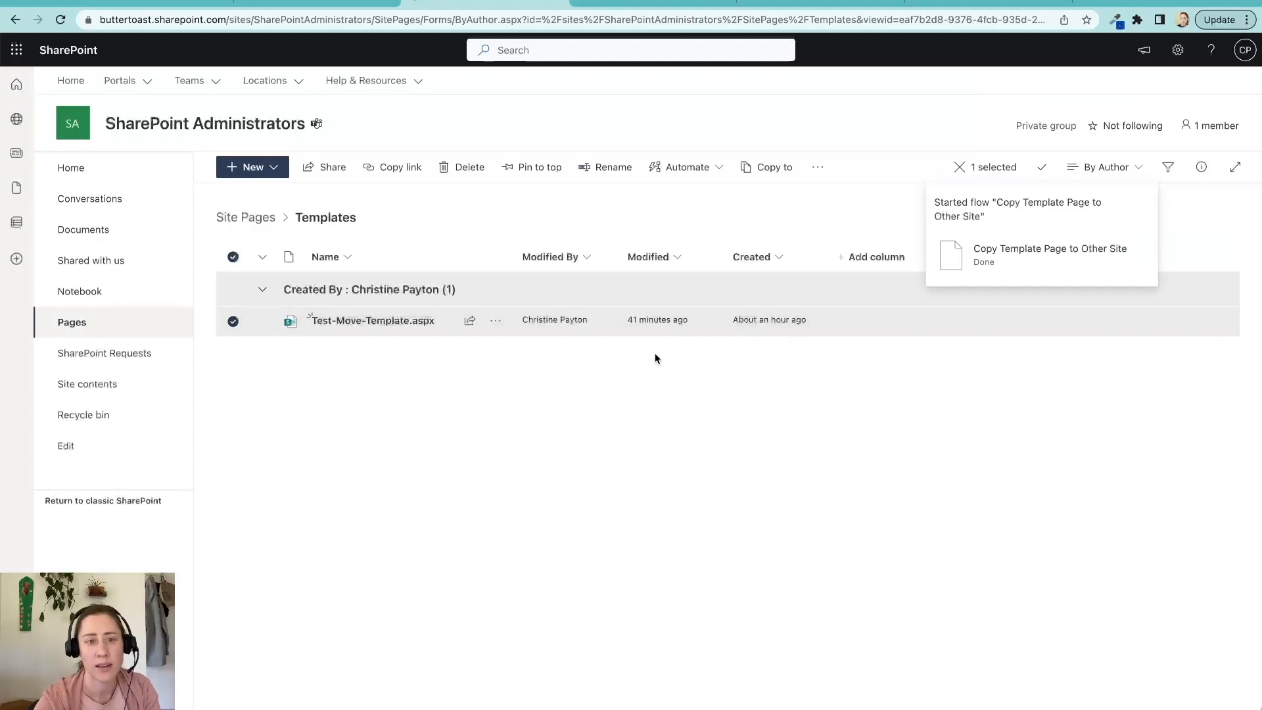
mouse_move(495, 329)
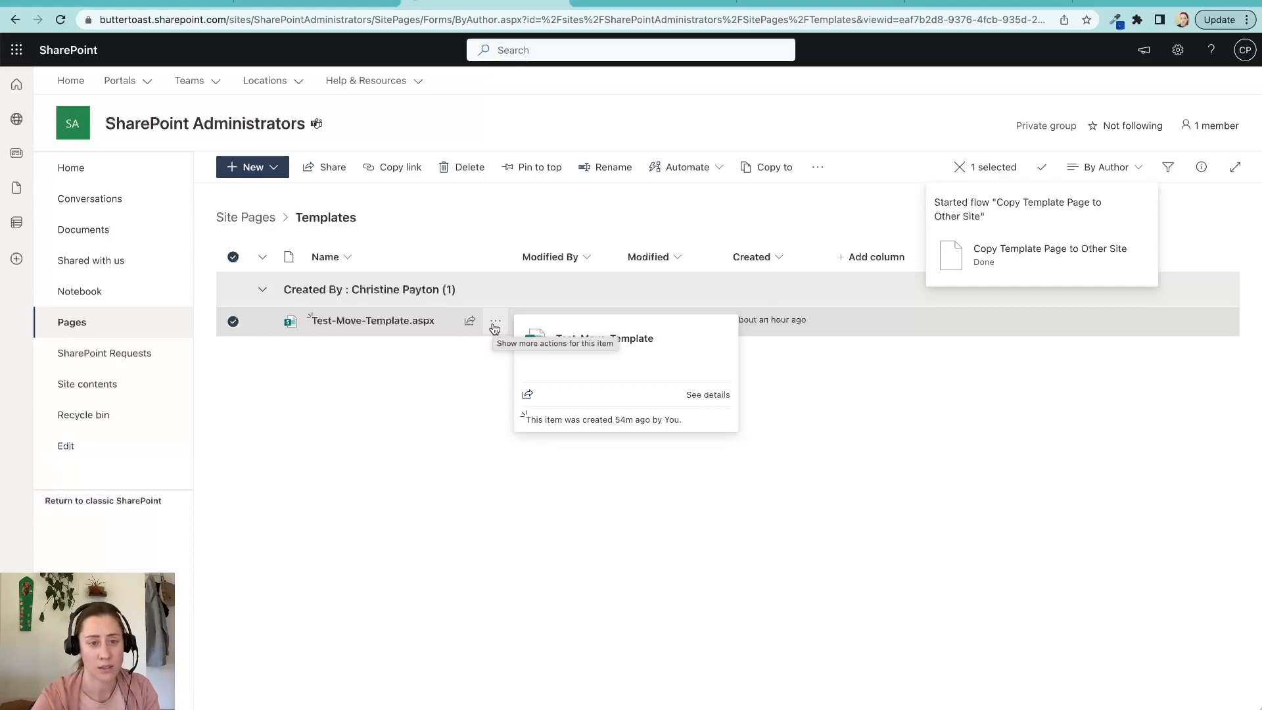
mouse_move(496, 337)
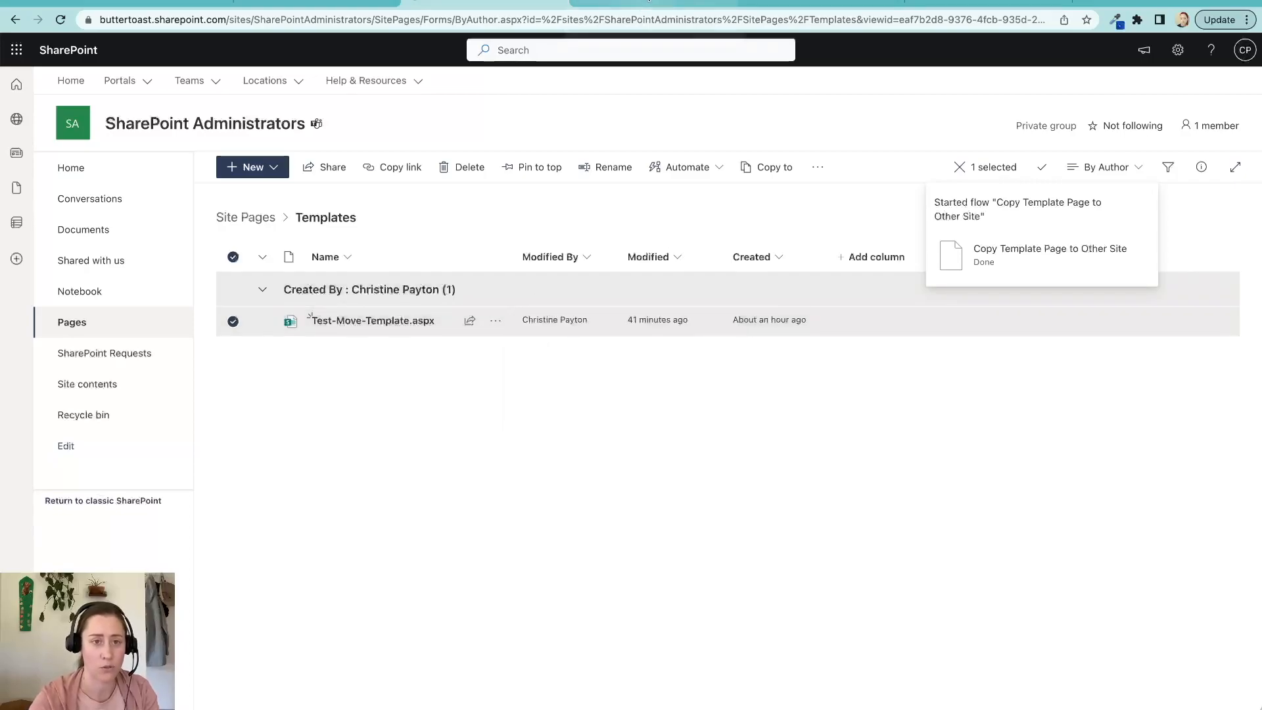
Step: Return to the Copy Page Template to Different Site flow in Power Automate
left_click(1049, 254)
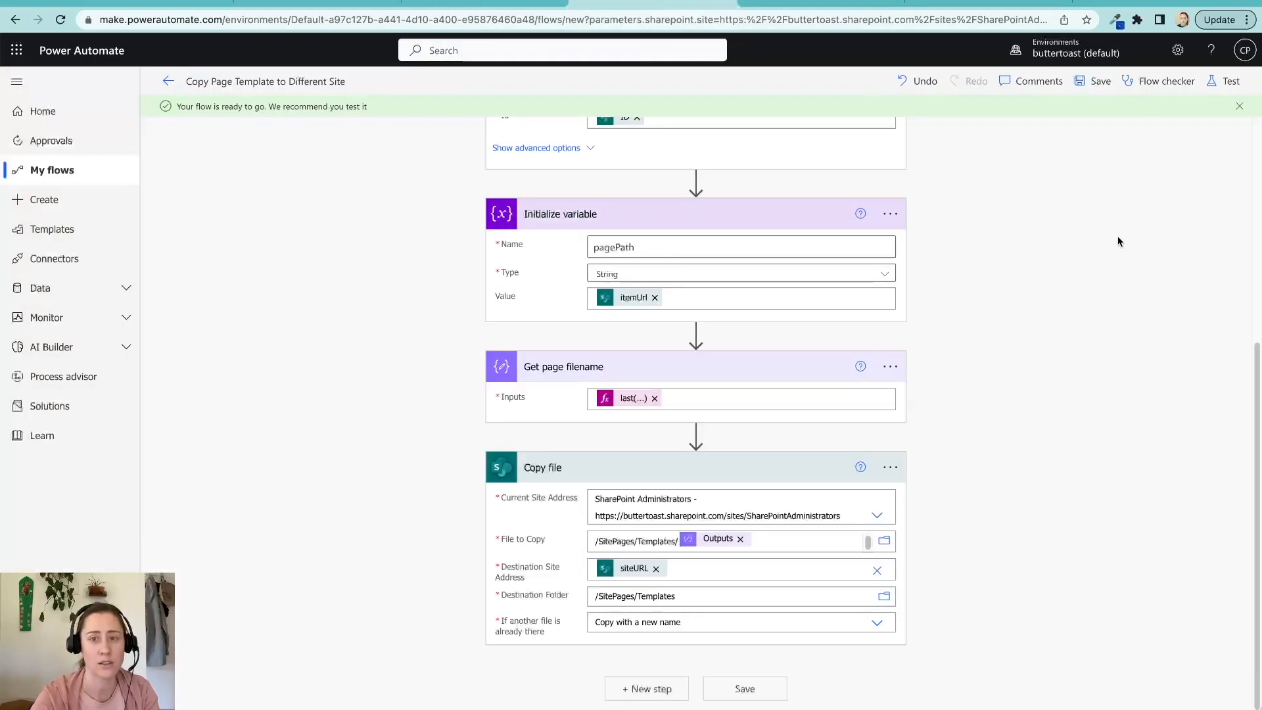
Step: Scroll up to the Copy Page Template to Different Site flow details, showing status On and type Instant
scroll("up", 3)
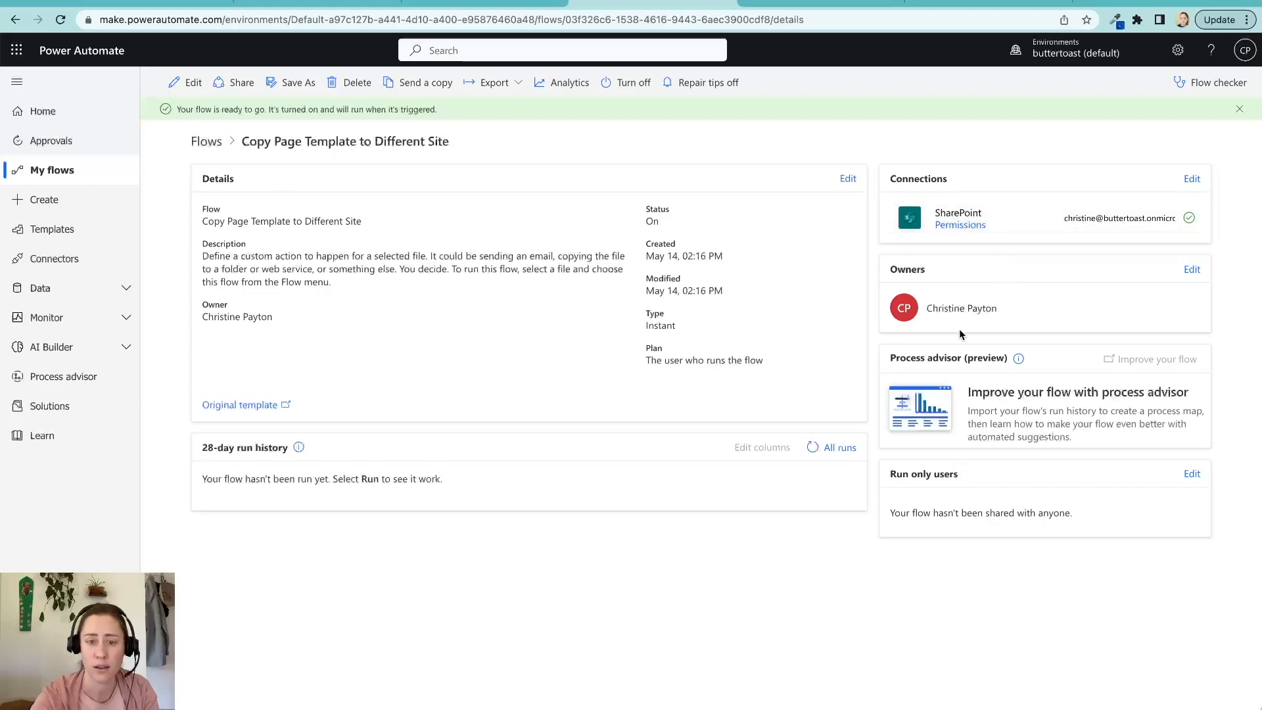
mouse_move(1182, 247)
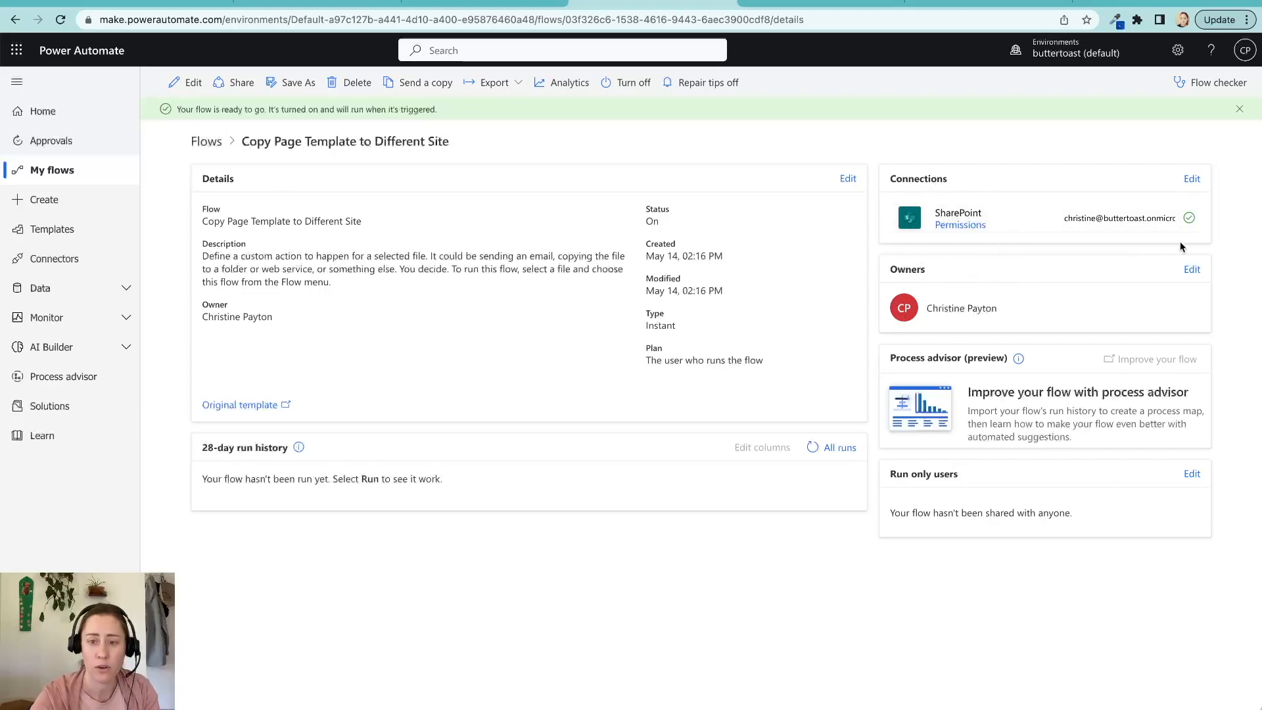
mouse_move(1032, 368)
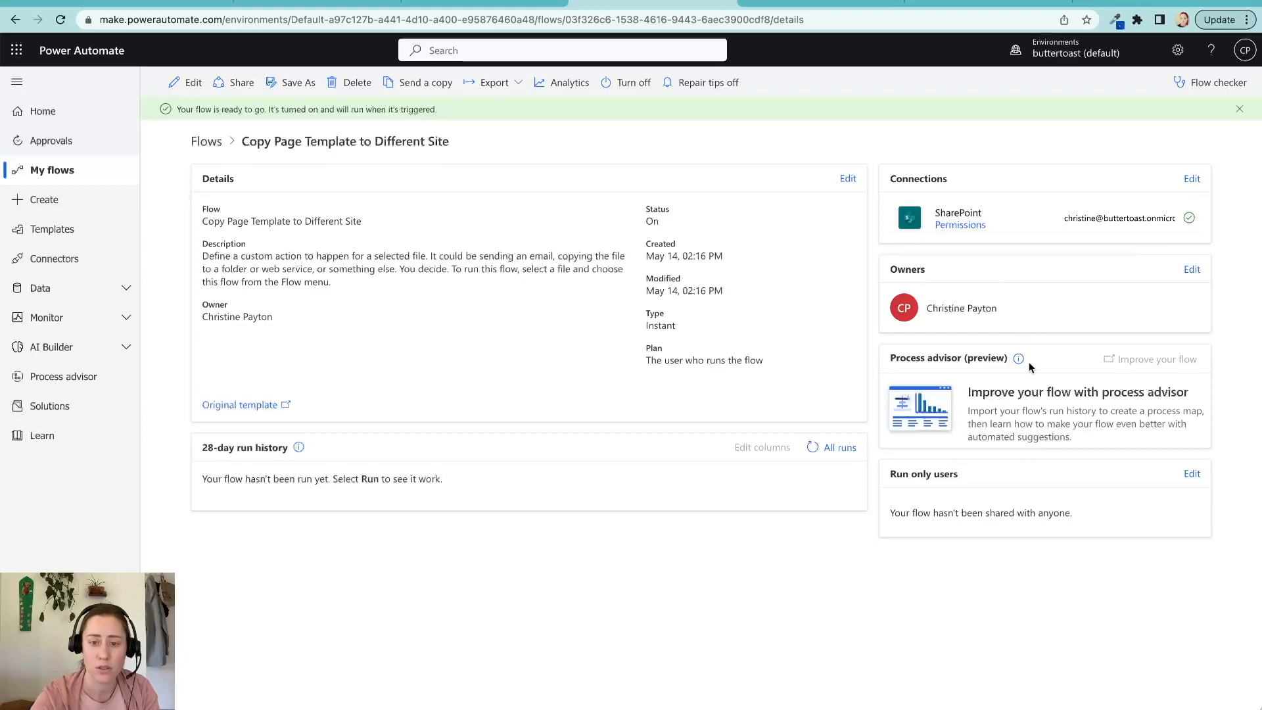
mouse_move(975, 415)
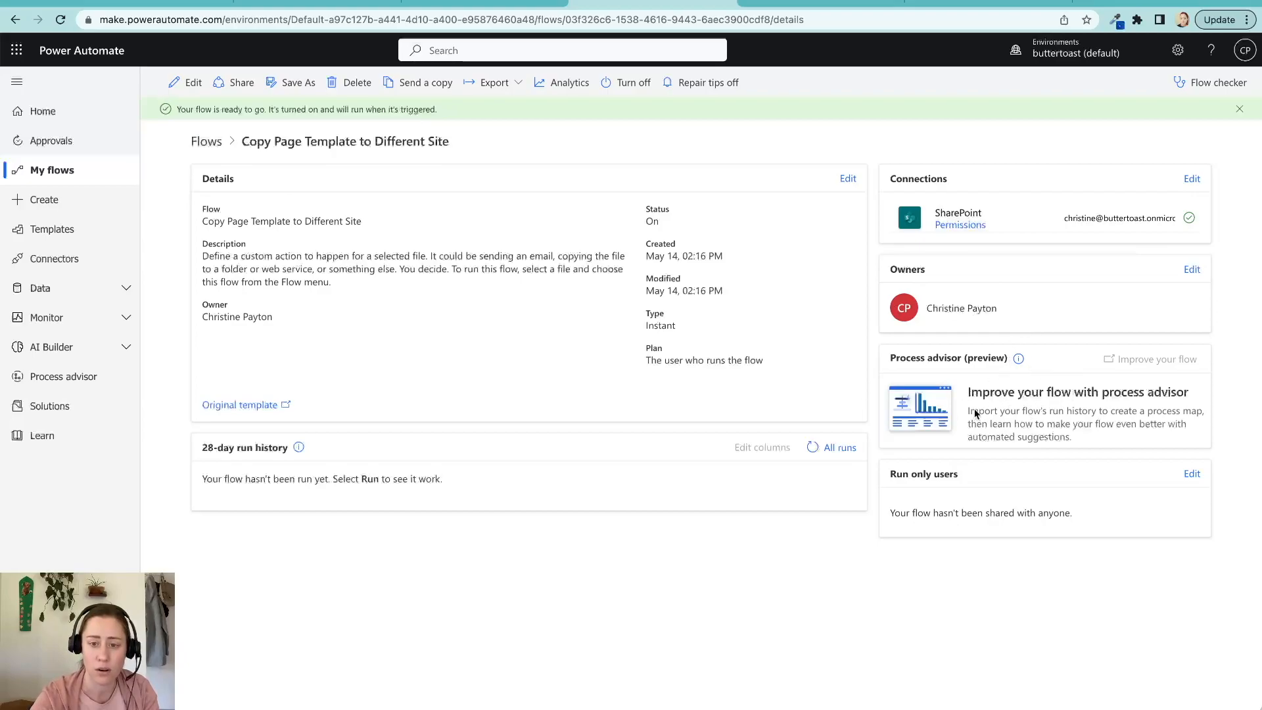
mouse_move(1012, 362)
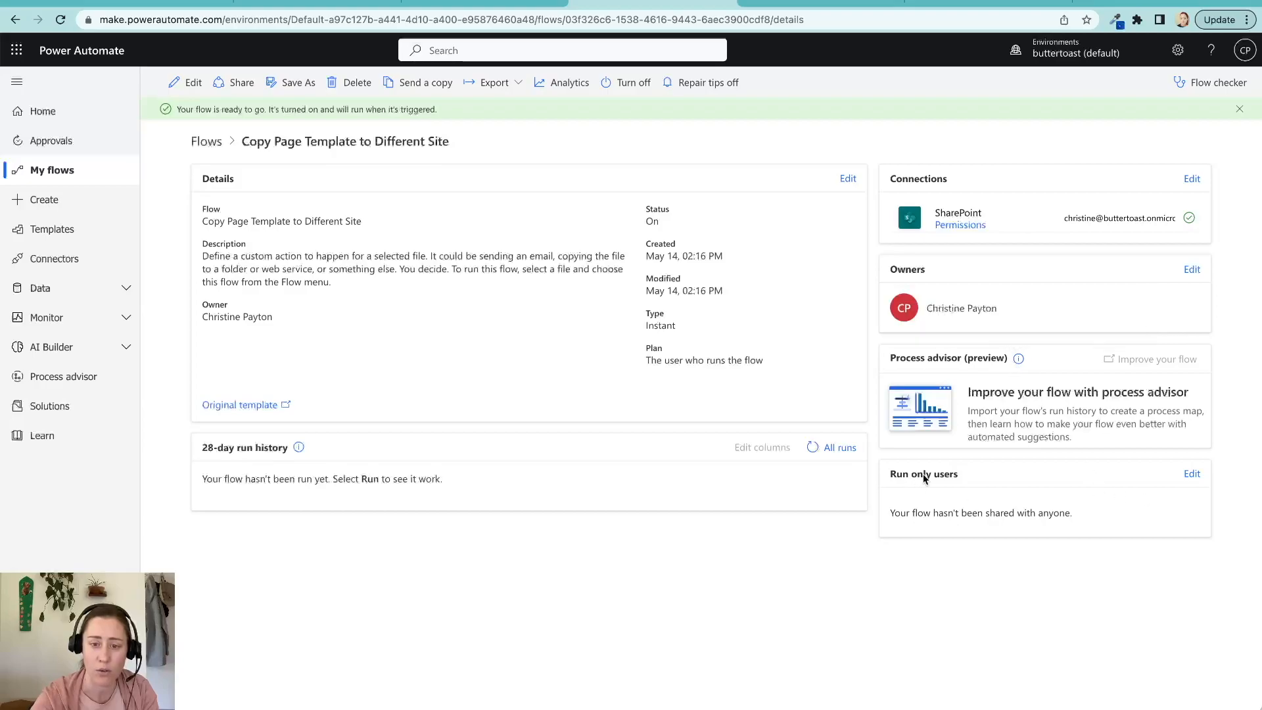
mouse_move(1191, 474)
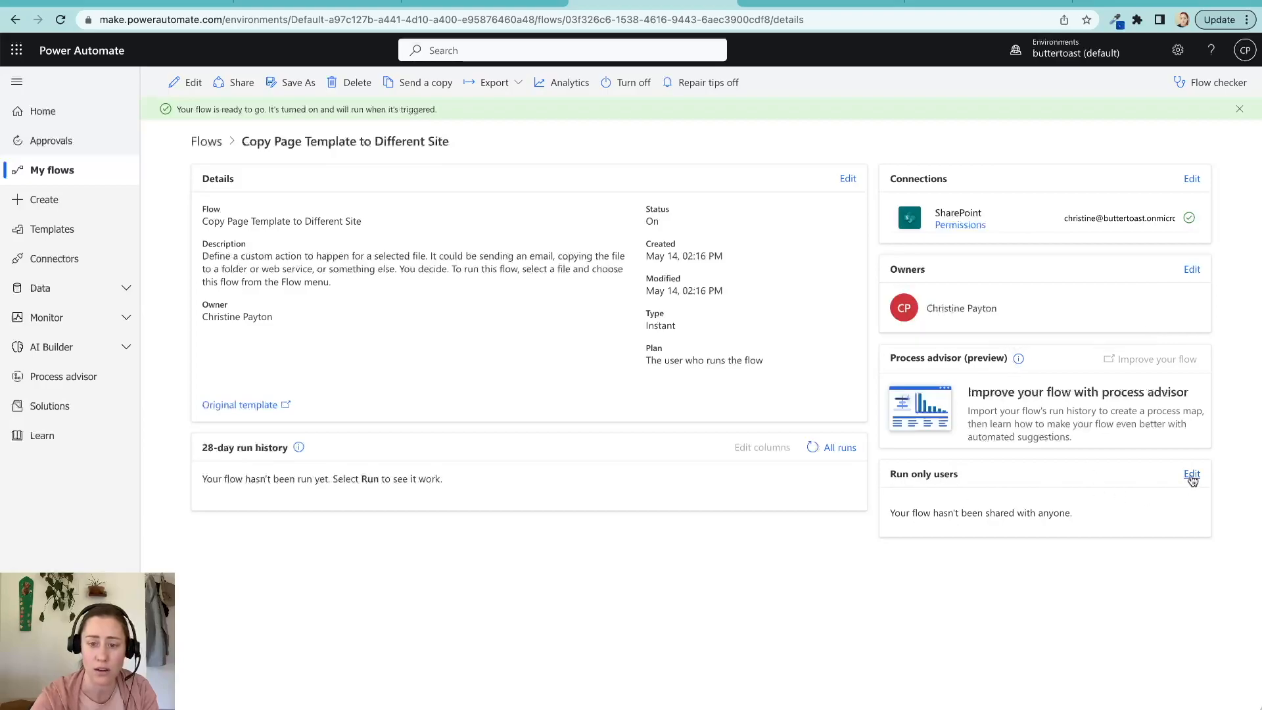
left_click(1192, 474)
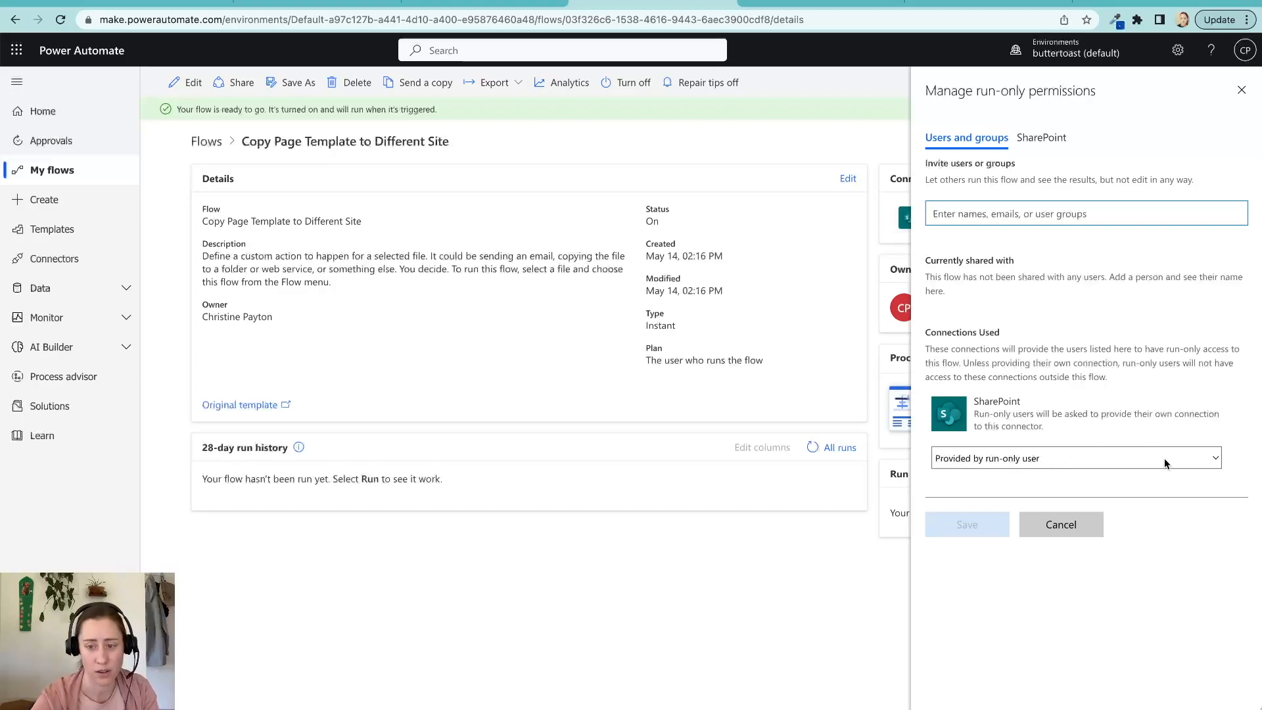
mouse_move(1121, 458)
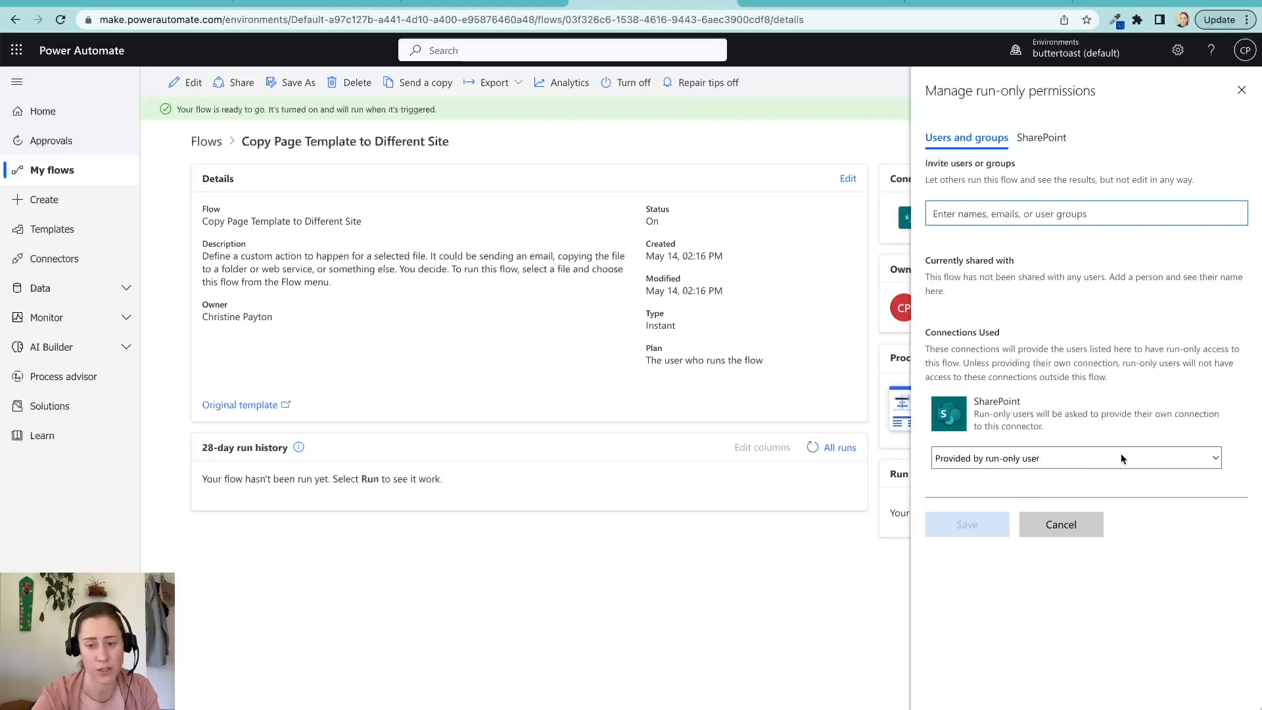
left_click(1074, 457)
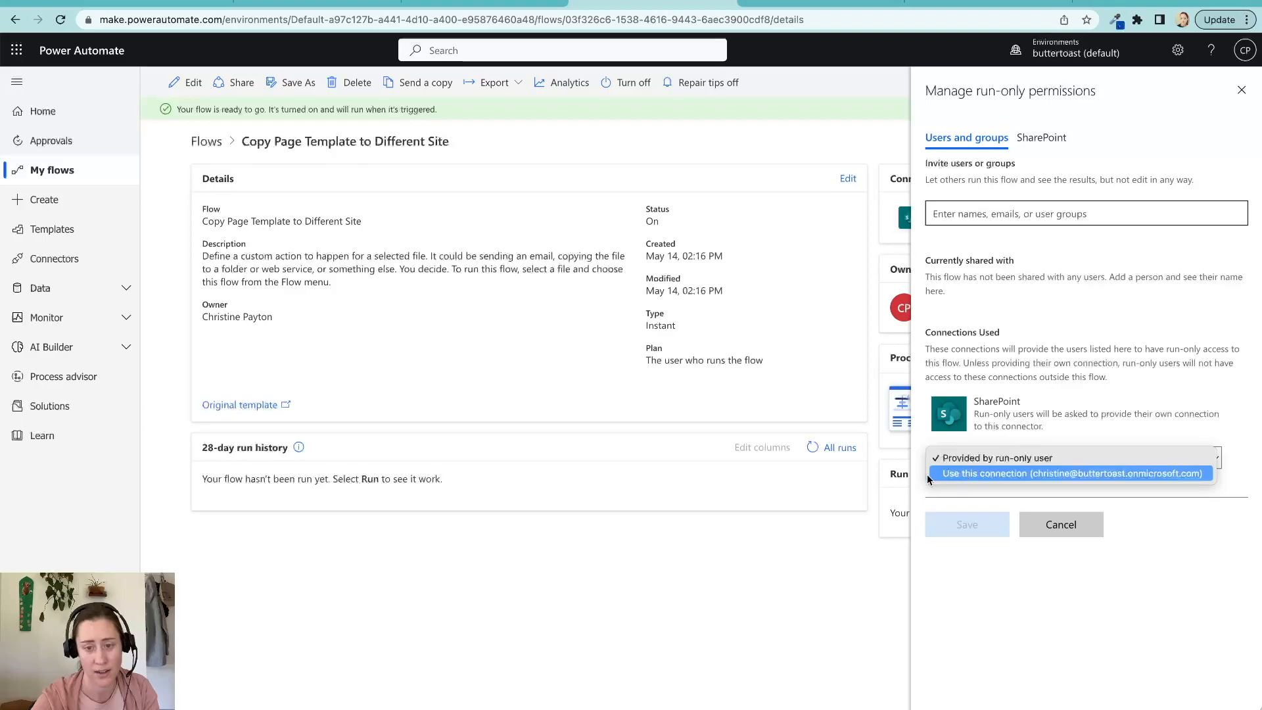
mouse_move(972, 477)
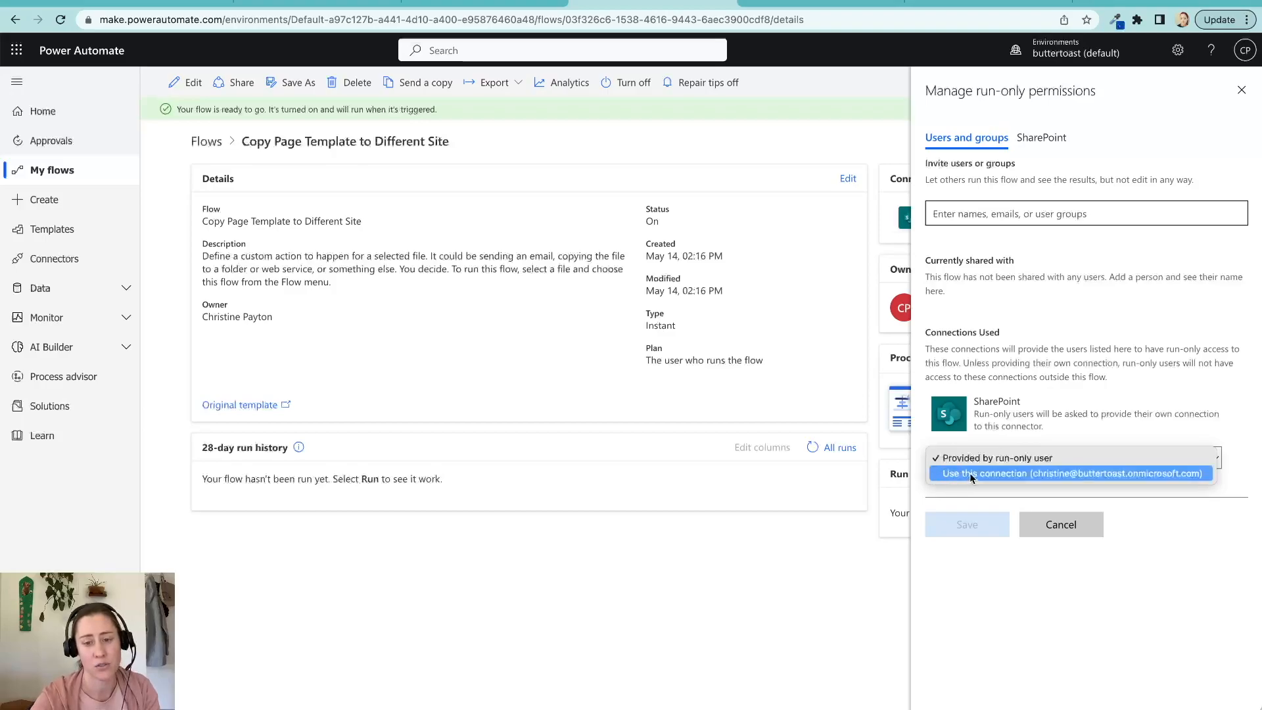
mouse_move(1022, 497)
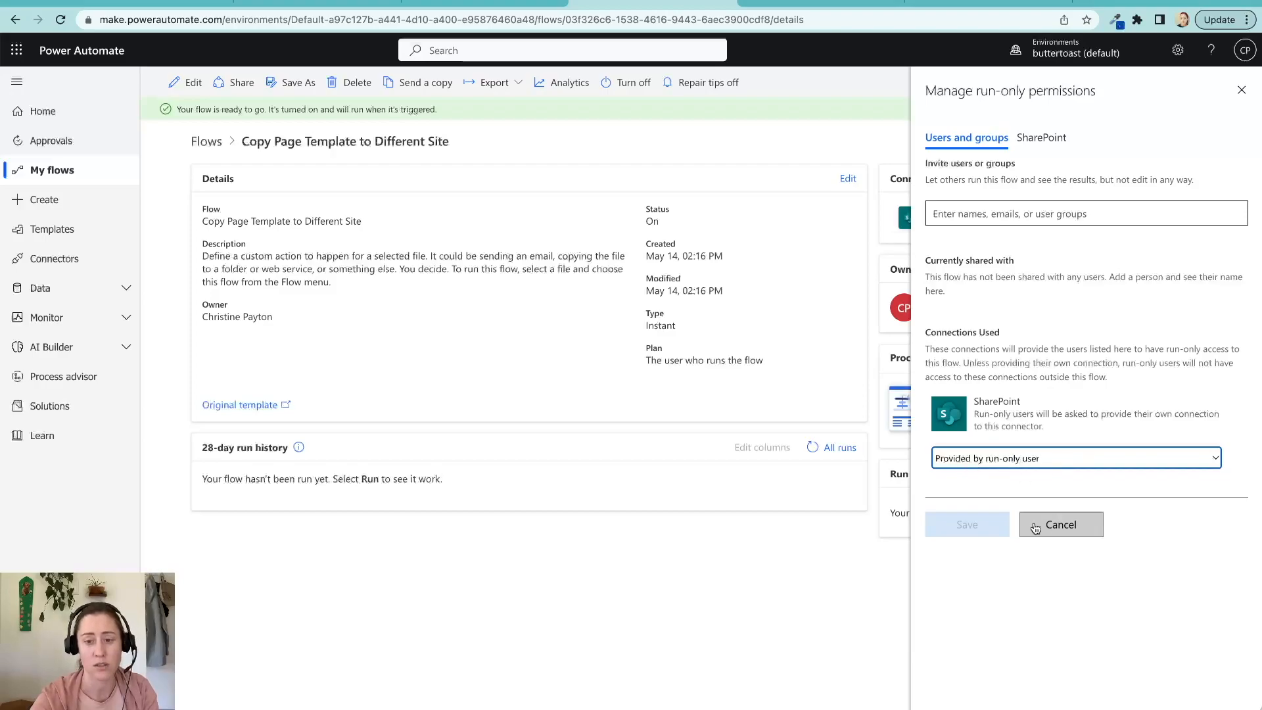
left_click(1060, 524)
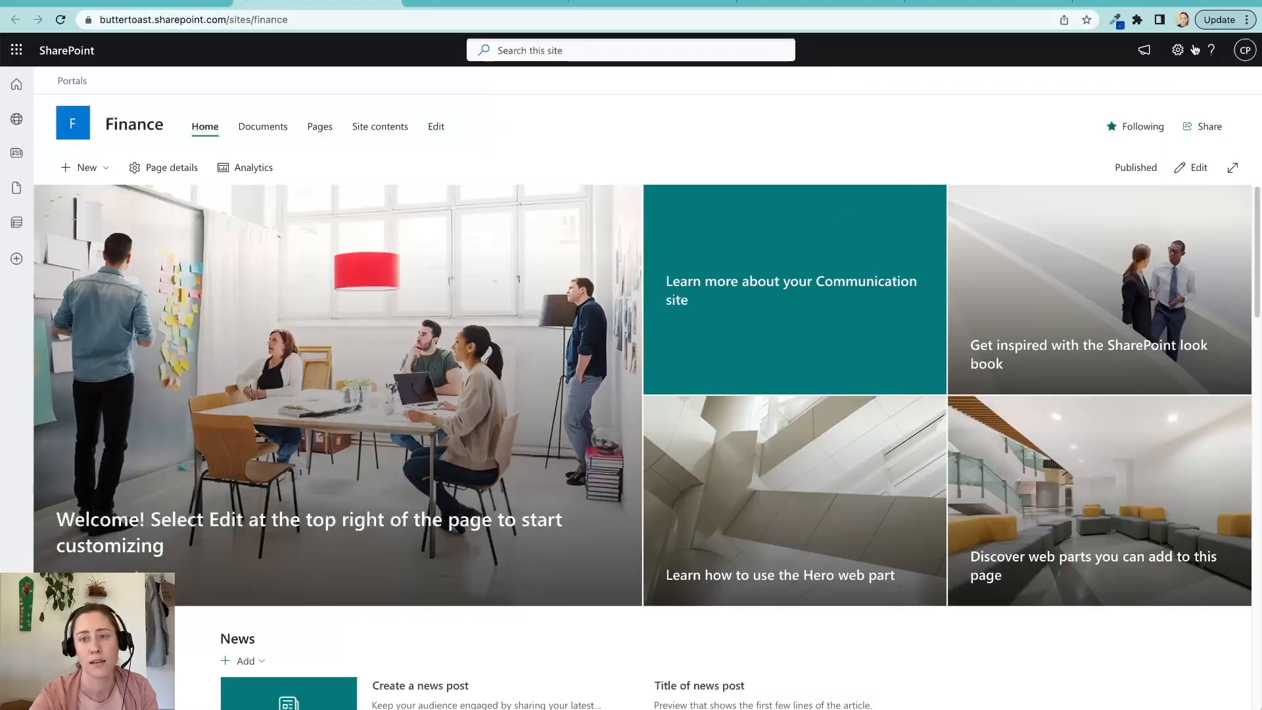
left_click(1177, 50)
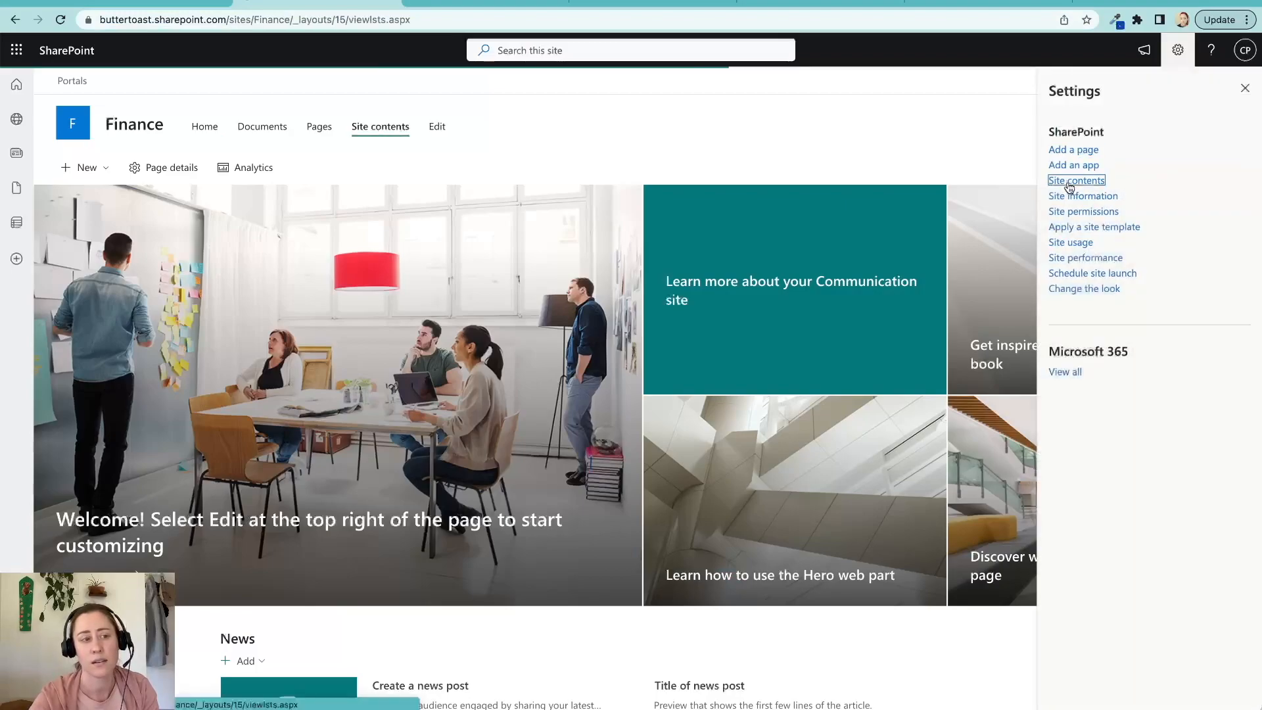
left_click(1076, 180)
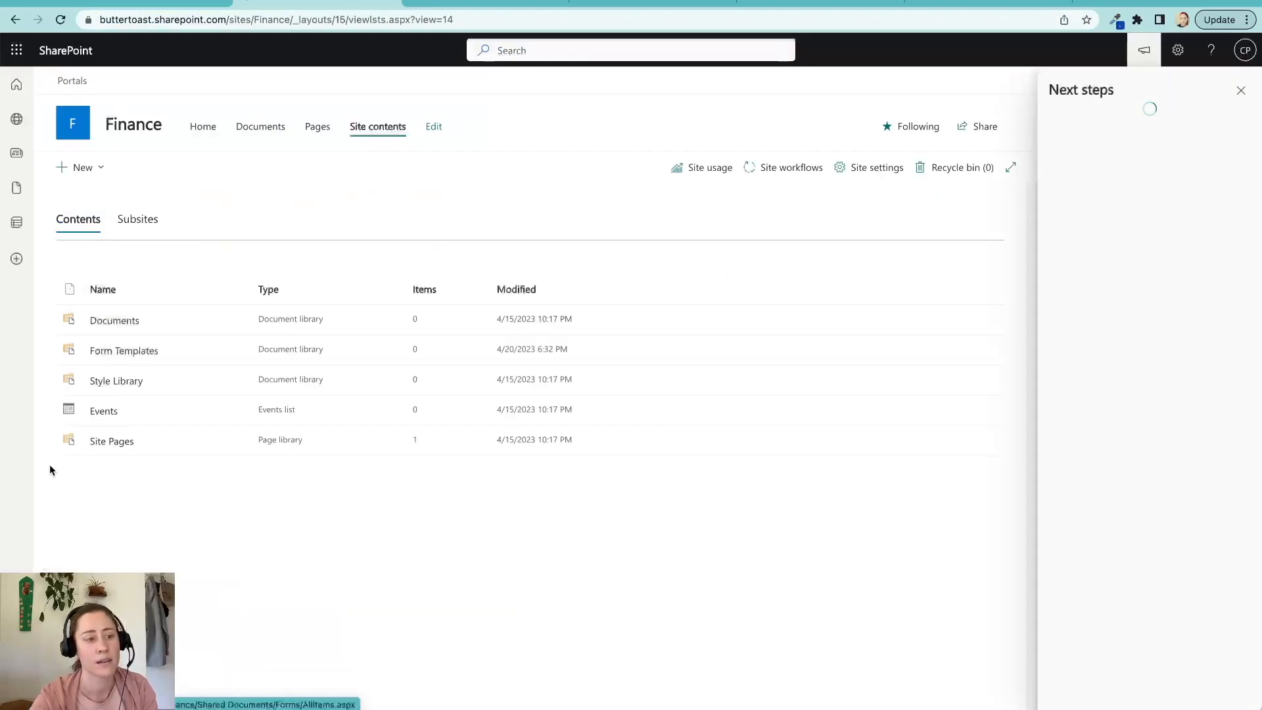
left_click(111, 441)
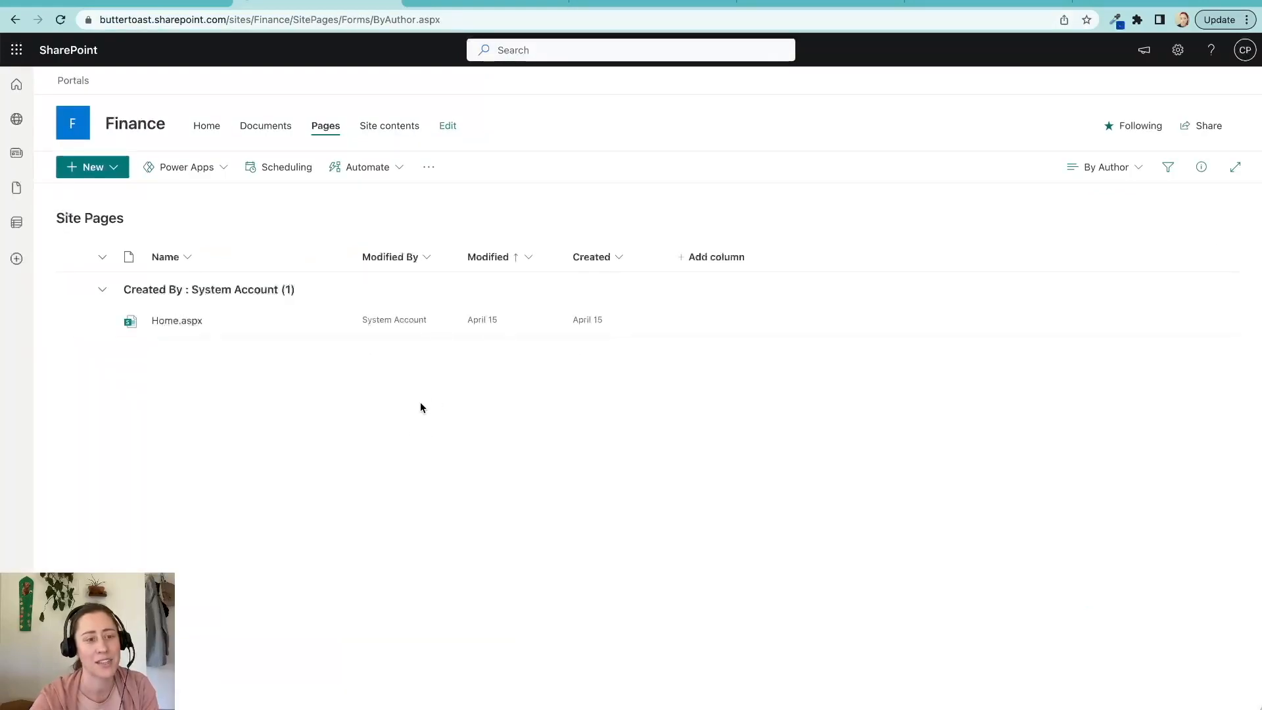
left_click(92, 166)
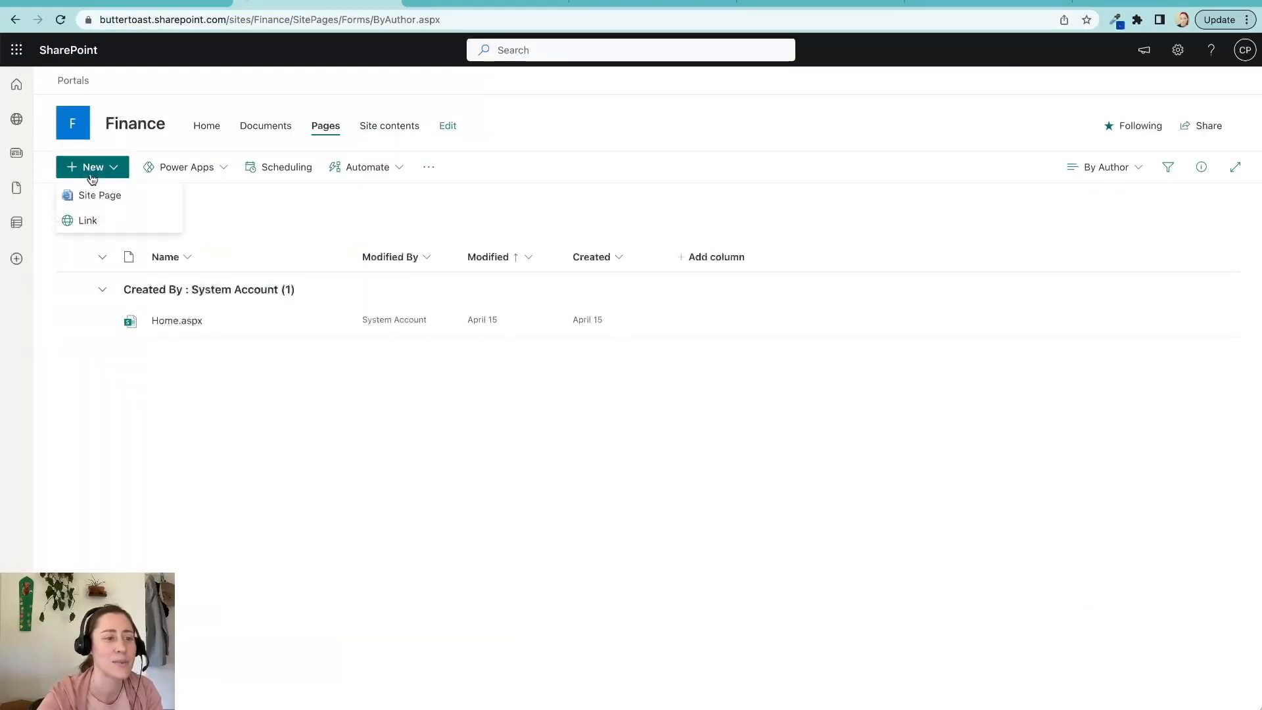
left_click(1177, 50)
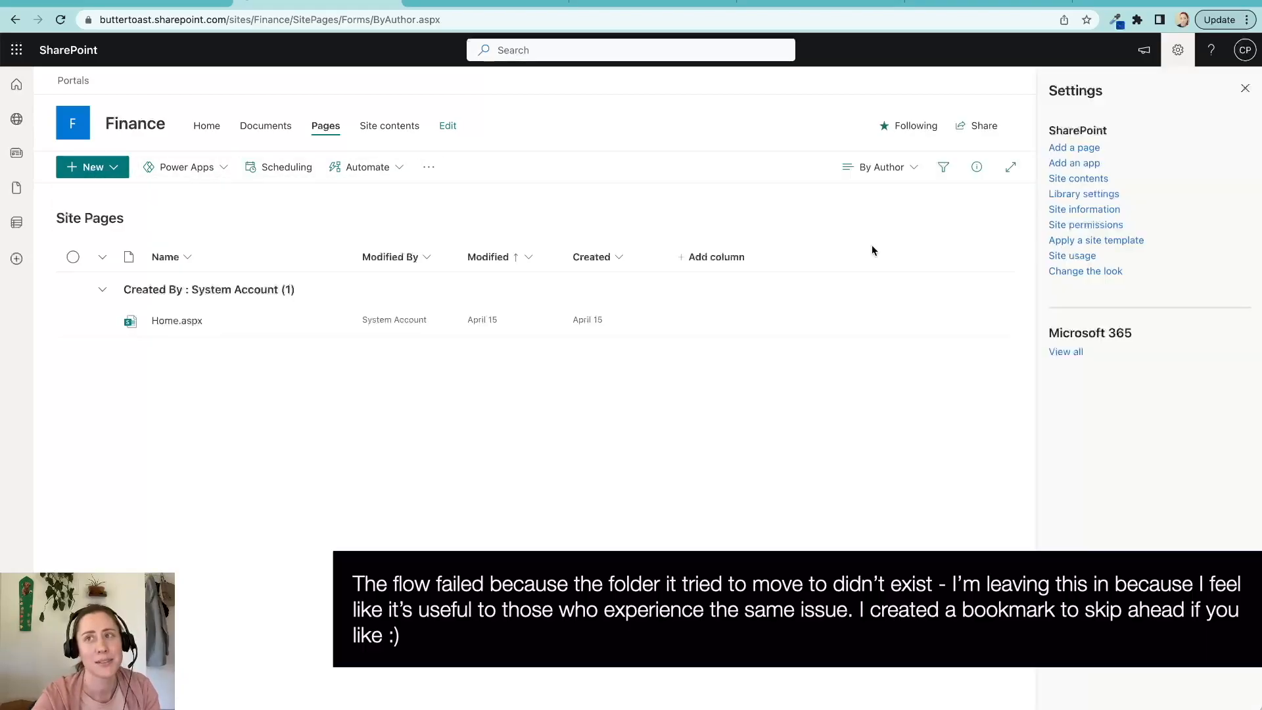
left_click(90, 166)
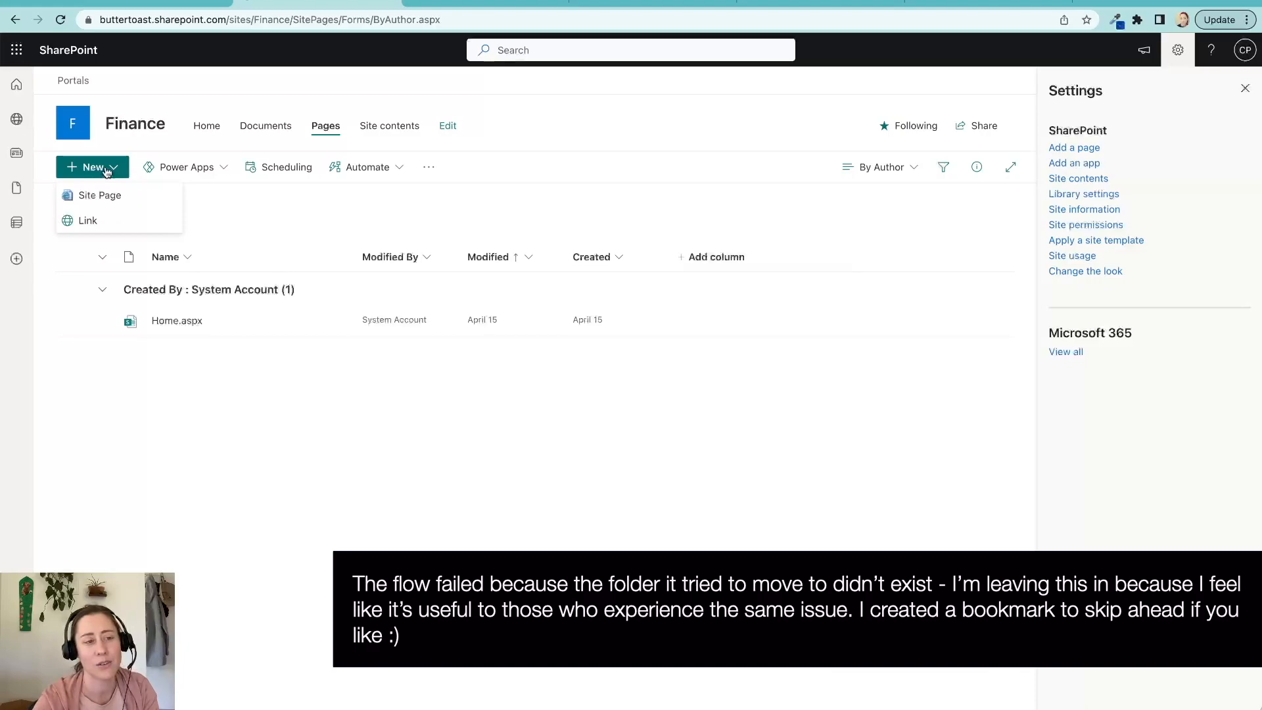
mouse_move(1143, 155)
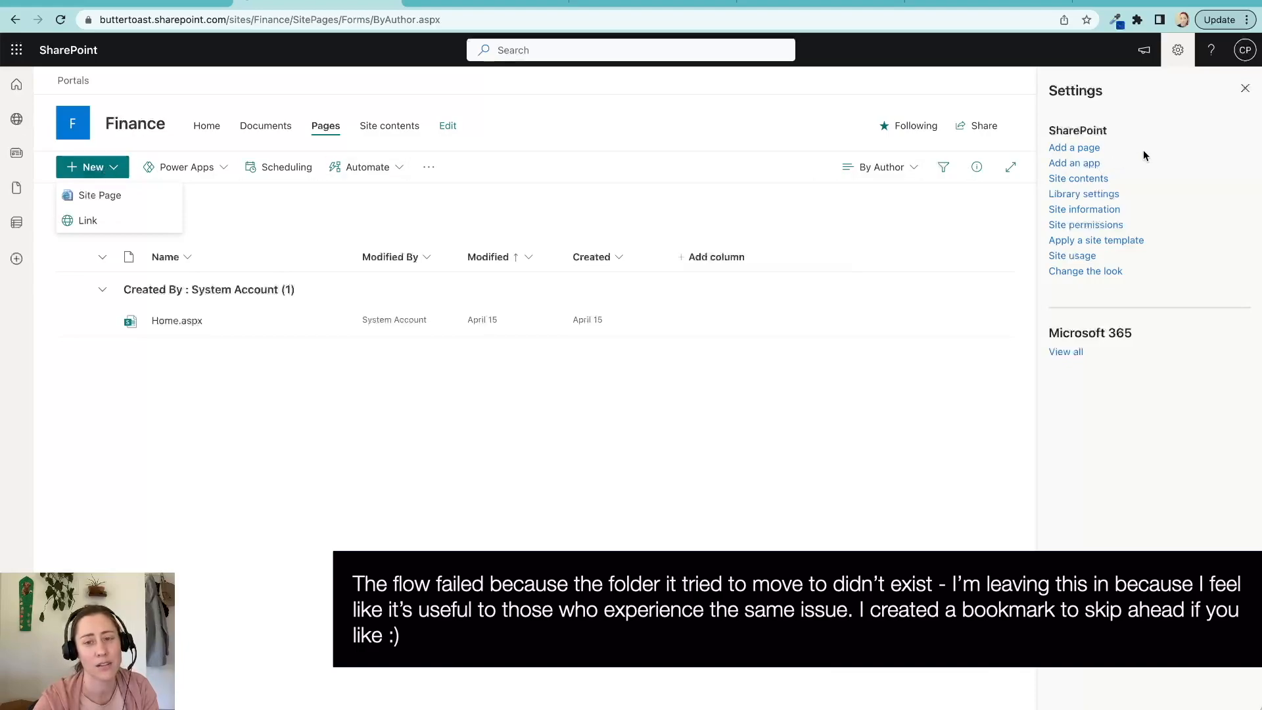
mouse_move(263, 226)
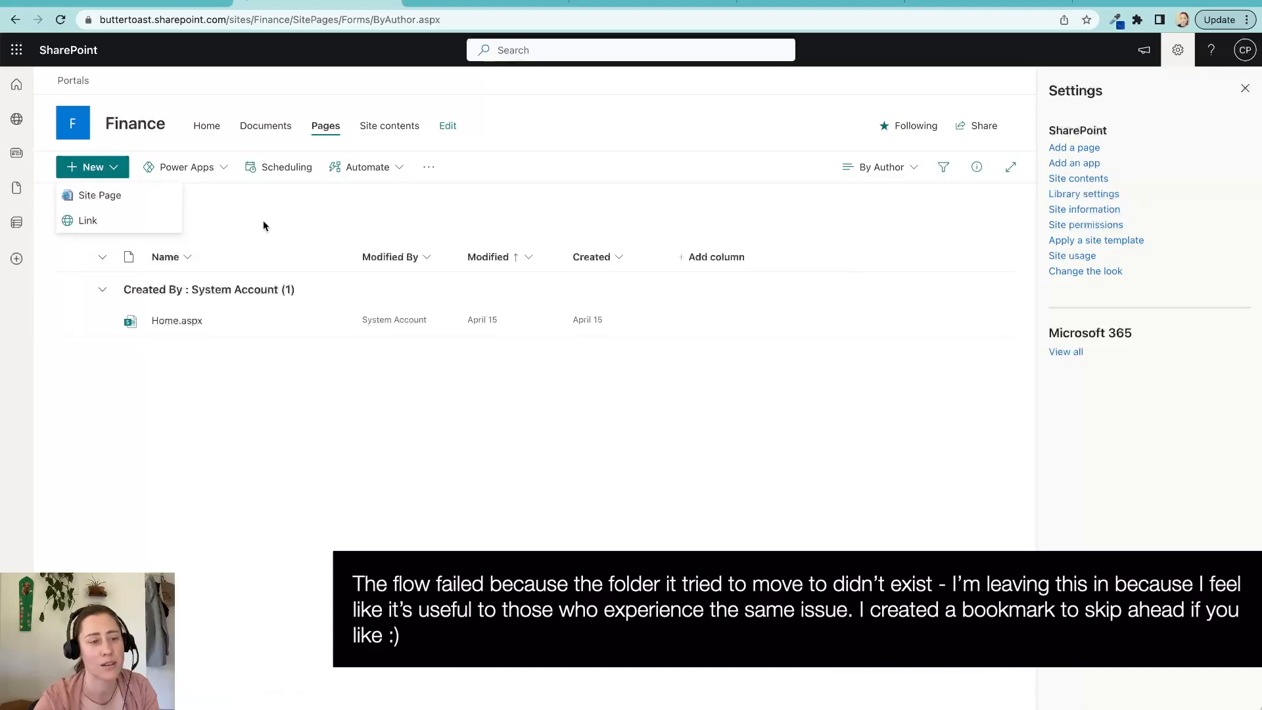
left_click(250, 223)
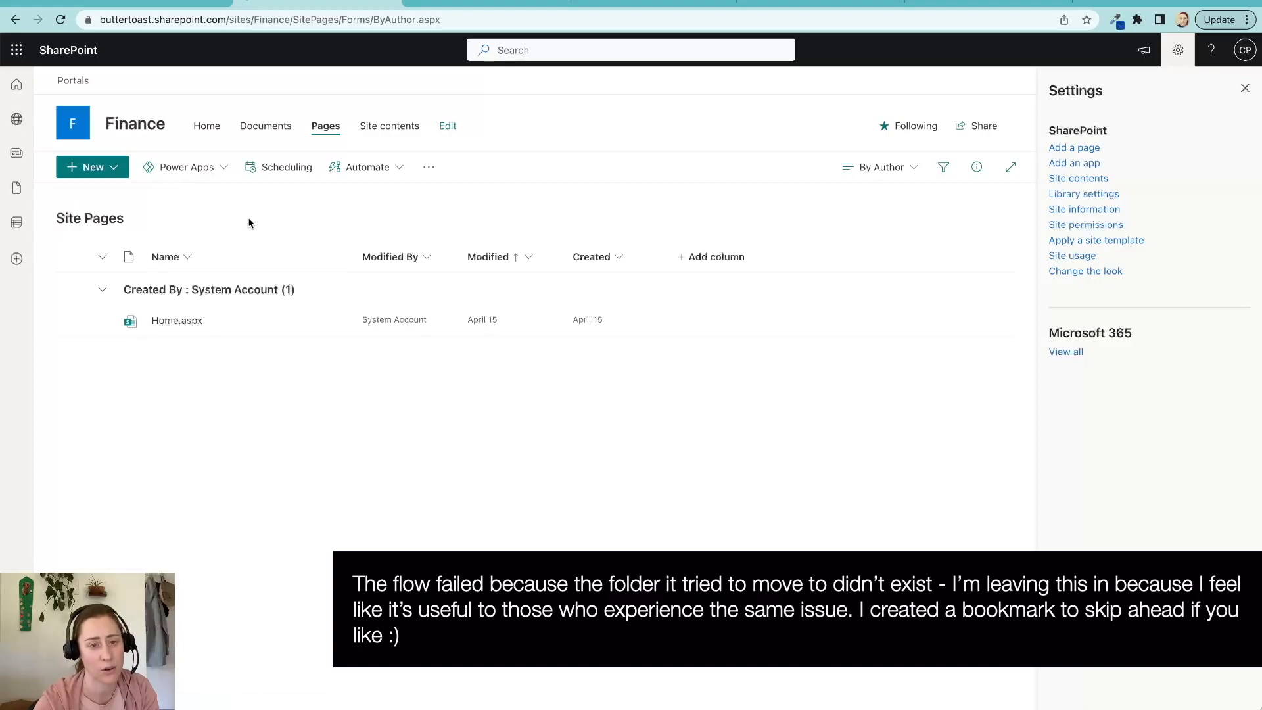
mouse_move(1001, 147)
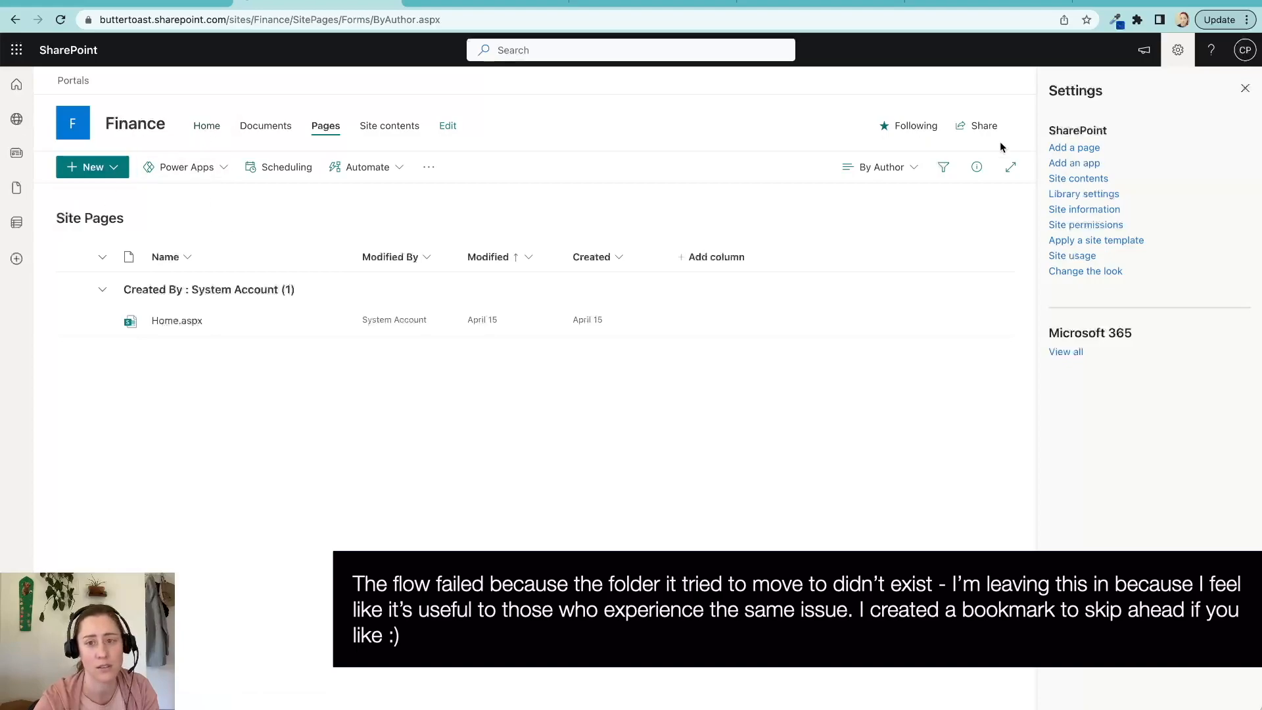
left_click(204, 126)
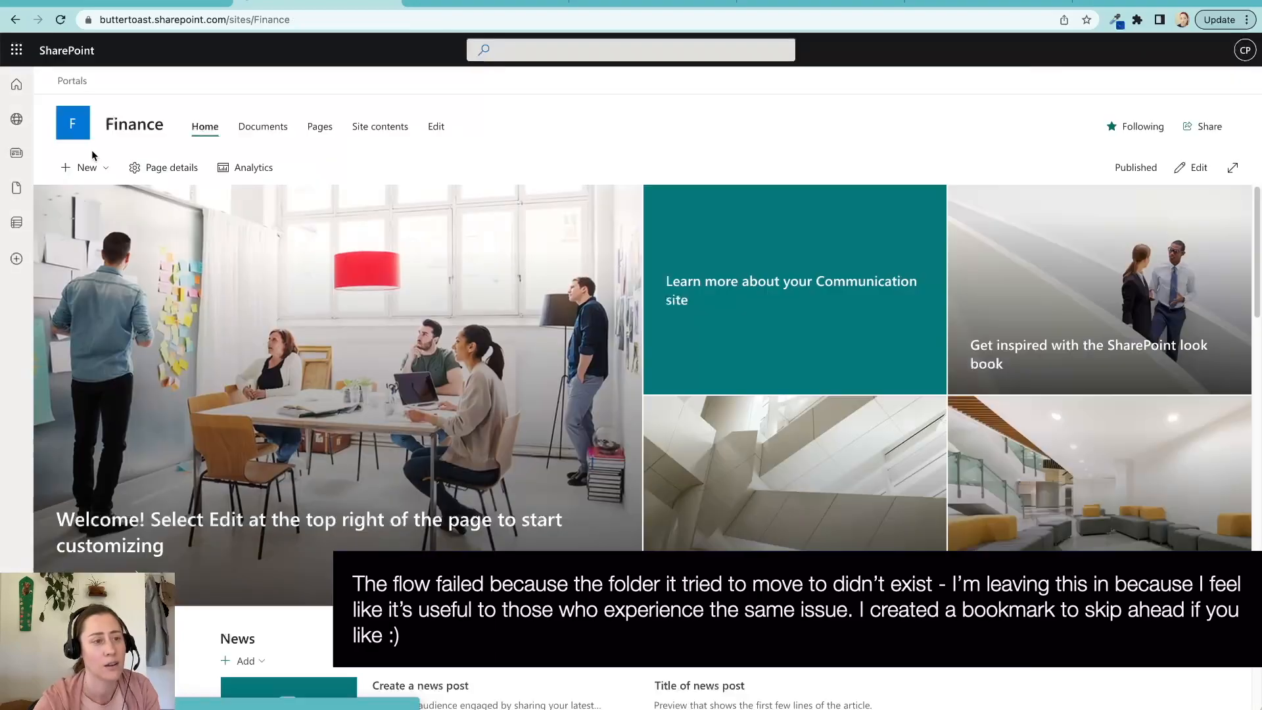
Step: Create a blank page titled 'Test' and publish it
left_click(86, 167)
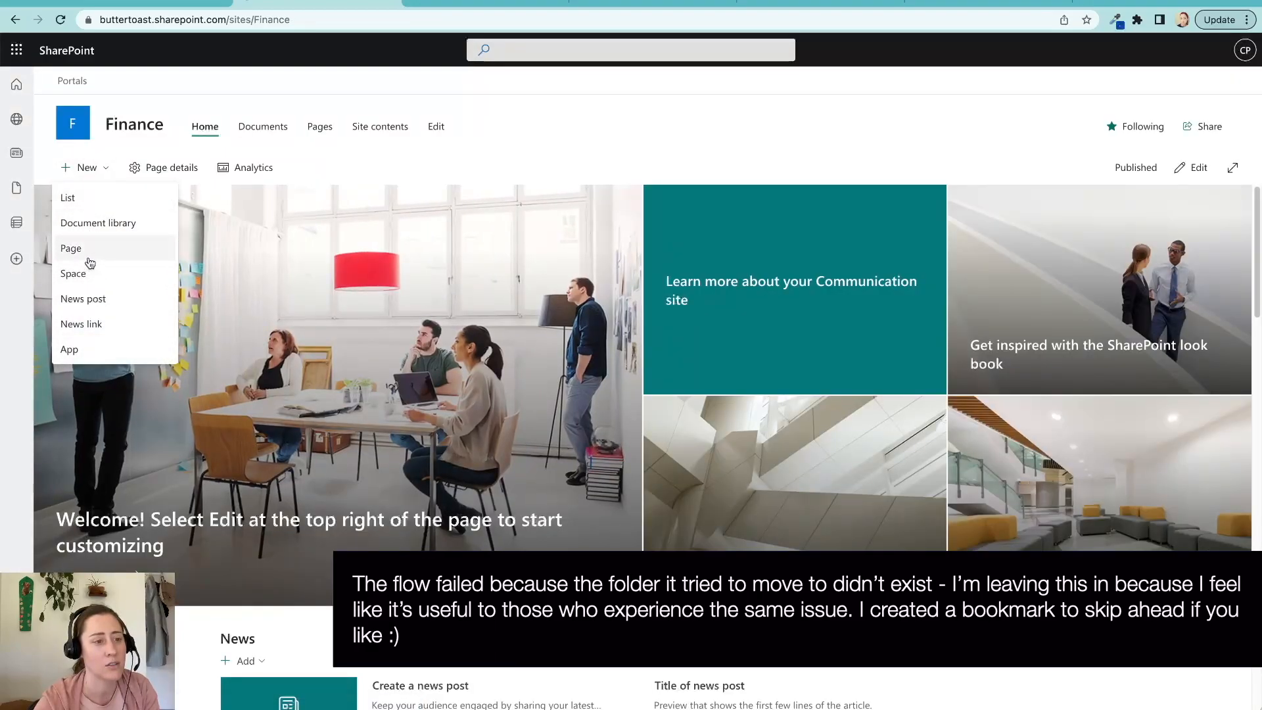
left_click(70, 248)
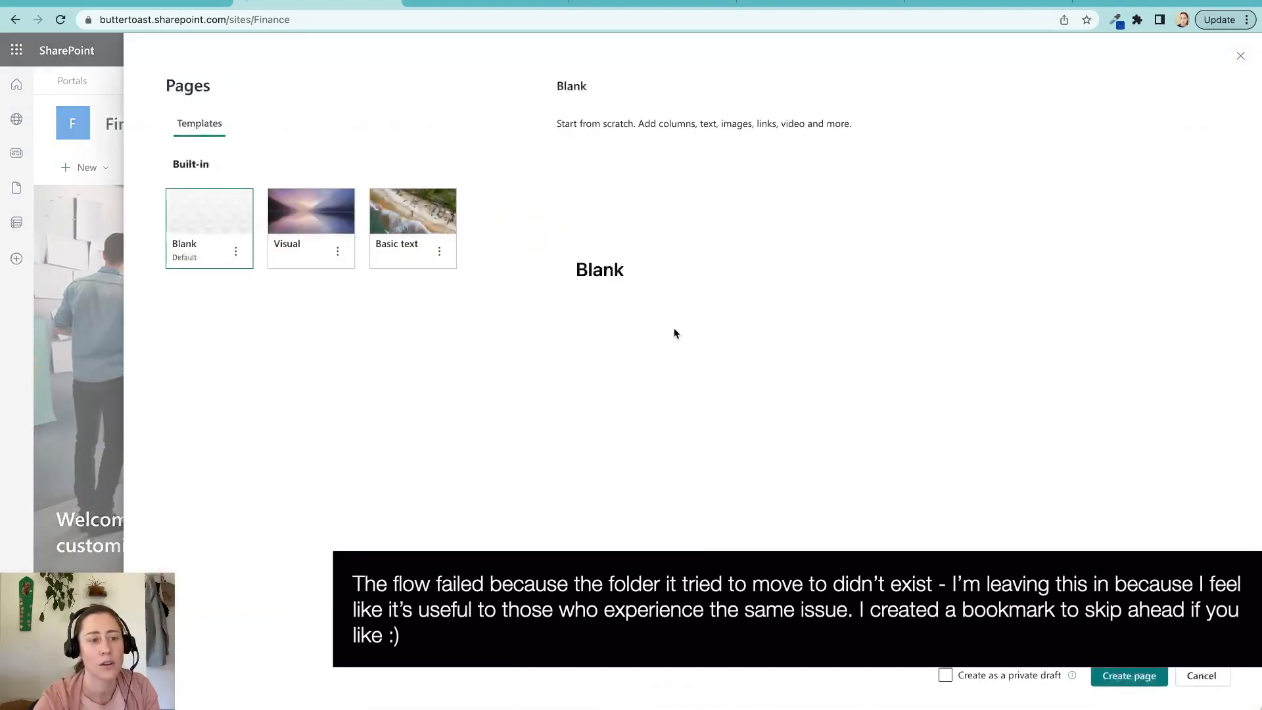
left_click(1128, 675)
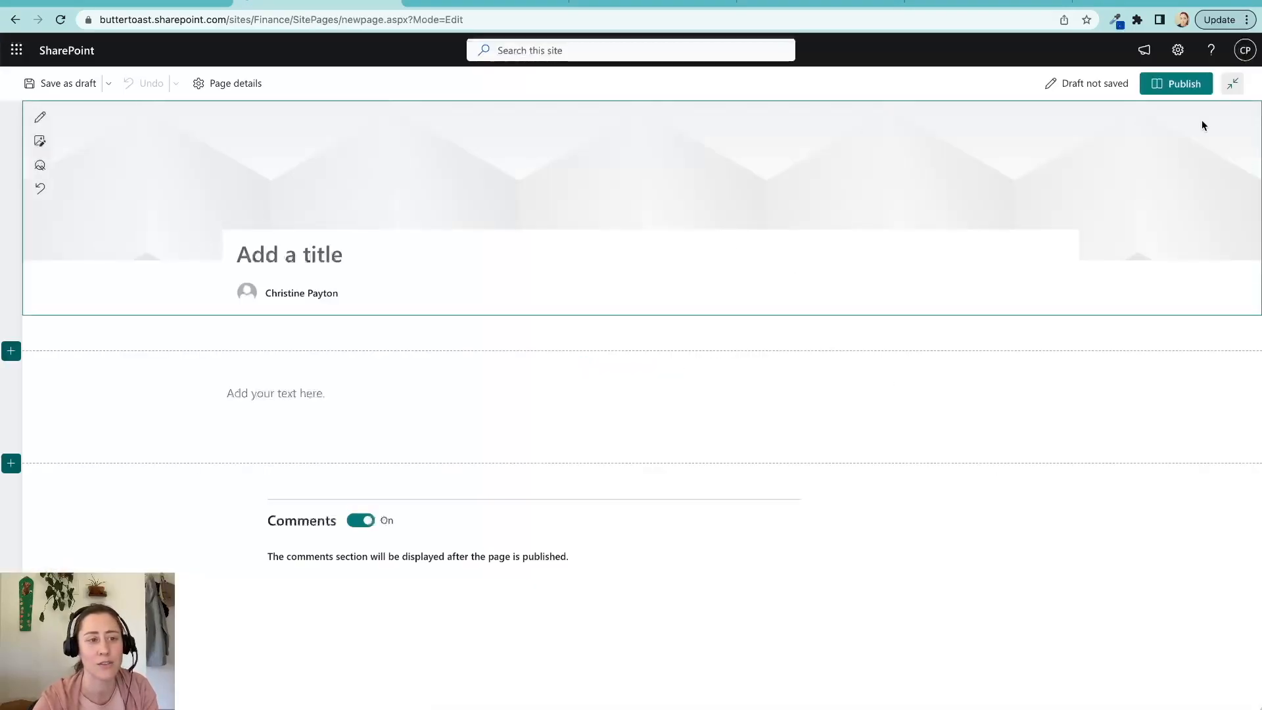
type("Test")
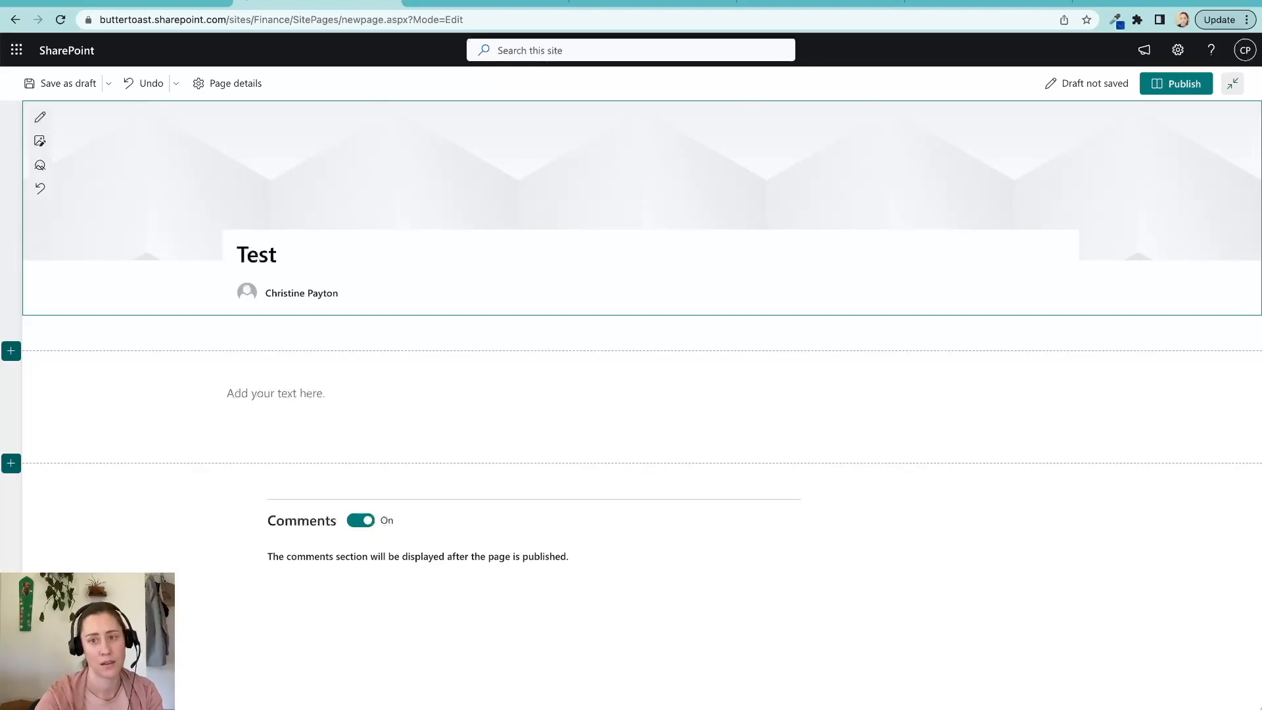
left_click(1175, 83)
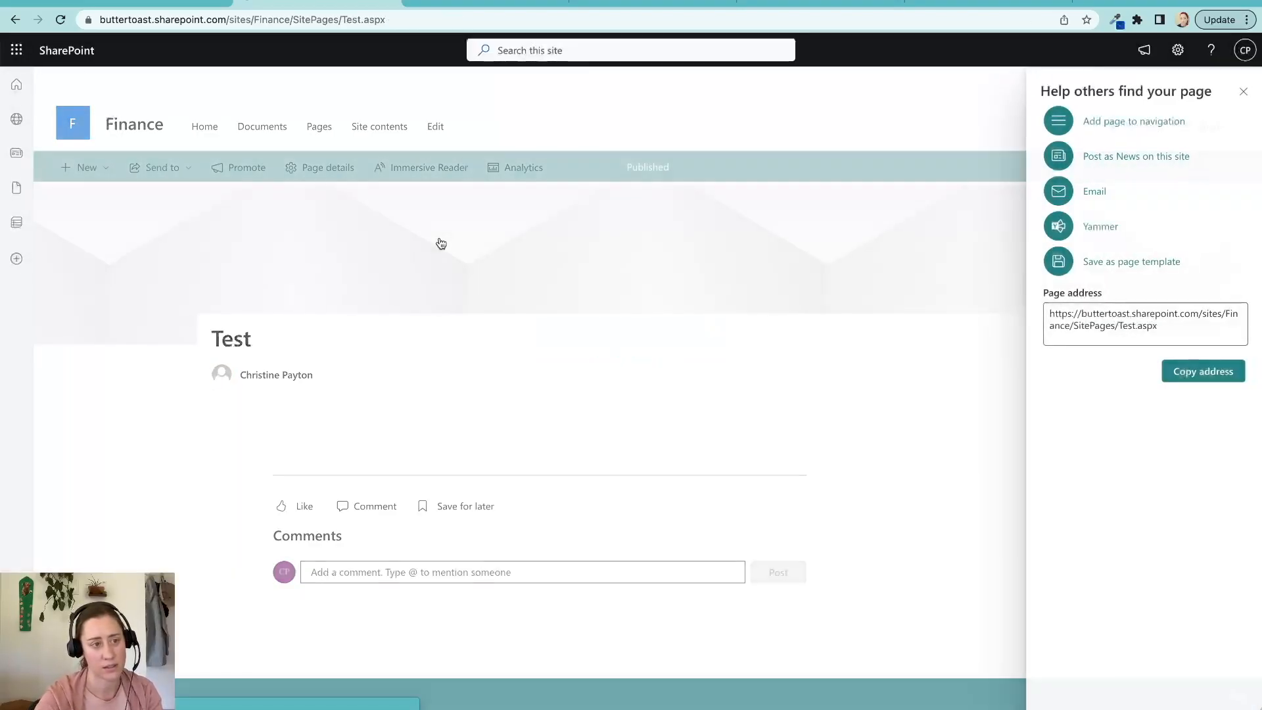
left_click(1243, 91)
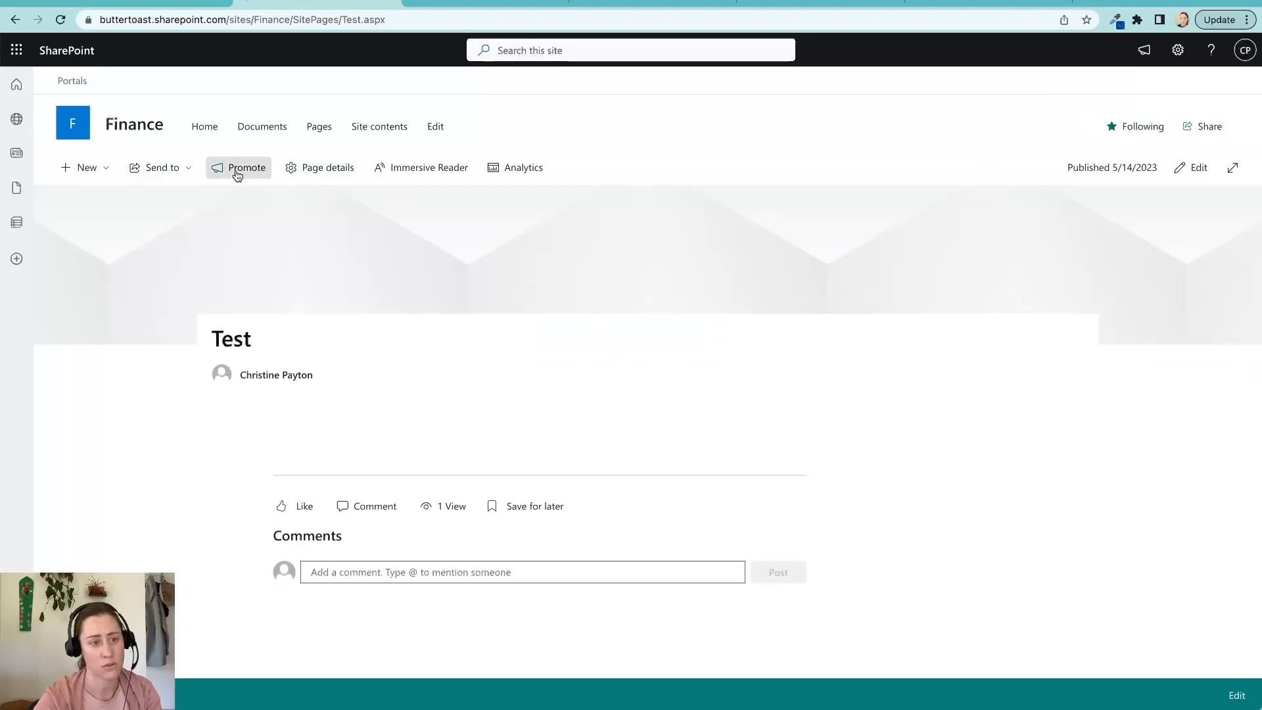
mouse_move(1132, 272)
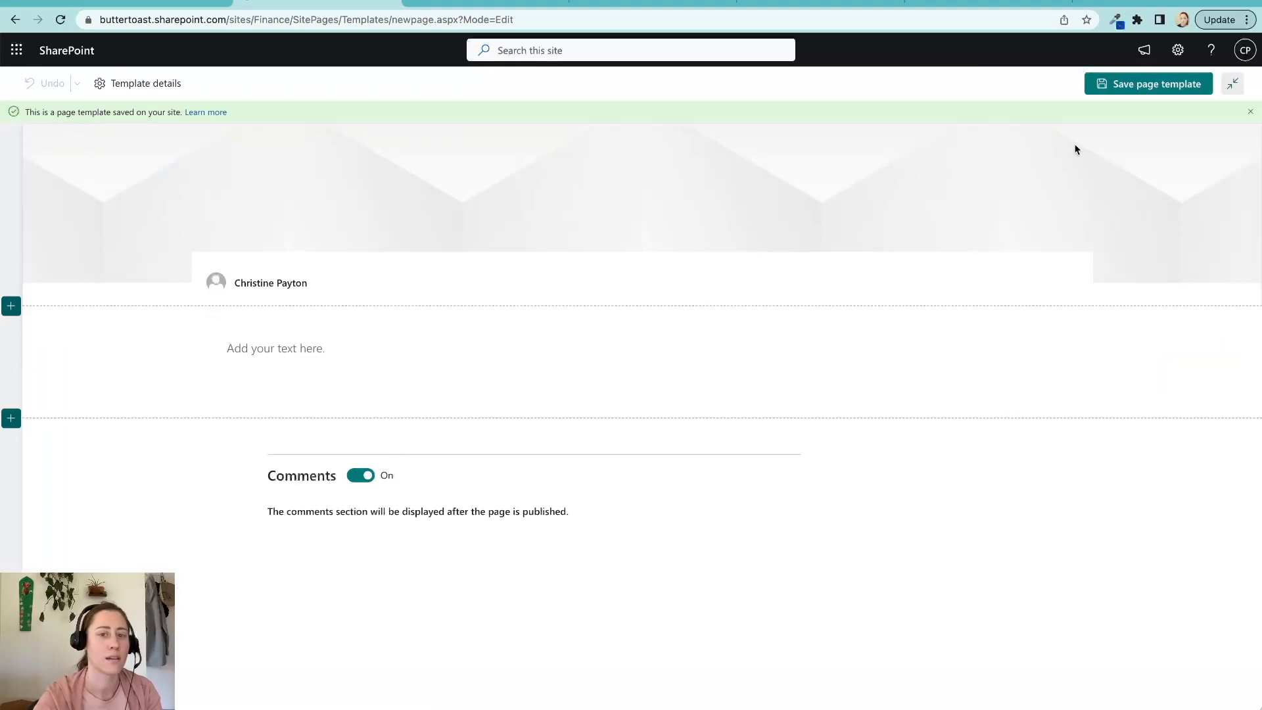
Step: Save the page as a page template named 'test template'
left_click(1154, 83)
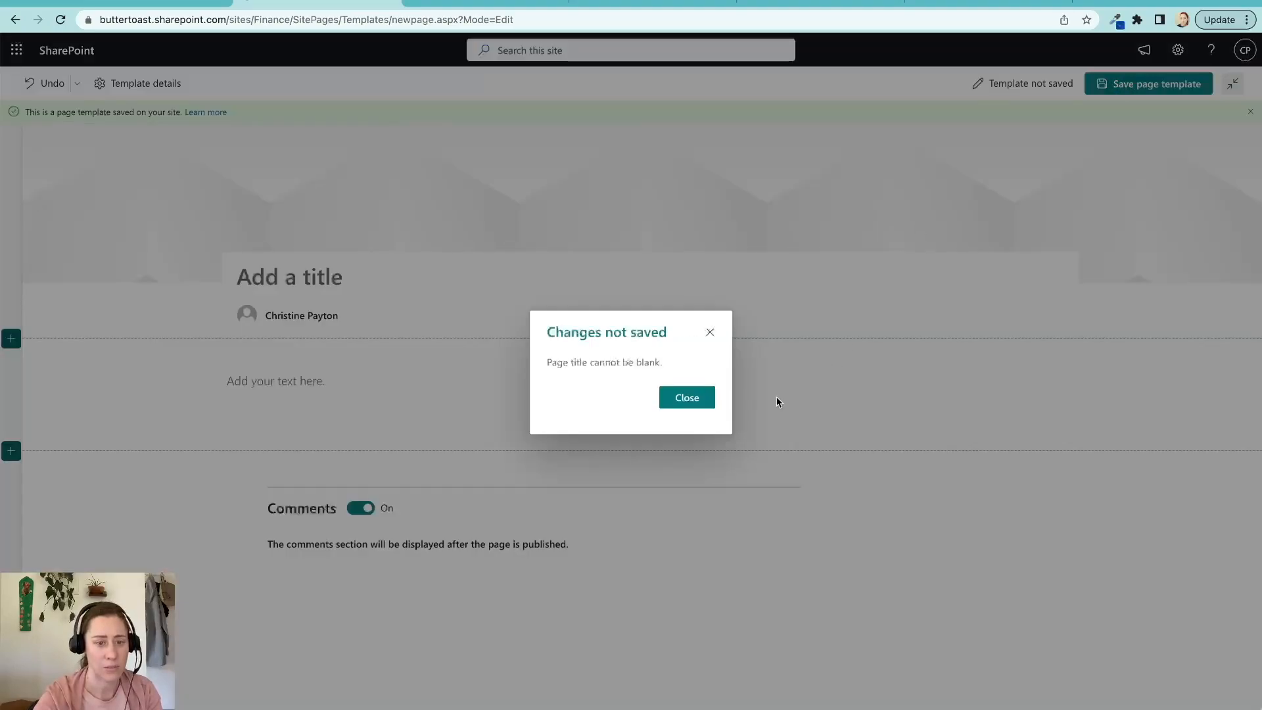
left_click(685, 396)
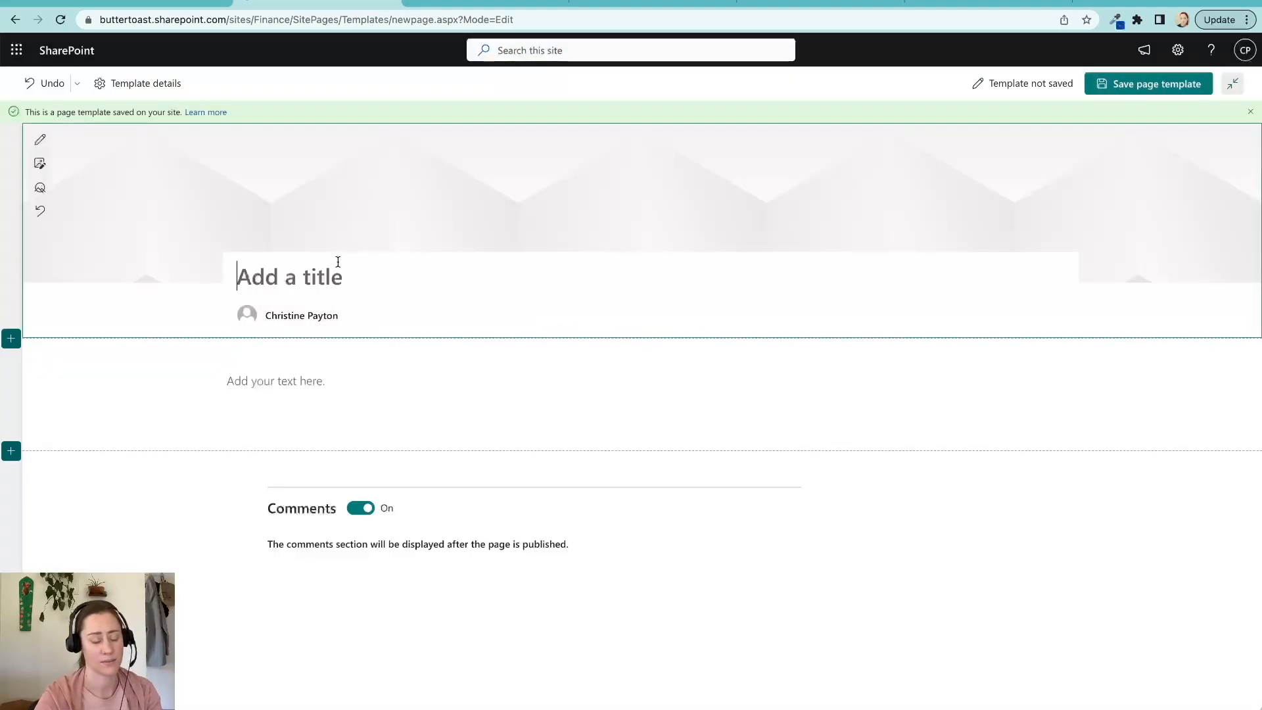
type("test template")
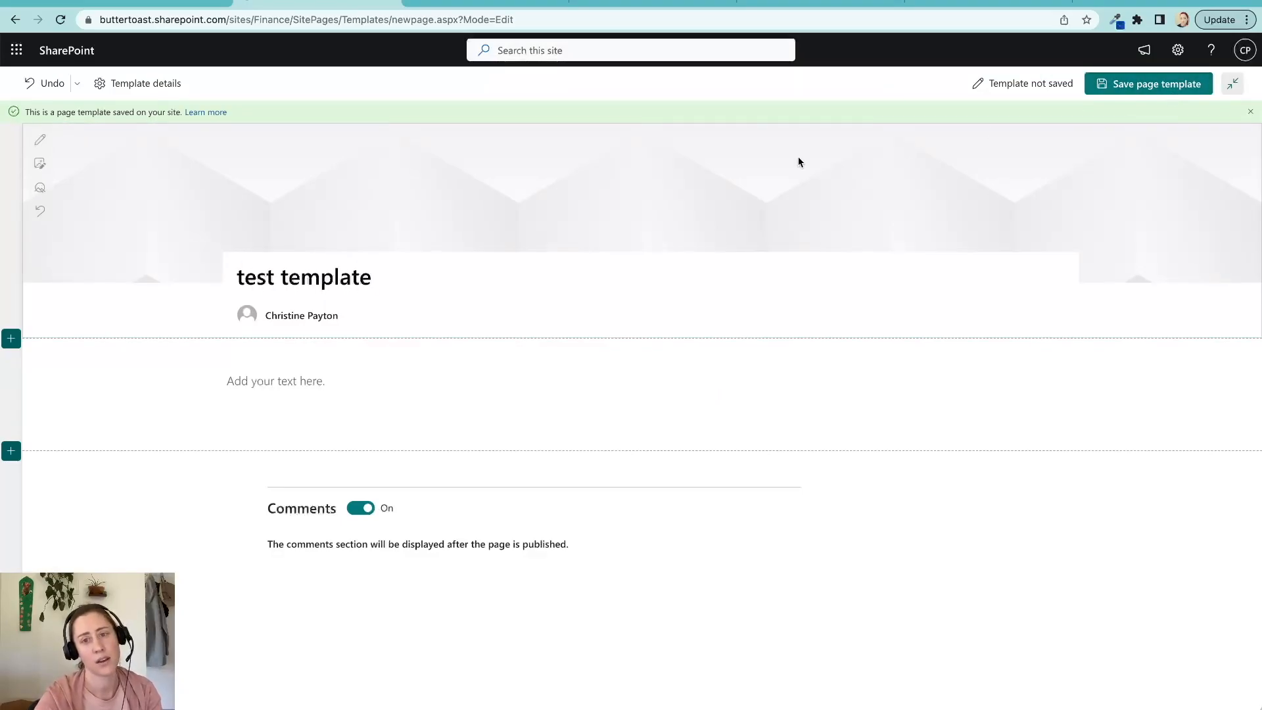
left_click(1148, 83)
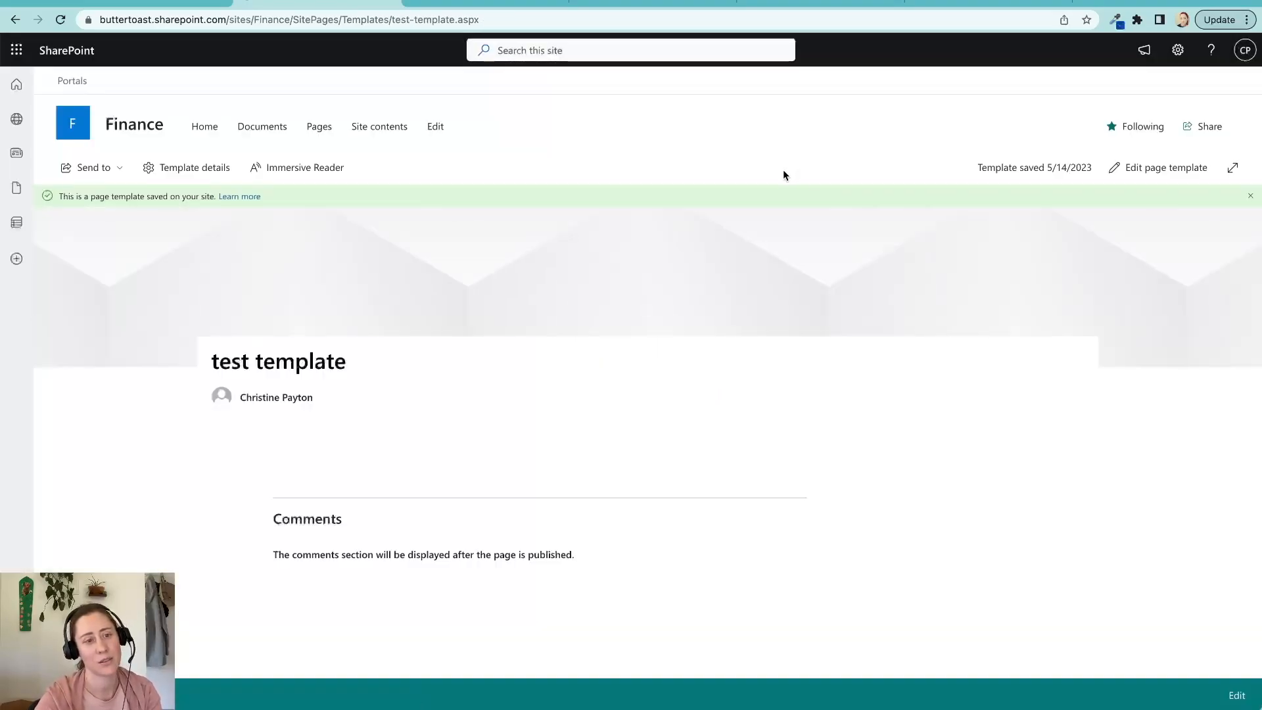
mouse_move(134, 127)
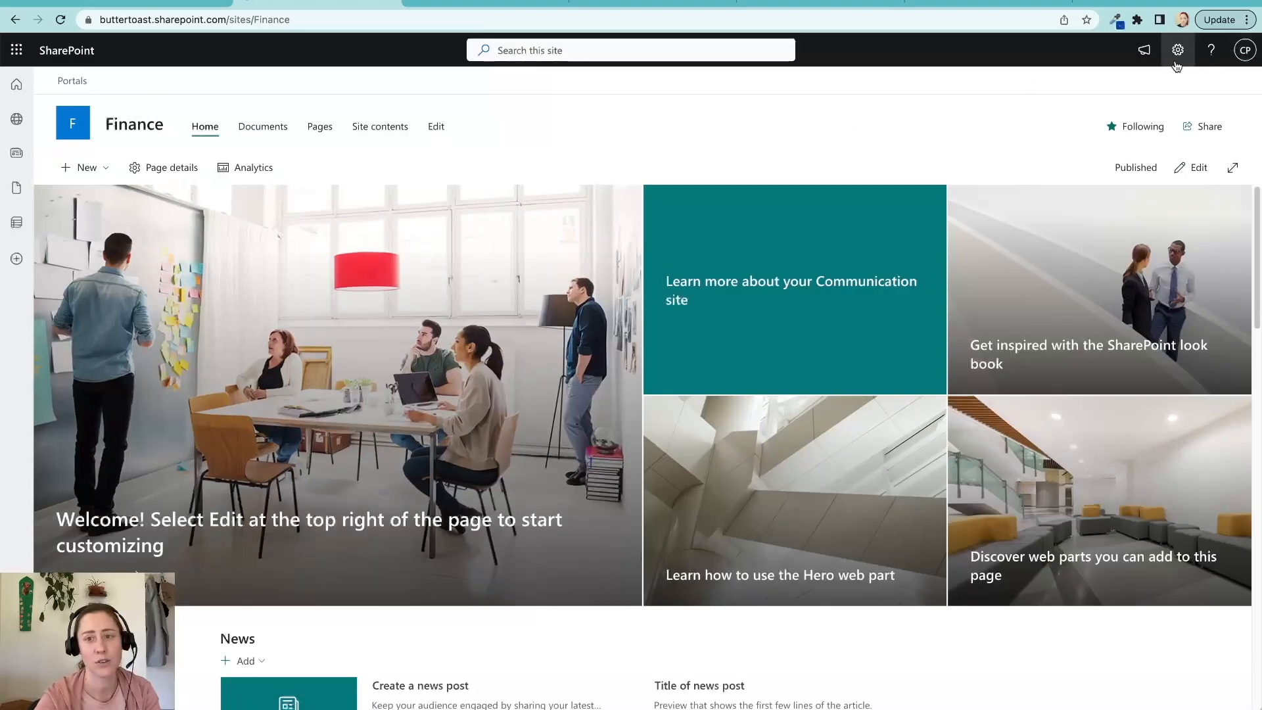
Step: Browse Finance Site contents > Site Pages to the Templates folder holding test-template.aspx
left_click(1176, 50)
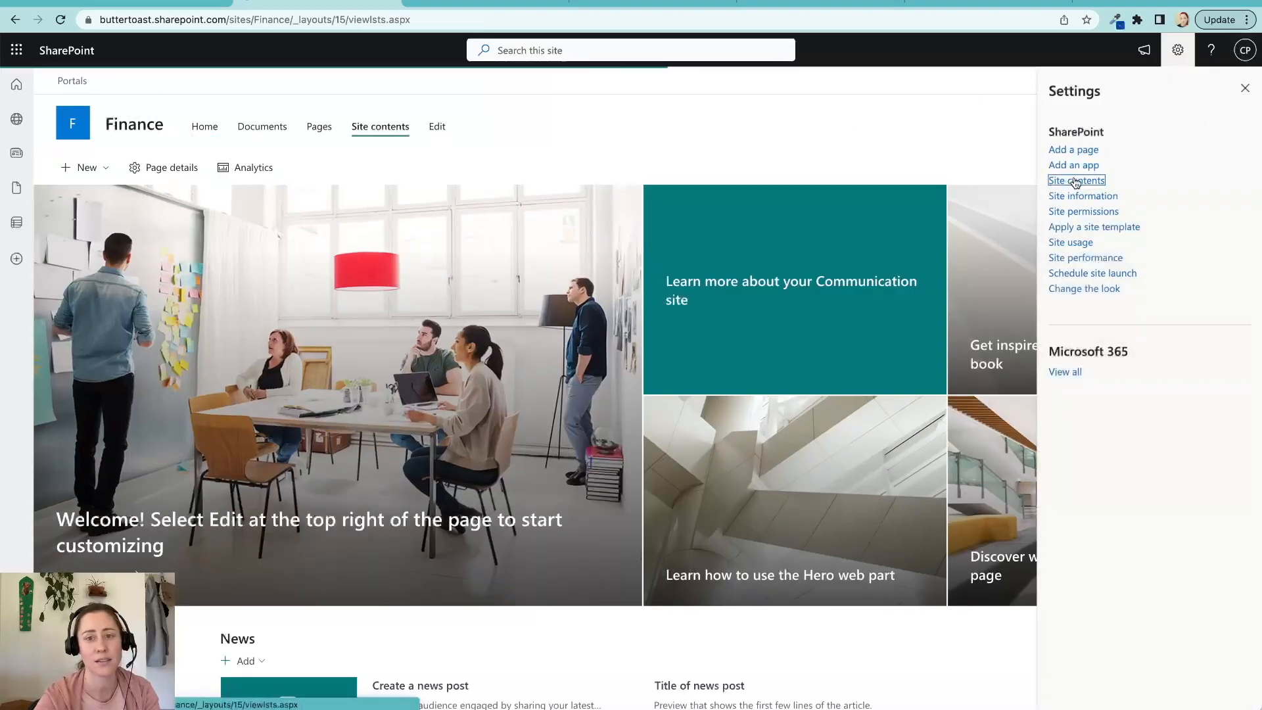
left_click(1076, 179)
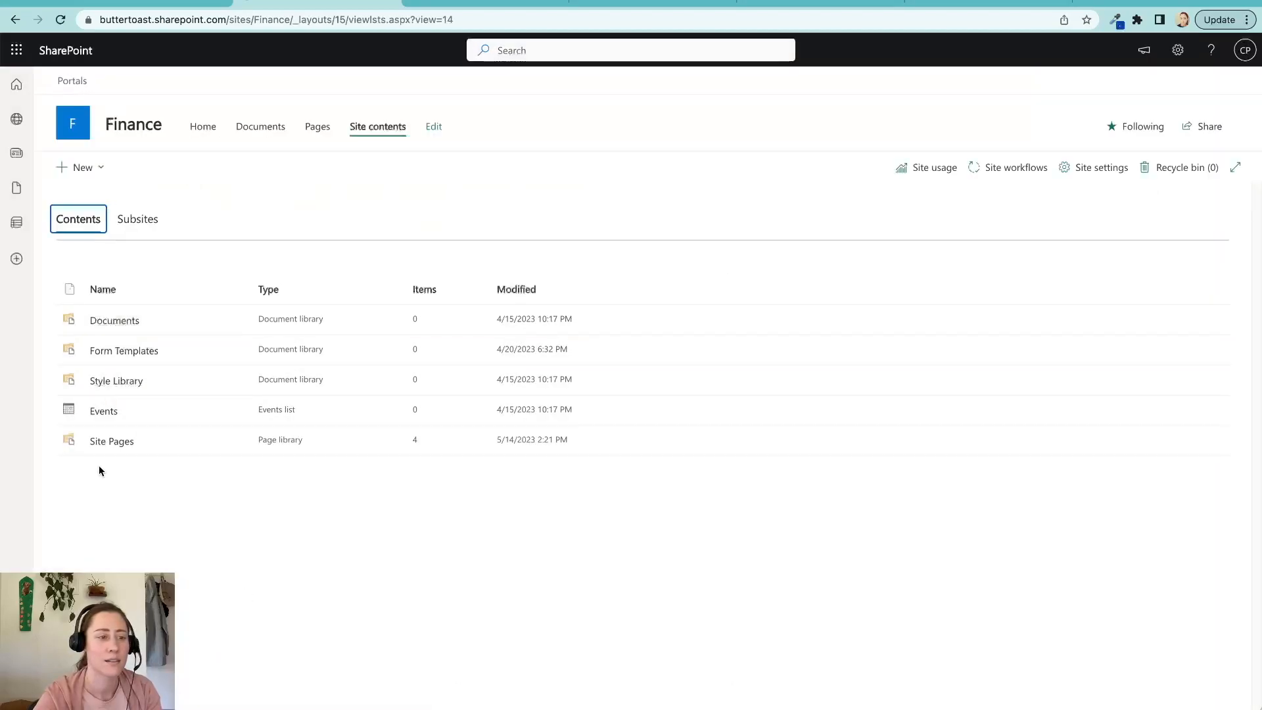
left_click(111, 441)
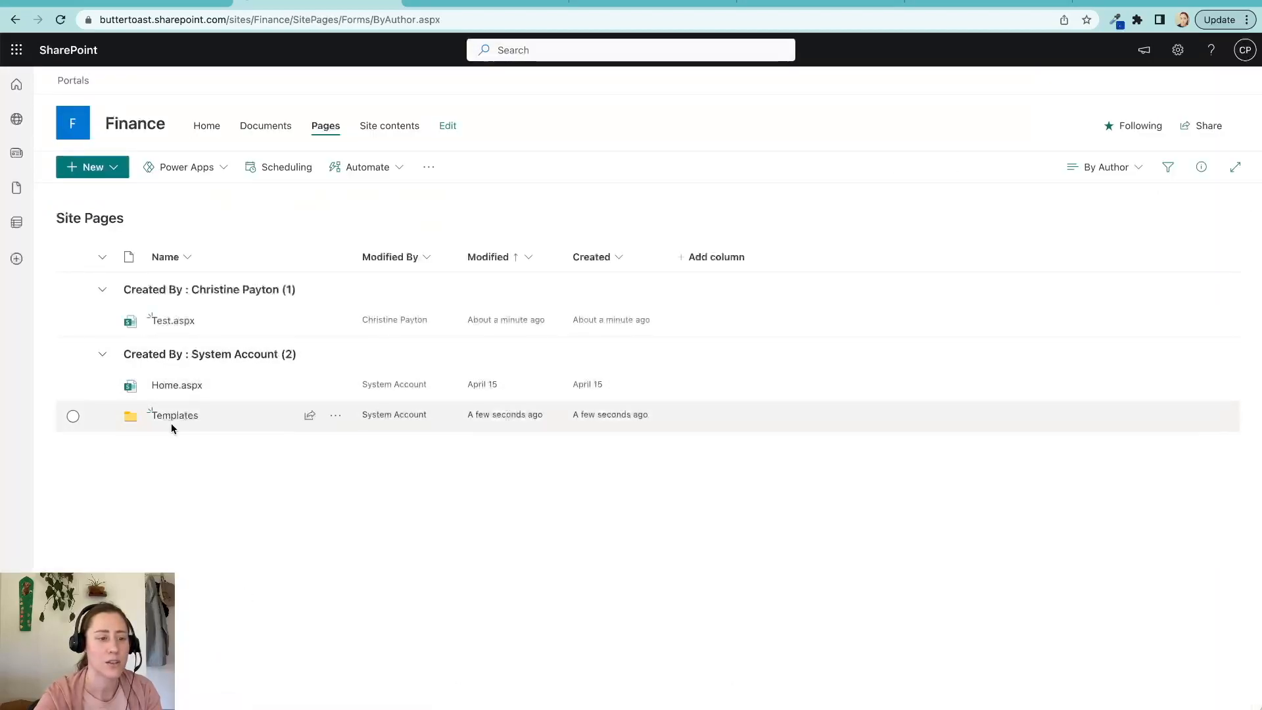
left_click(172, 415)
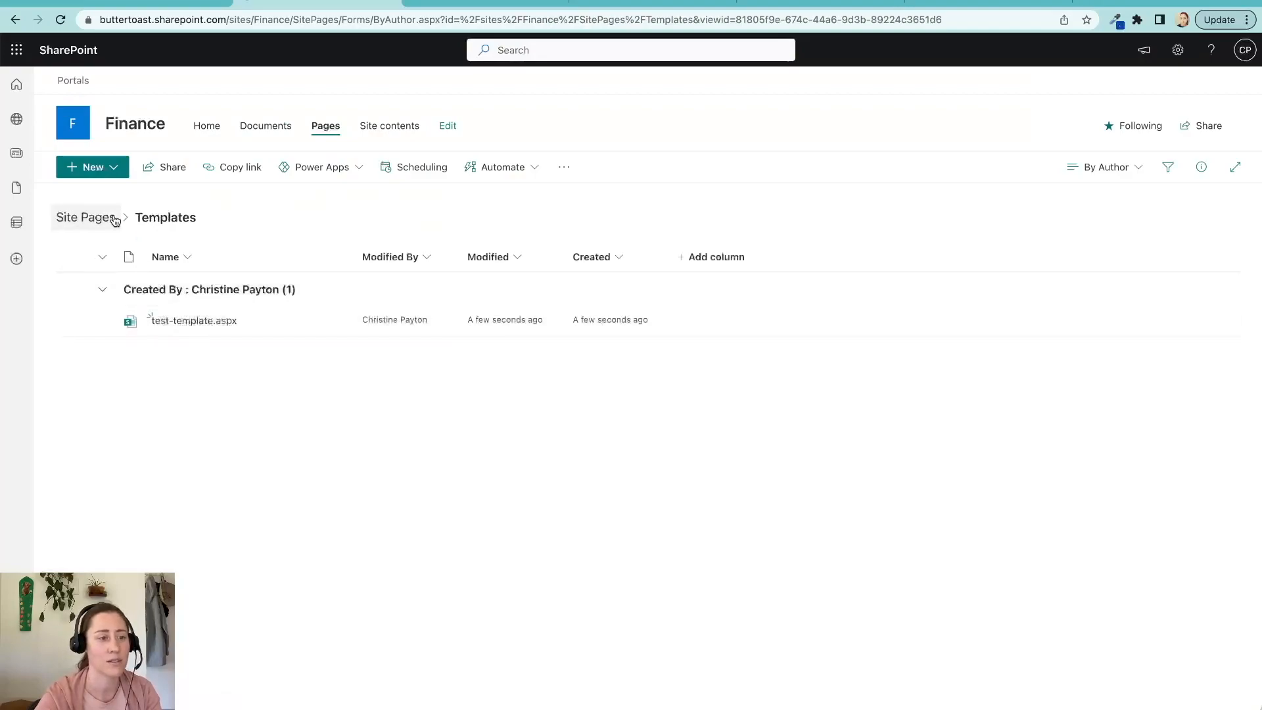
left_click(85, 218)
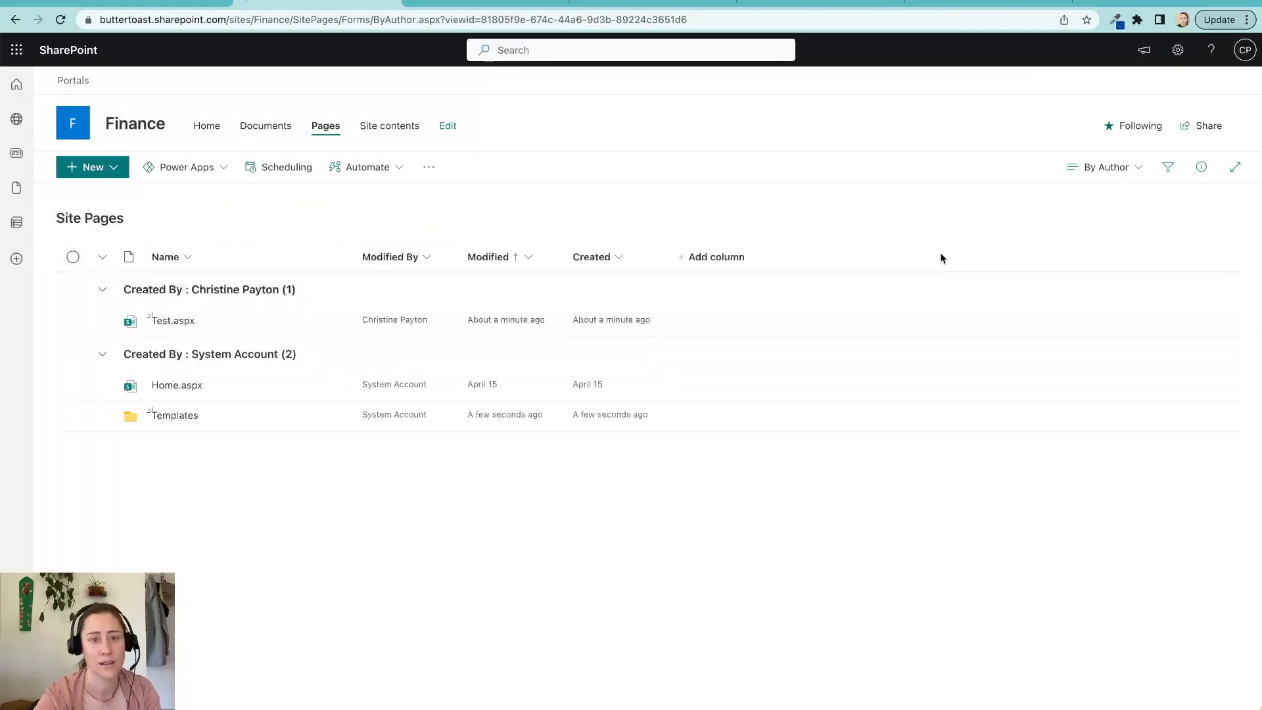
left_click(171, 414)
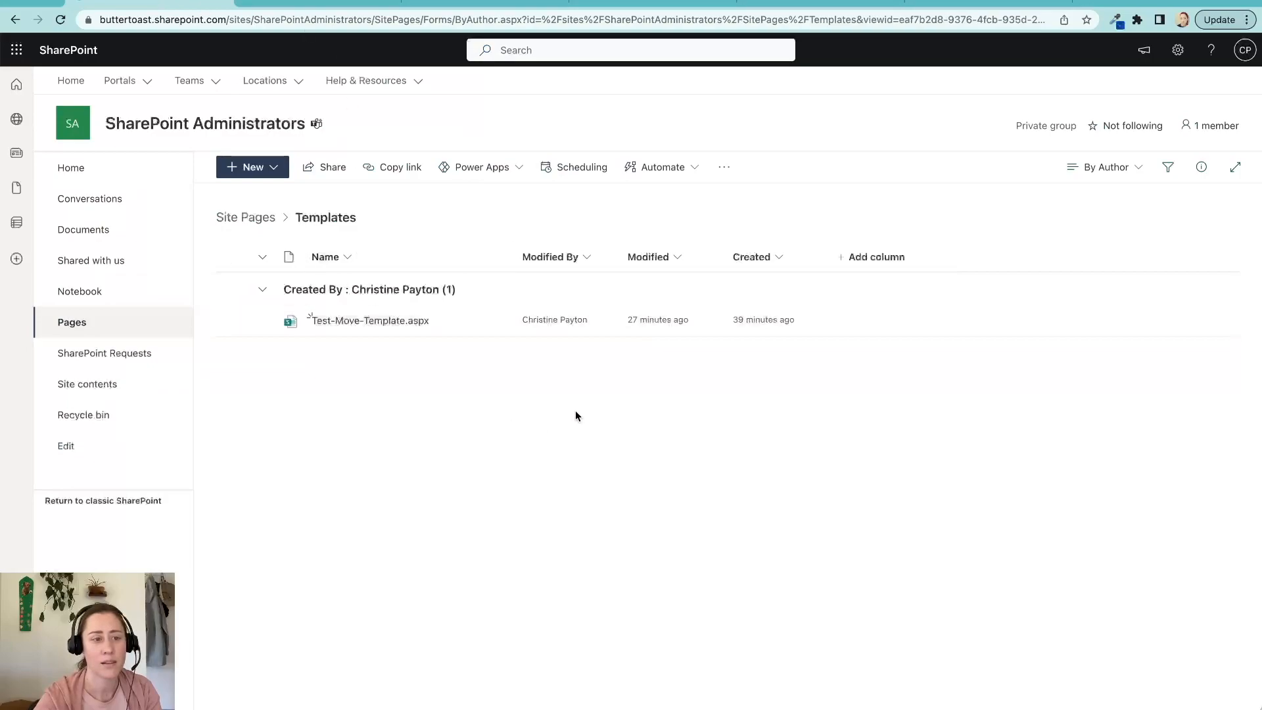
Step: Run the Copy Template Page to Other Site flow on Test-Move-Template.aspx
left_click(495, 320)
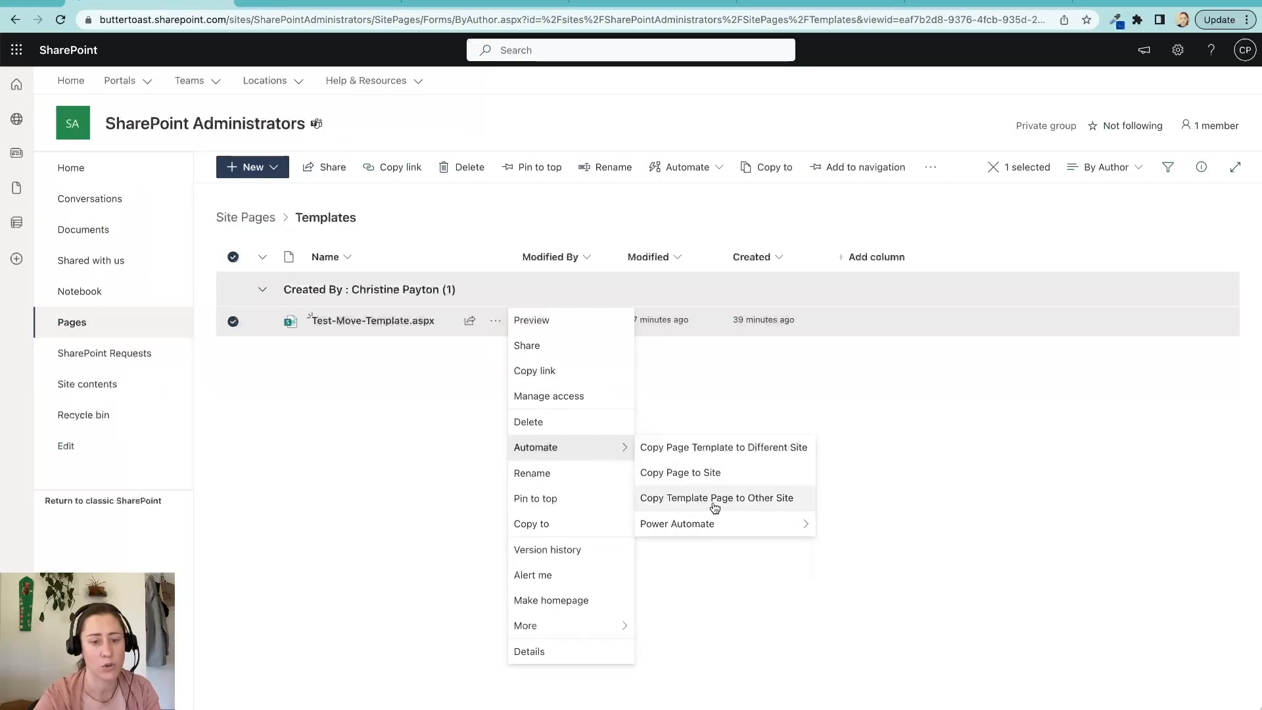
mouse_move(760, 502)
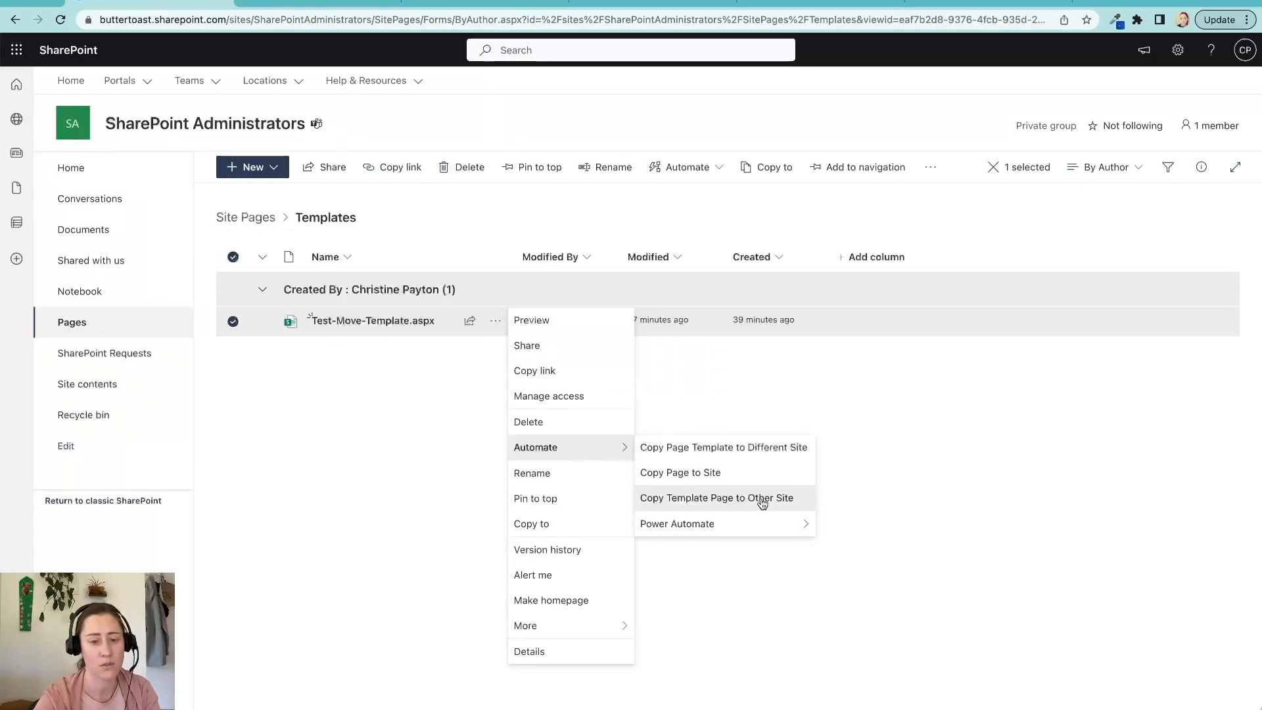
left_click(715, 498)
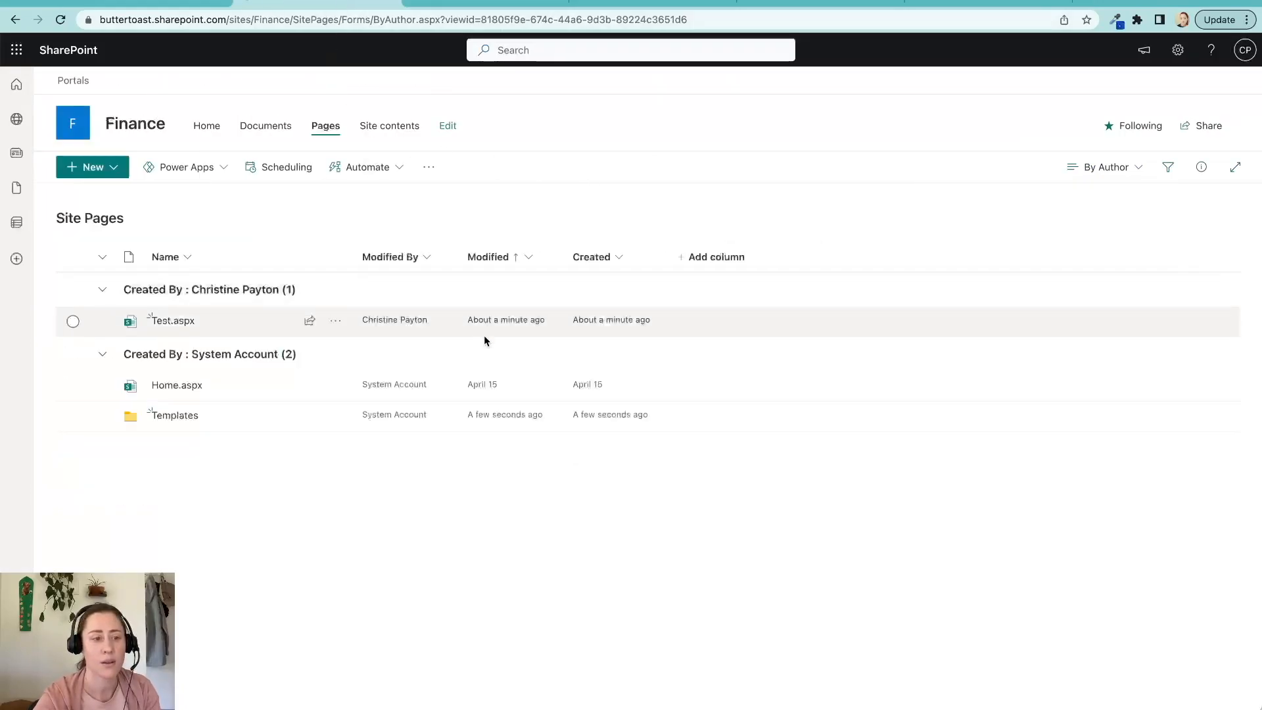
mouse_move(789, 401)
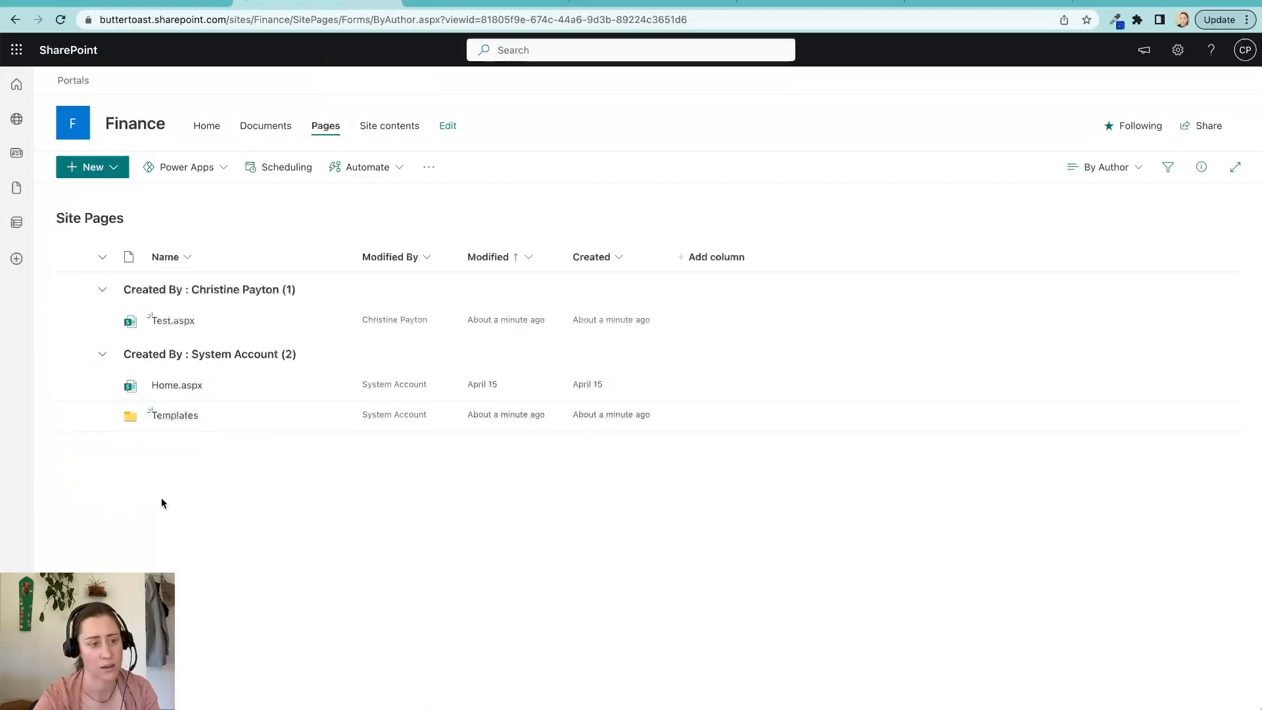
Step: Open Test-Move-Template.aspx from the Finance Site Pages Templates folder
left_click(171, 415)
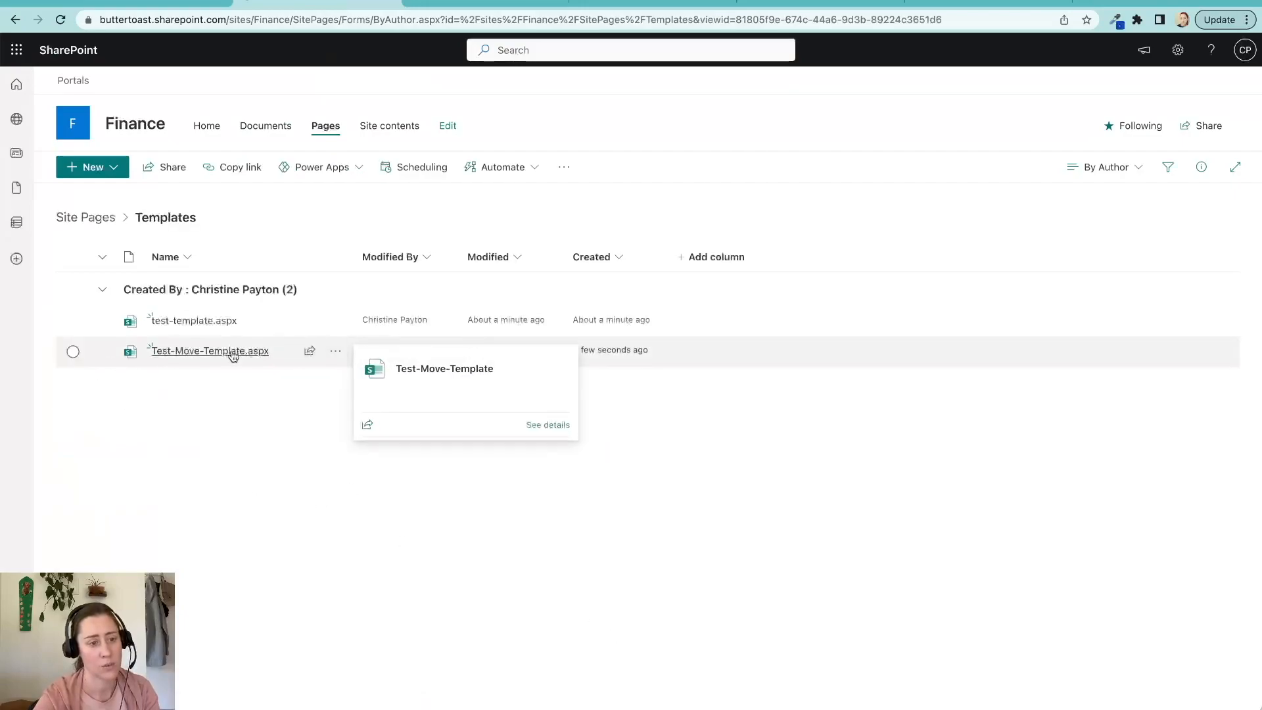
left_click(208, 350)
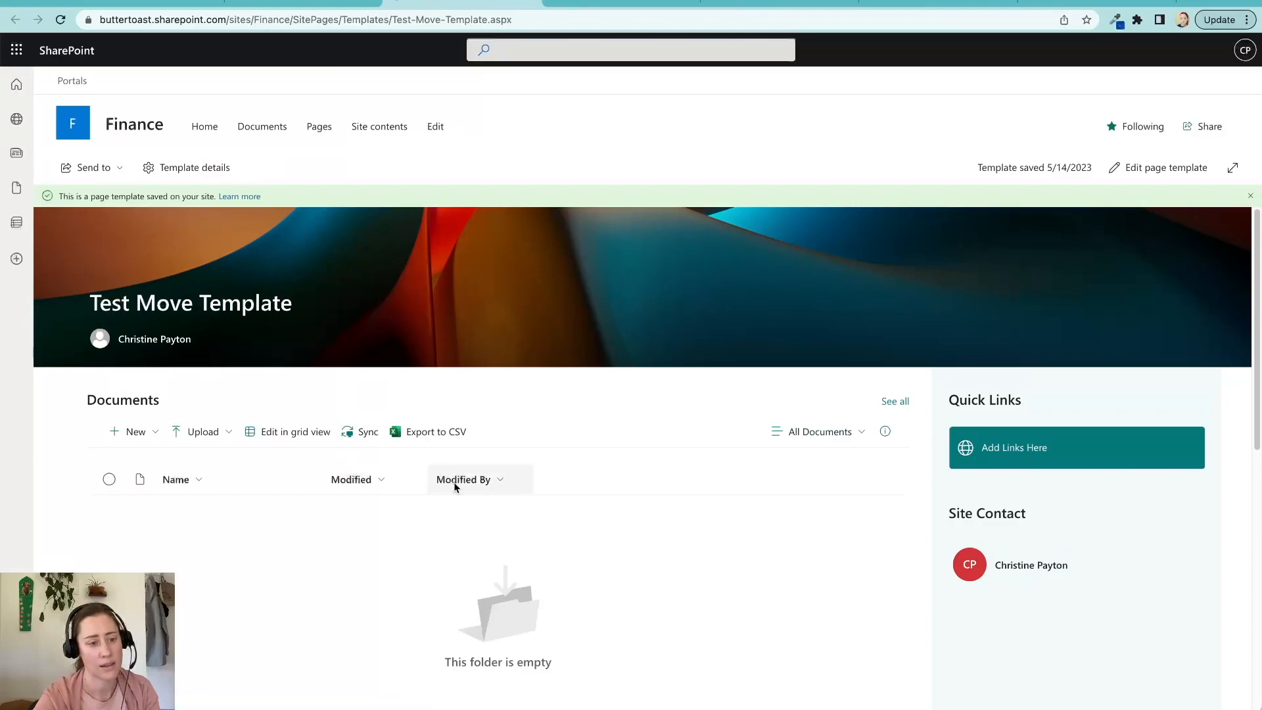
mouse_move(602, 574)
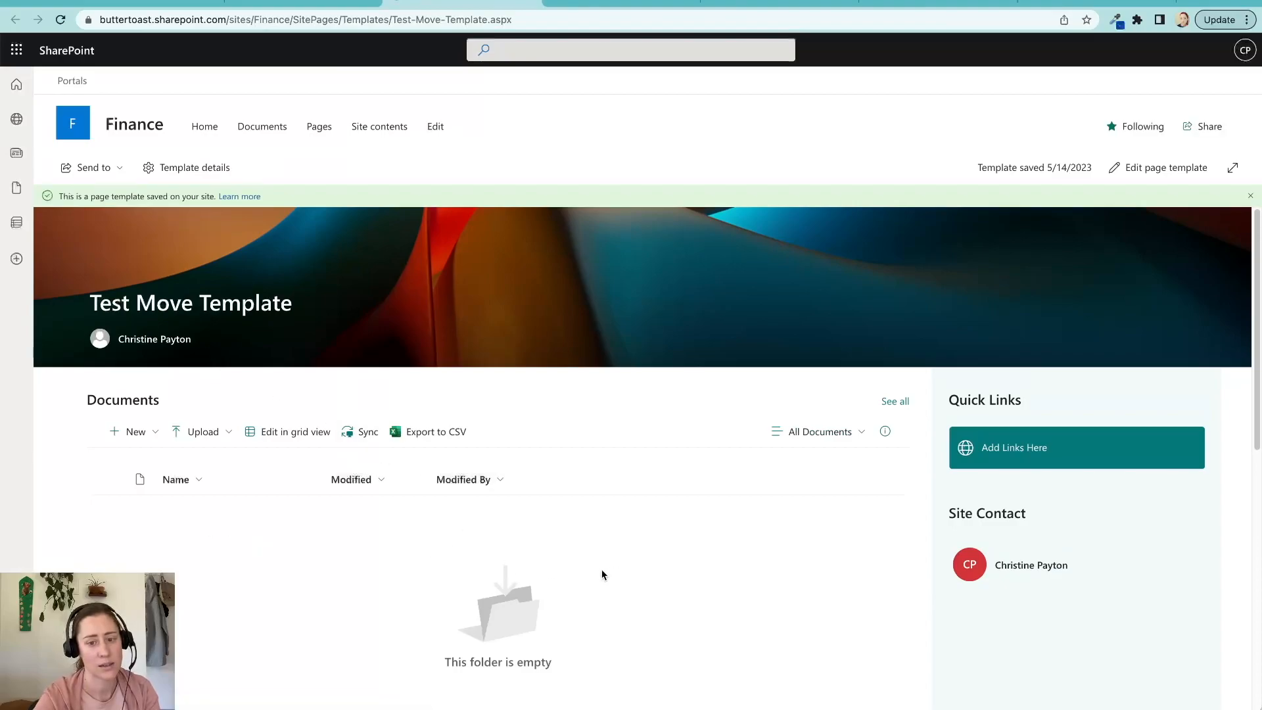
scroll("down", 3)
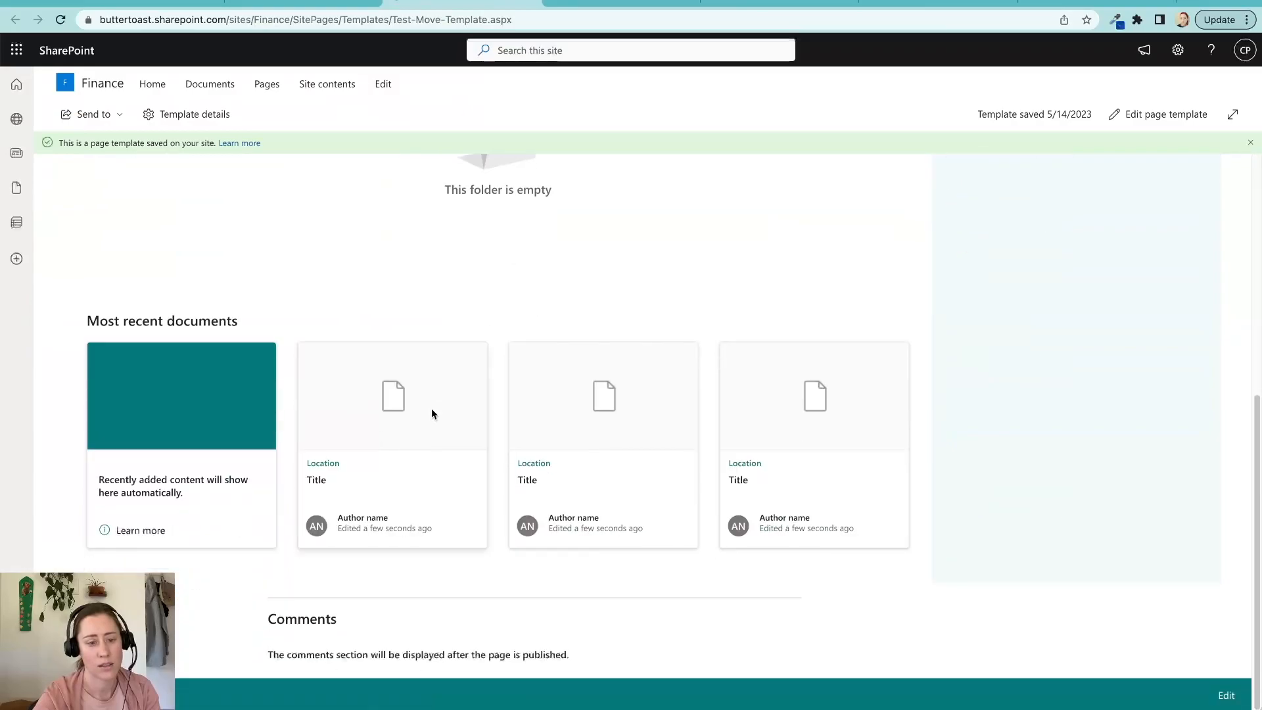
scroll("up", 3)
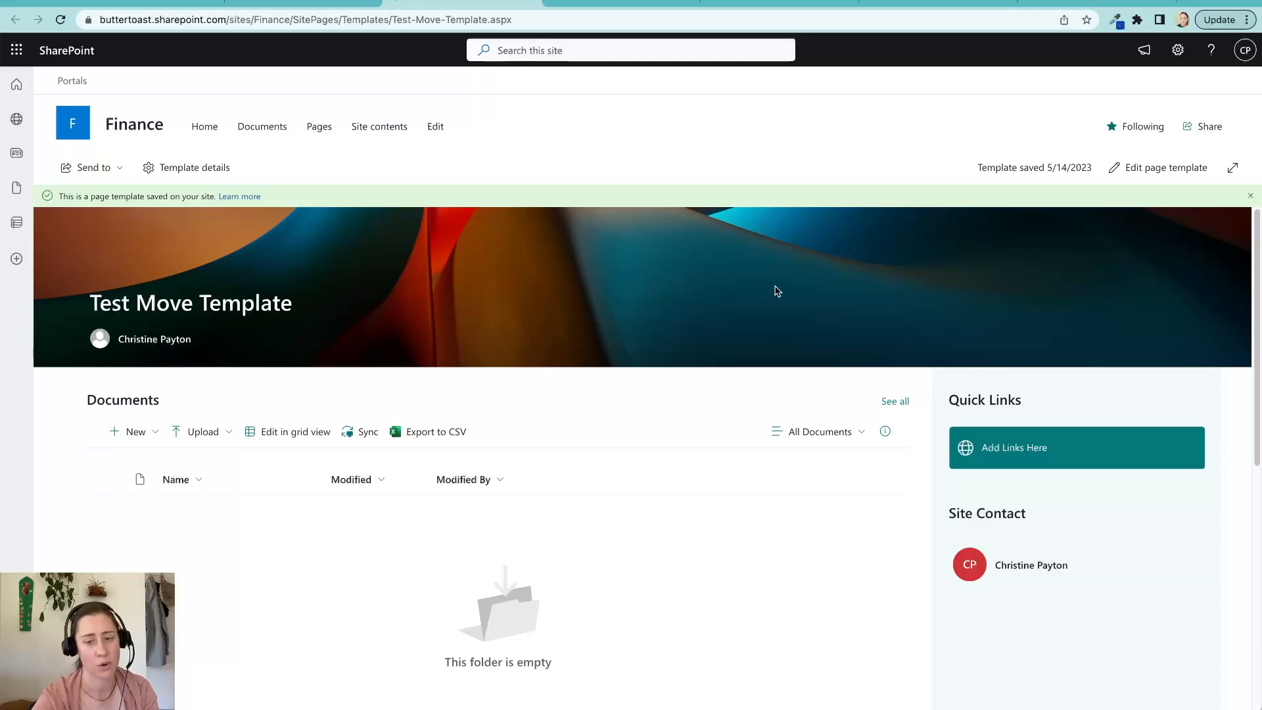
scroll("down", 3)
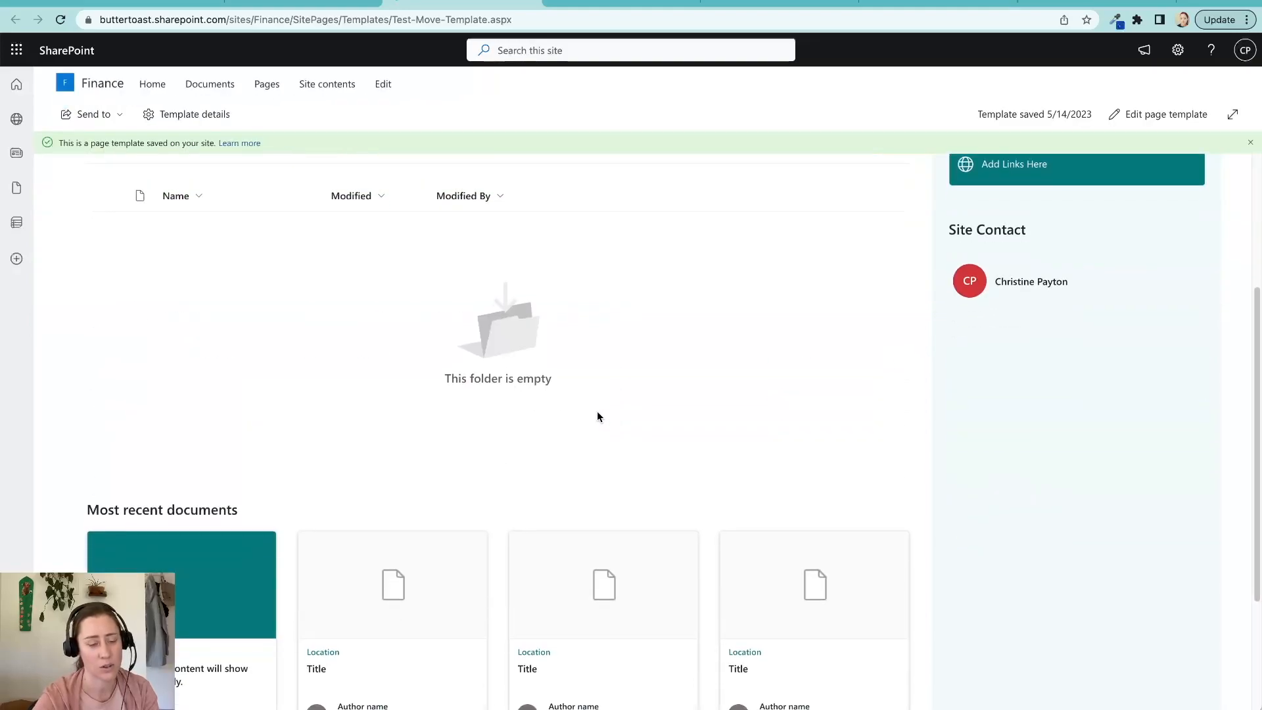
scroll("up", 3)
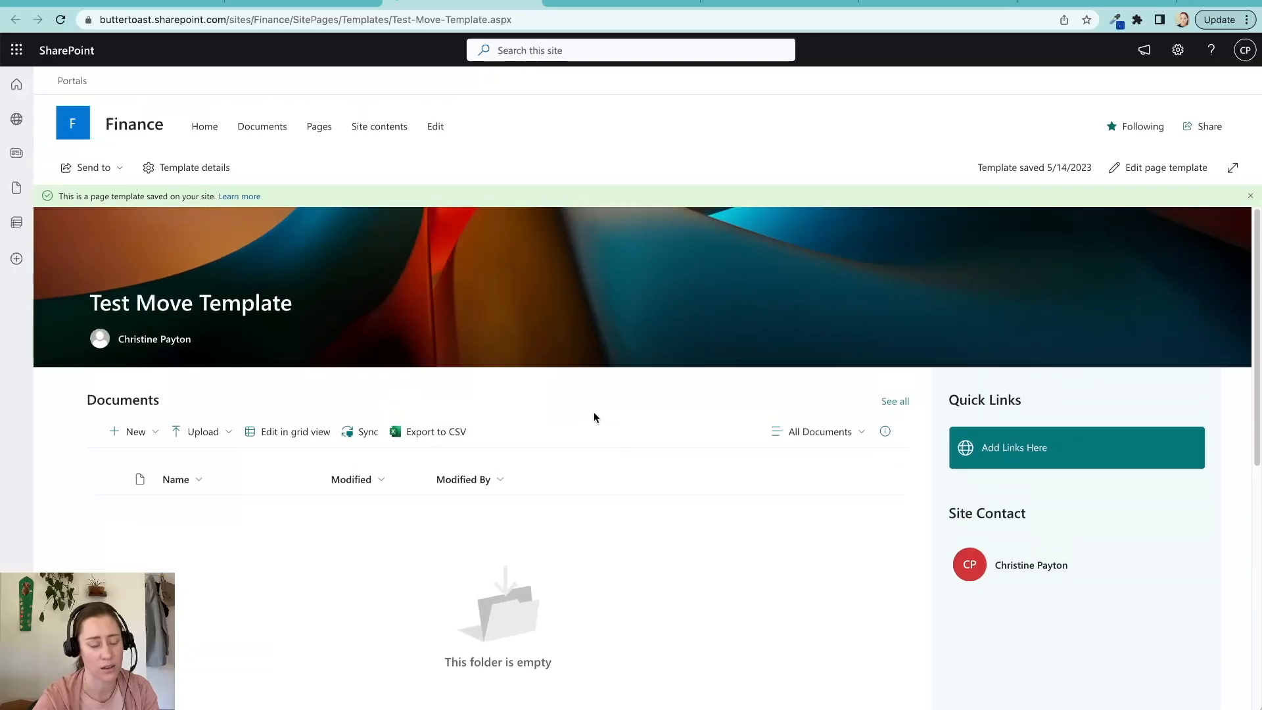
scroll("down", 3)
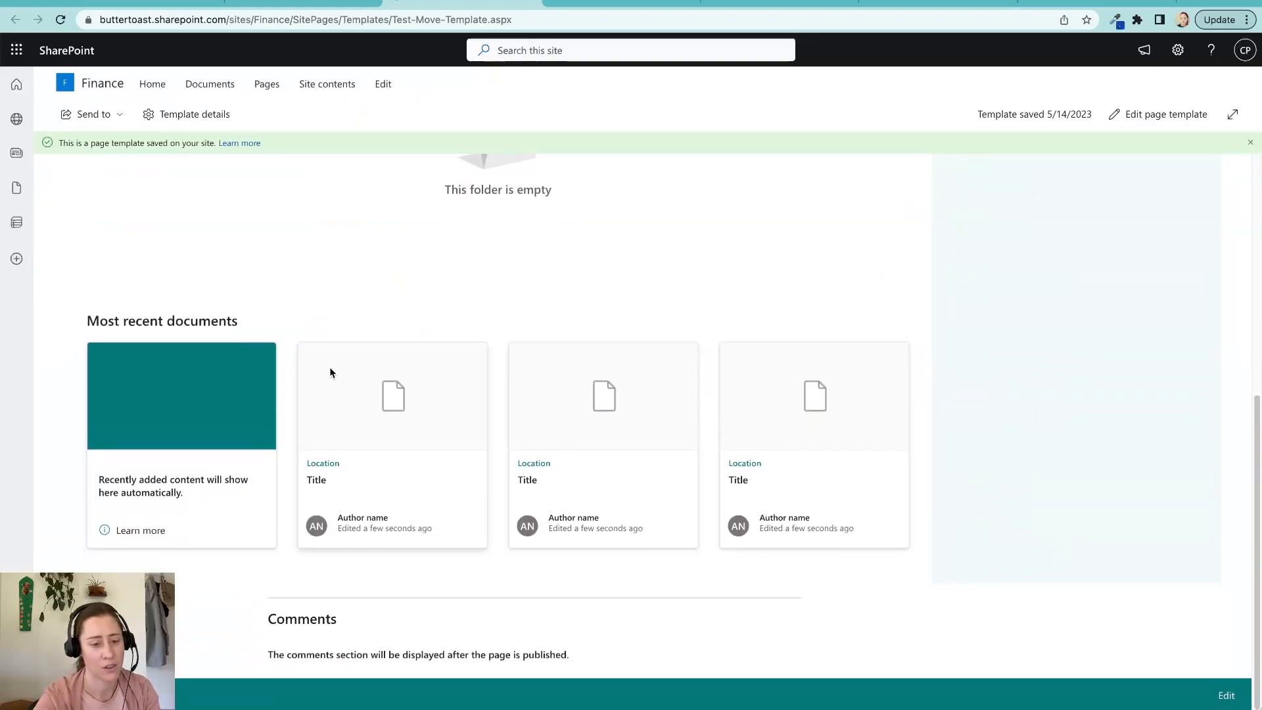
scroll("up", 3)
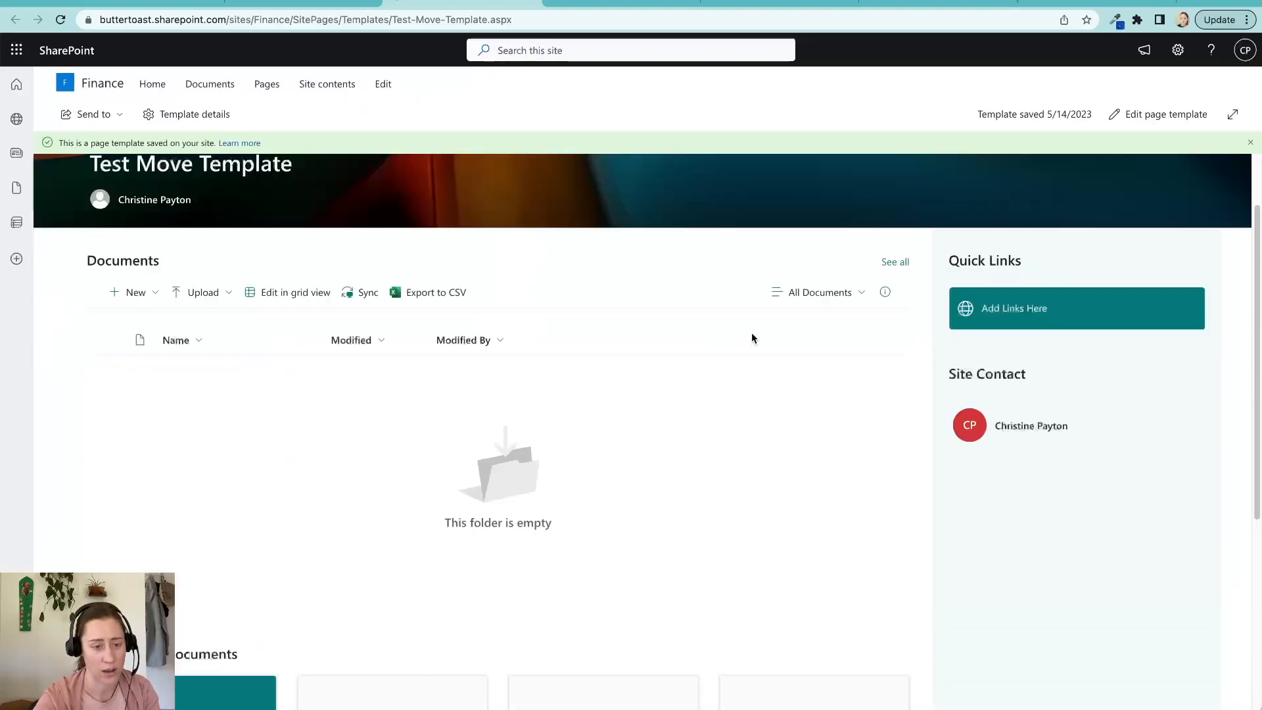
scroll("up", 3)
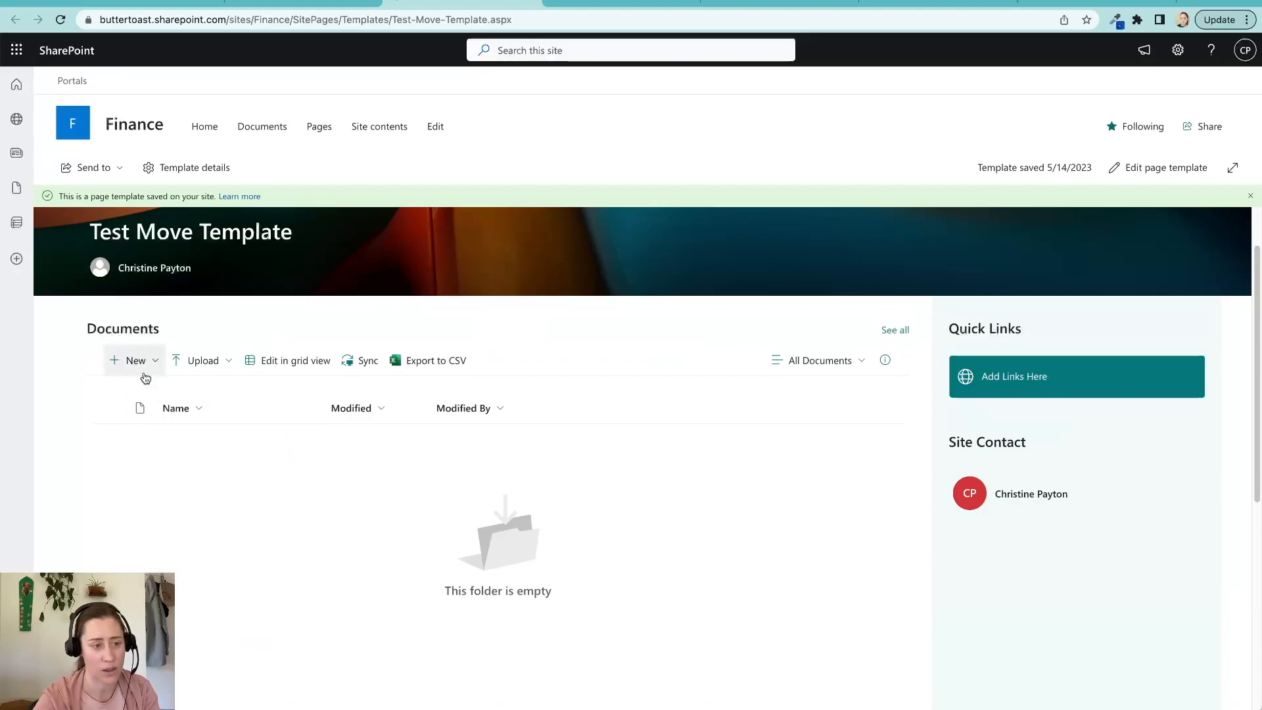
Step: Create a 'test' folder from the Documents web part, open it, then view the full library
left_click(134, 360)
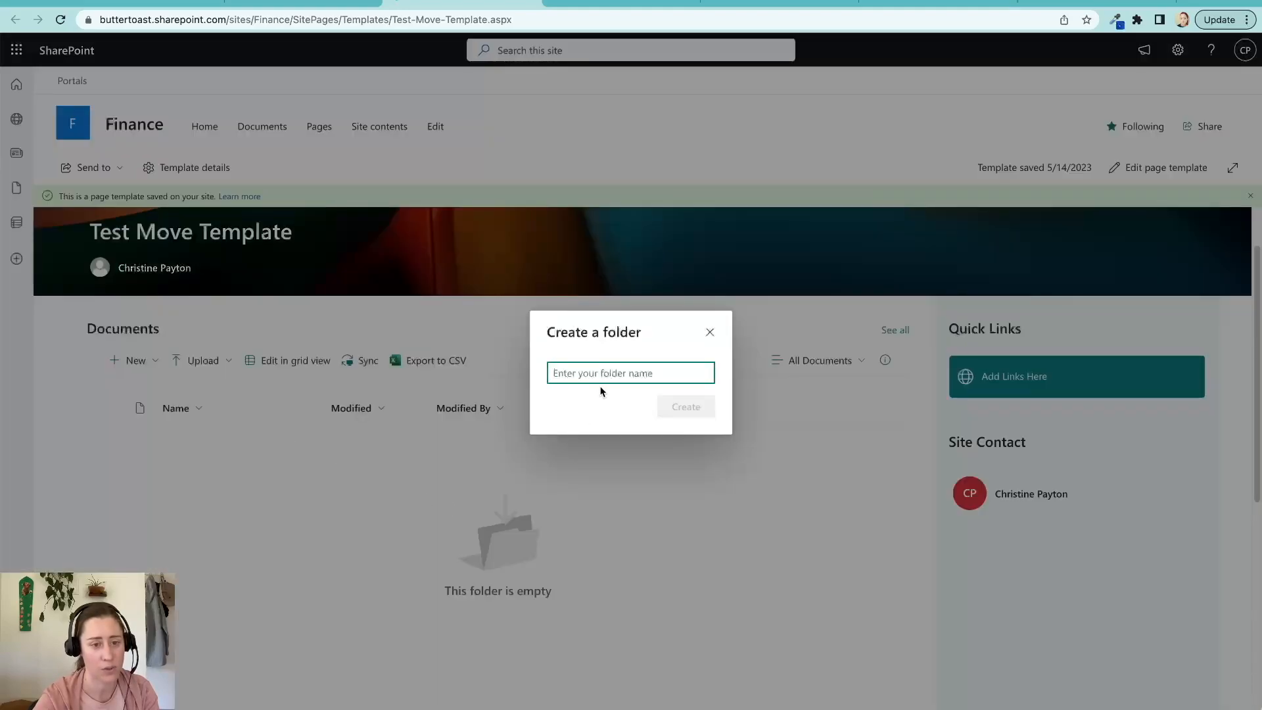
type("test")
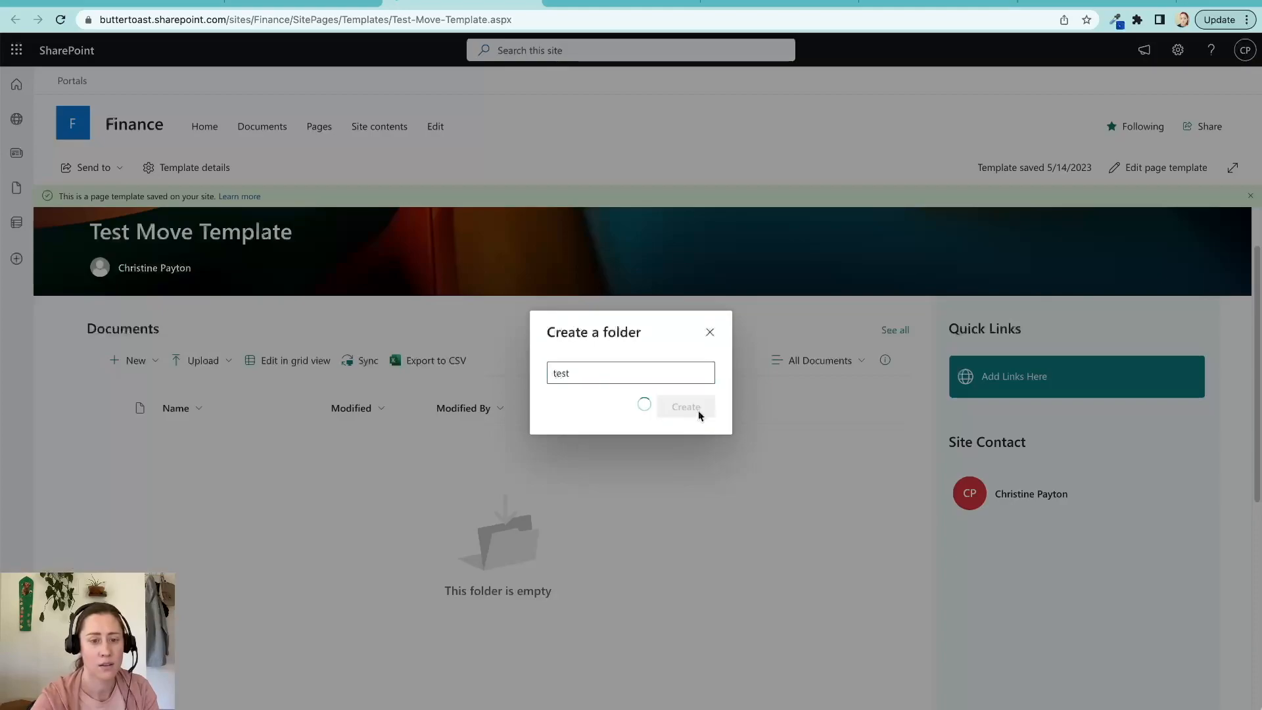
left_click(685, 405)
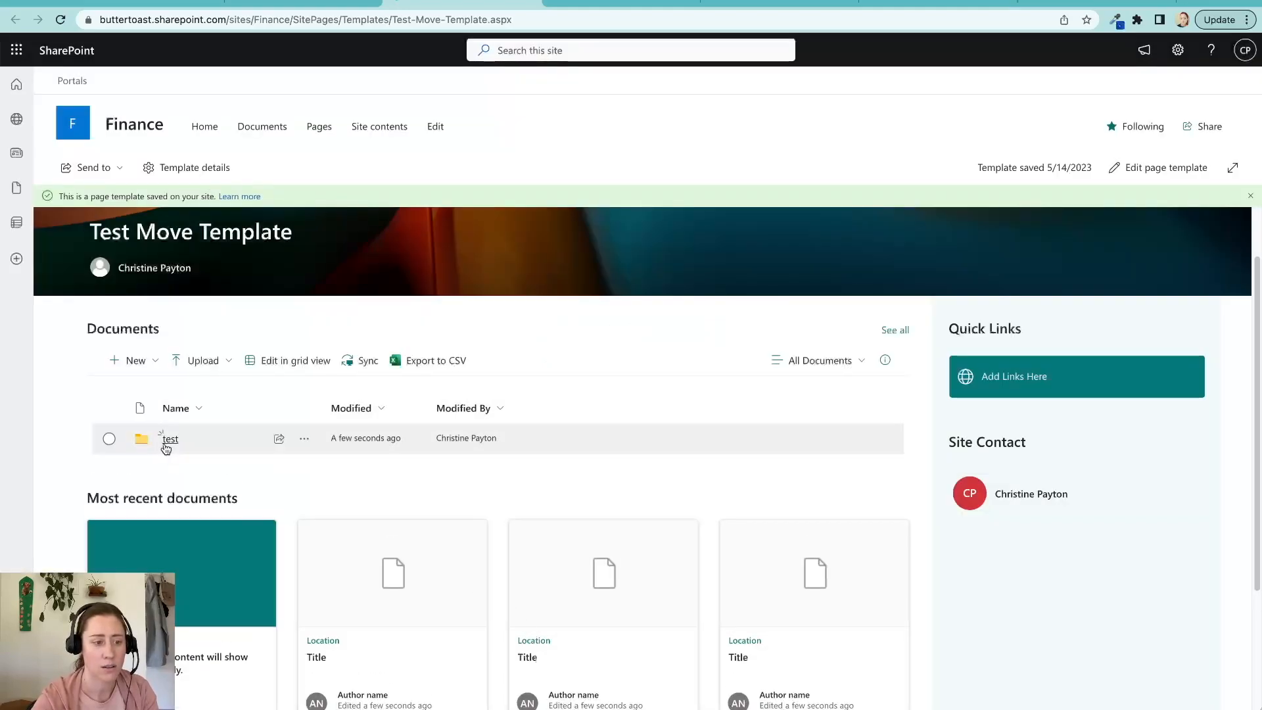
left_click(169, 438)
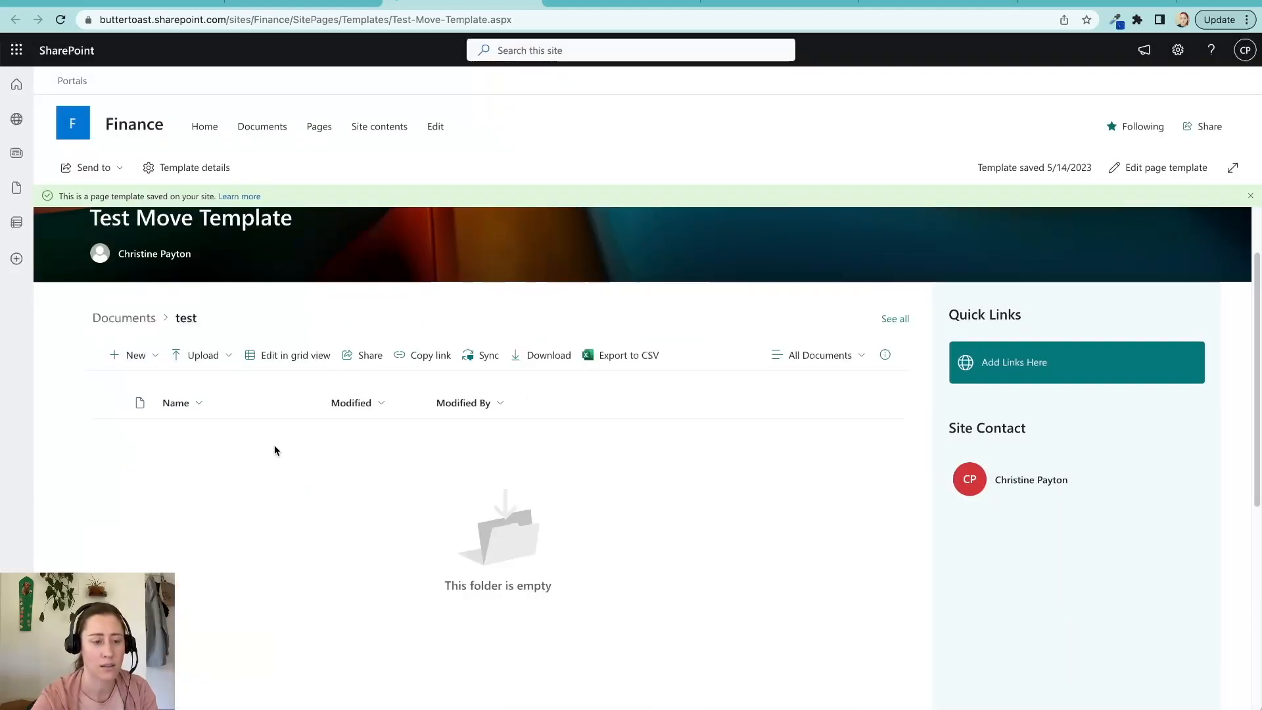
left_click(262, 126)
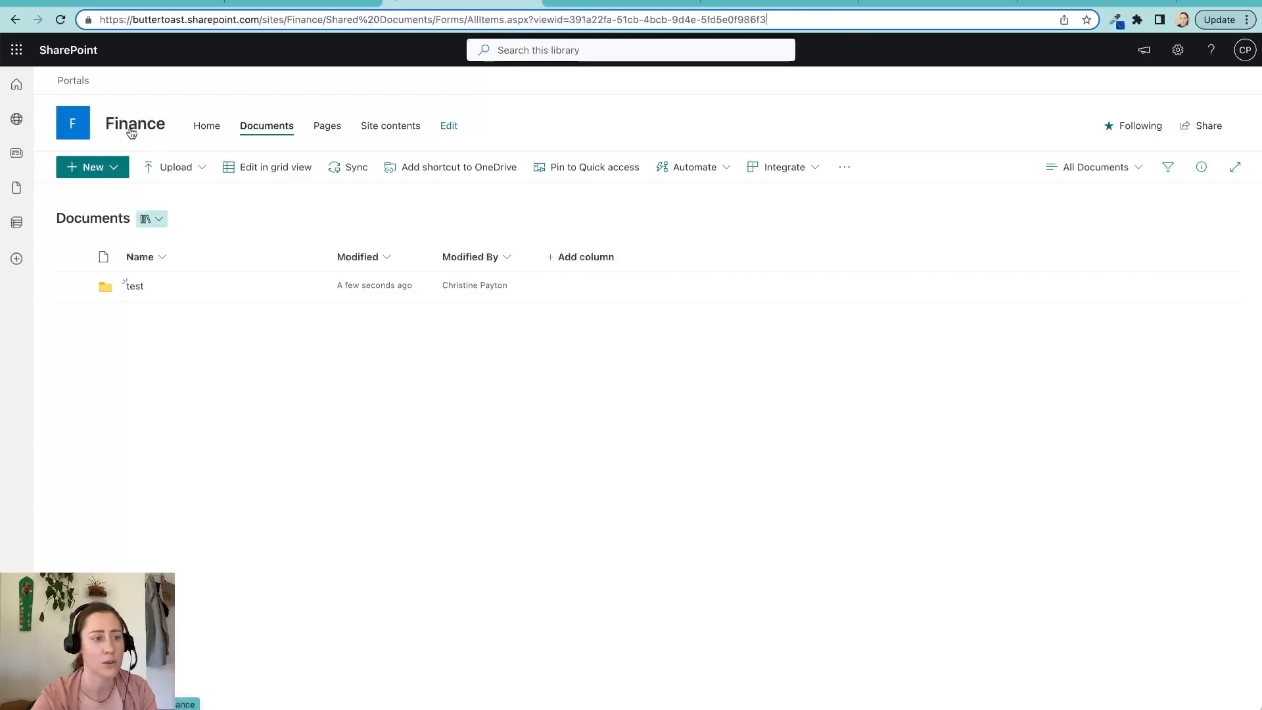
Step: Return to the Finance home page using the site title
left_click(205, 126)
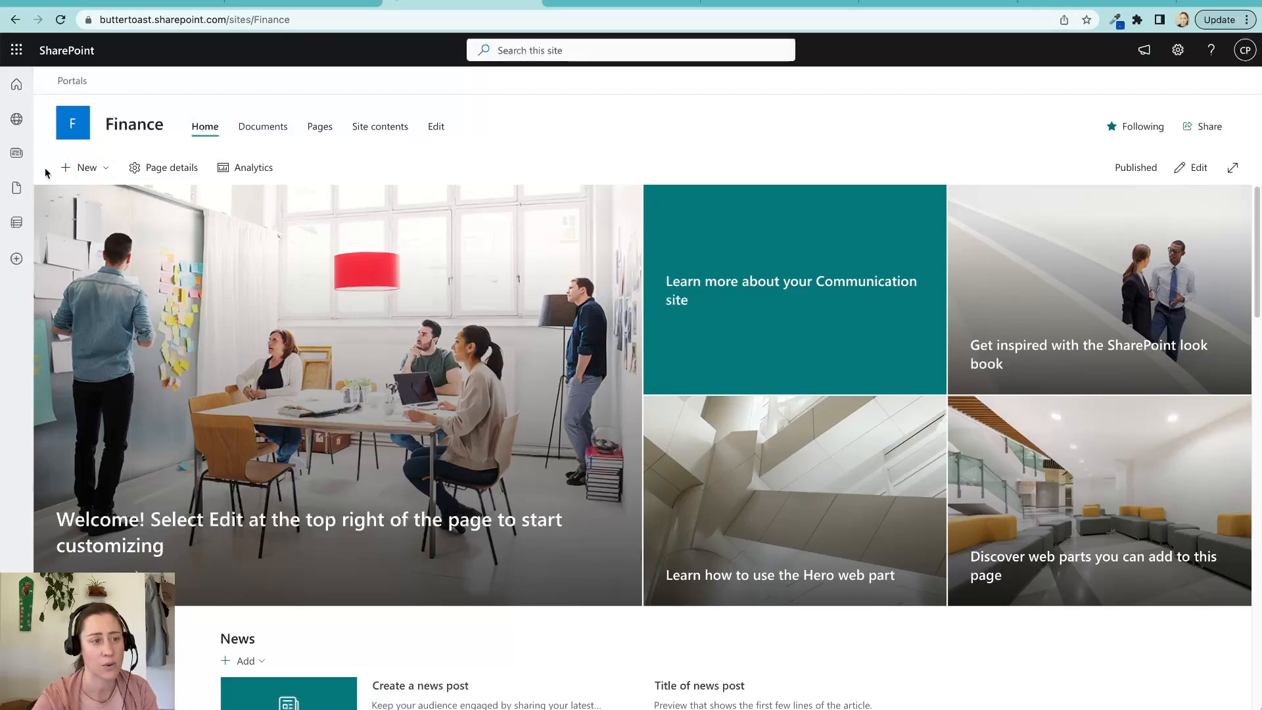
Step: Create a new page from Test Move Template under Saved on this site
left_click(85, 167)
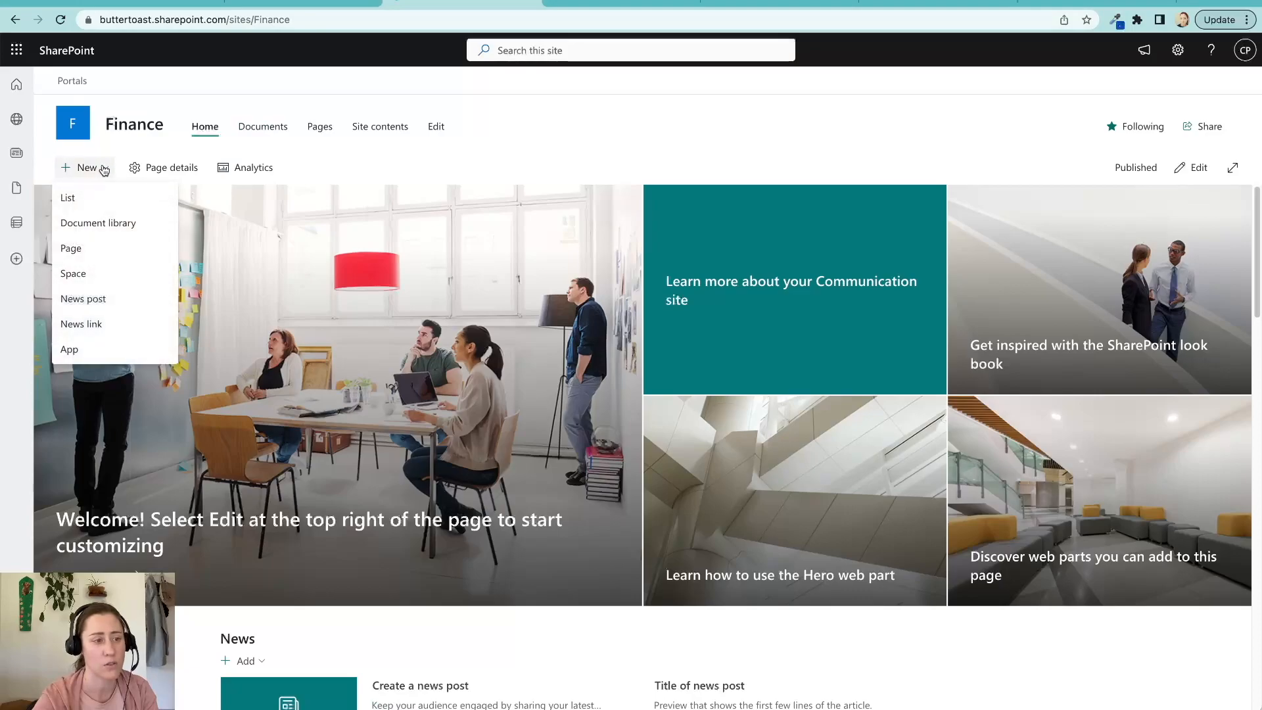
mouse_move(97, 249)
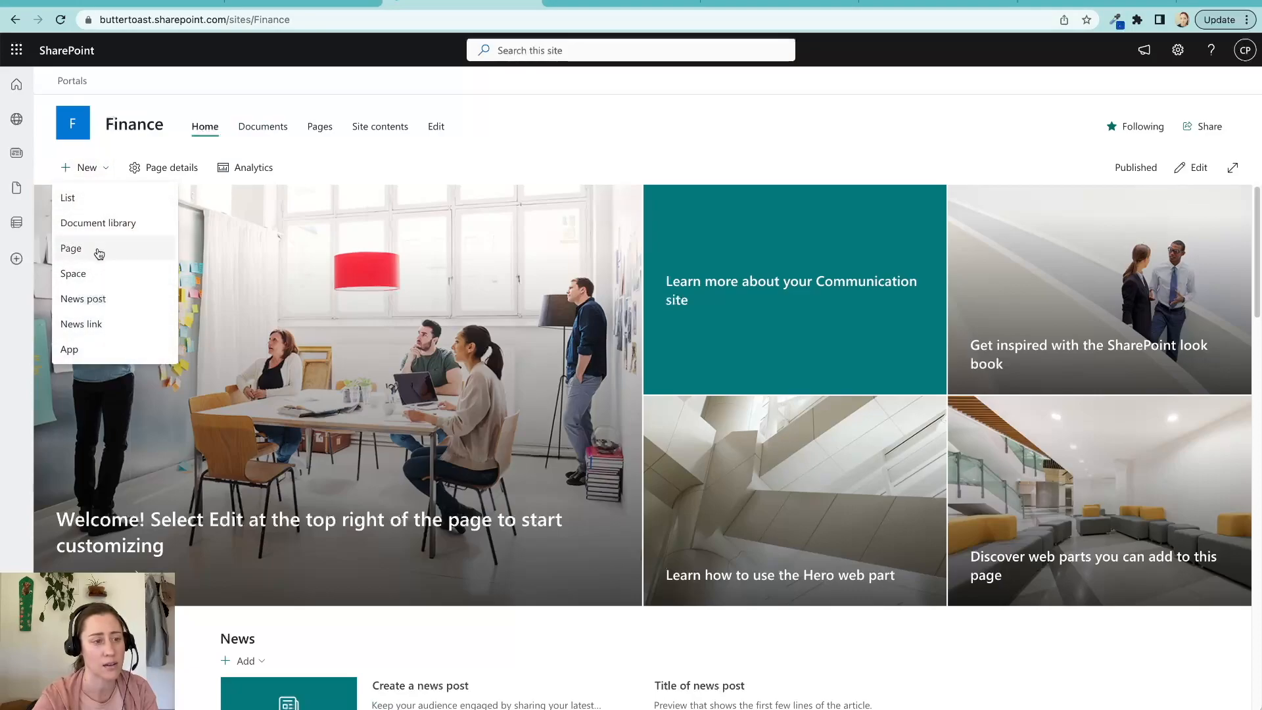
left_click(71, 248)
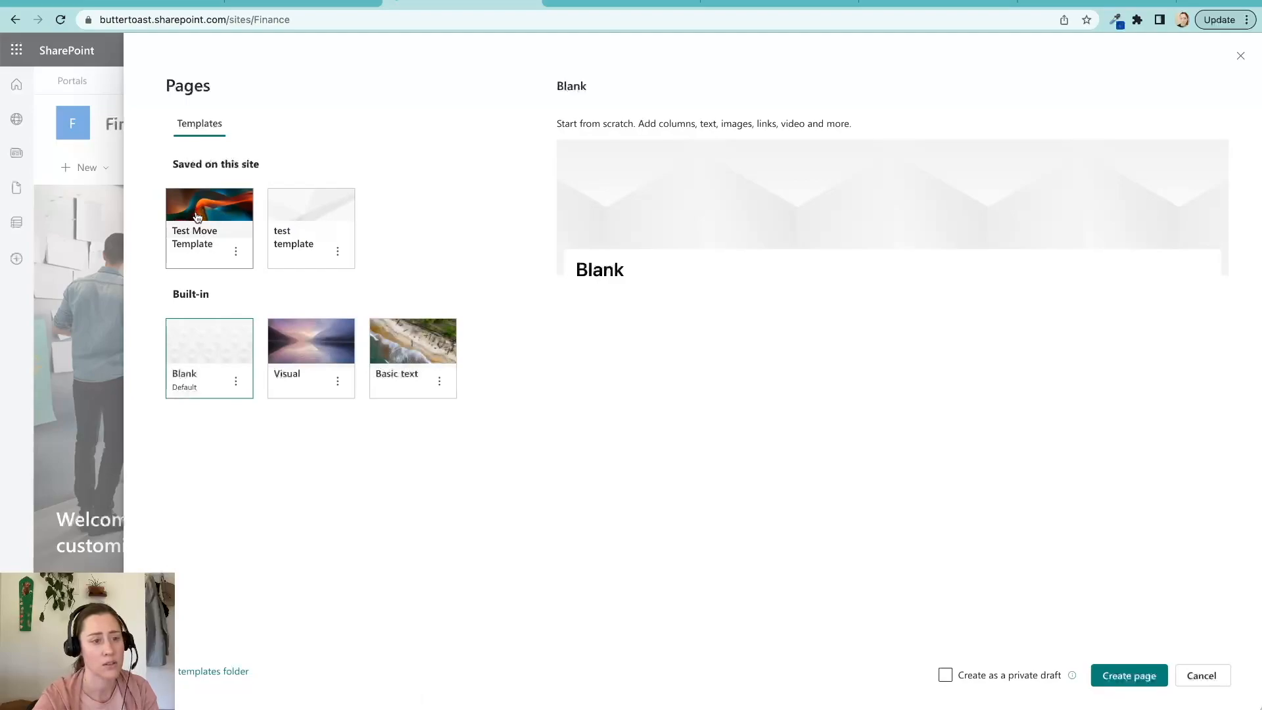
mouse_move(331, 235)
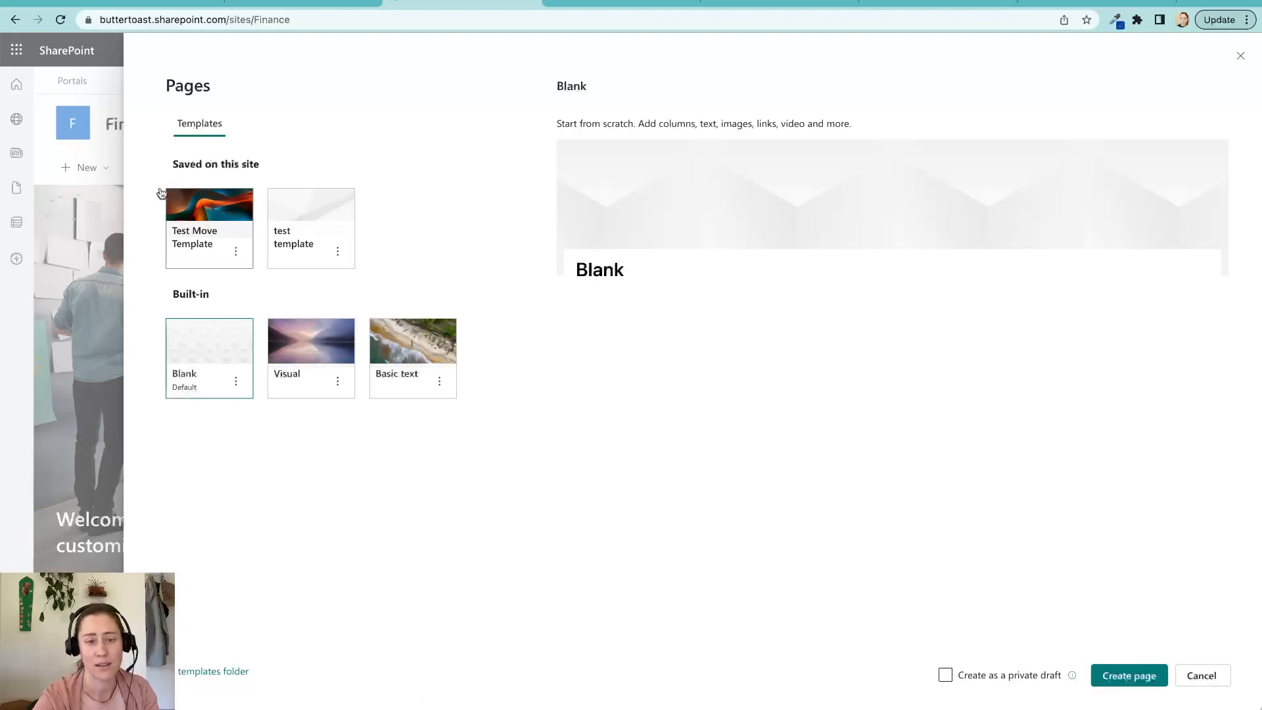
left_click(208, 203)
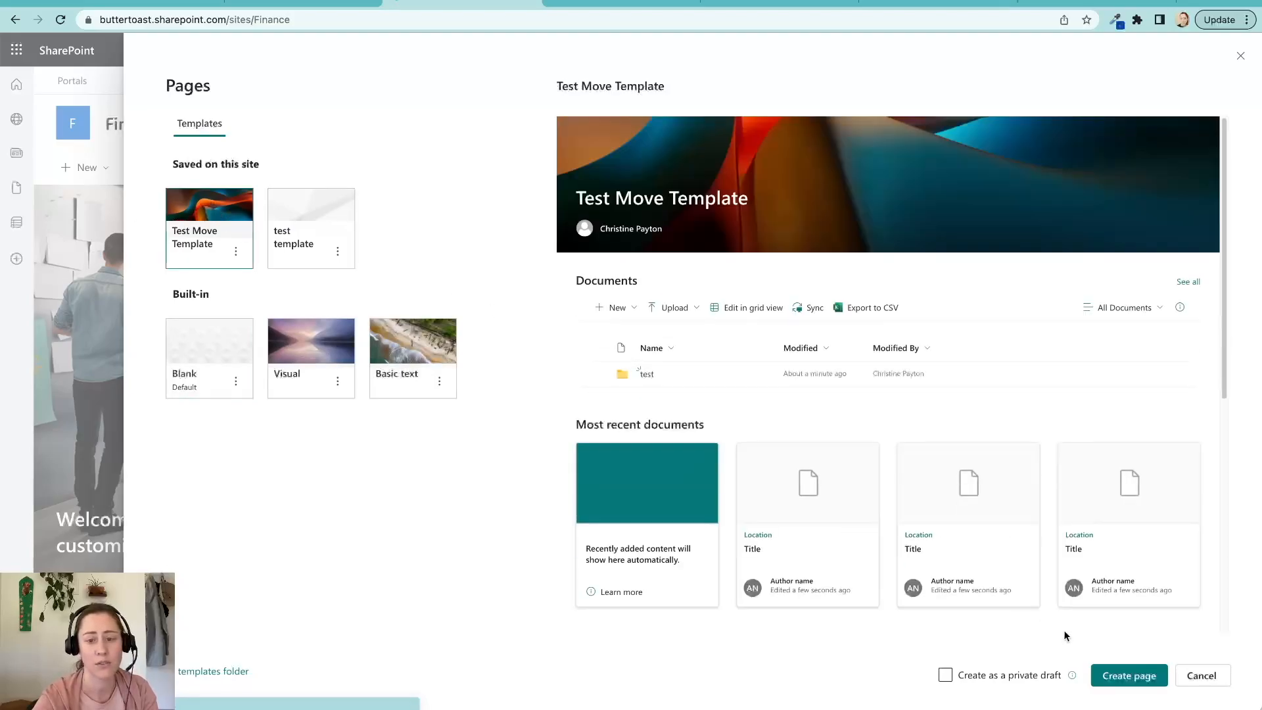
left_click(1127, 674)
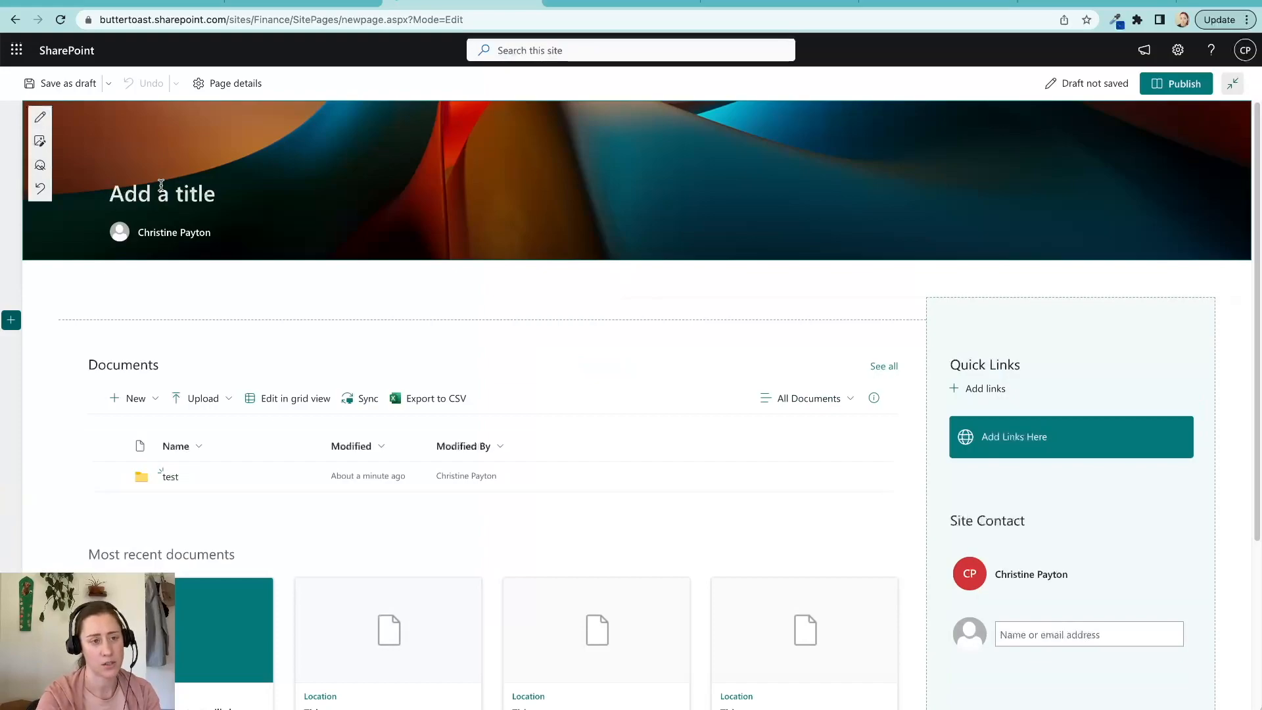
Step: Click into the new page's Add a title area so the draft autosaves untitled
left_click(66, 83)
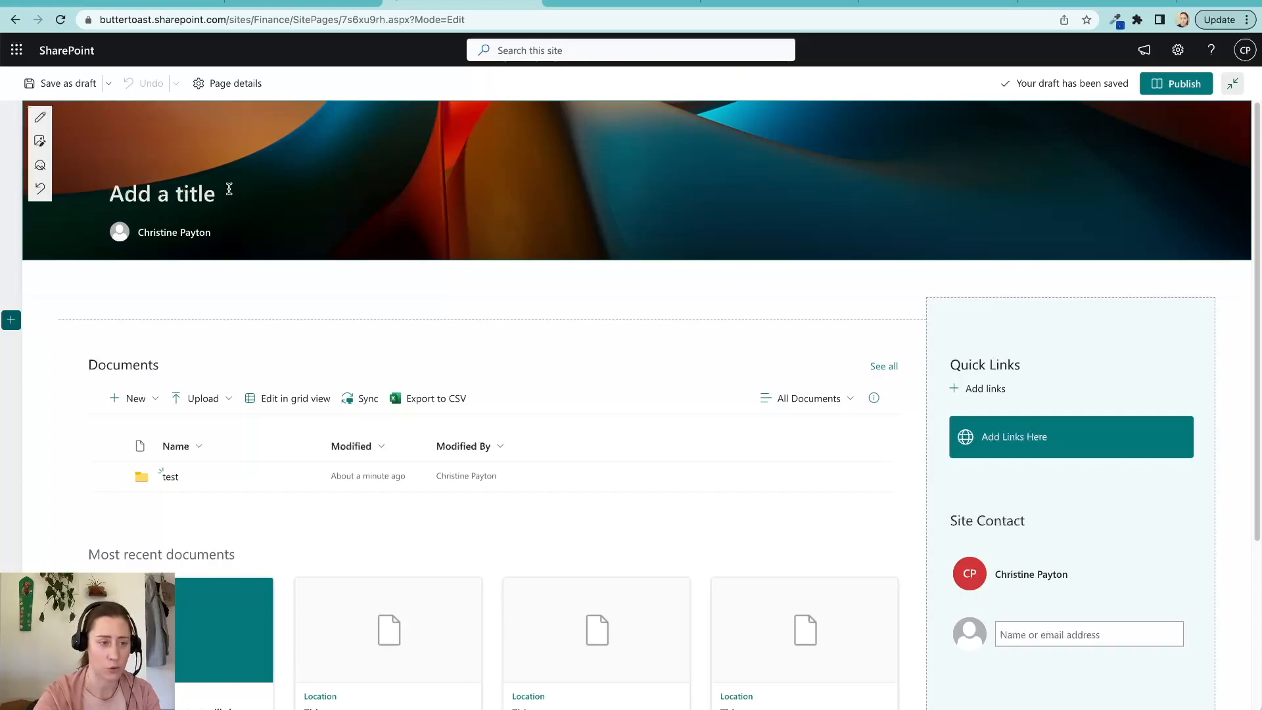
mouse_move(299, 182)
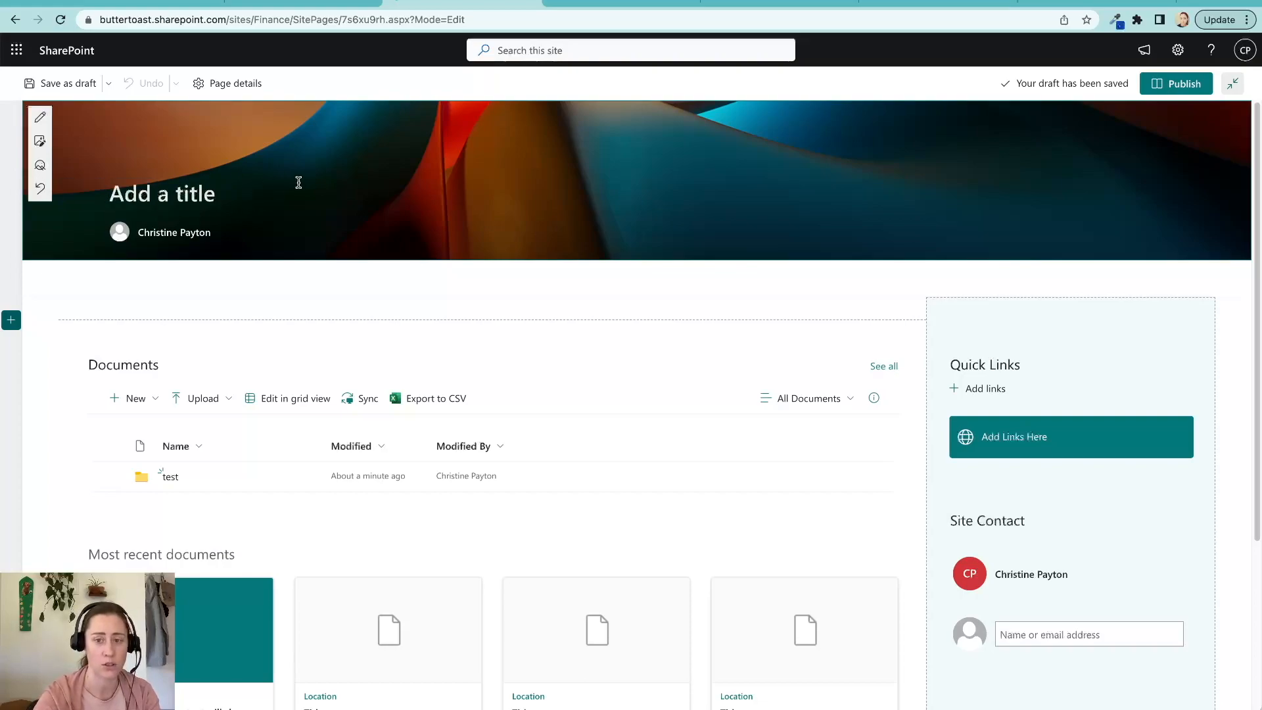
mouse_move(784, 168)
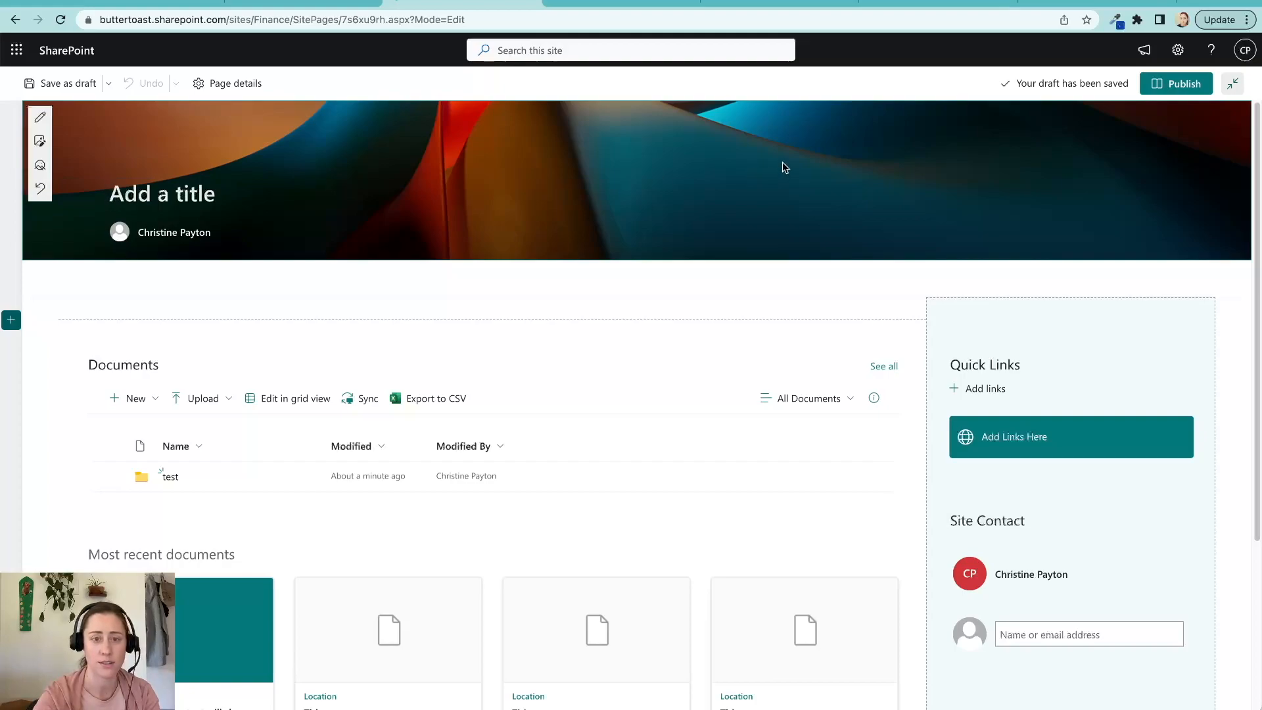